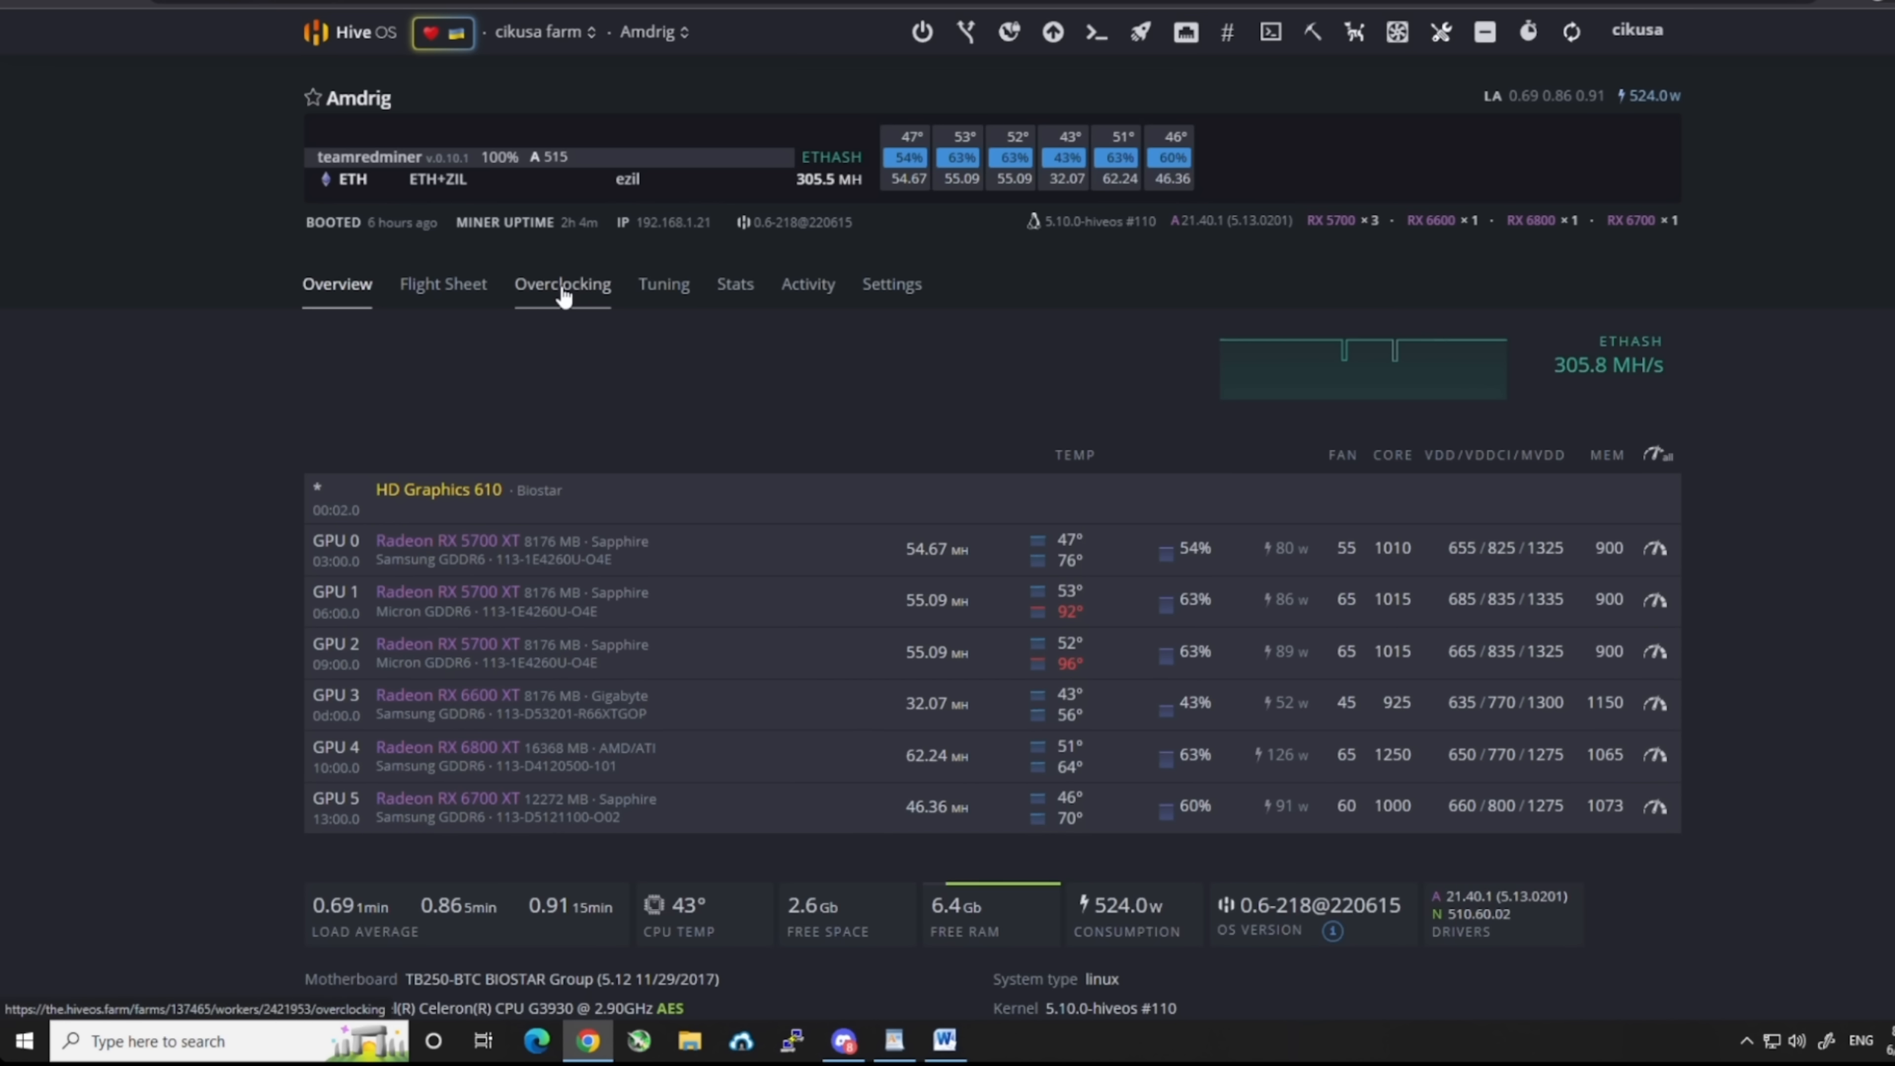
mouse_move(546, 411)
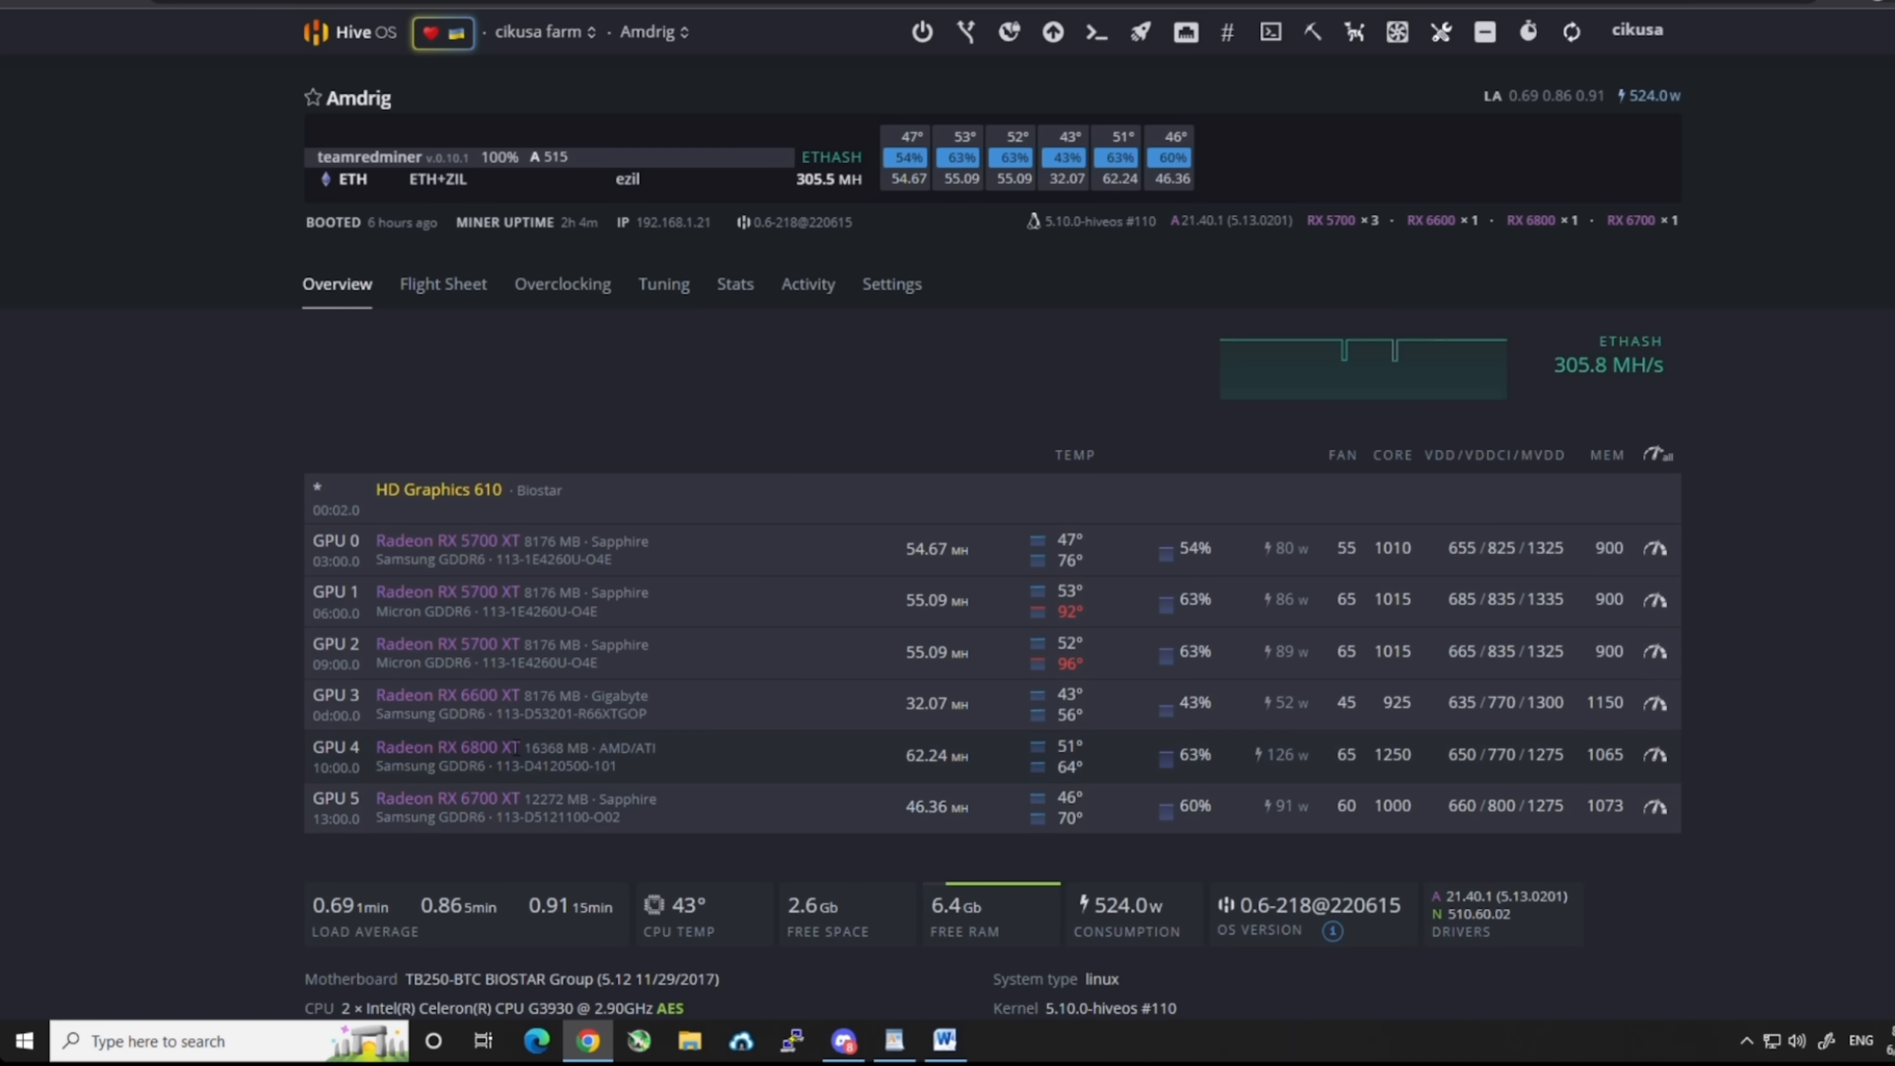
mouse_move(517, 744)
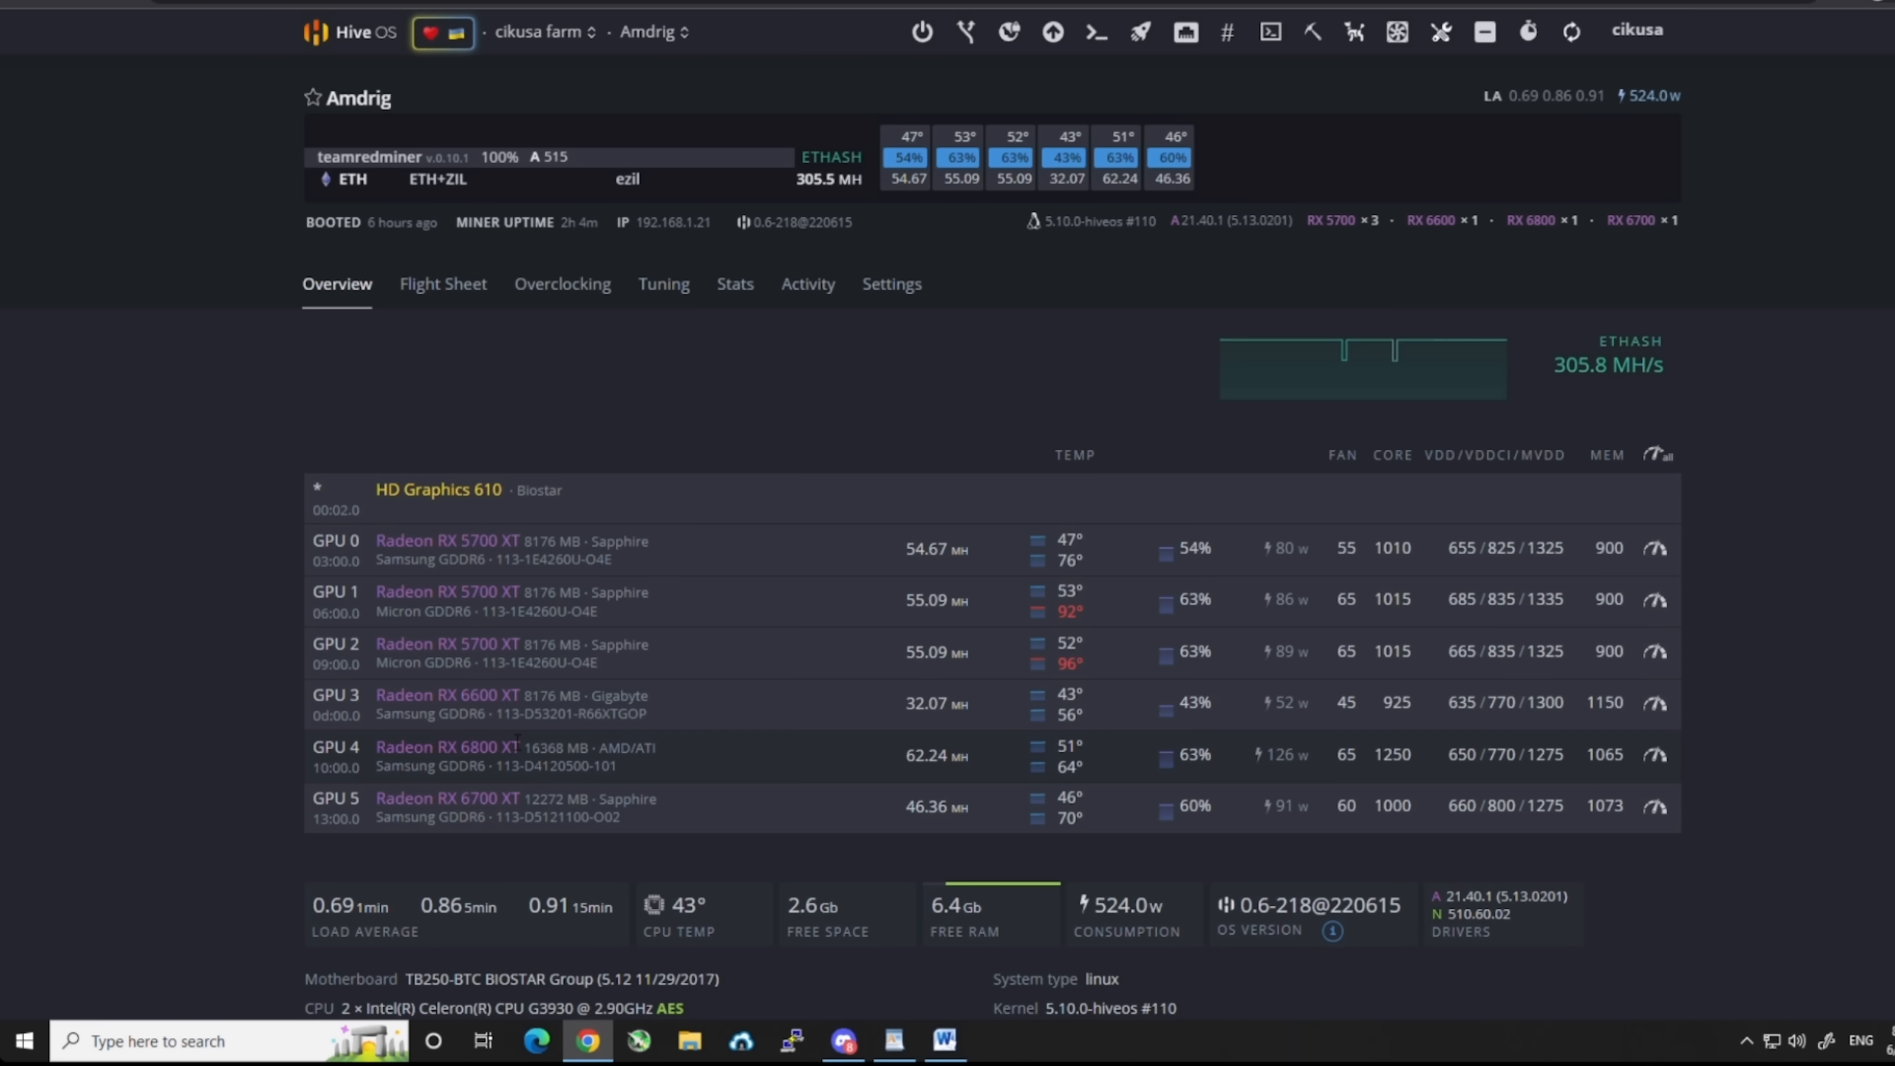
mouse_move(496, 764)
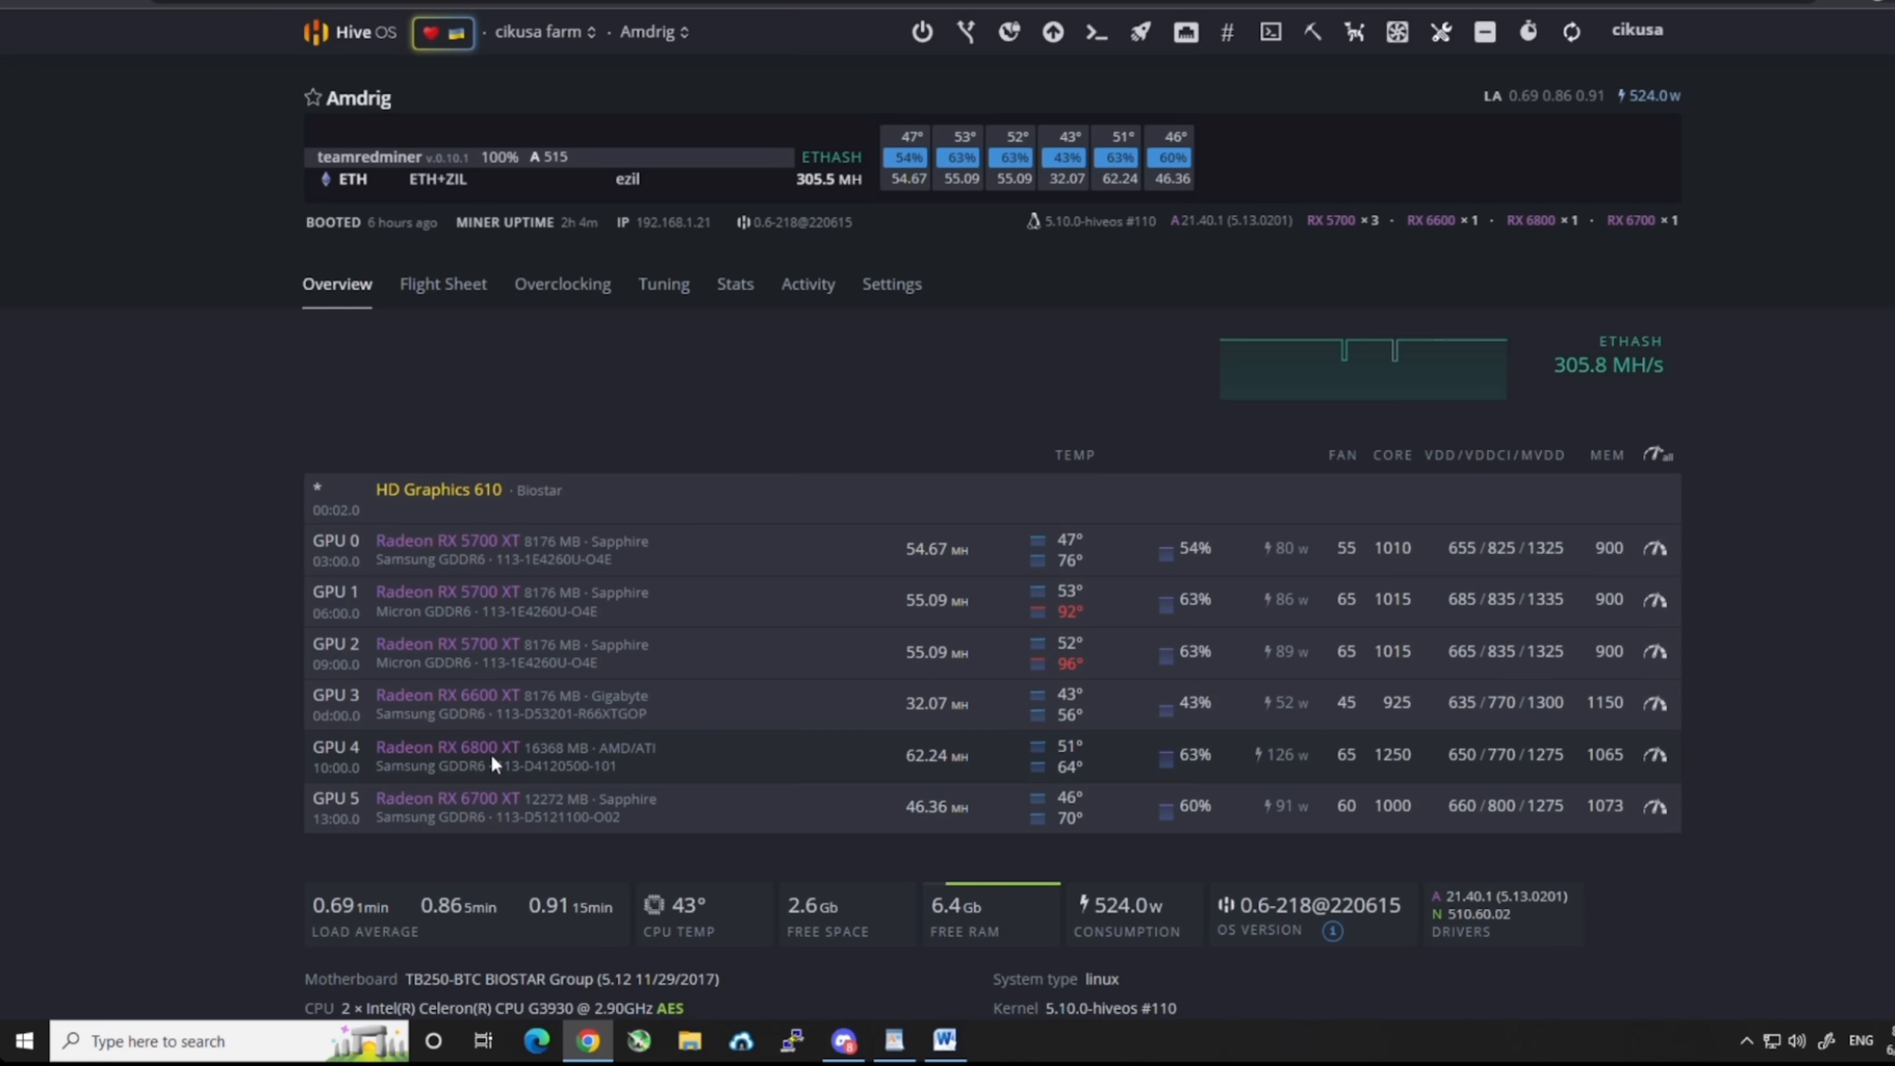
mouse_move(1217, 314)
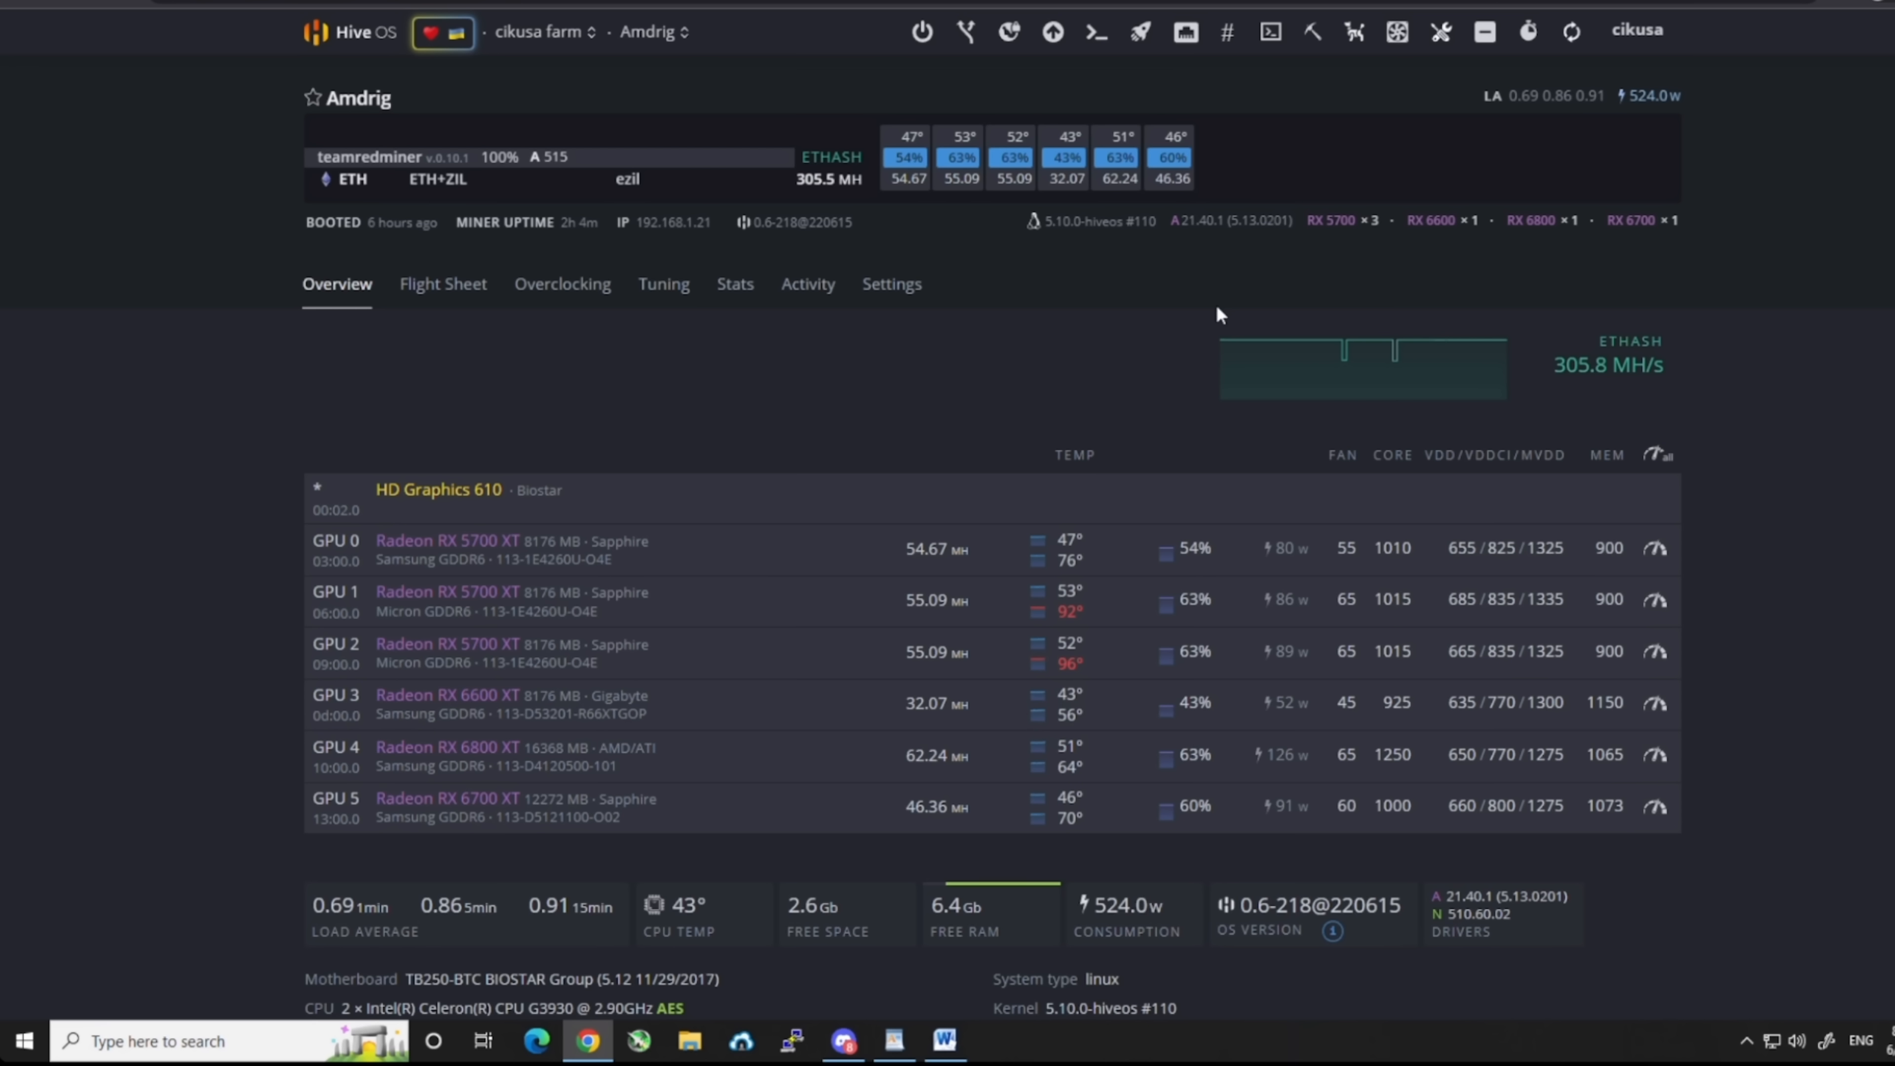
mouse_move(1162, 290)
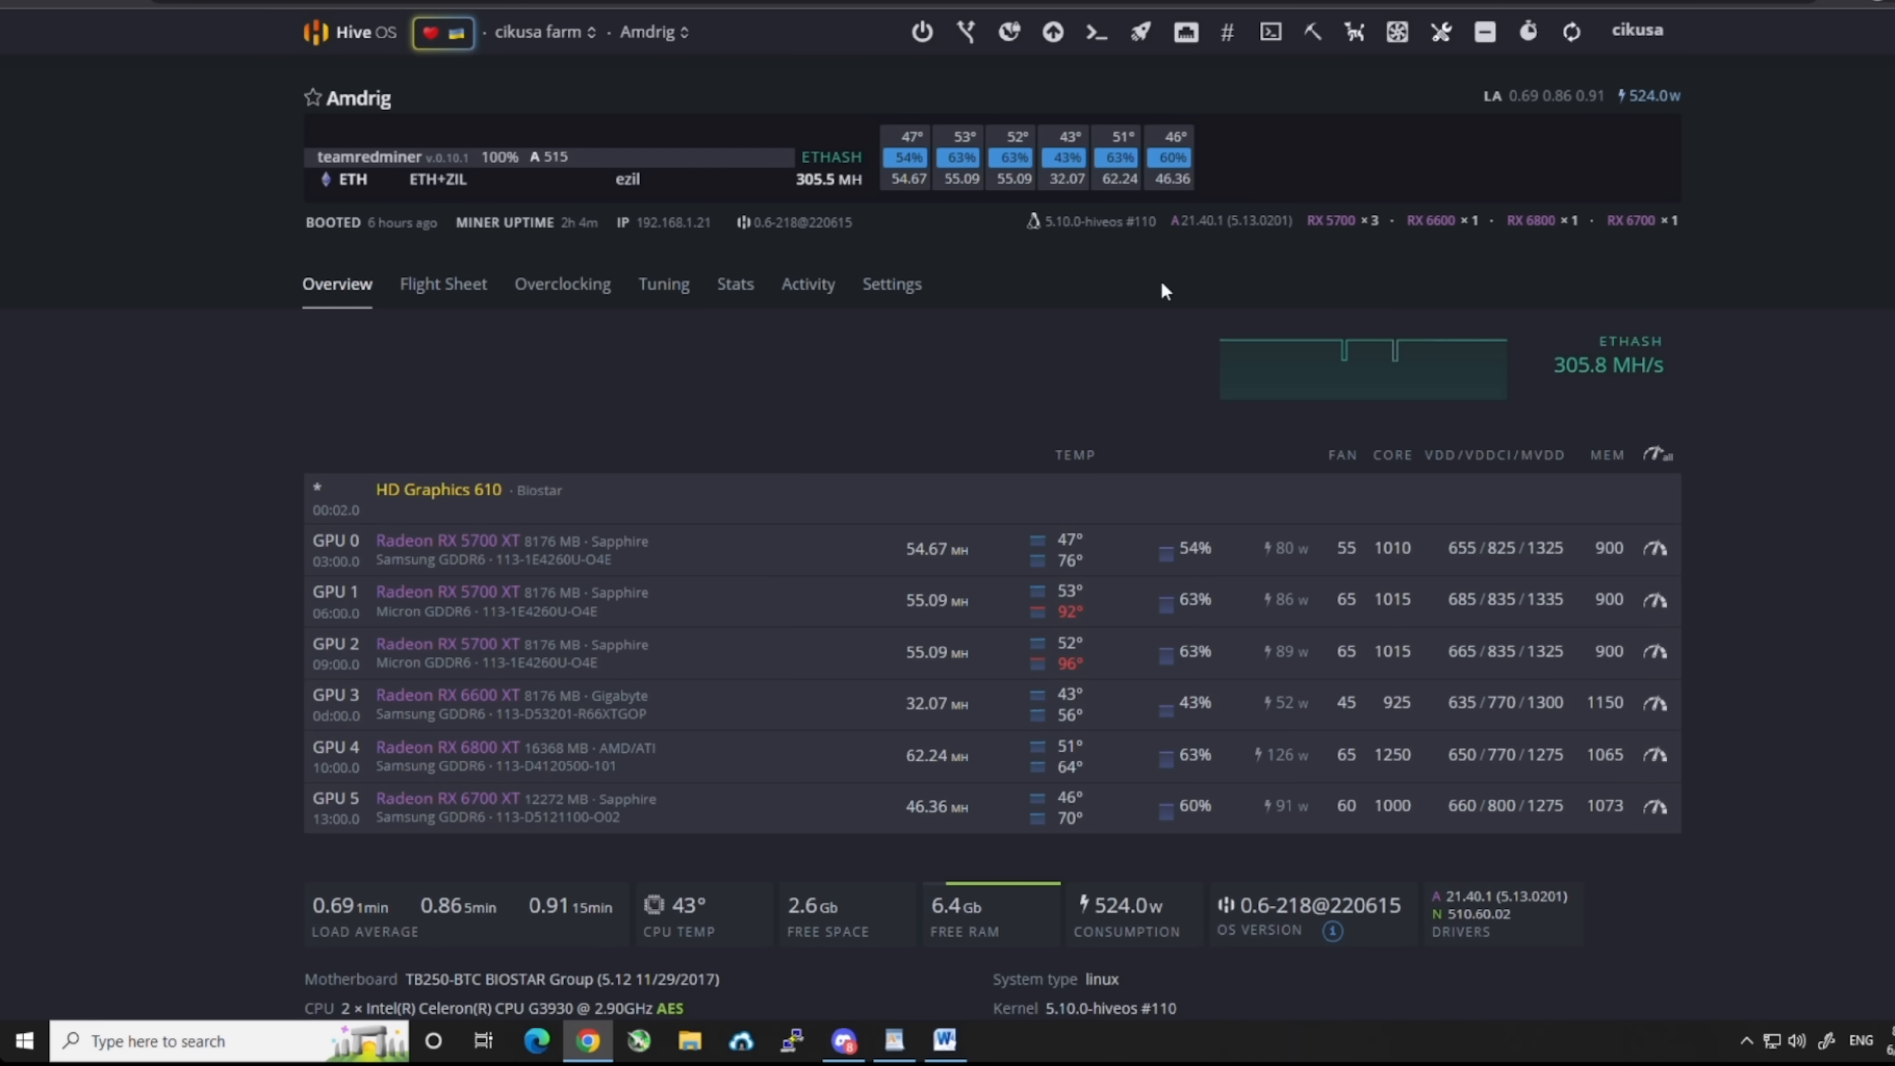
mouse_move(1195, 226)
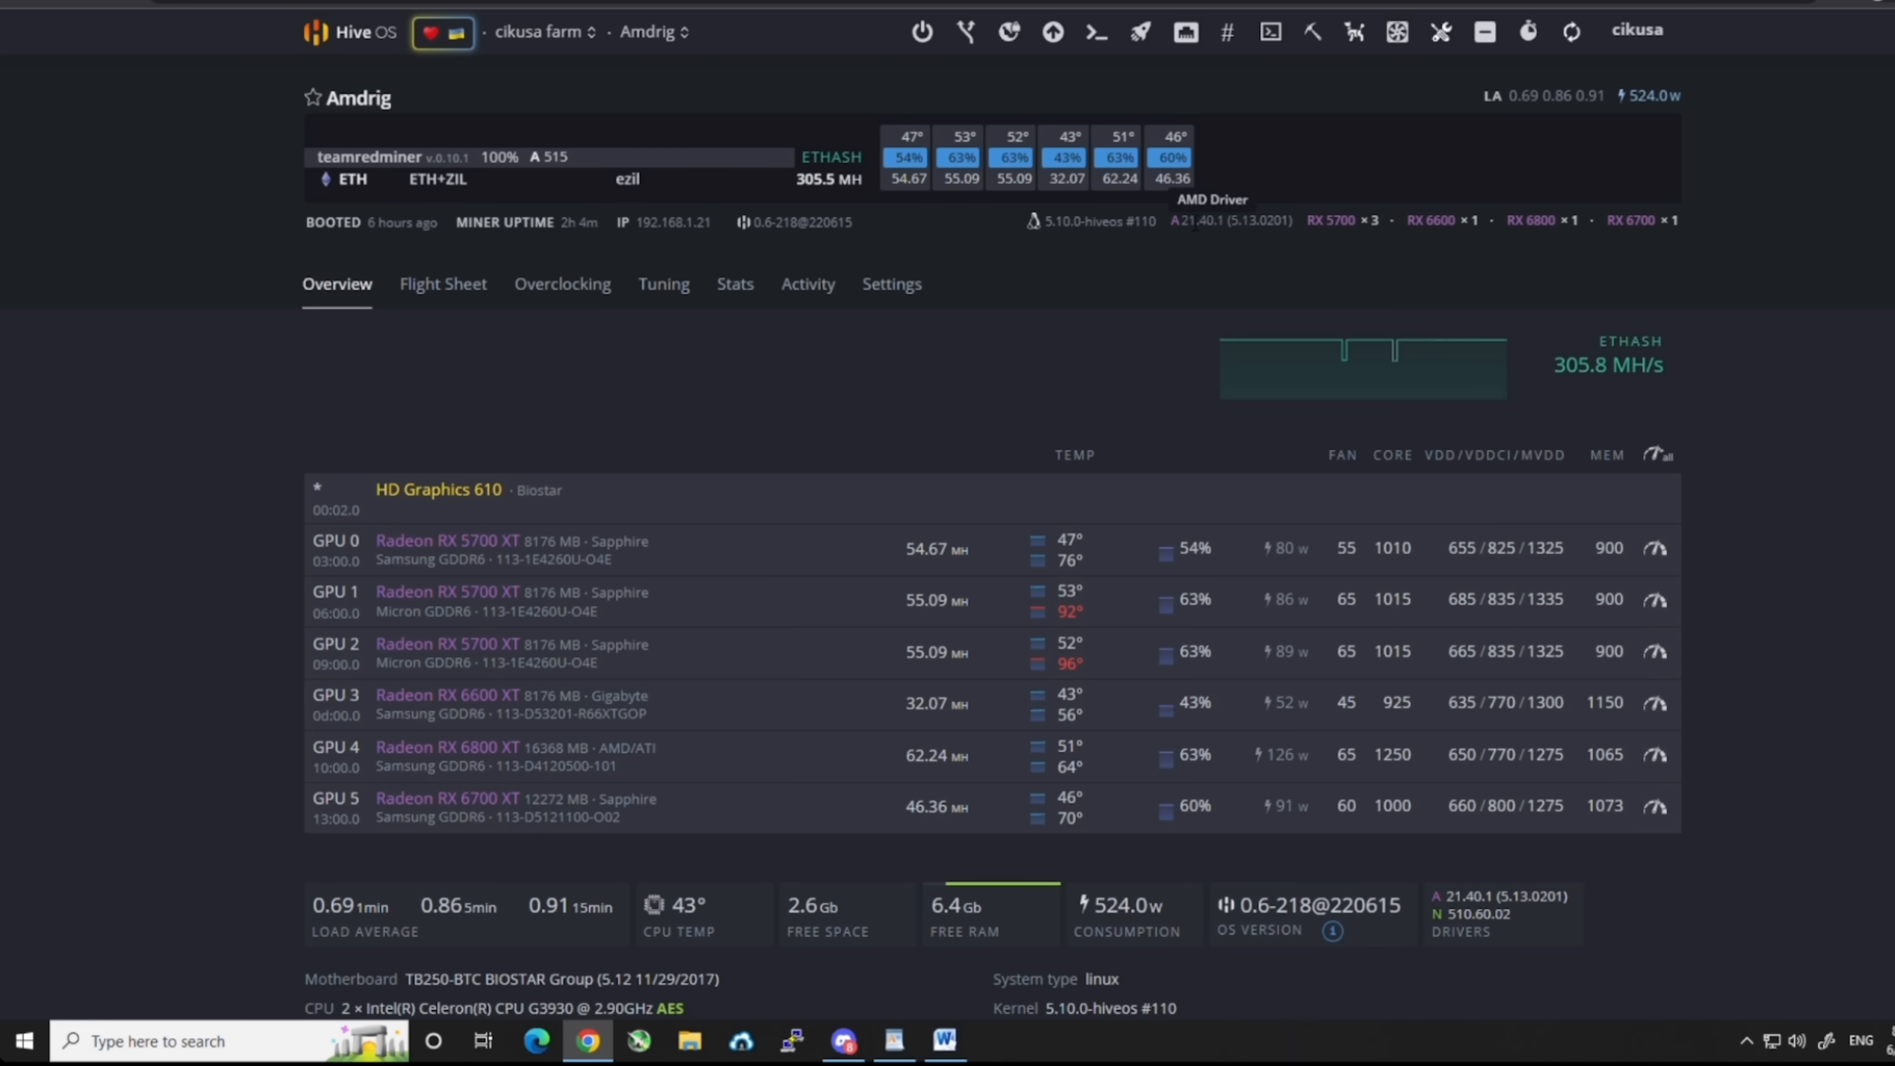
mouse_move(1254, 239)
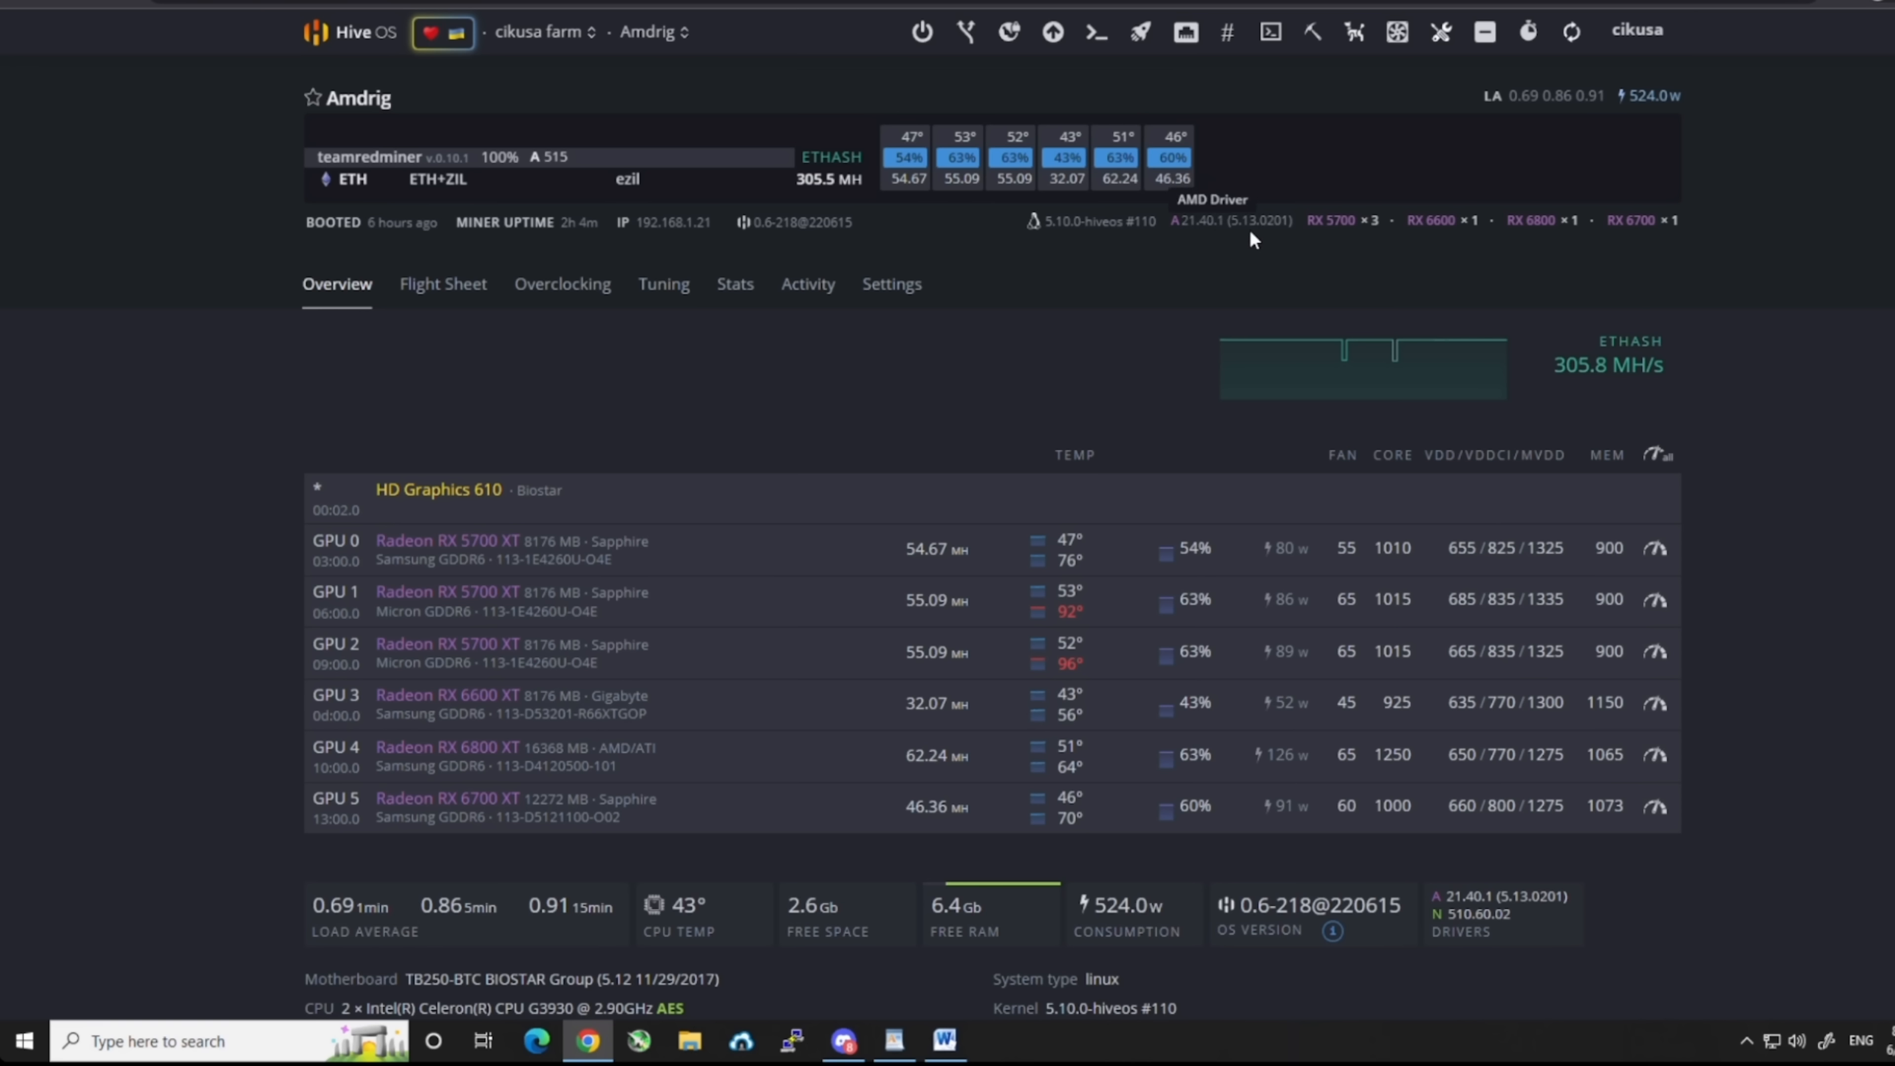
mouse_move(1200, 240)
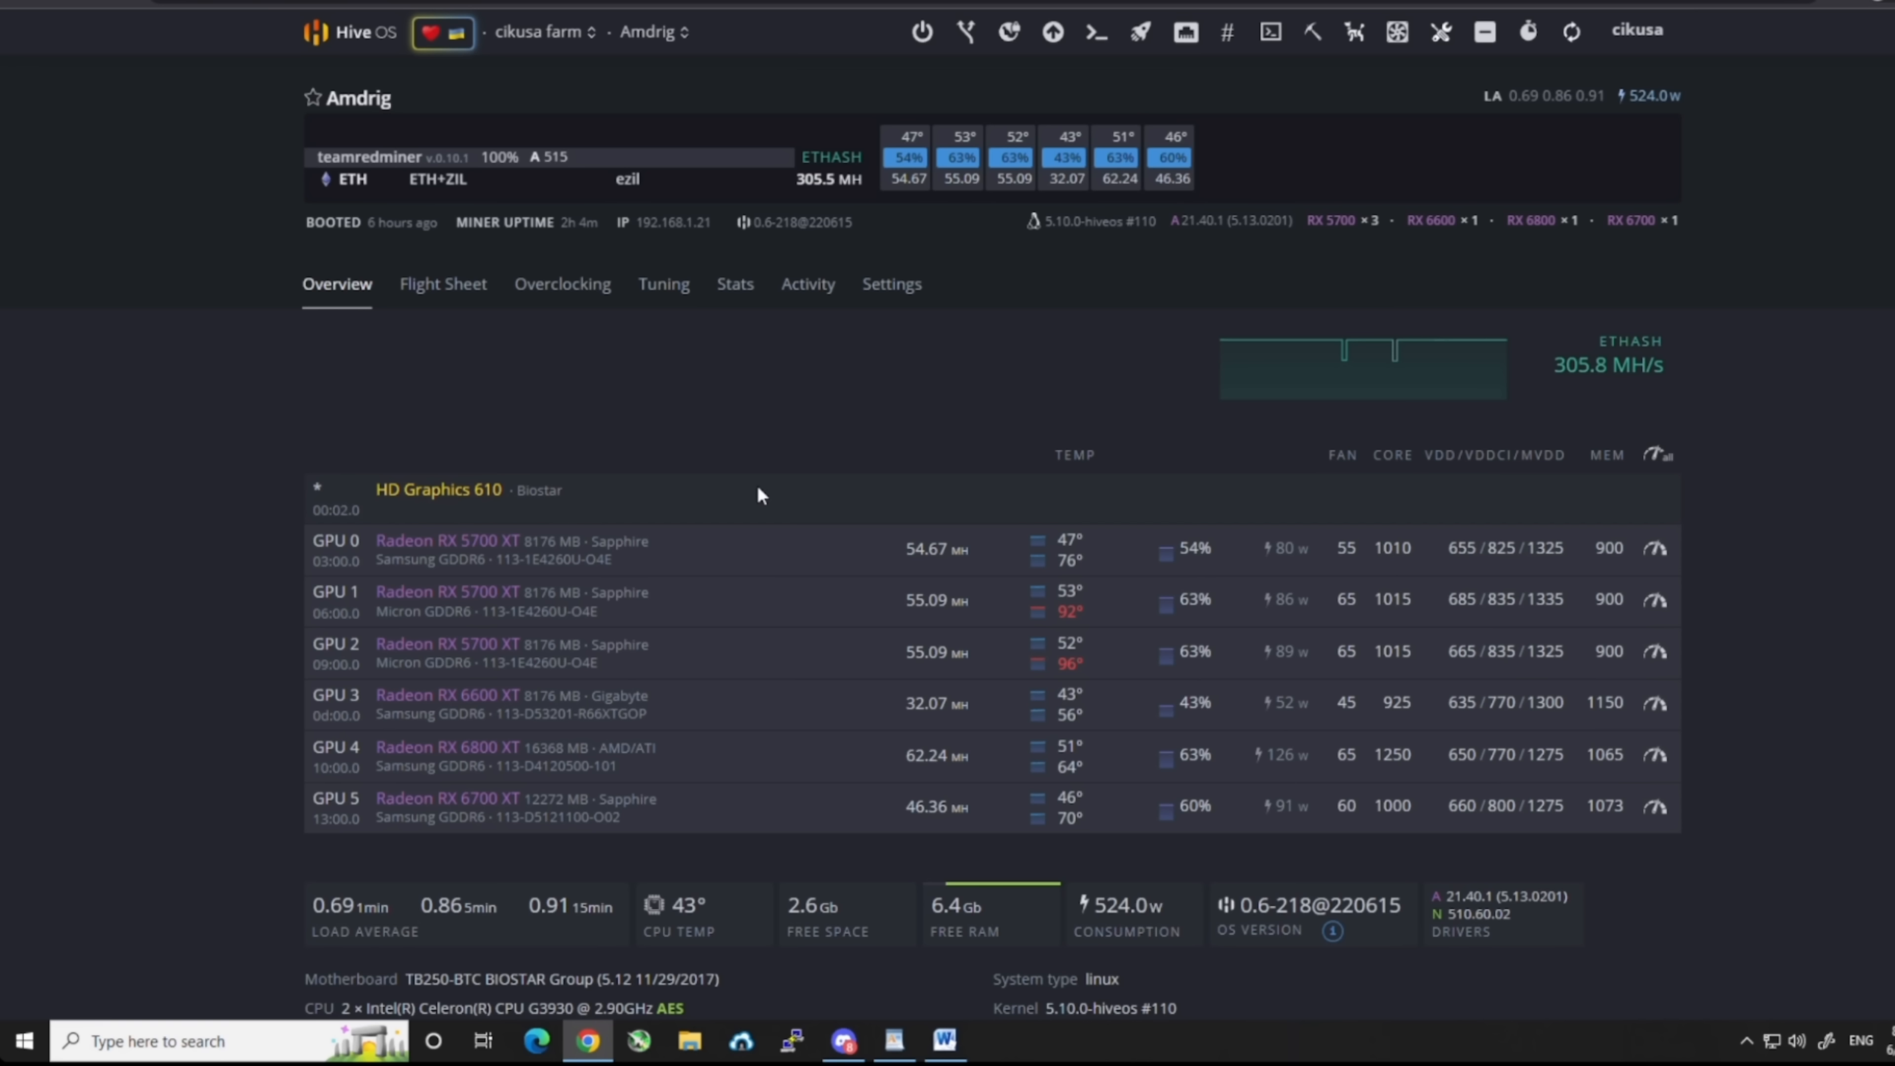
mouse_move(1434, 167)
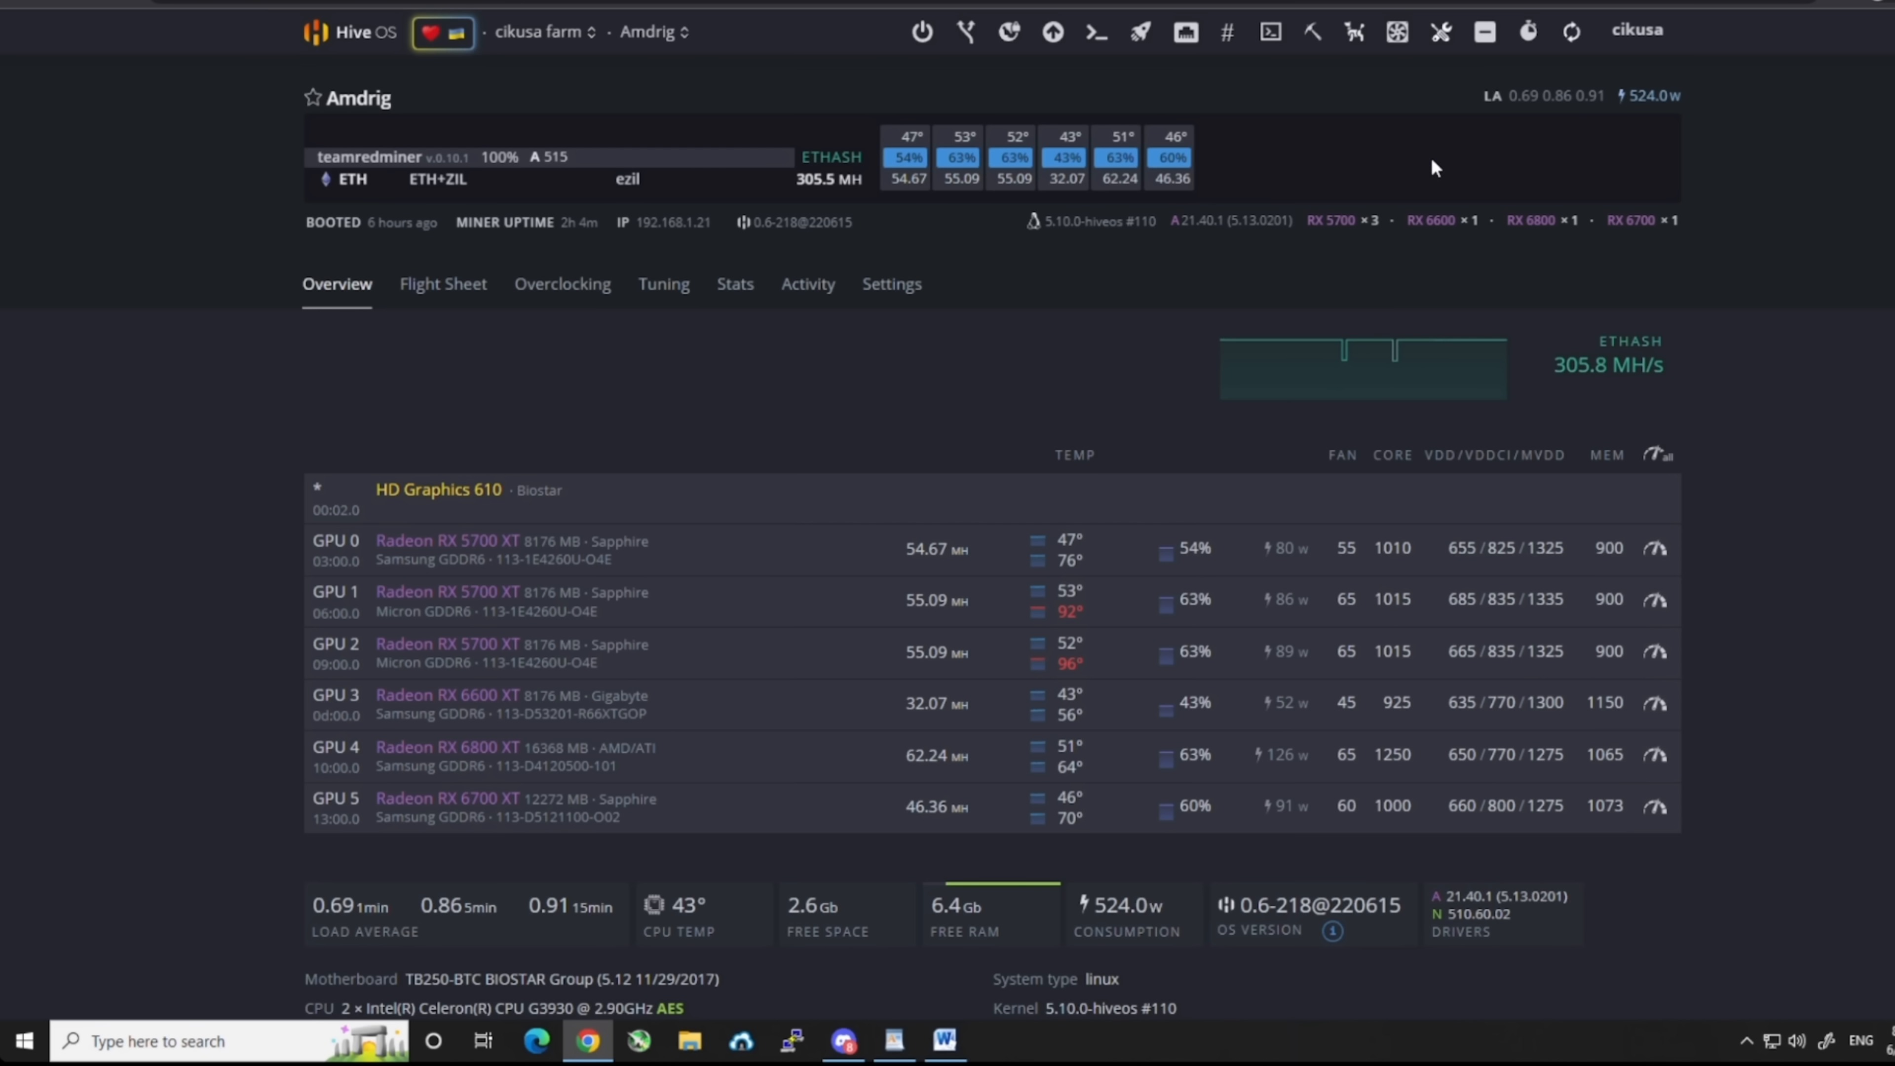
mouse_move(860, 452)
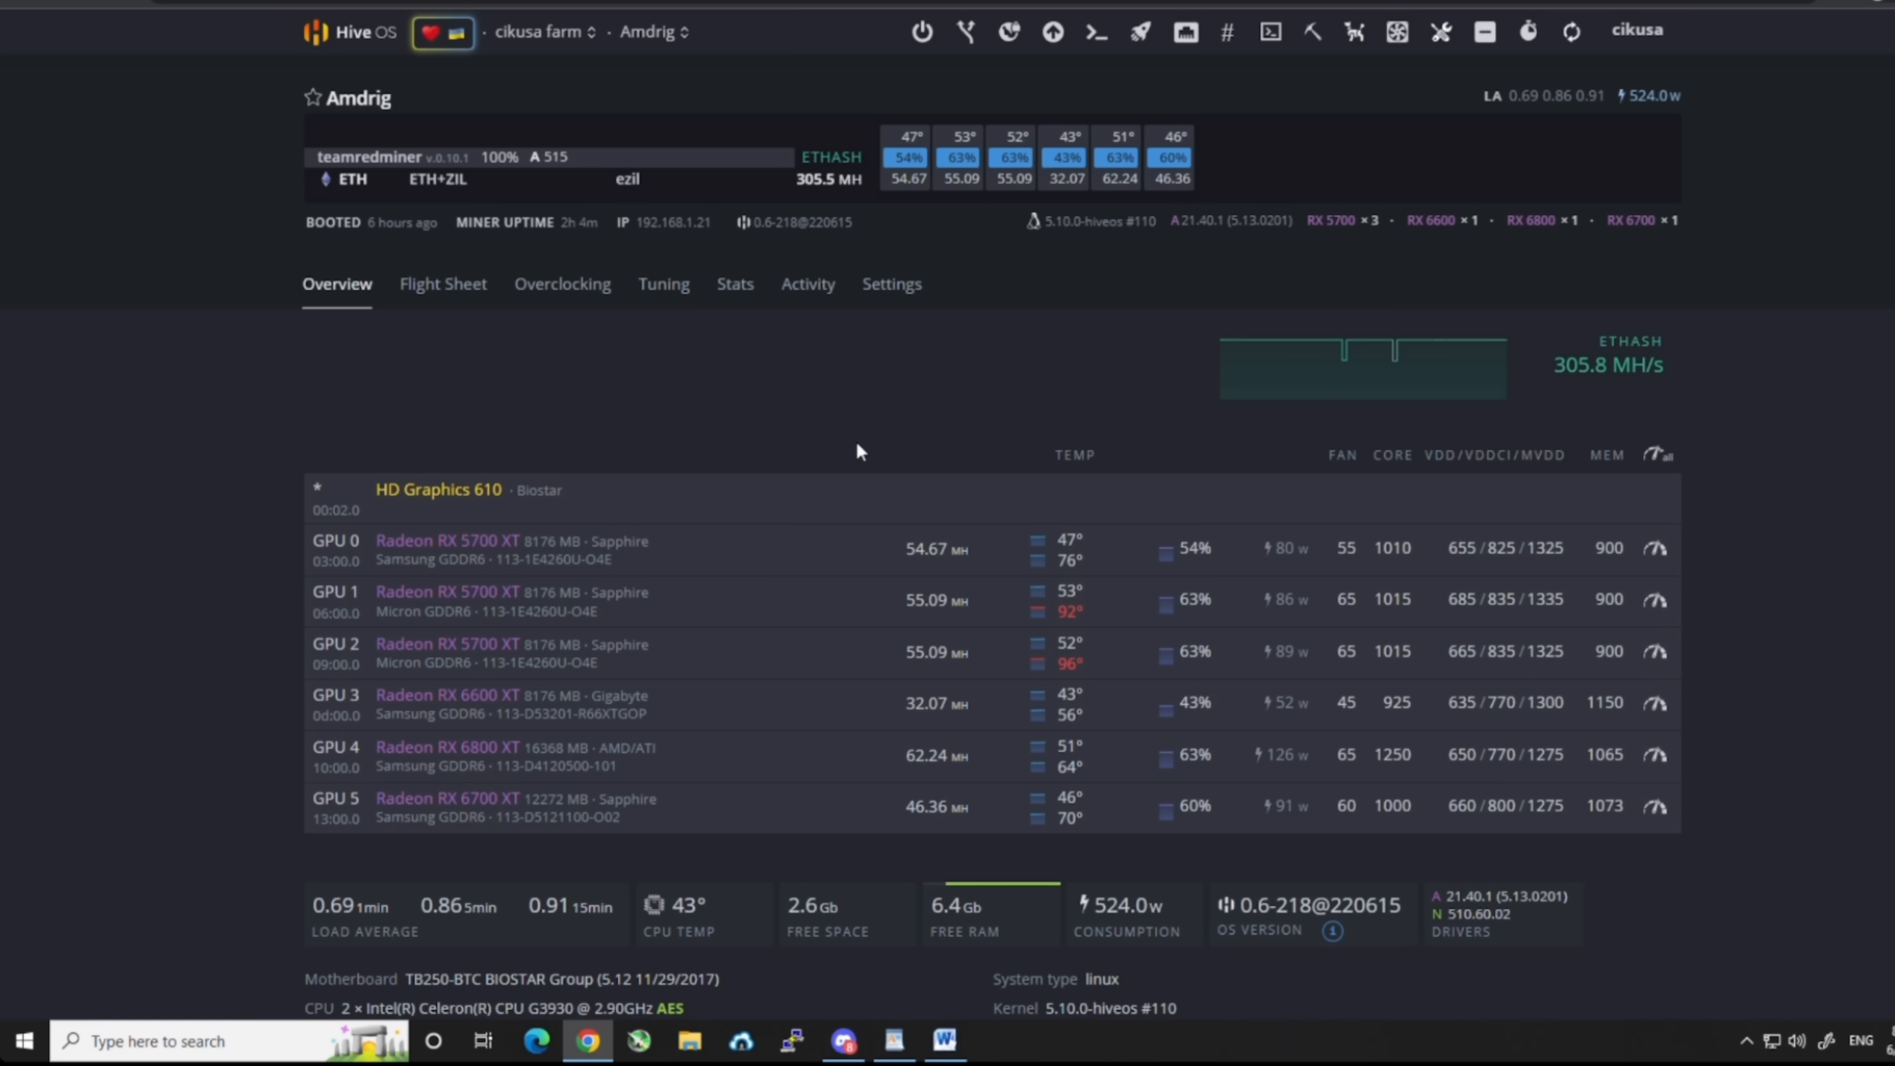
mouse_move(841, 448)
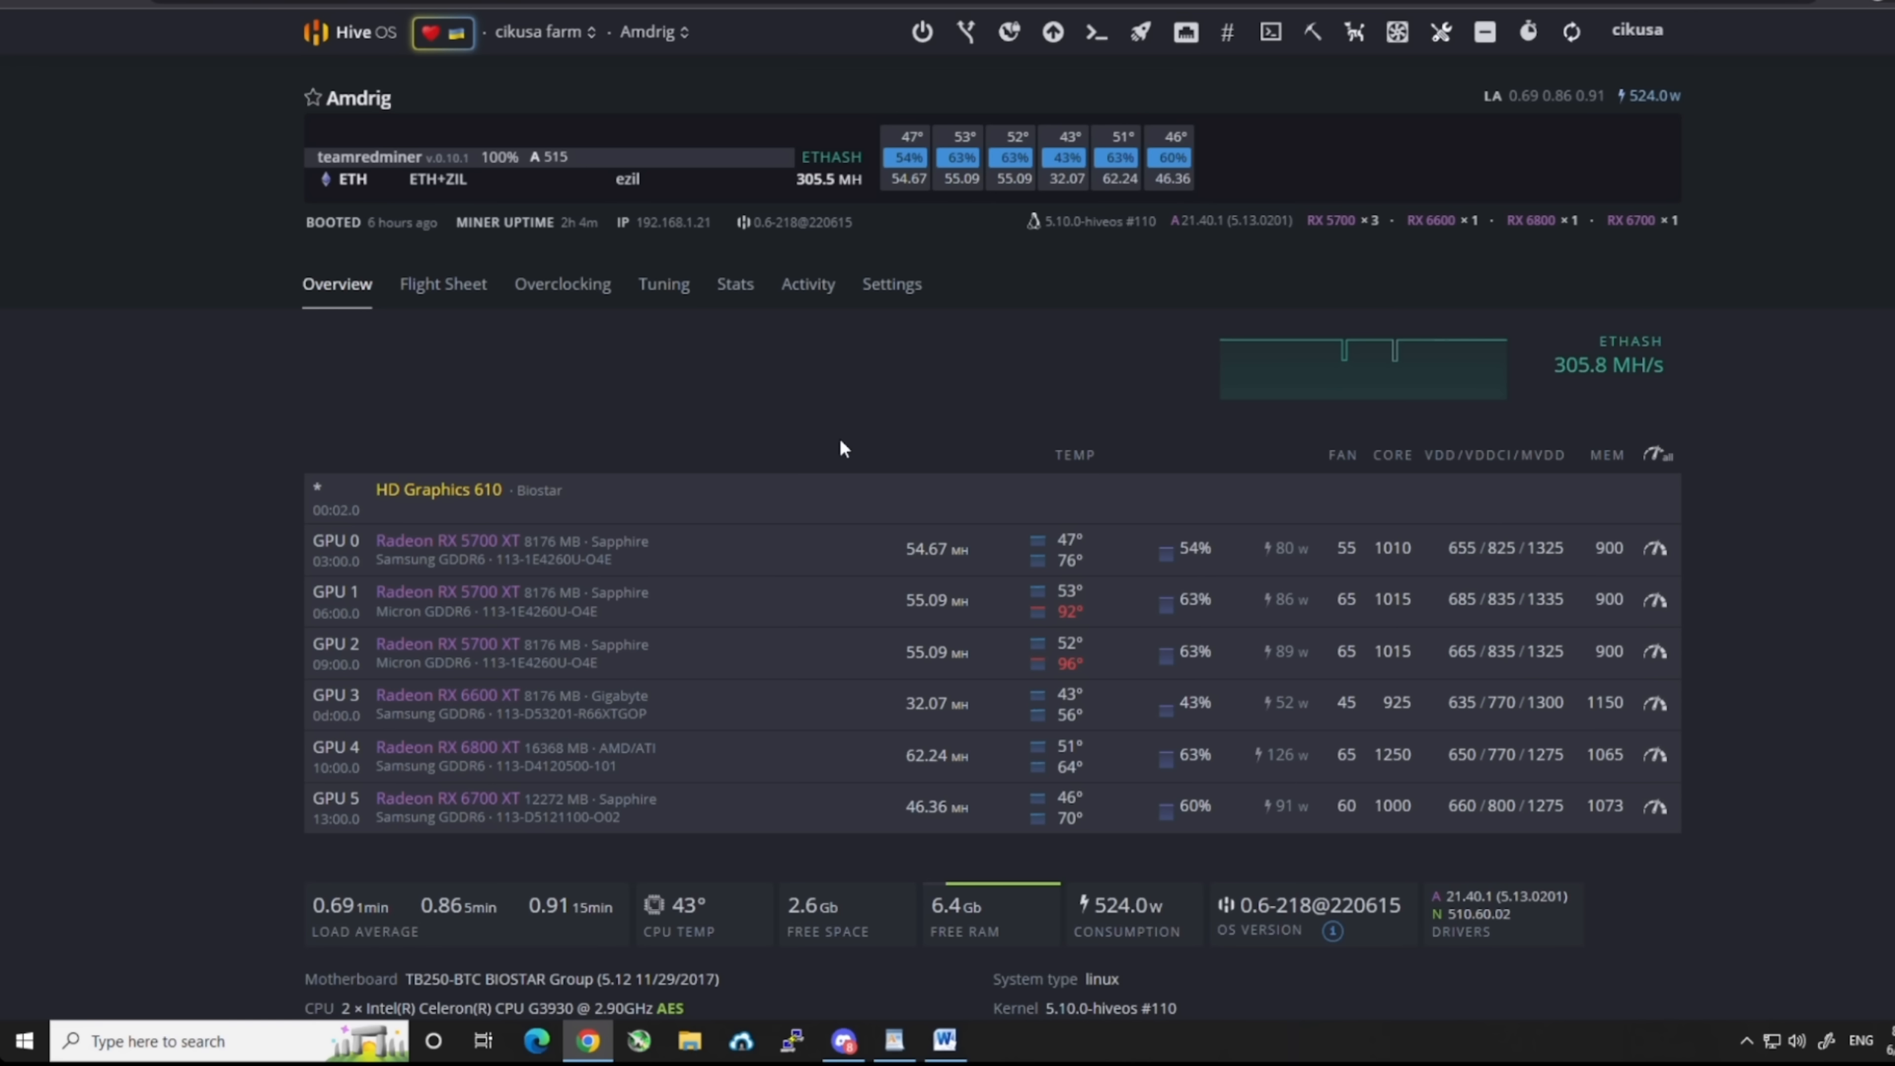
mouse_move(898, 548)
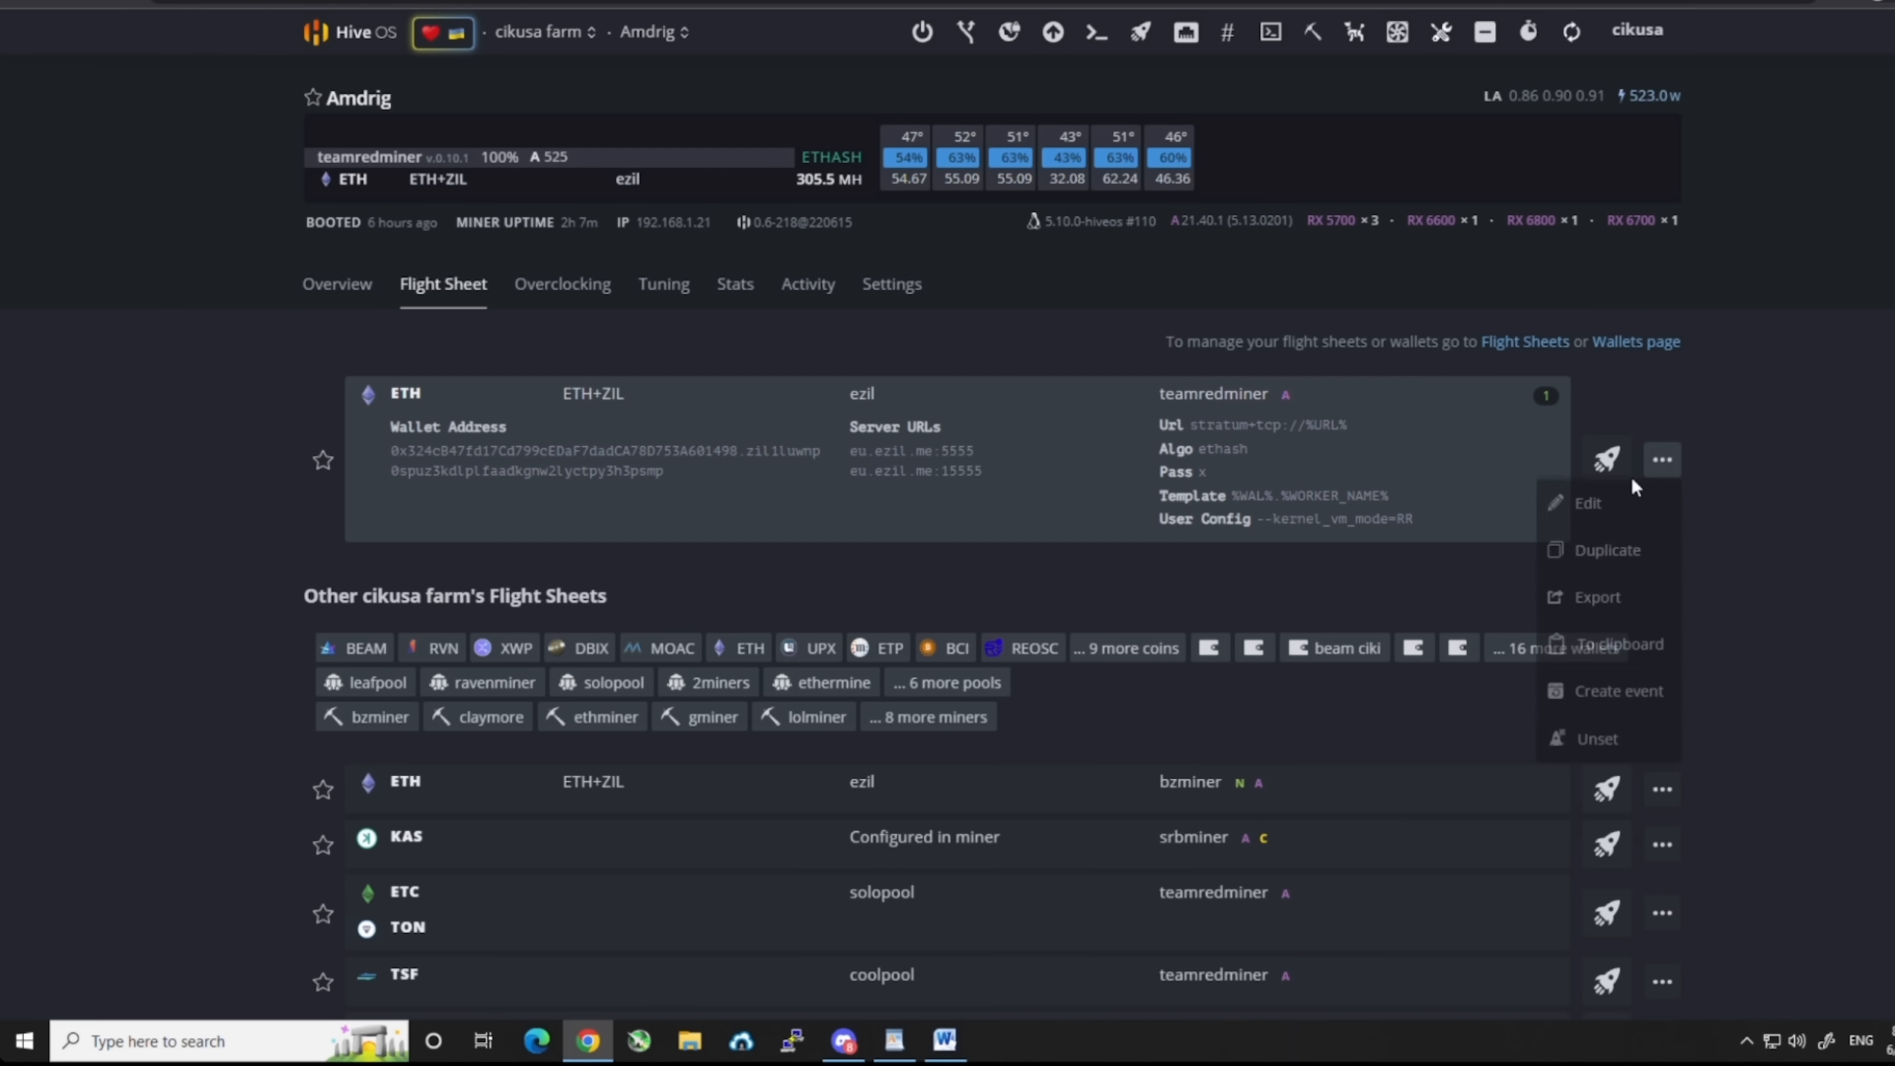
Apply the flight sheet's TeamRedMiner config with --kernel_vm_mode=RR so the rig updates to R-mode.
left_click(1588, 503)
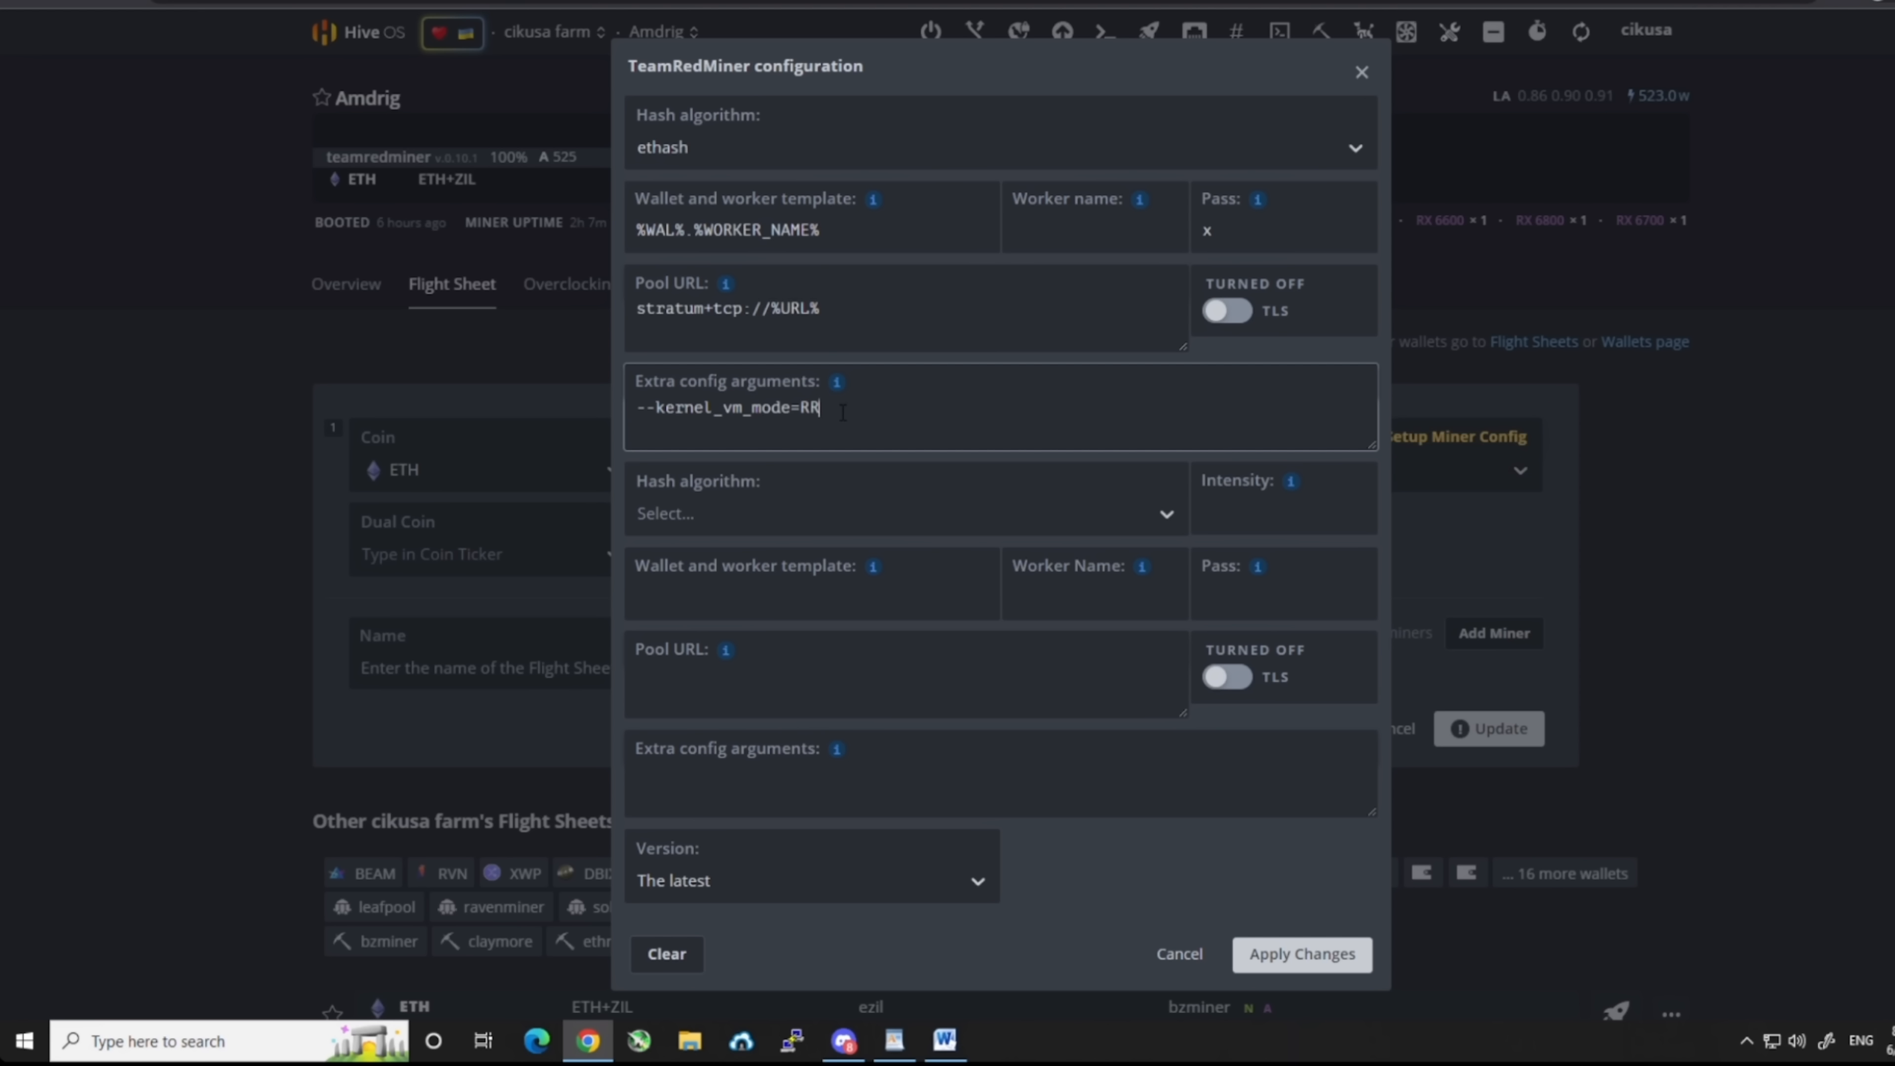
mouse_move(839, 485)
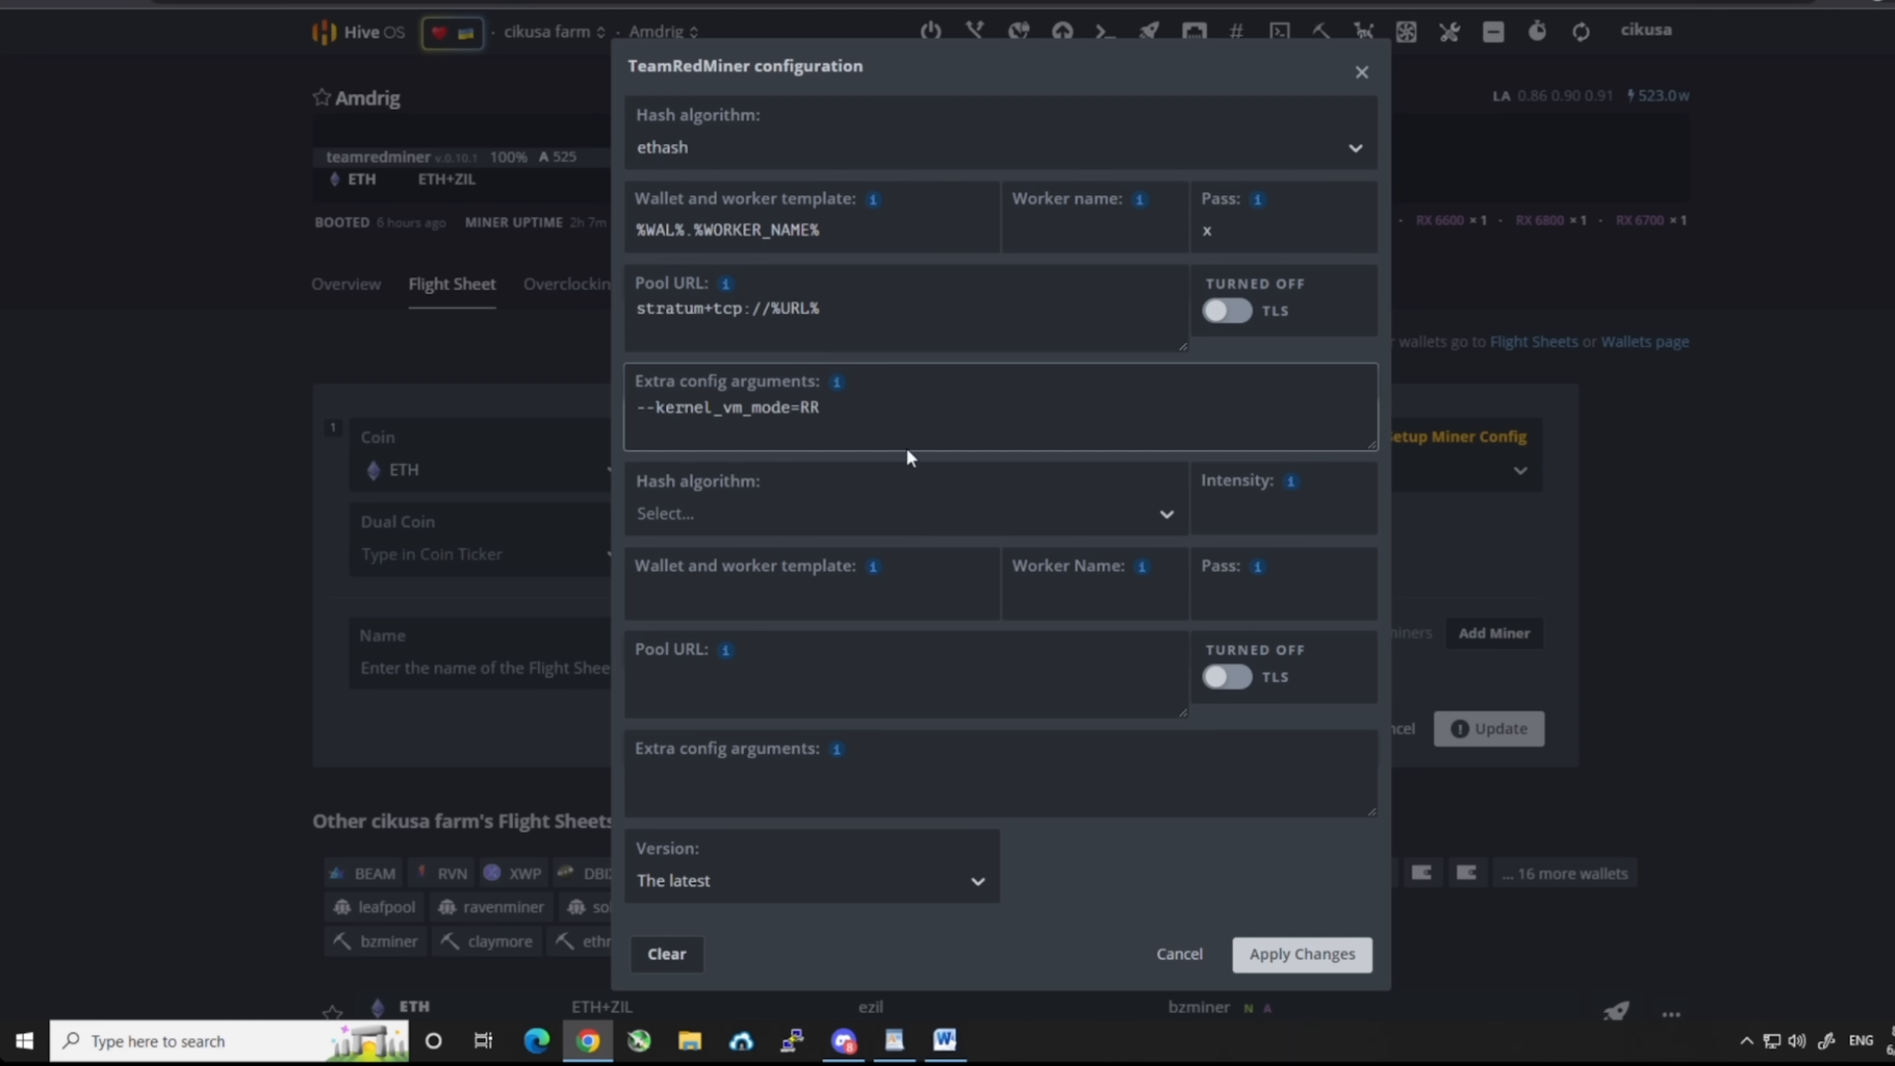
left_click(1356, 31)
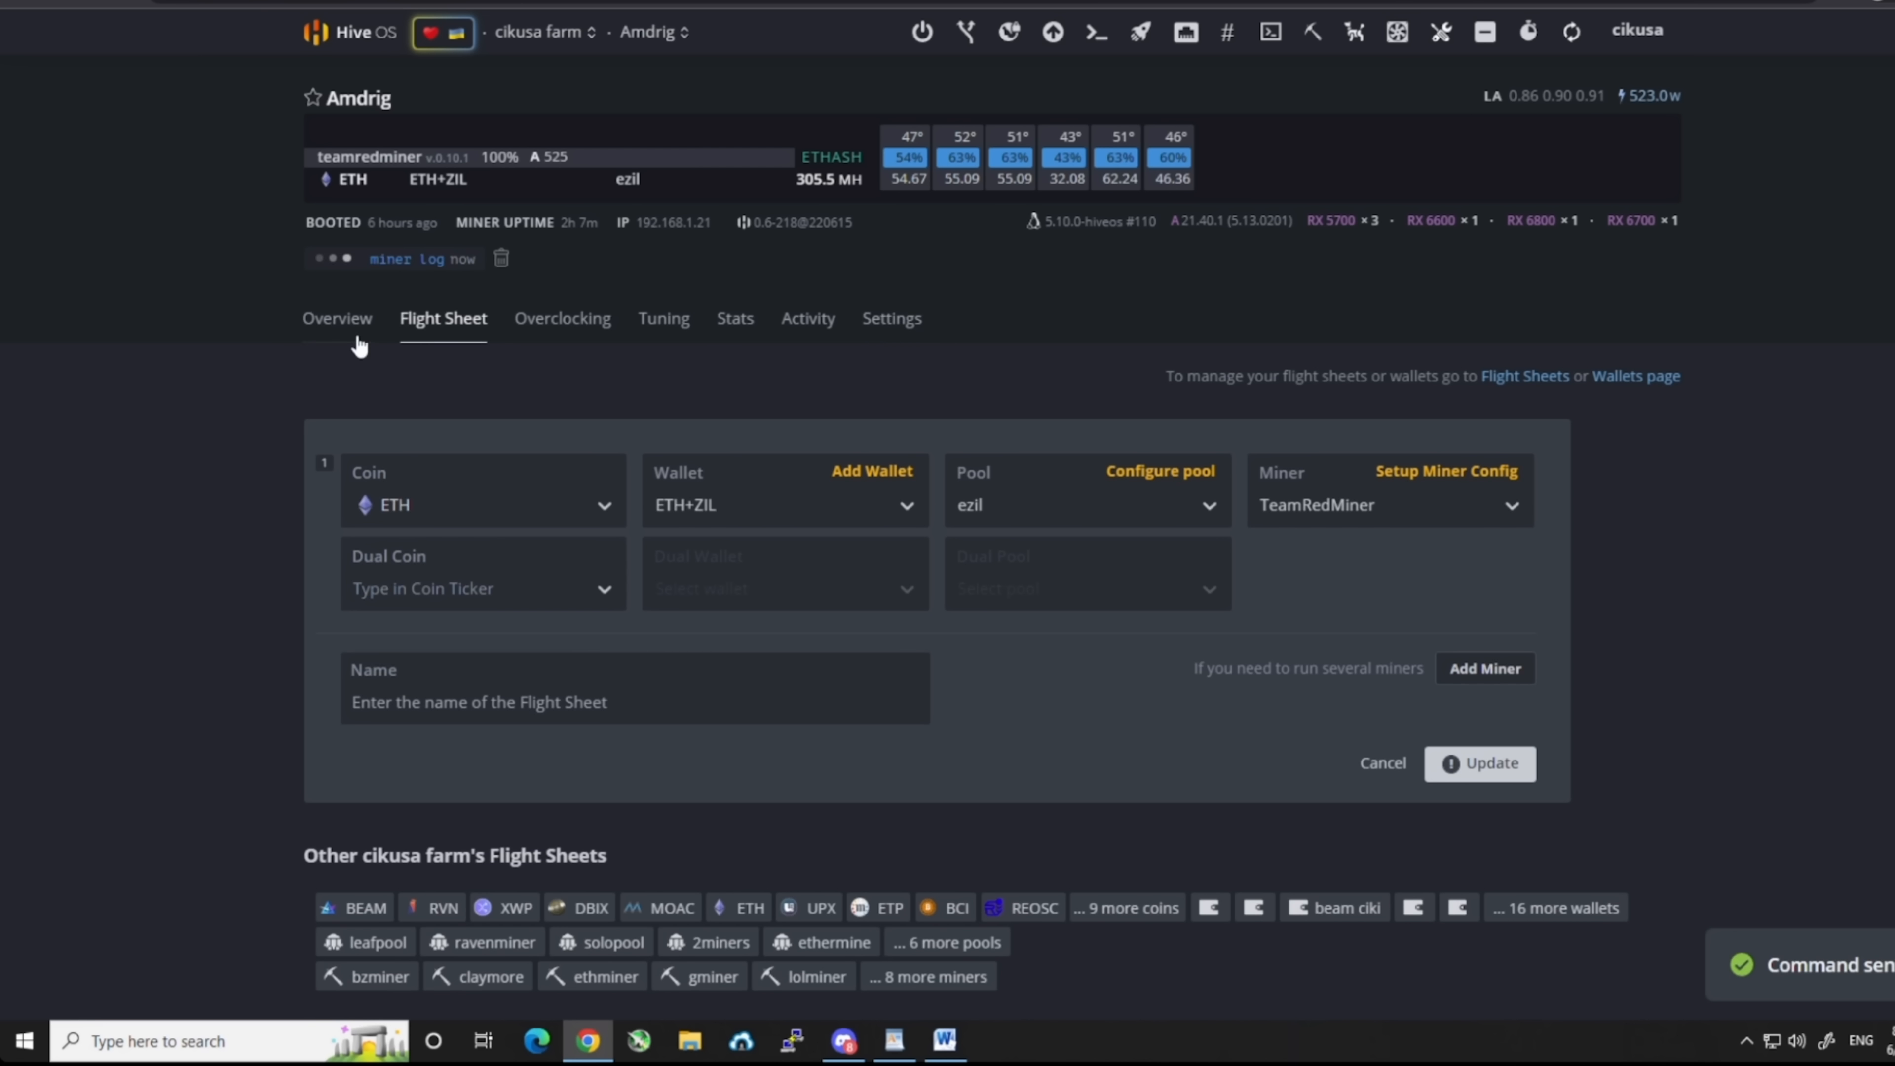
Review the miner log confirming six GPU workers mining ethash, then close it.
left_click(337, 318)
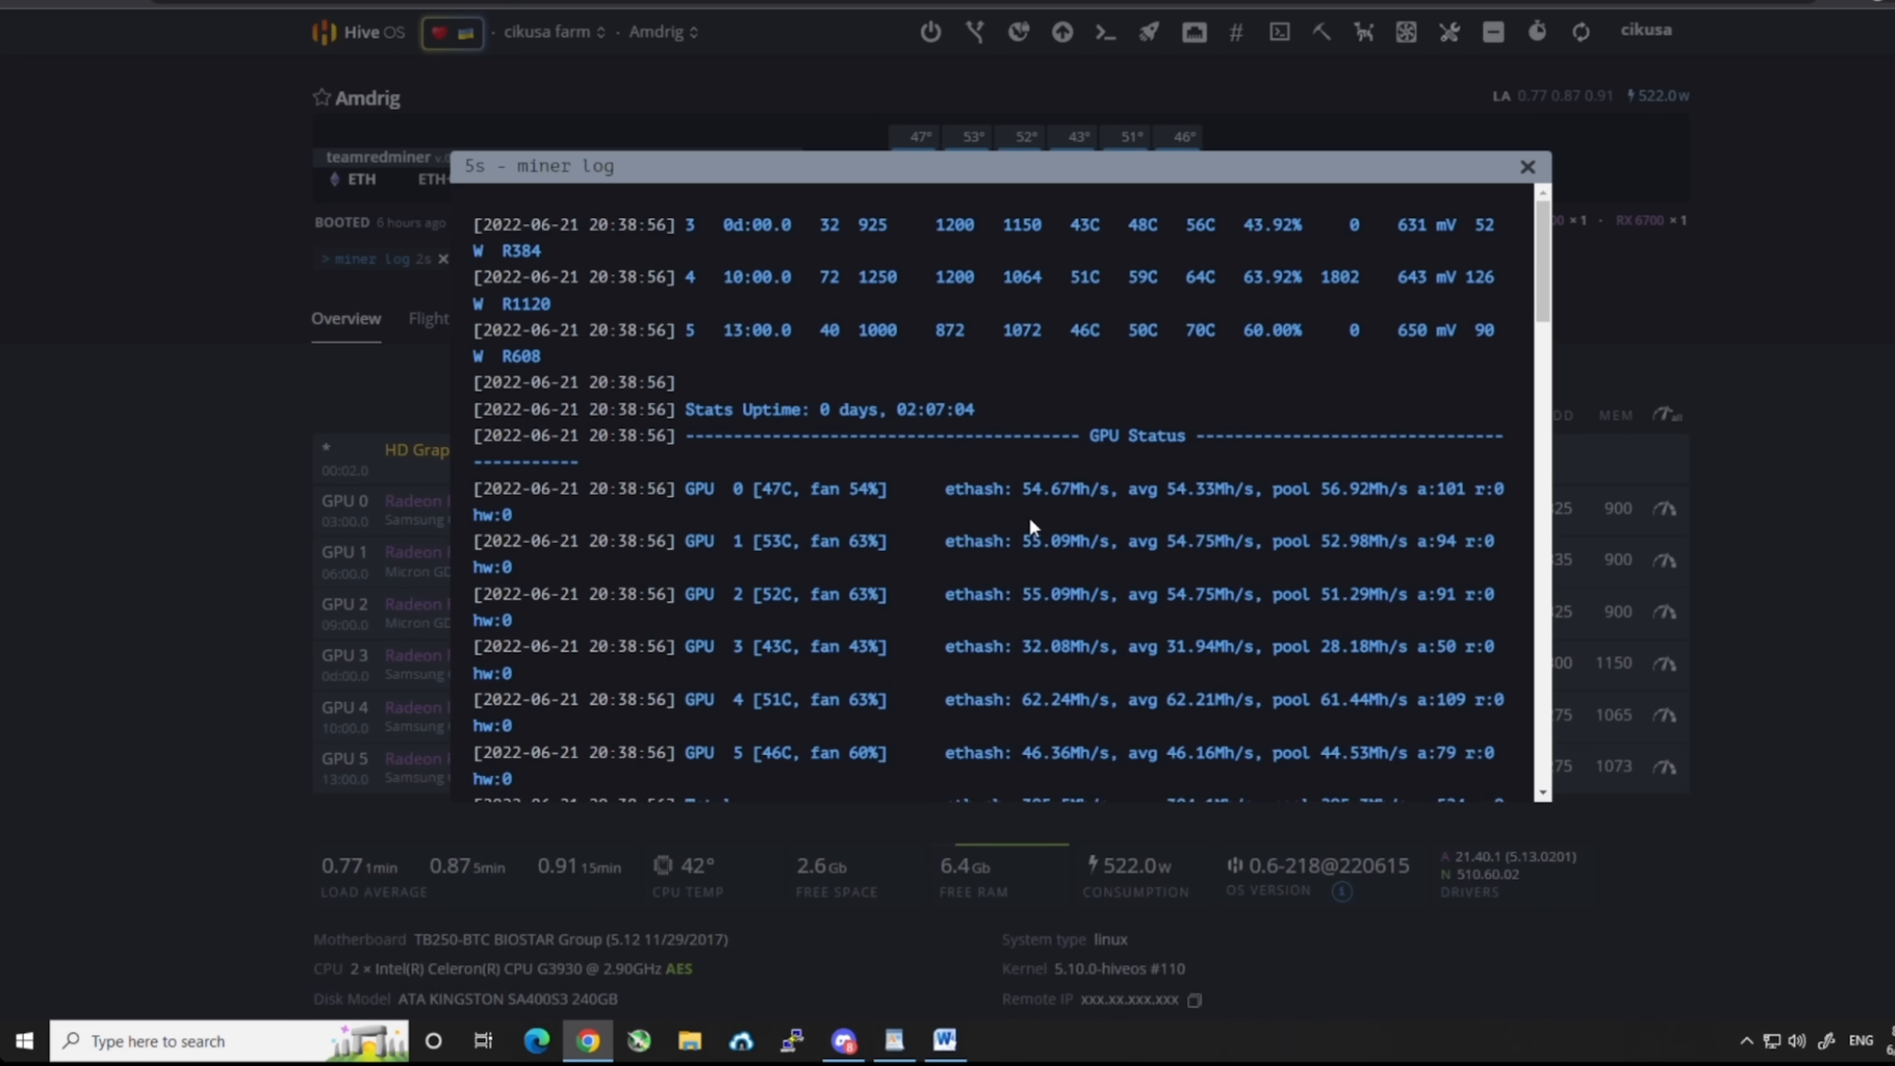
scroll("down", 3)
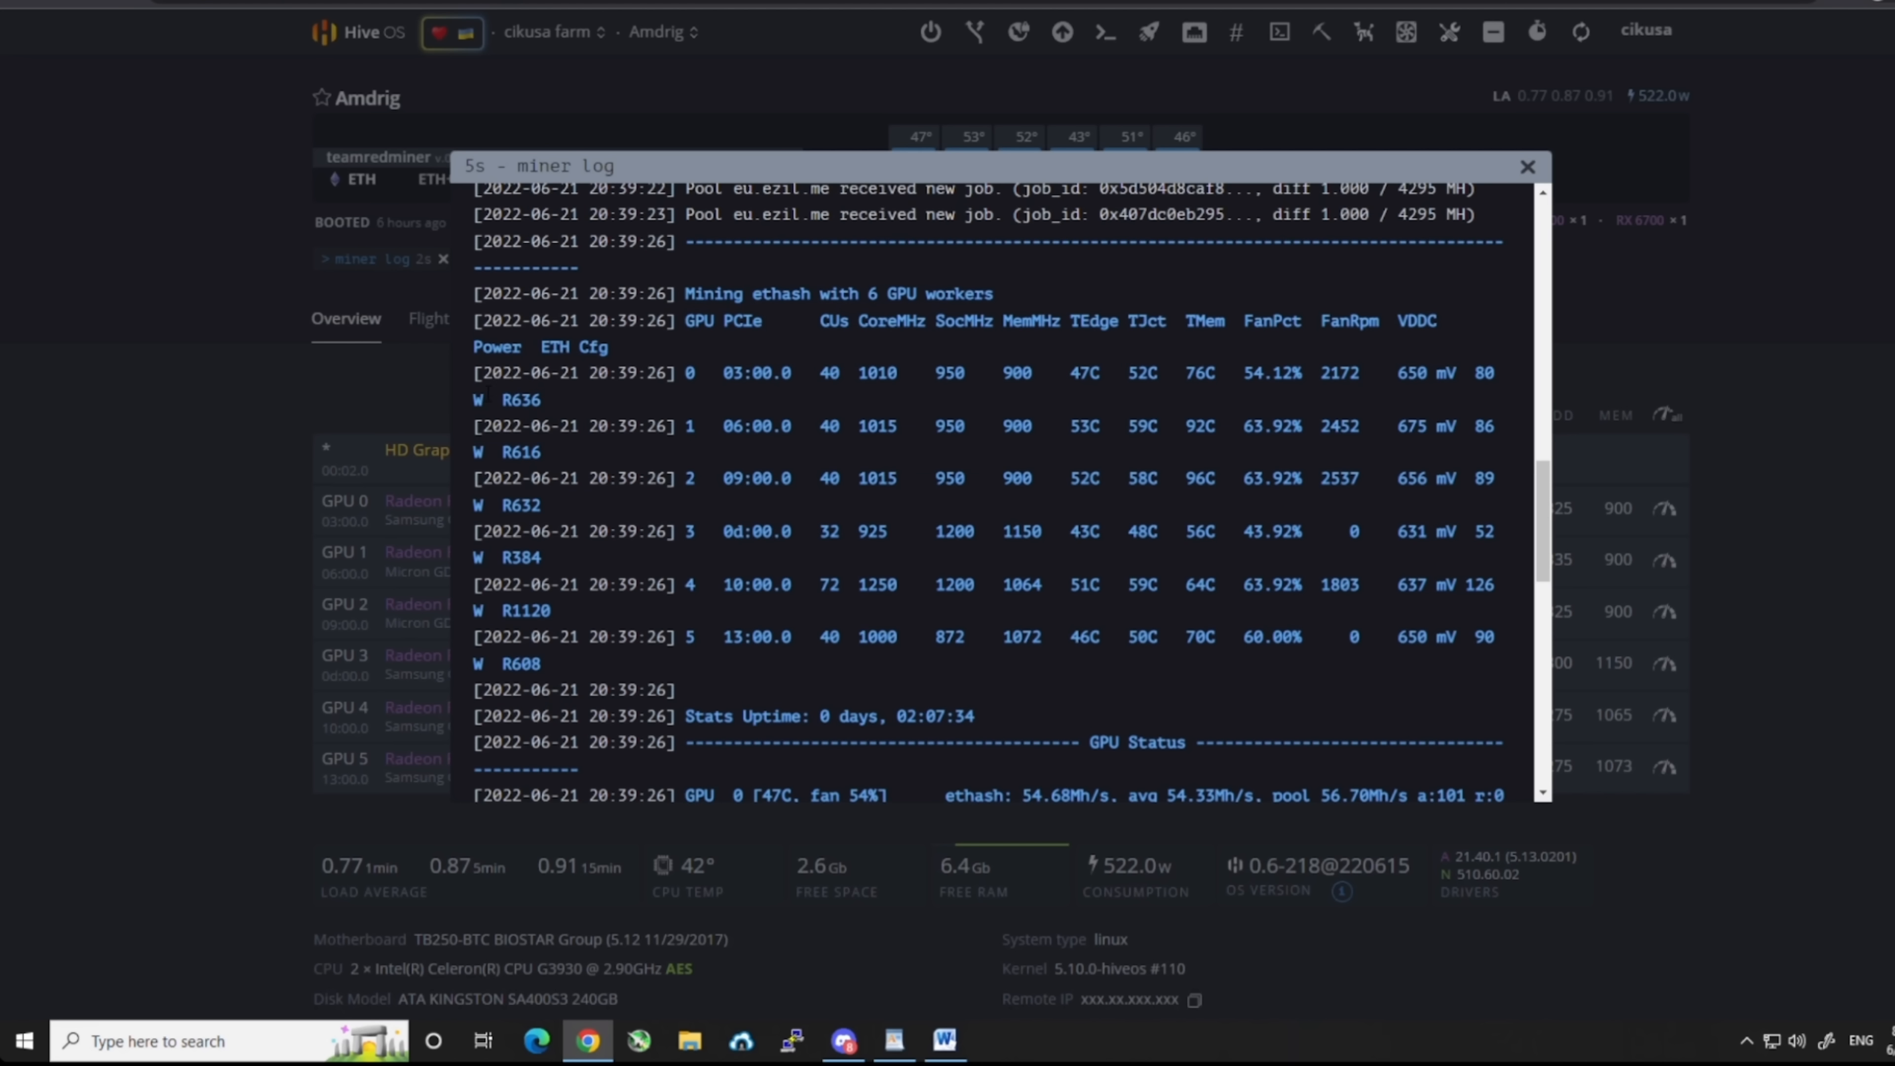
mouse_move(520, 450)
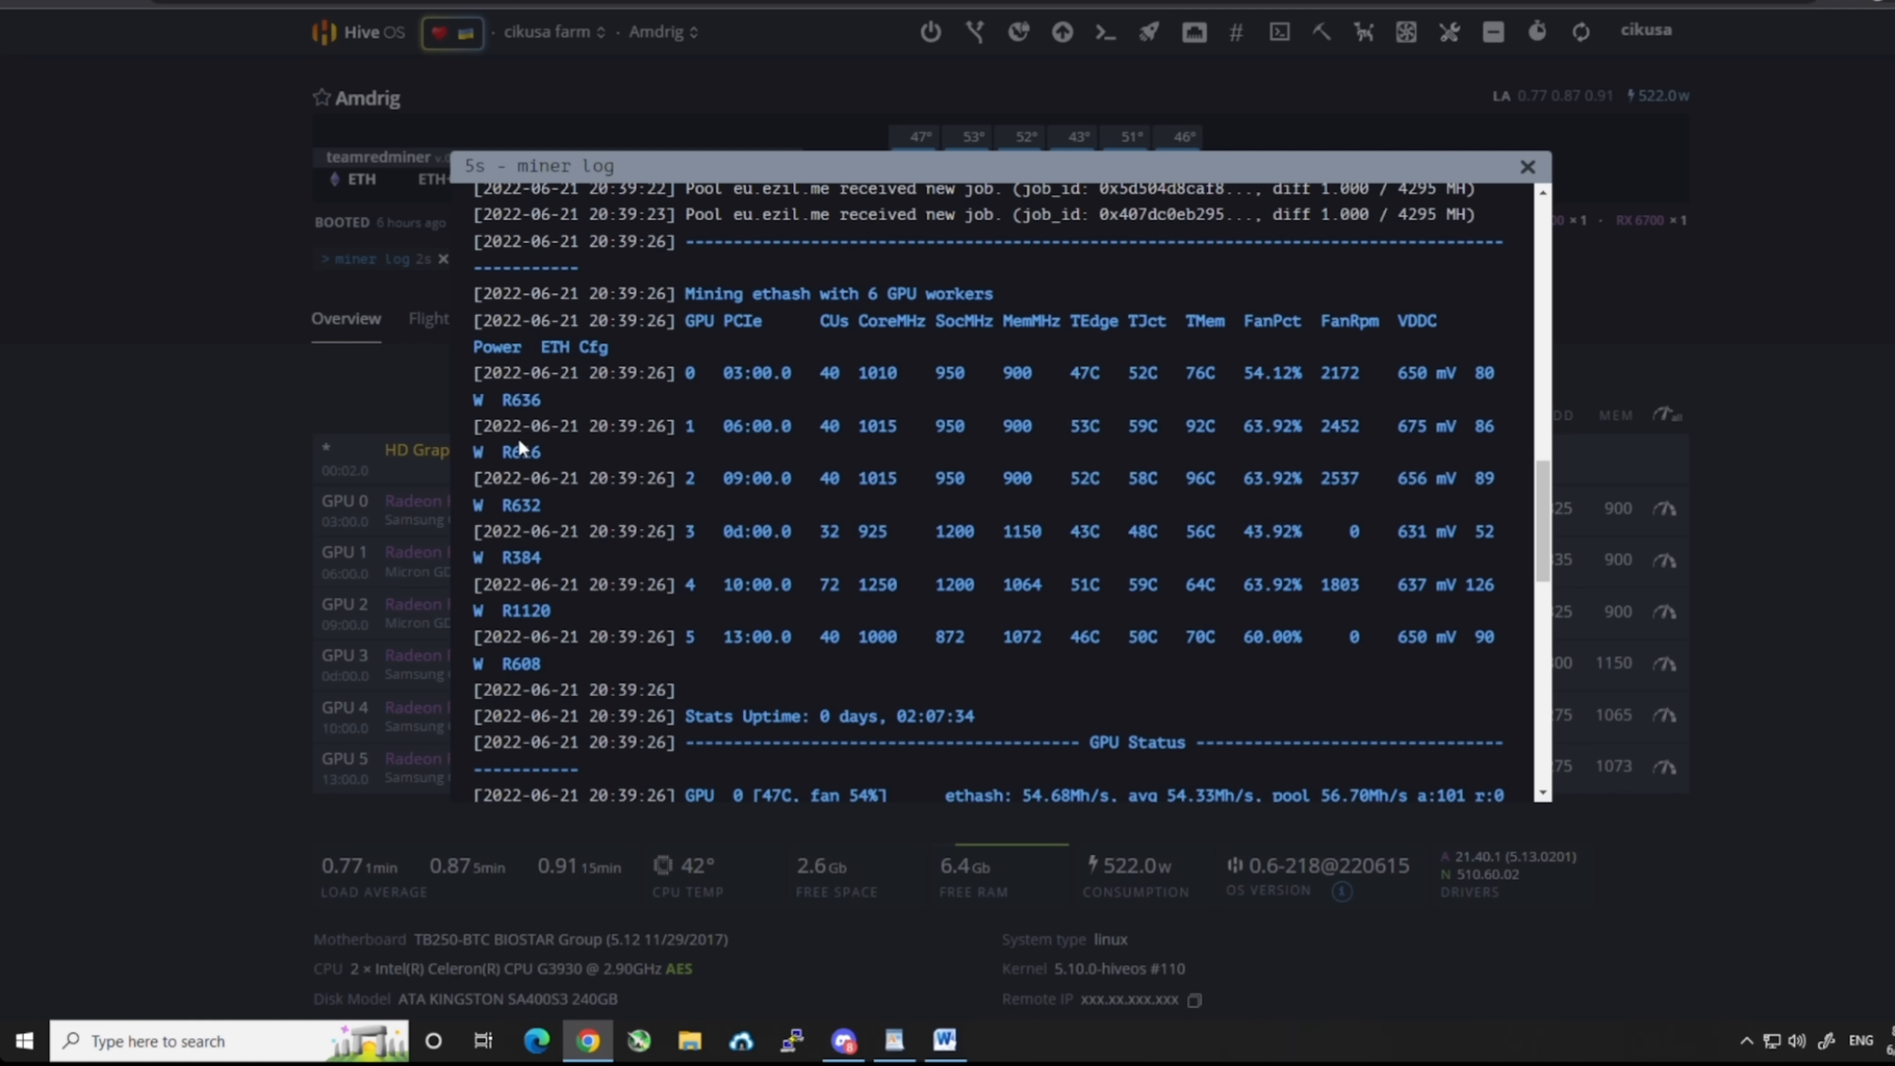
mouse_move(522, 450)
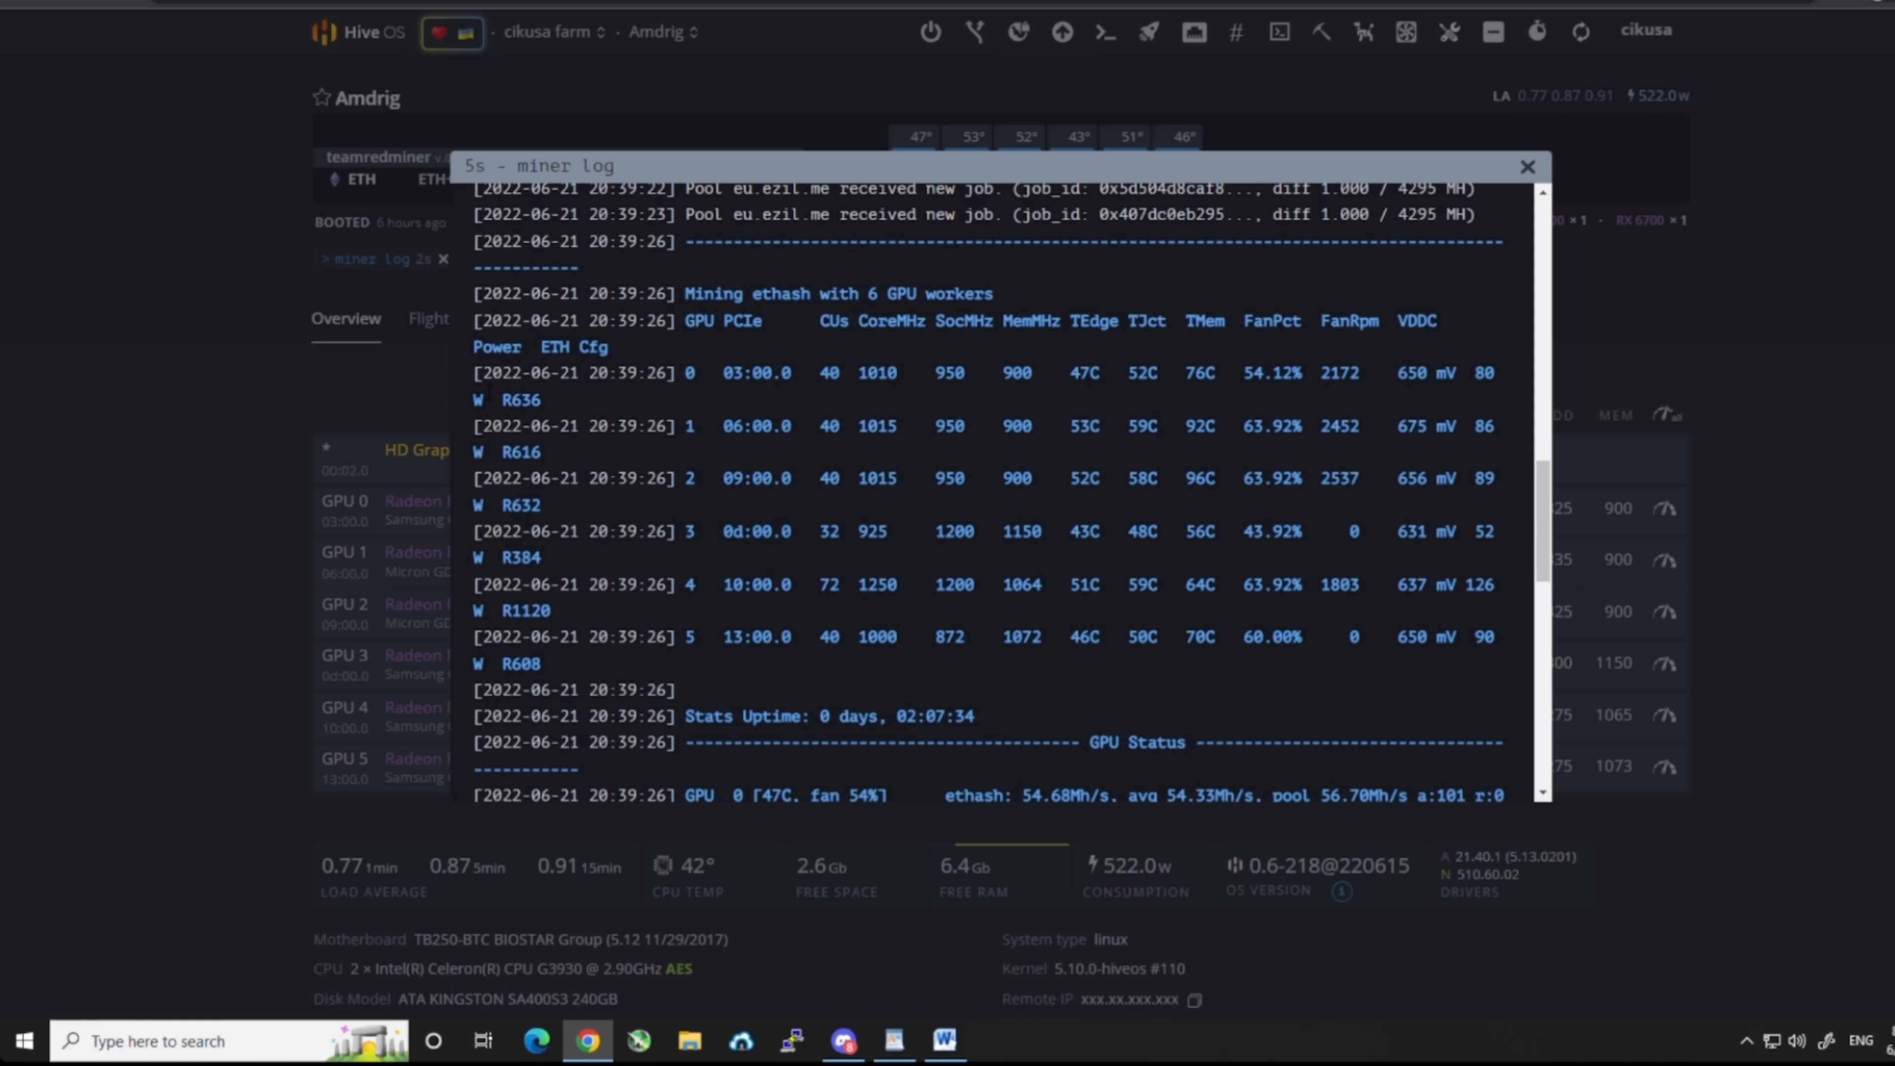
mouse_move(542, 417)
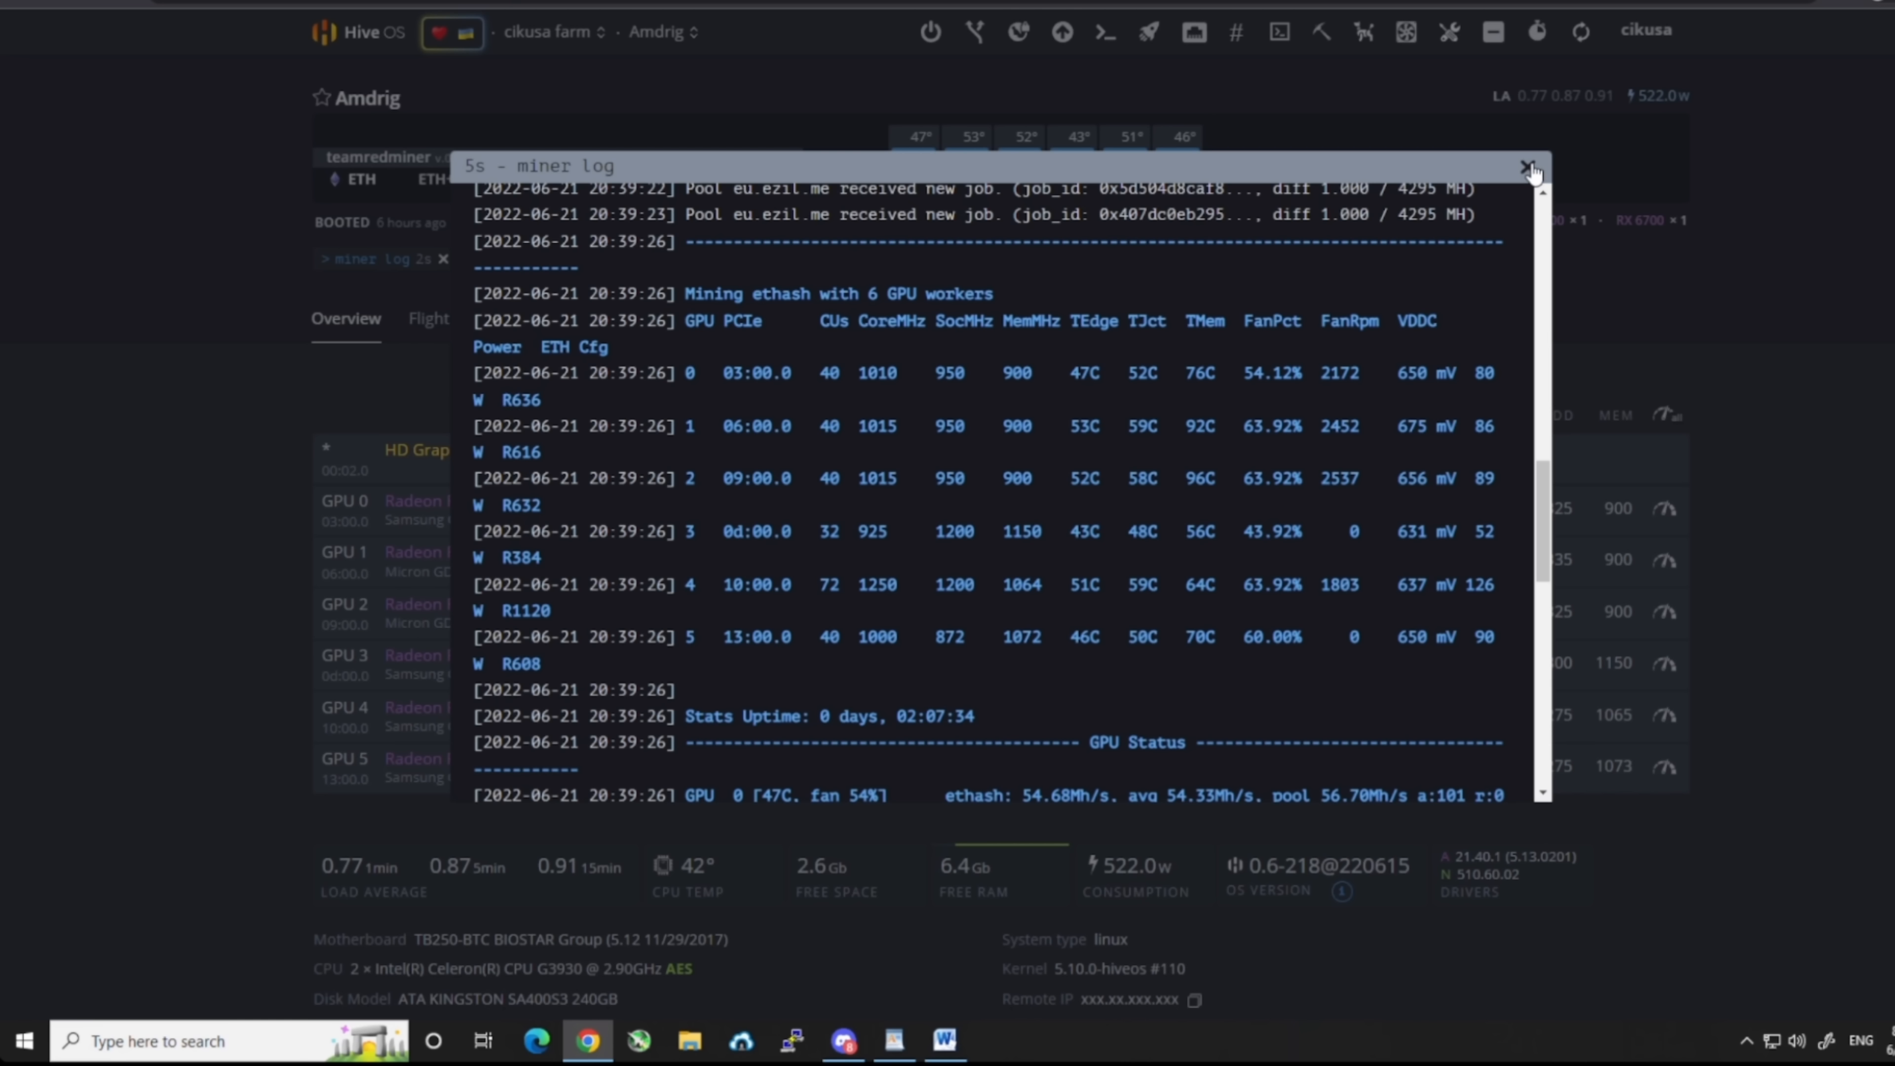
left_click(1529, 167)
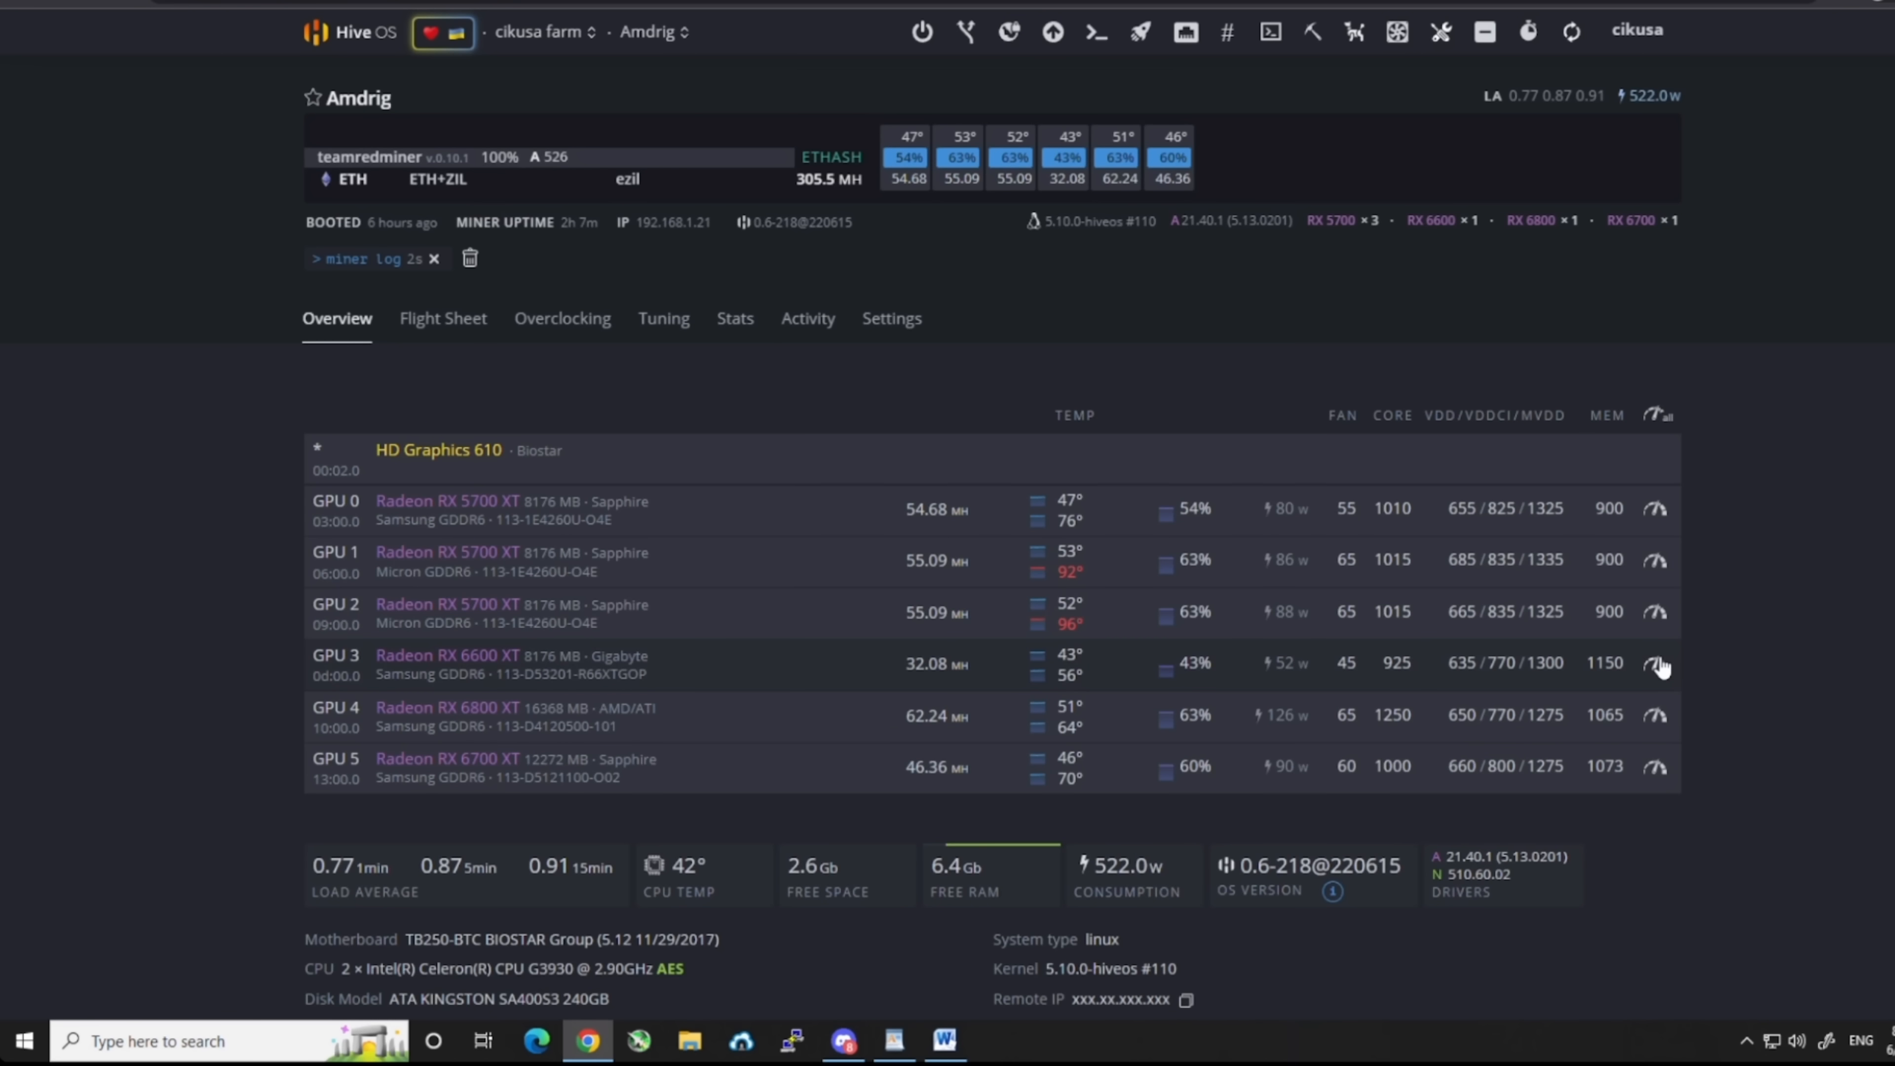
Inspect GPU 3's core voltage, memory controller voltage, memory clock and power limit, then cancel without changes.
left_click(1657, 665)
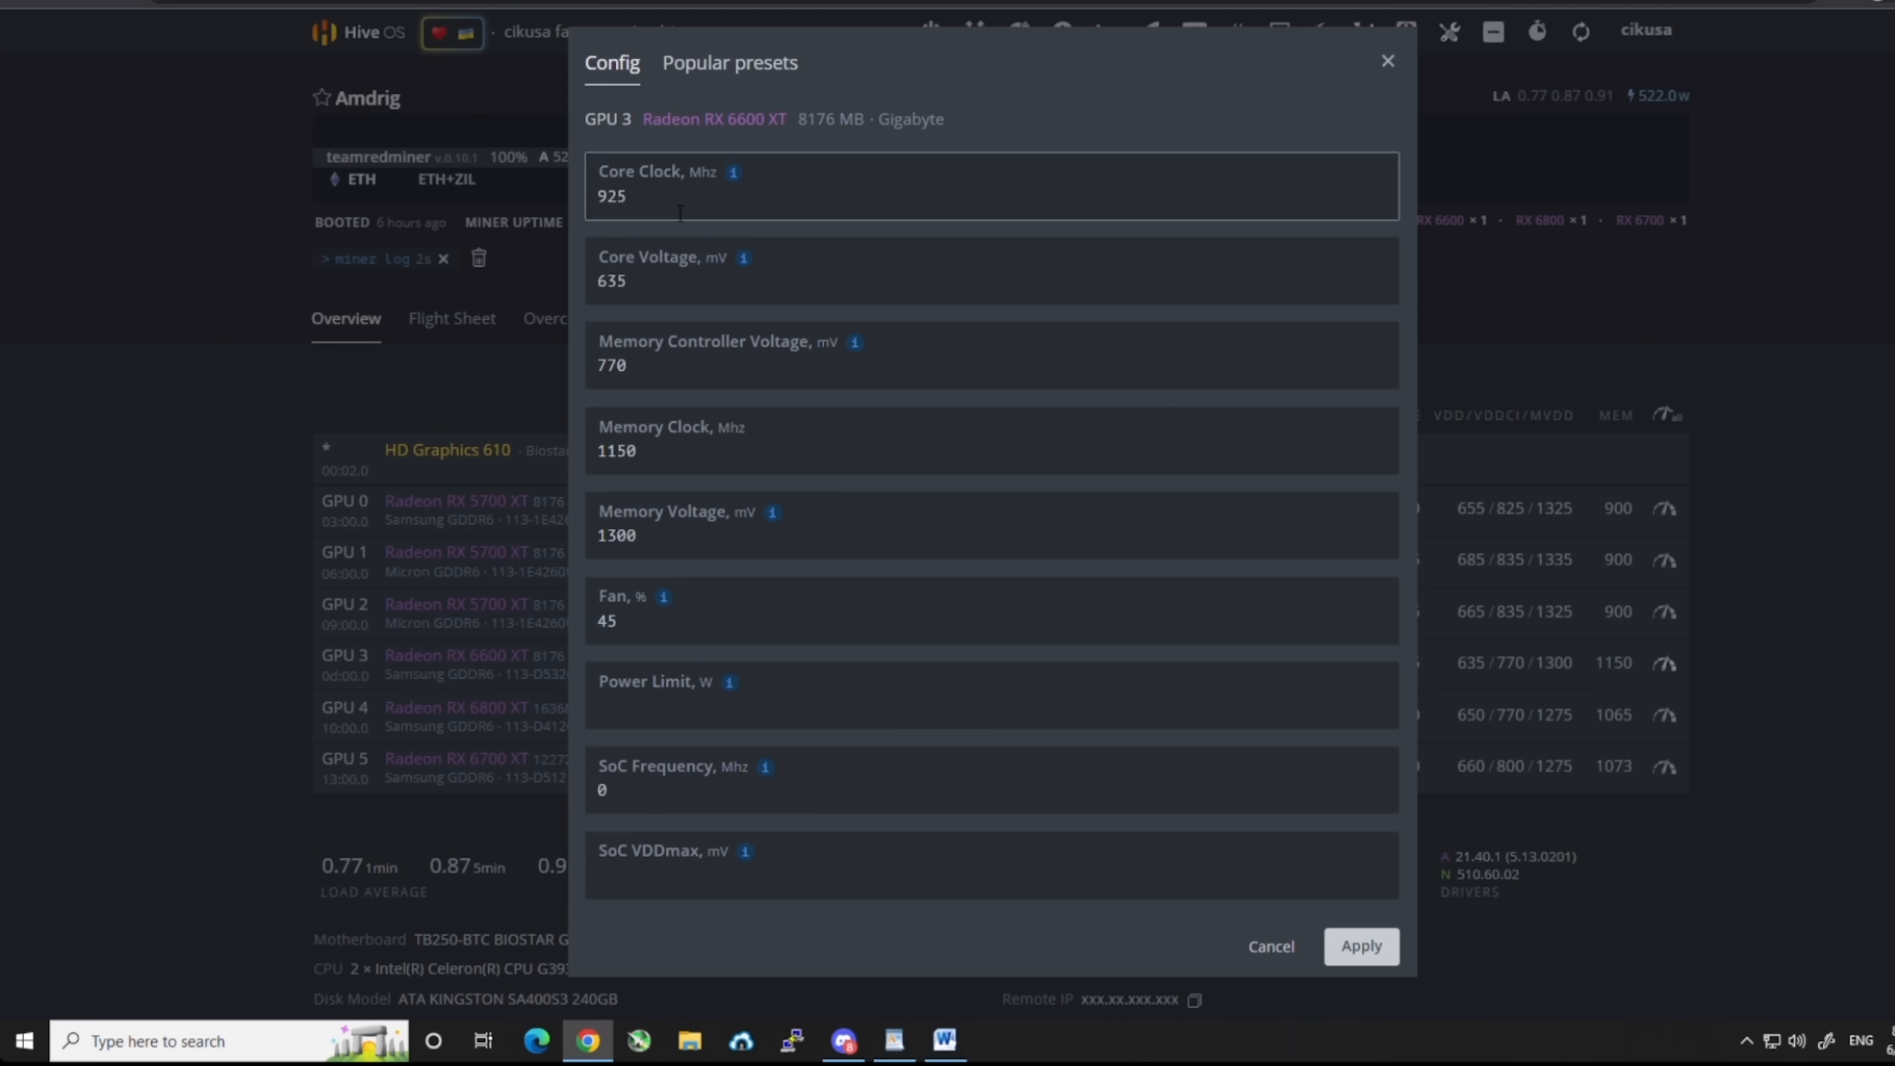
left_click(991, 269)
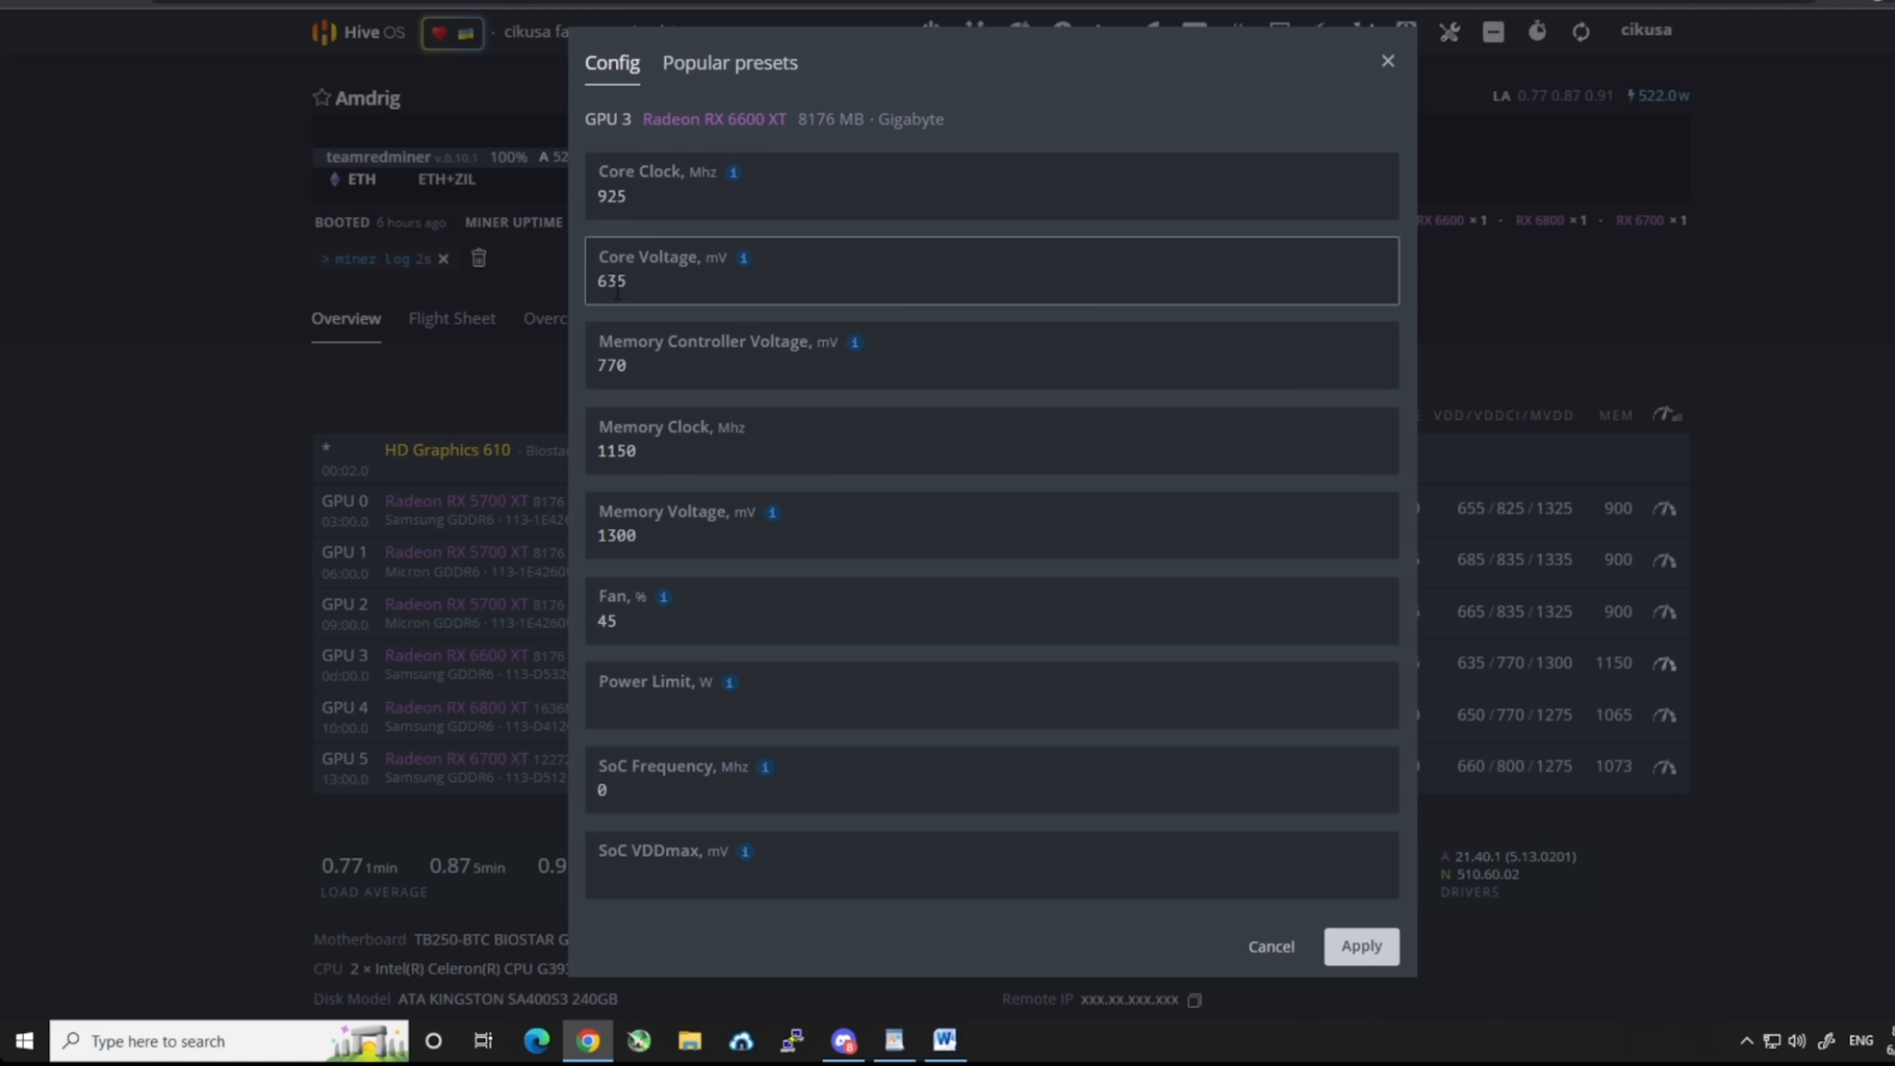
left_click(989, 355)
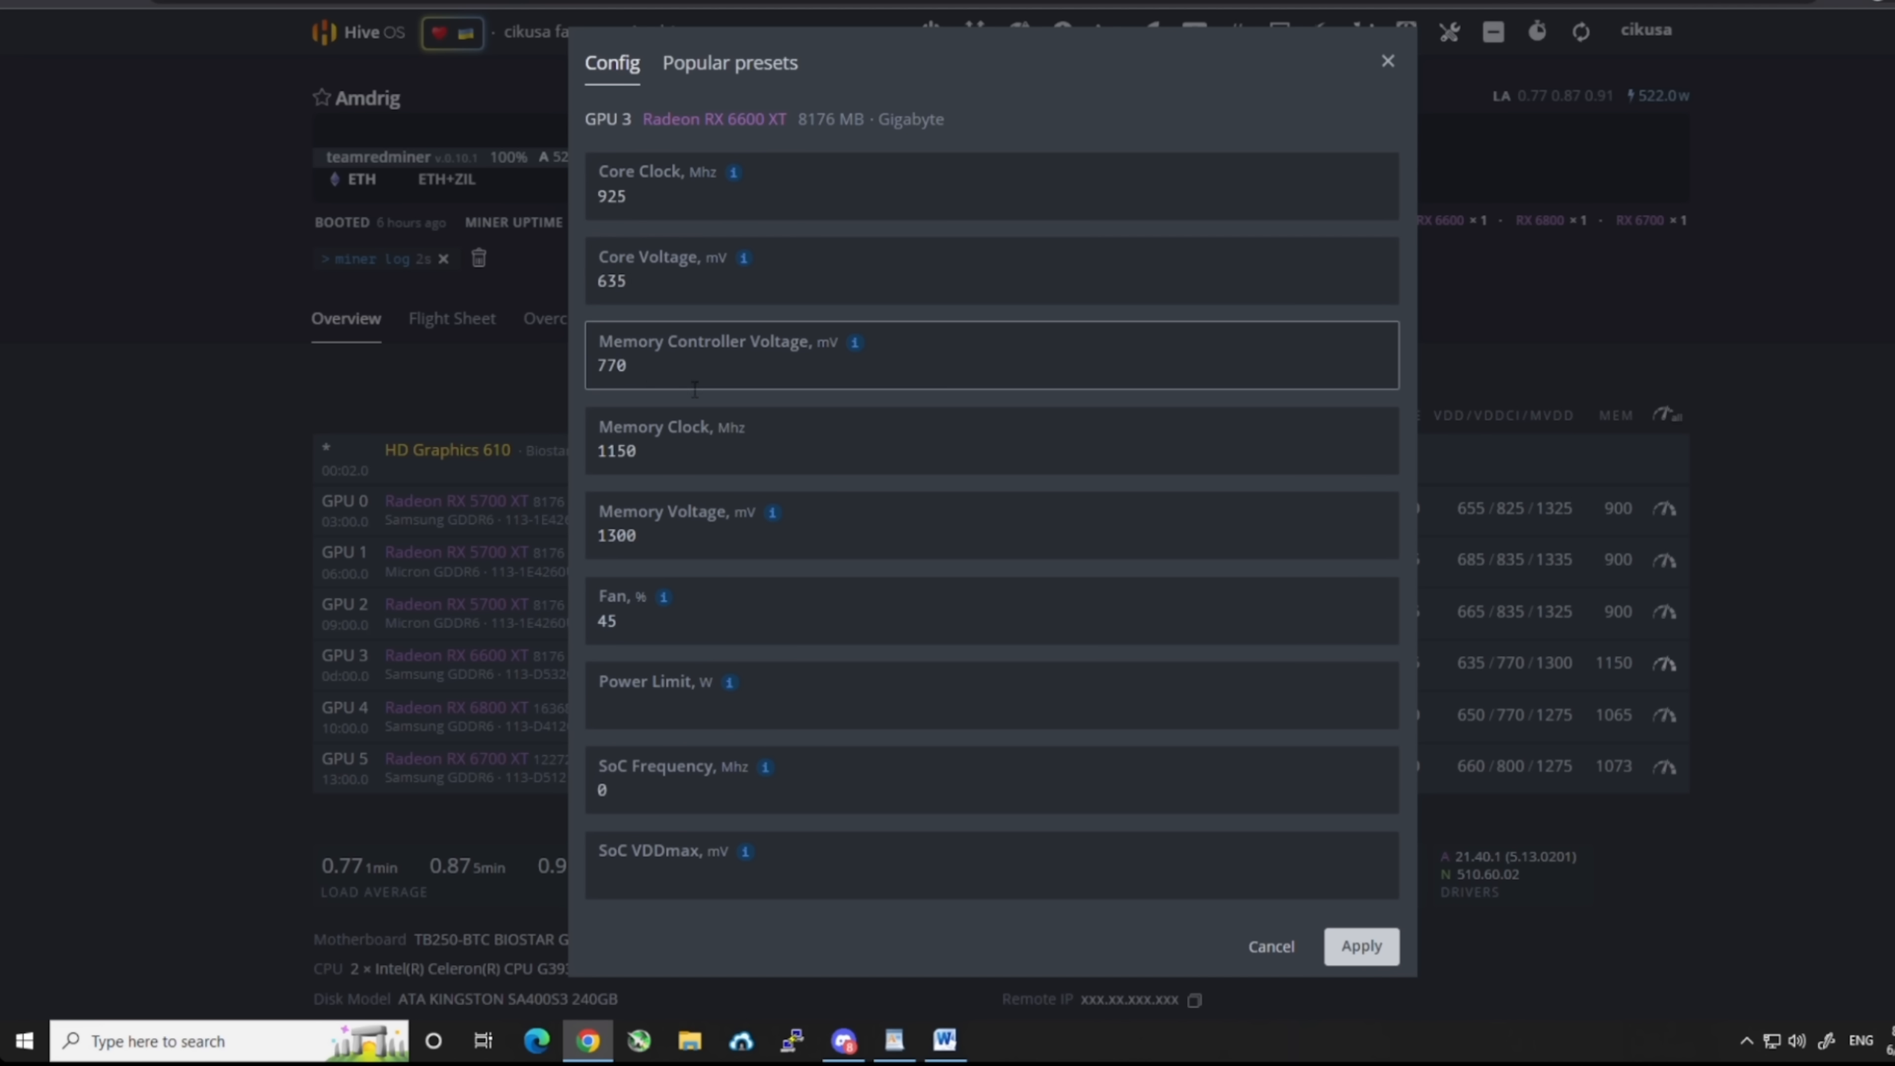
left_click(991, 524)
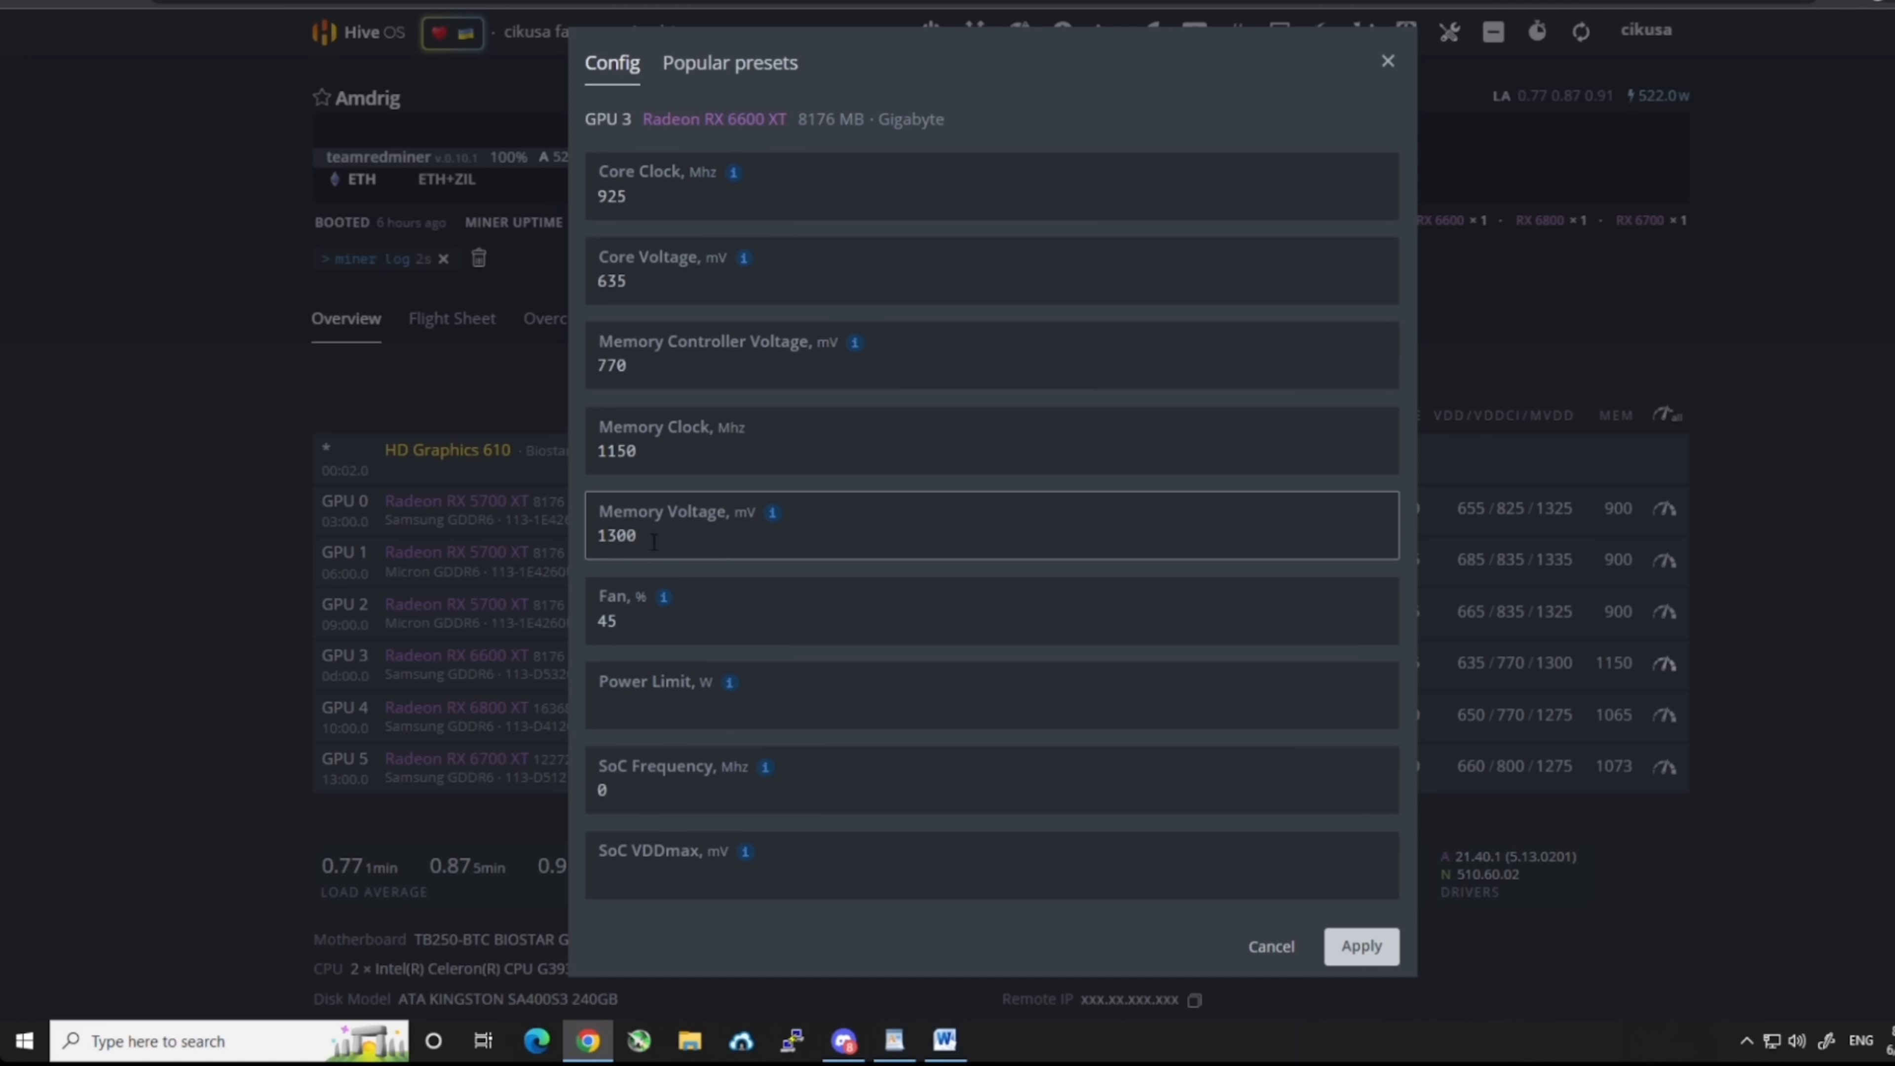
left_click(991, 439)
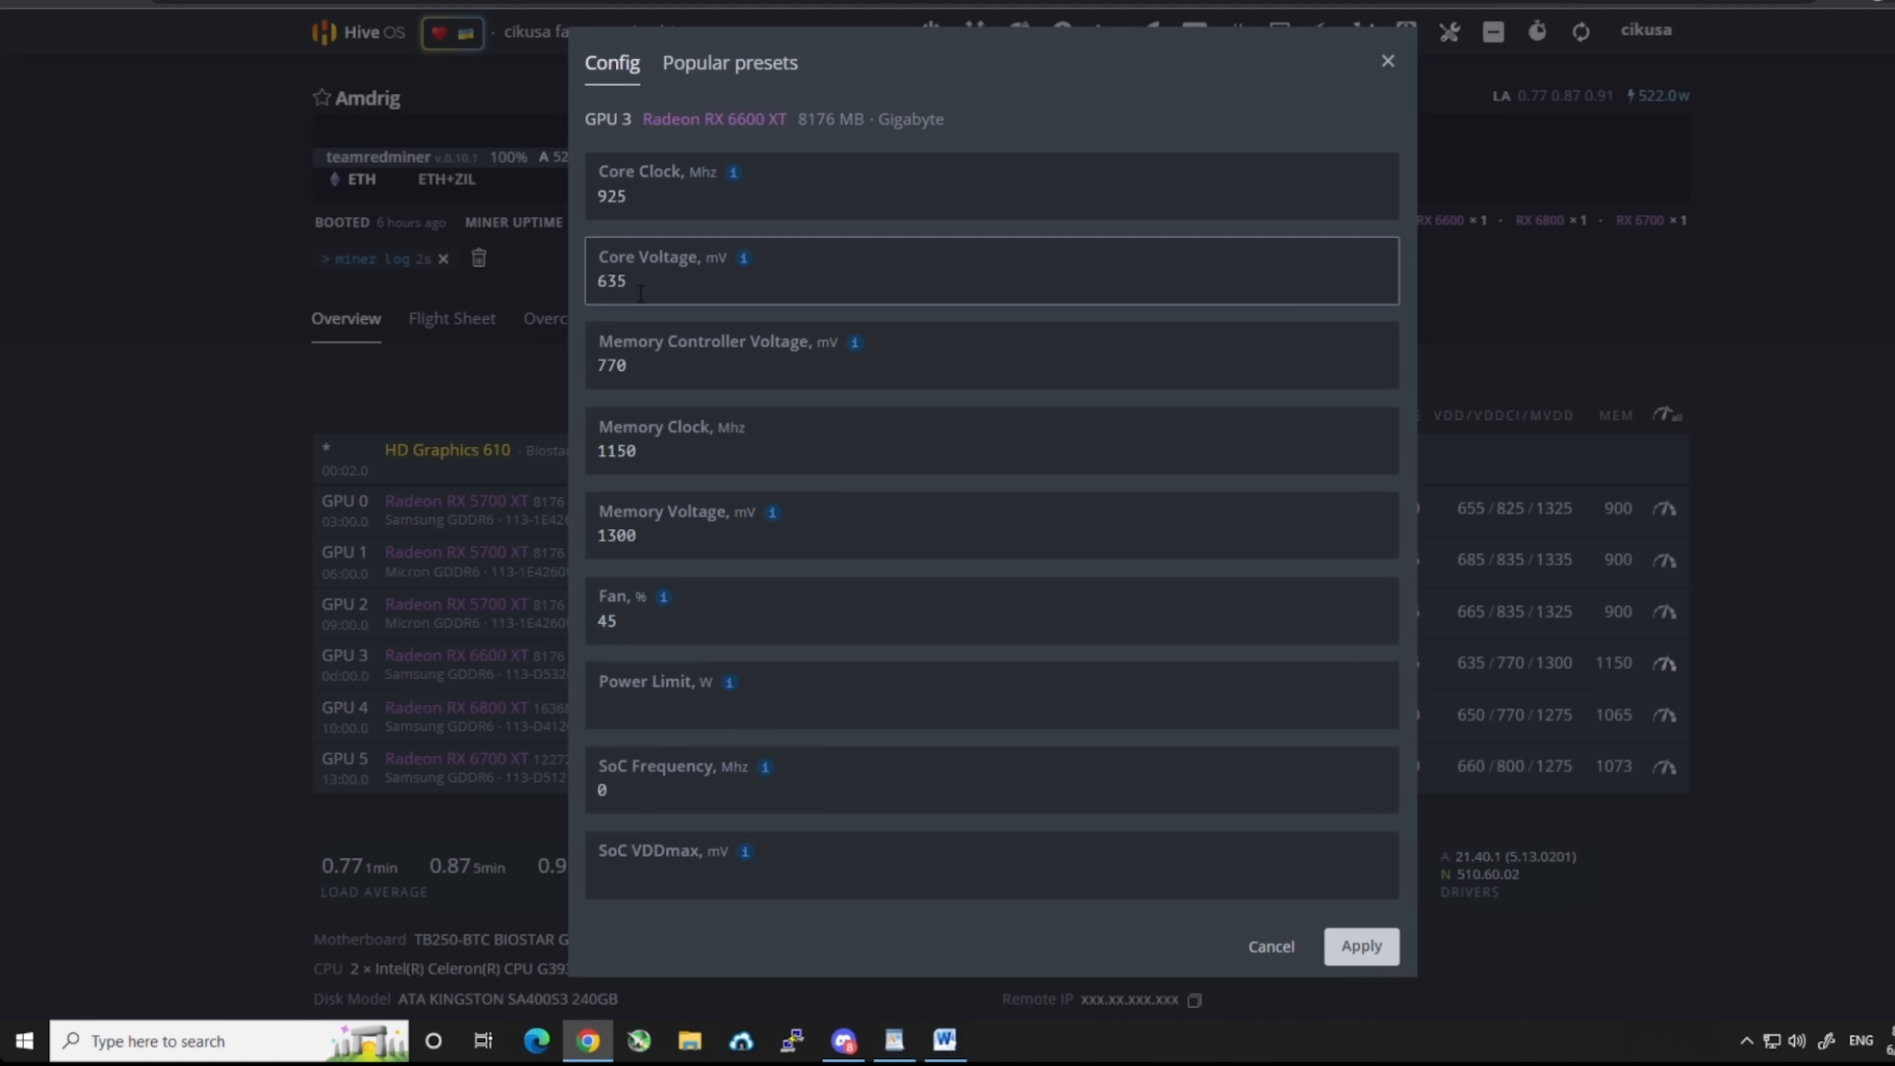
left_click(991, 365)
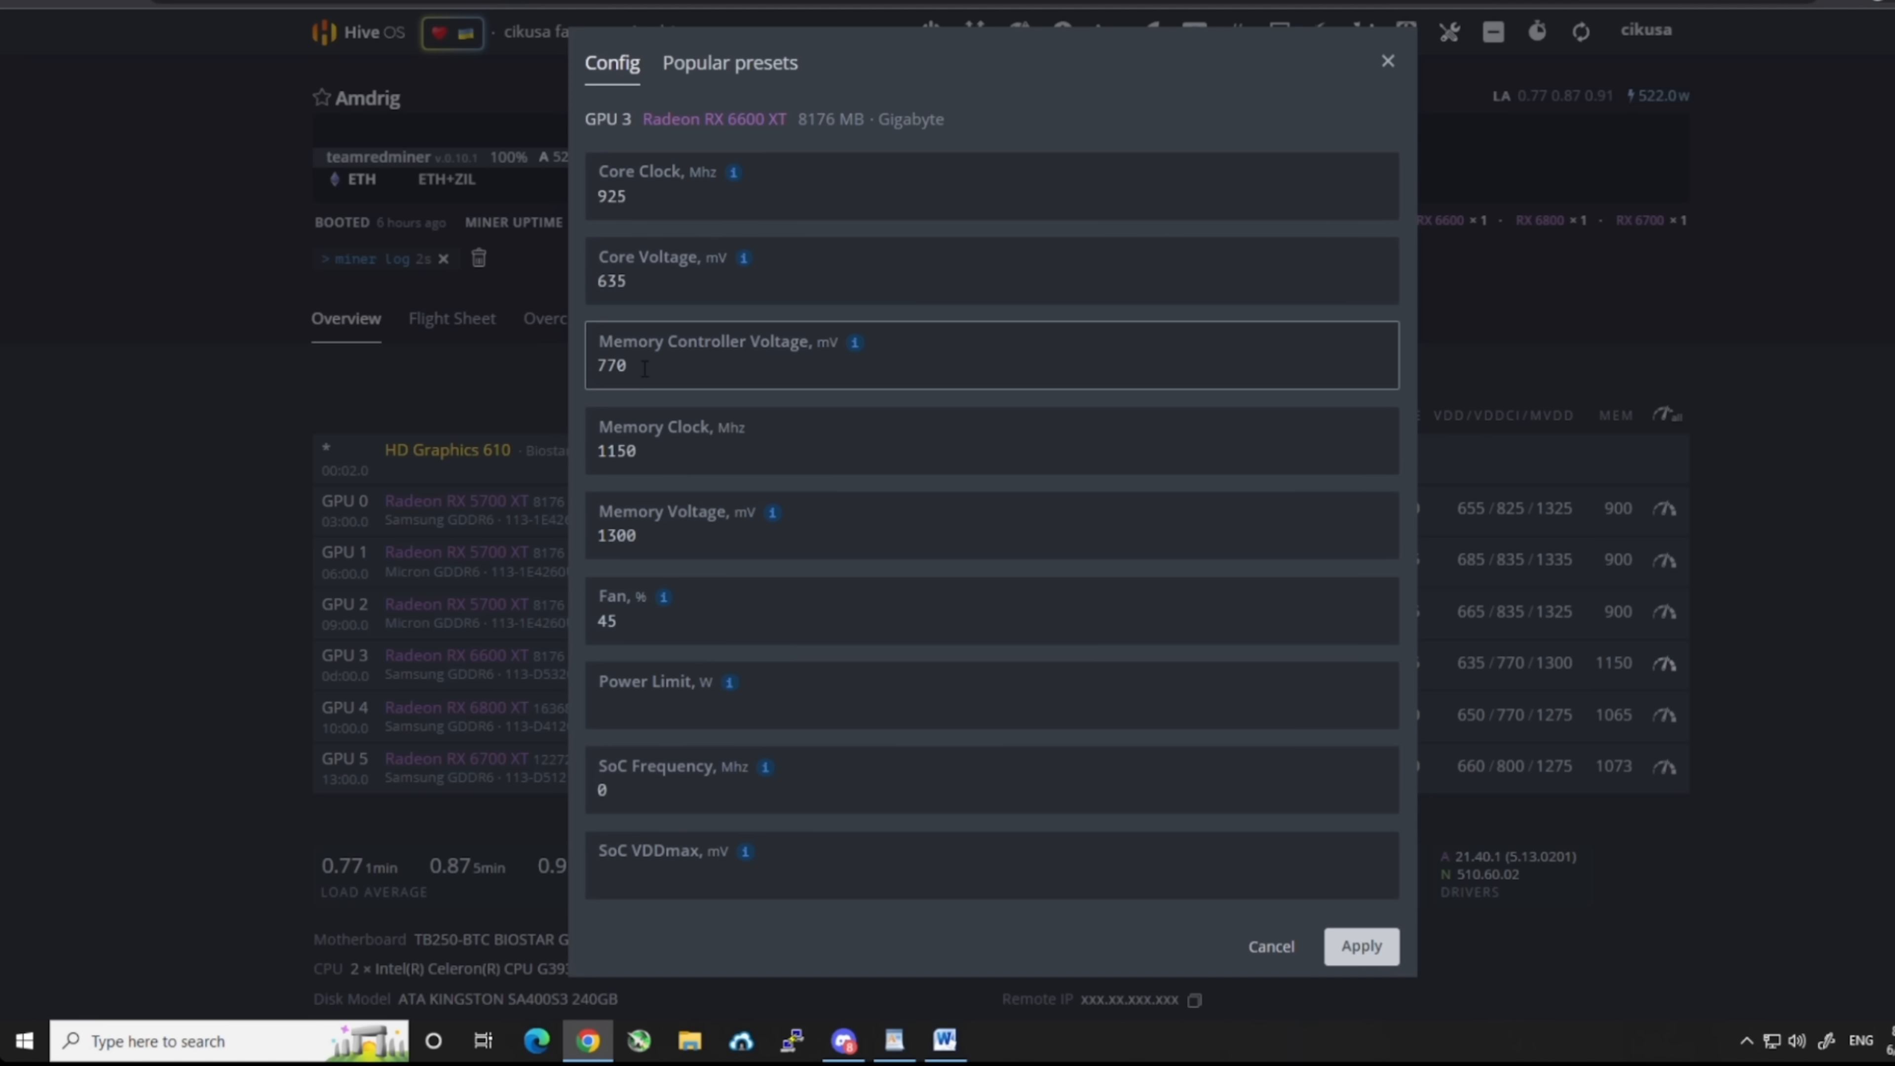
left_click(990, 439)
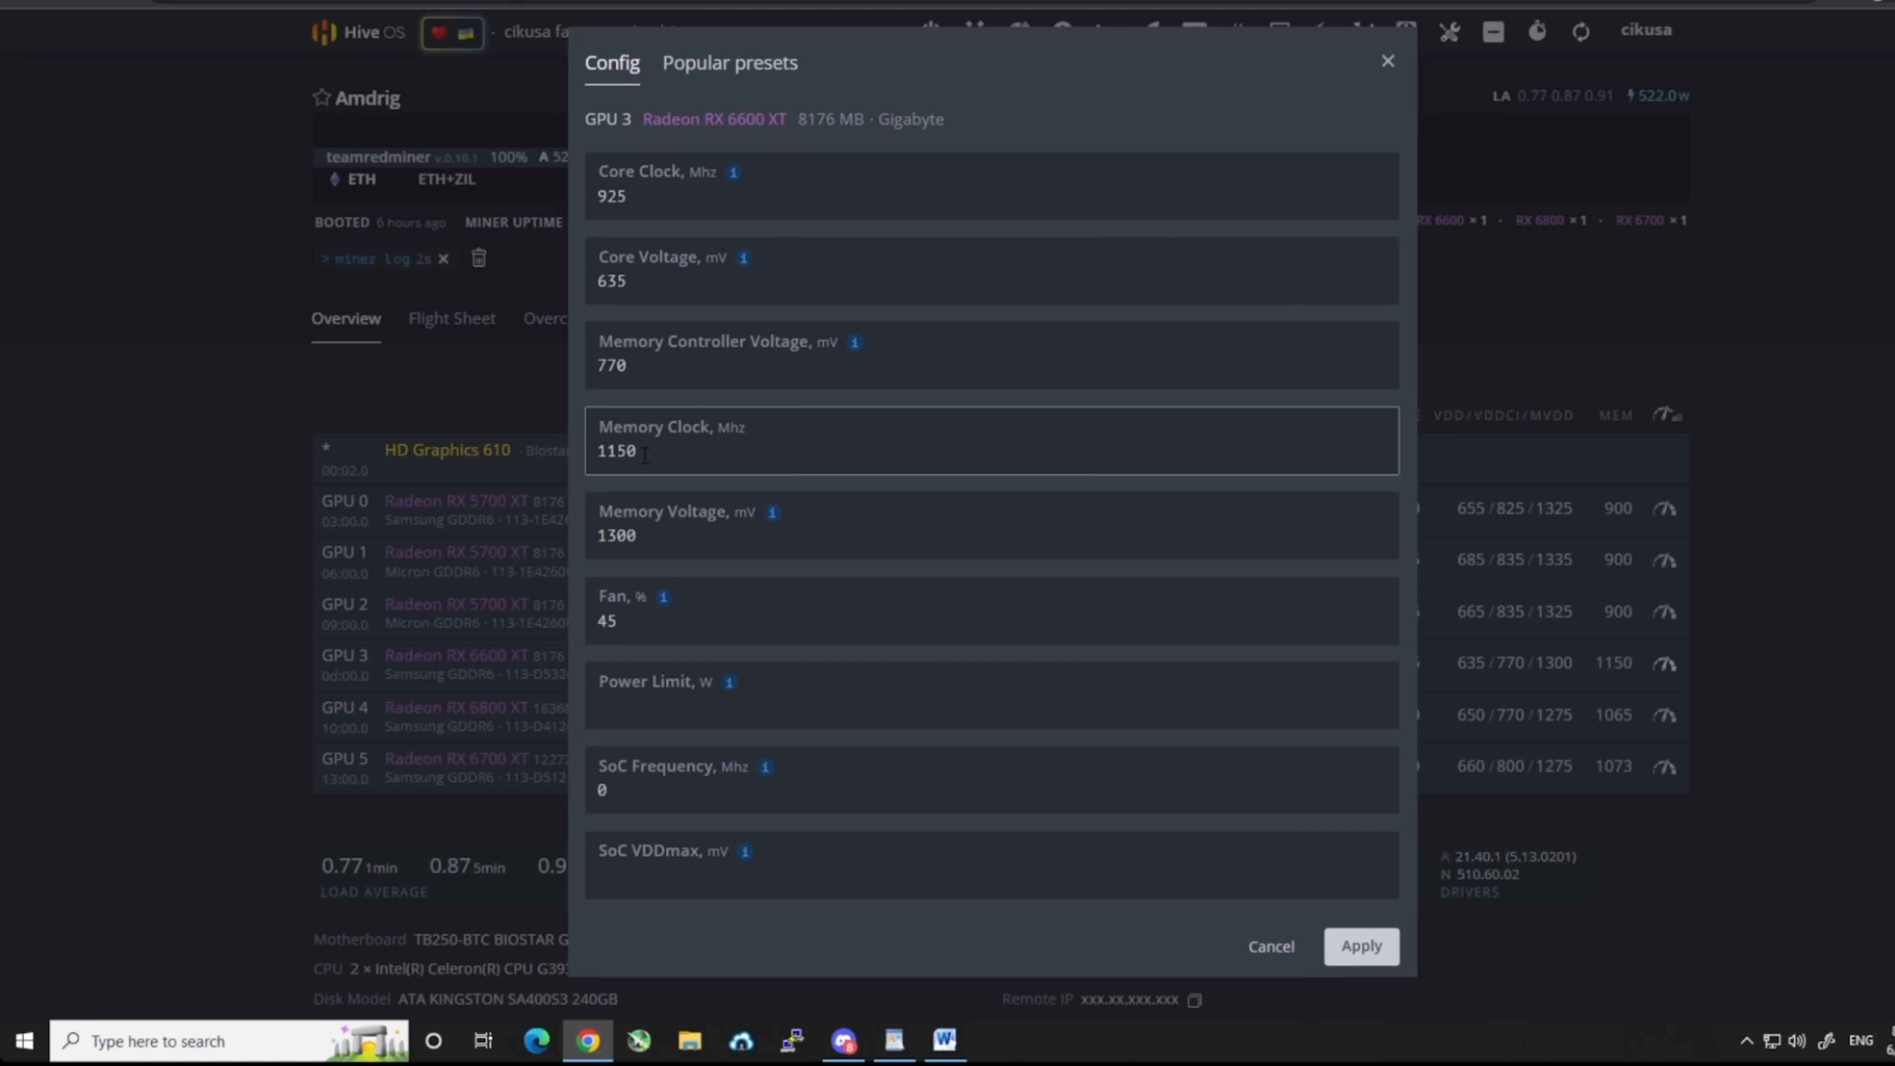
left_click(991, 526)
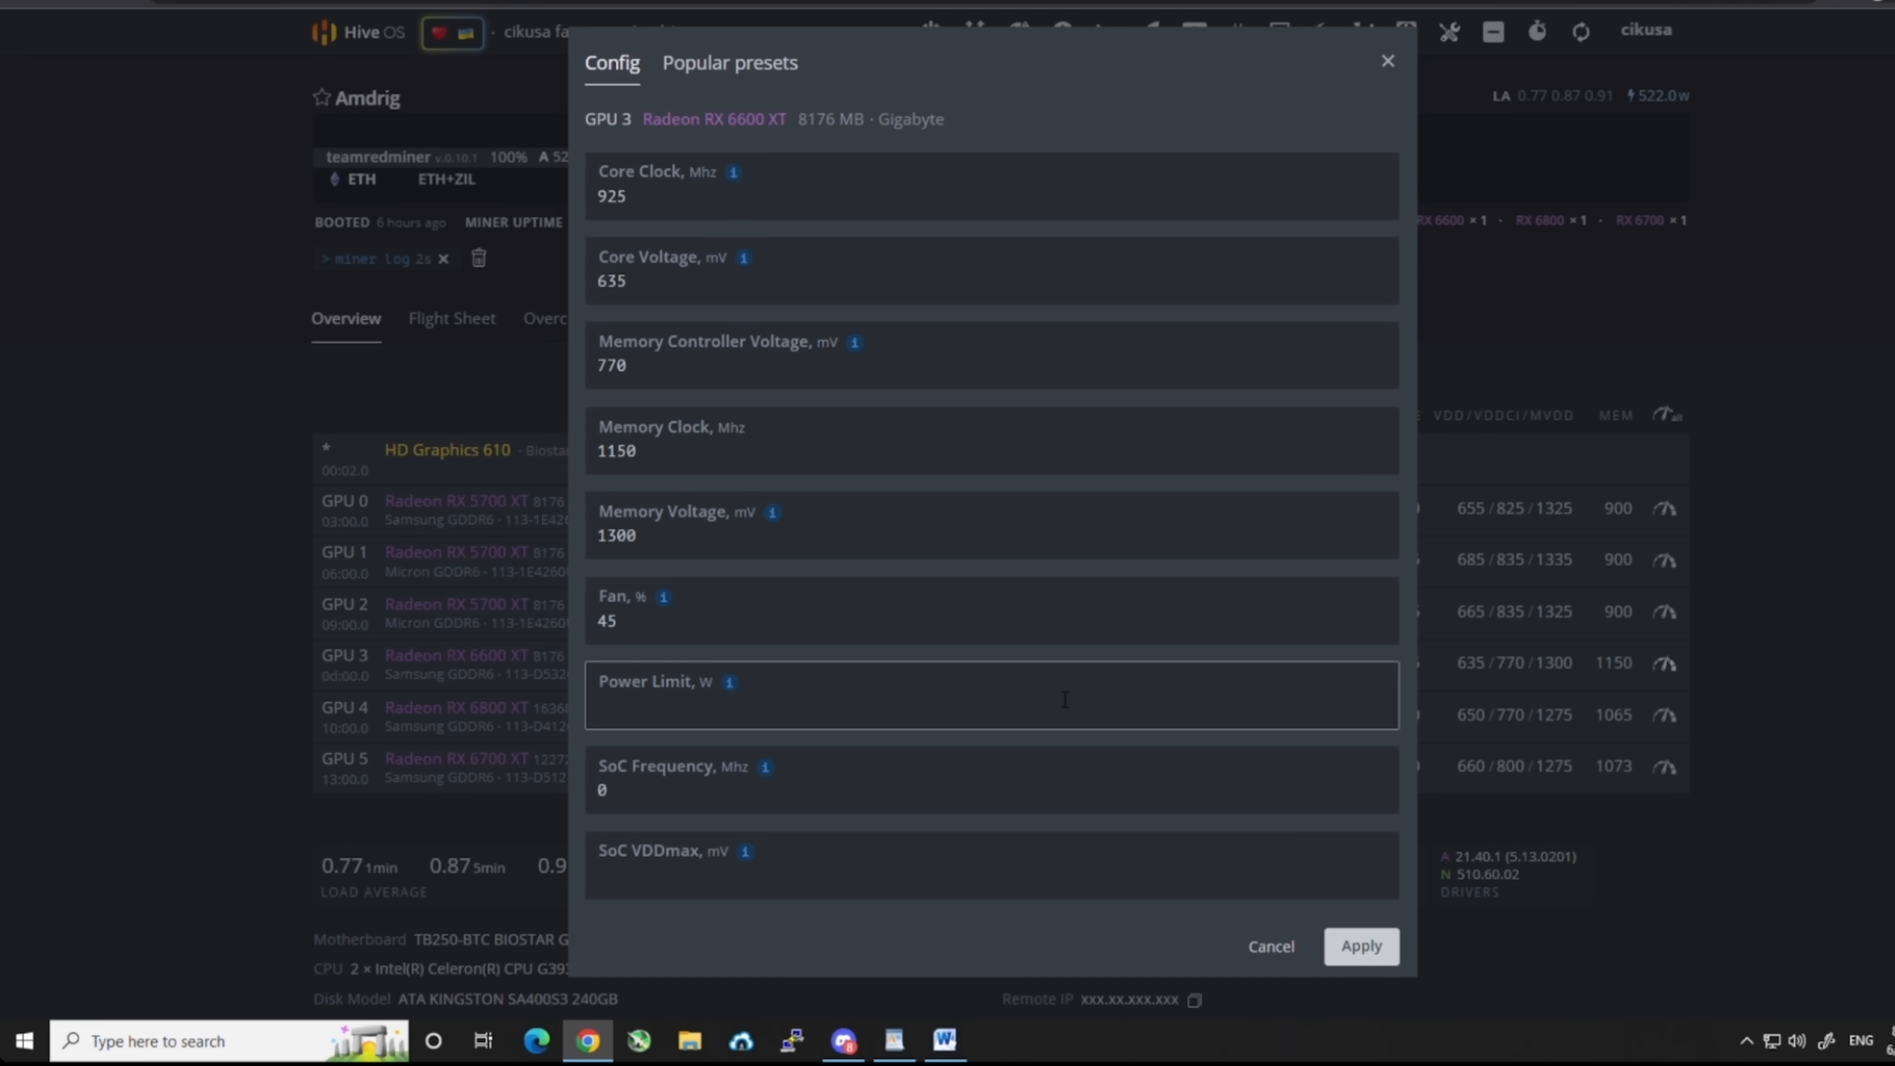
left_click(1386, 60)
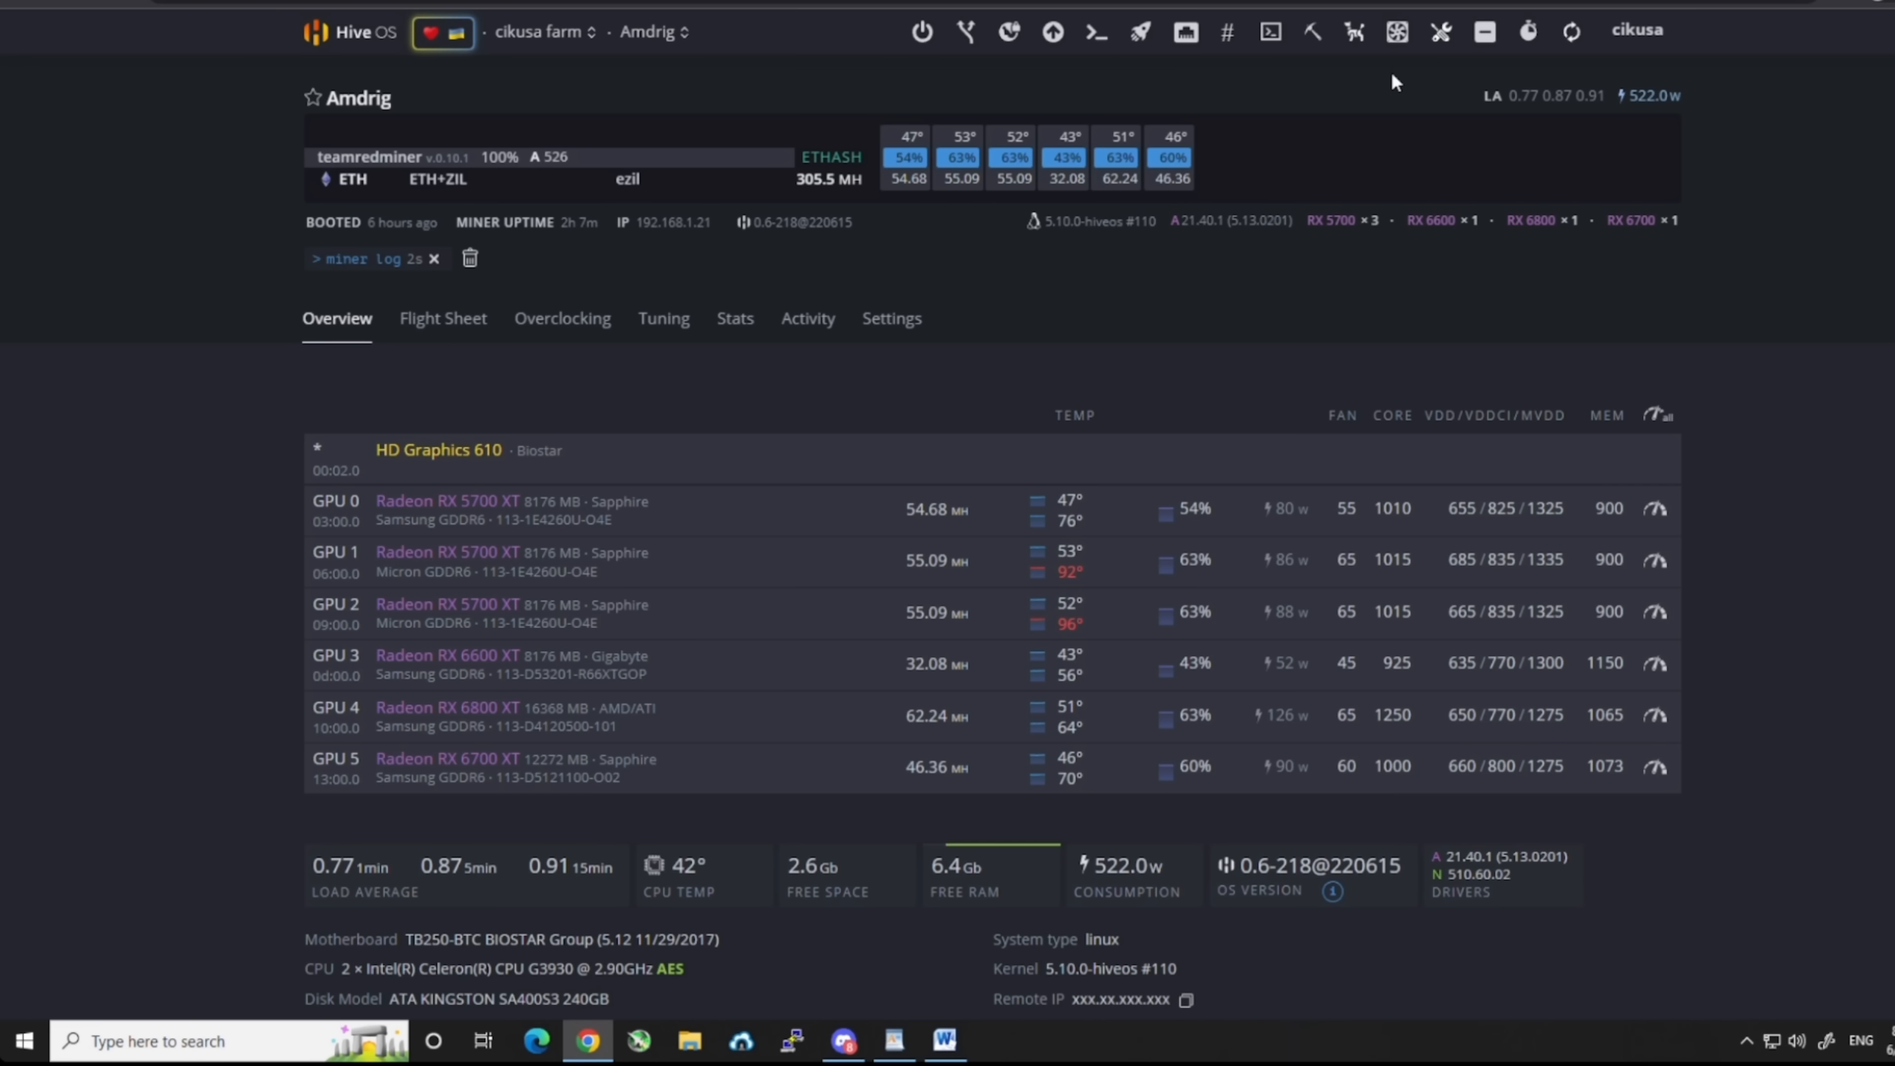
mouse_move(1158, 287)
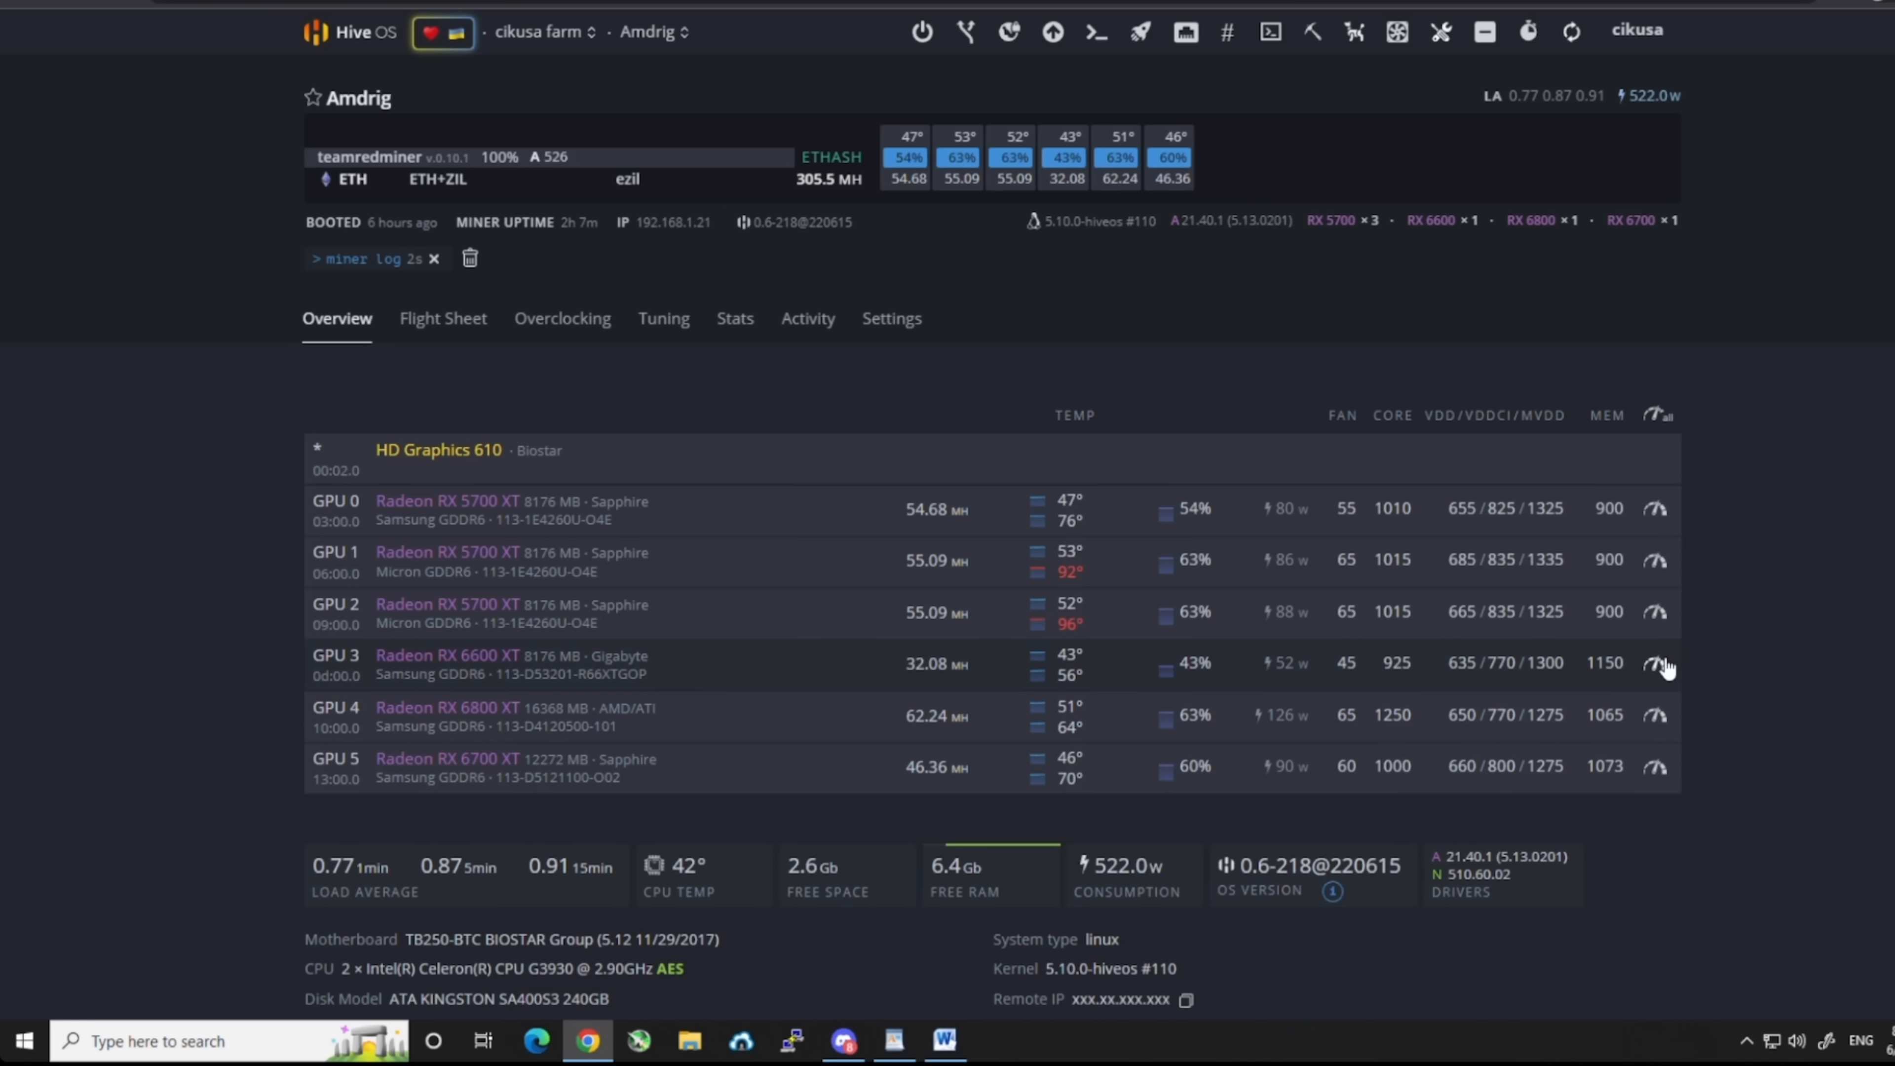
Set GPU 3 (RX 6600 XT) memory clock to 1160 MHz, apply it and refresh to confirm.
left_click(1655, 662)
type("1160")
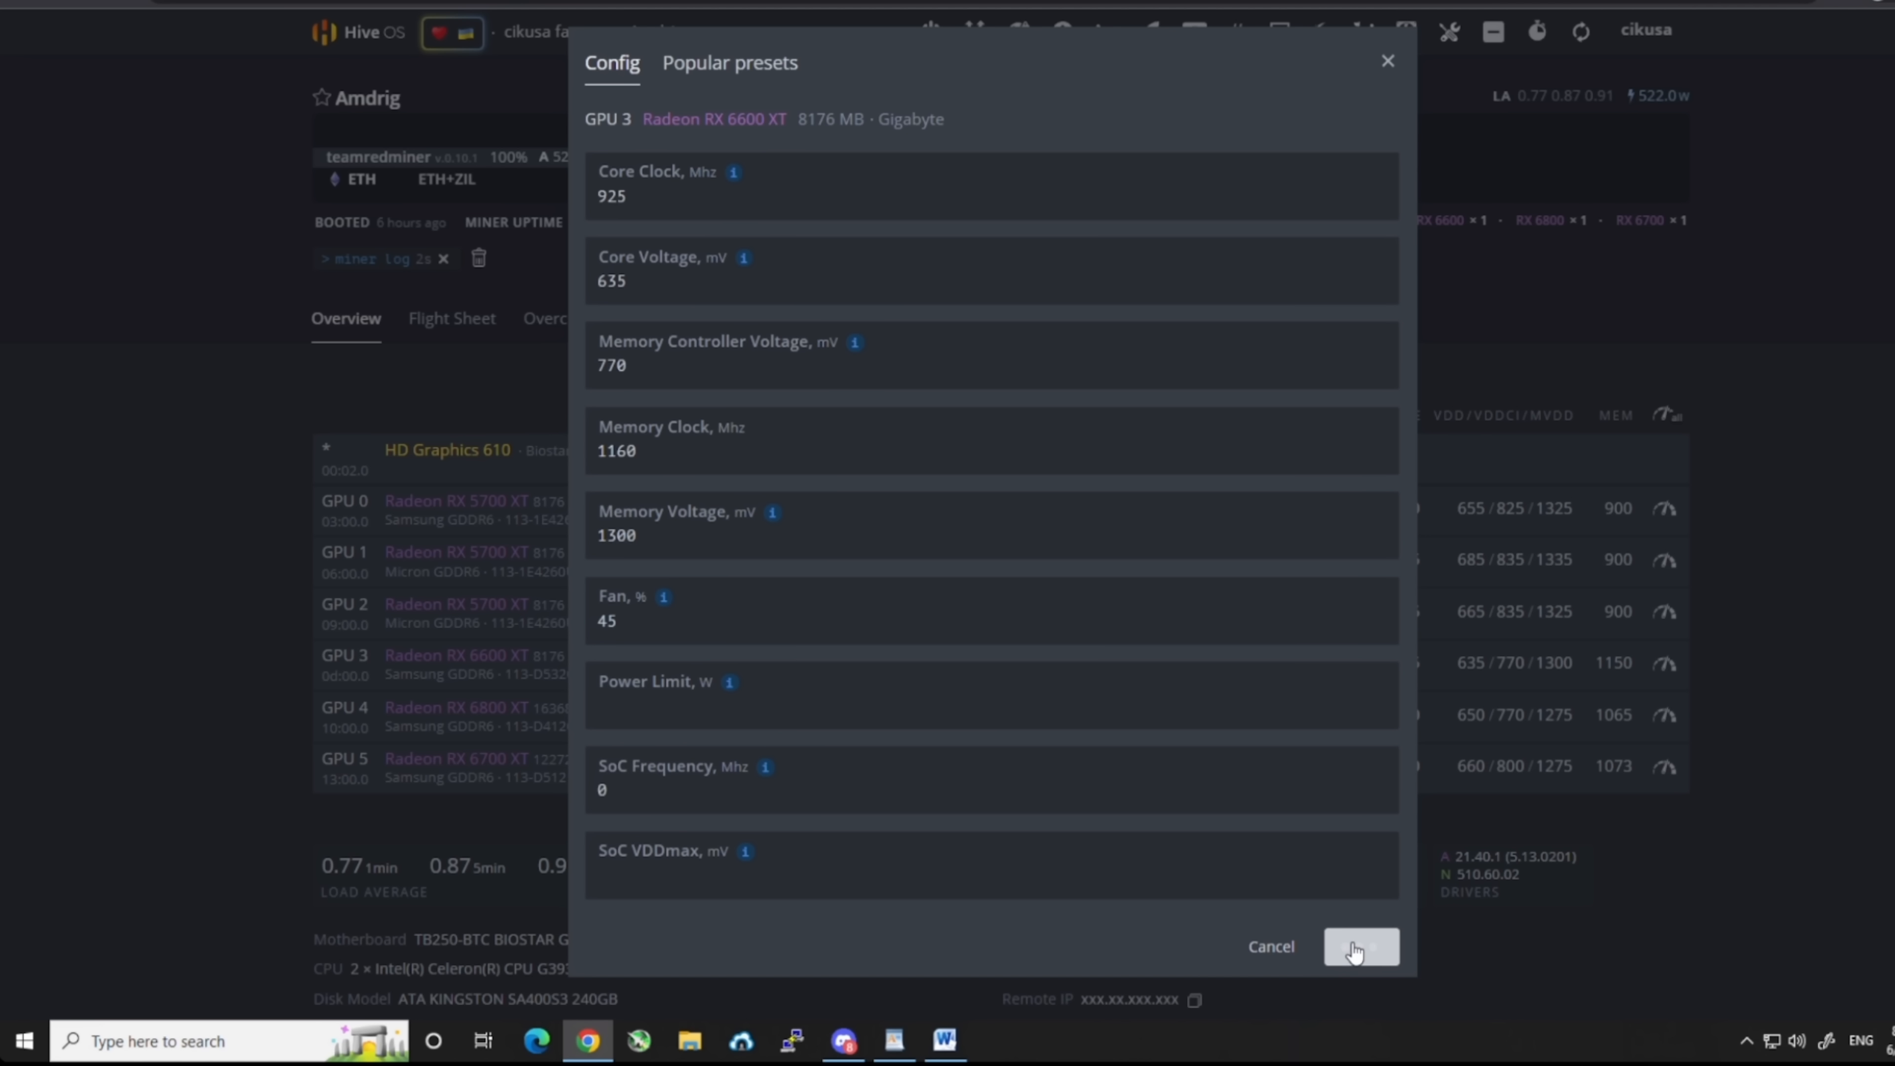
left_click(1358, 947)
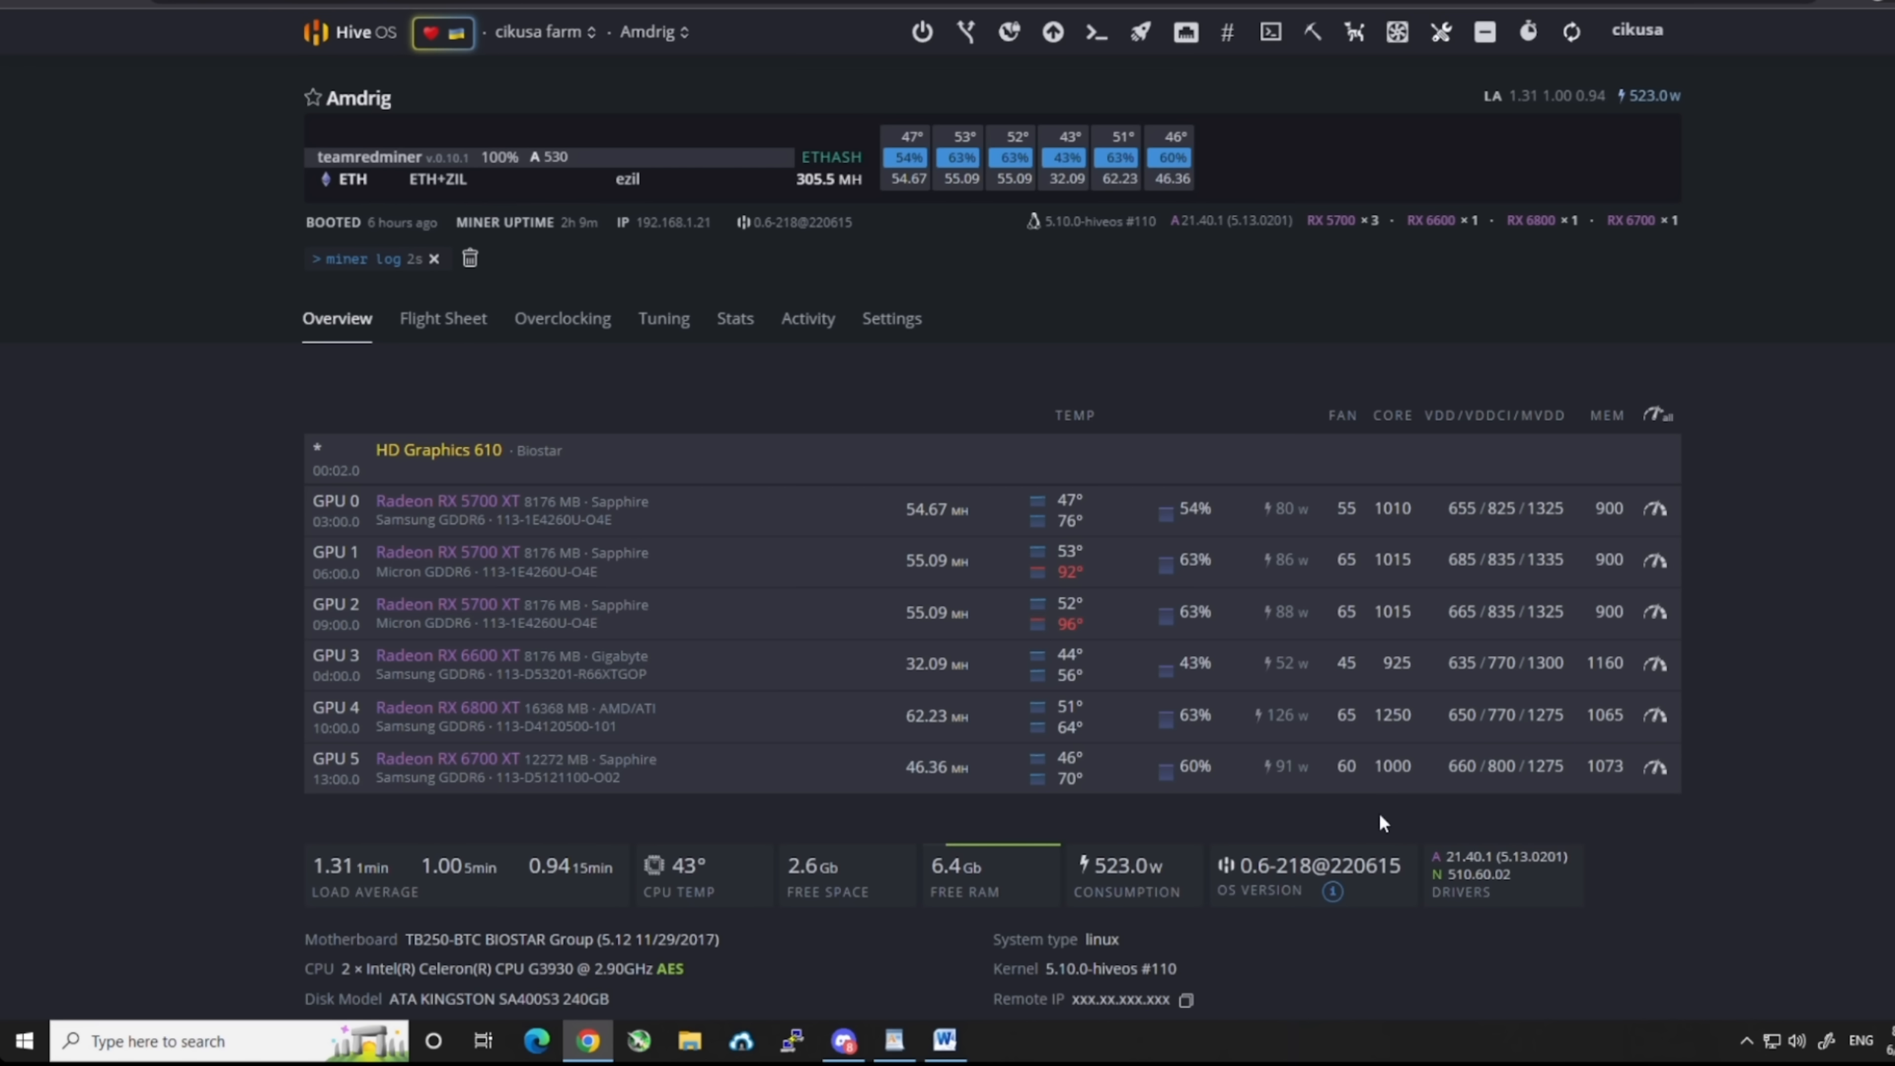
mouse_move(1391, 823)
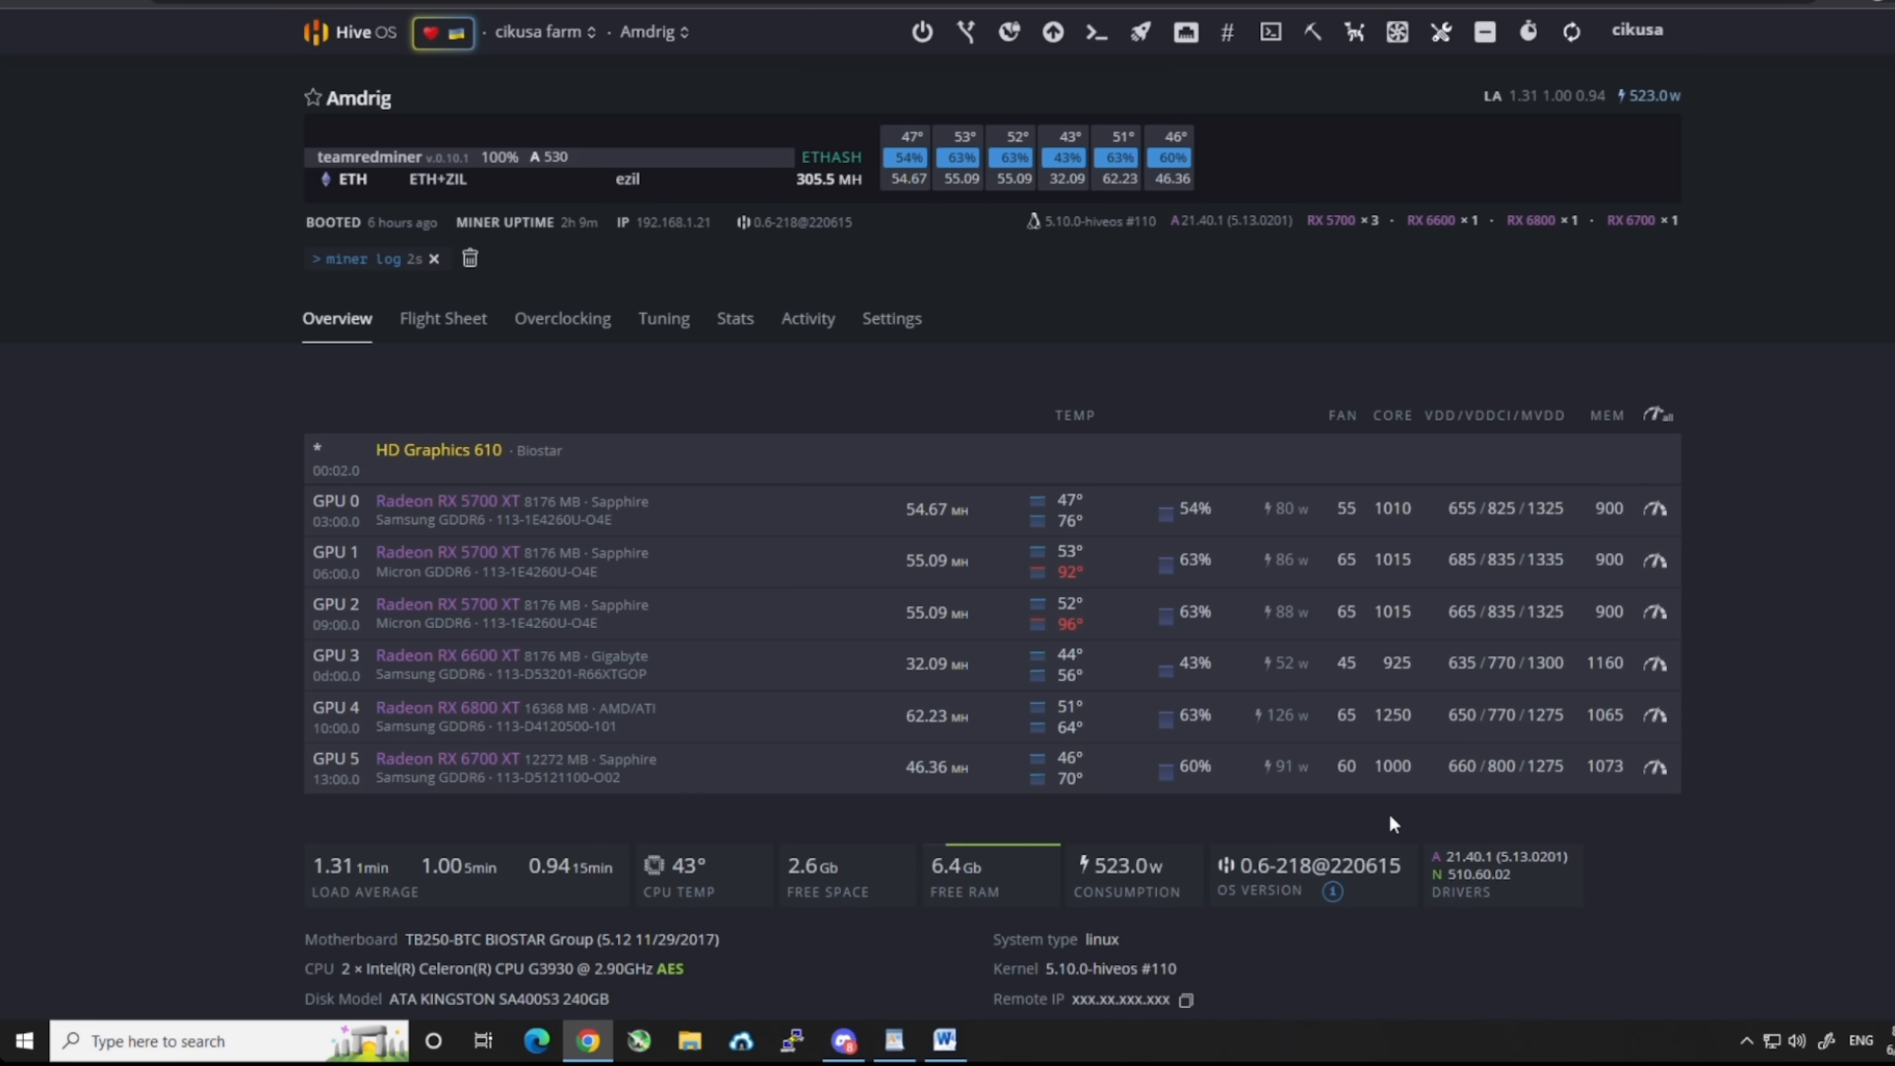
mouse_move(1421, 715)
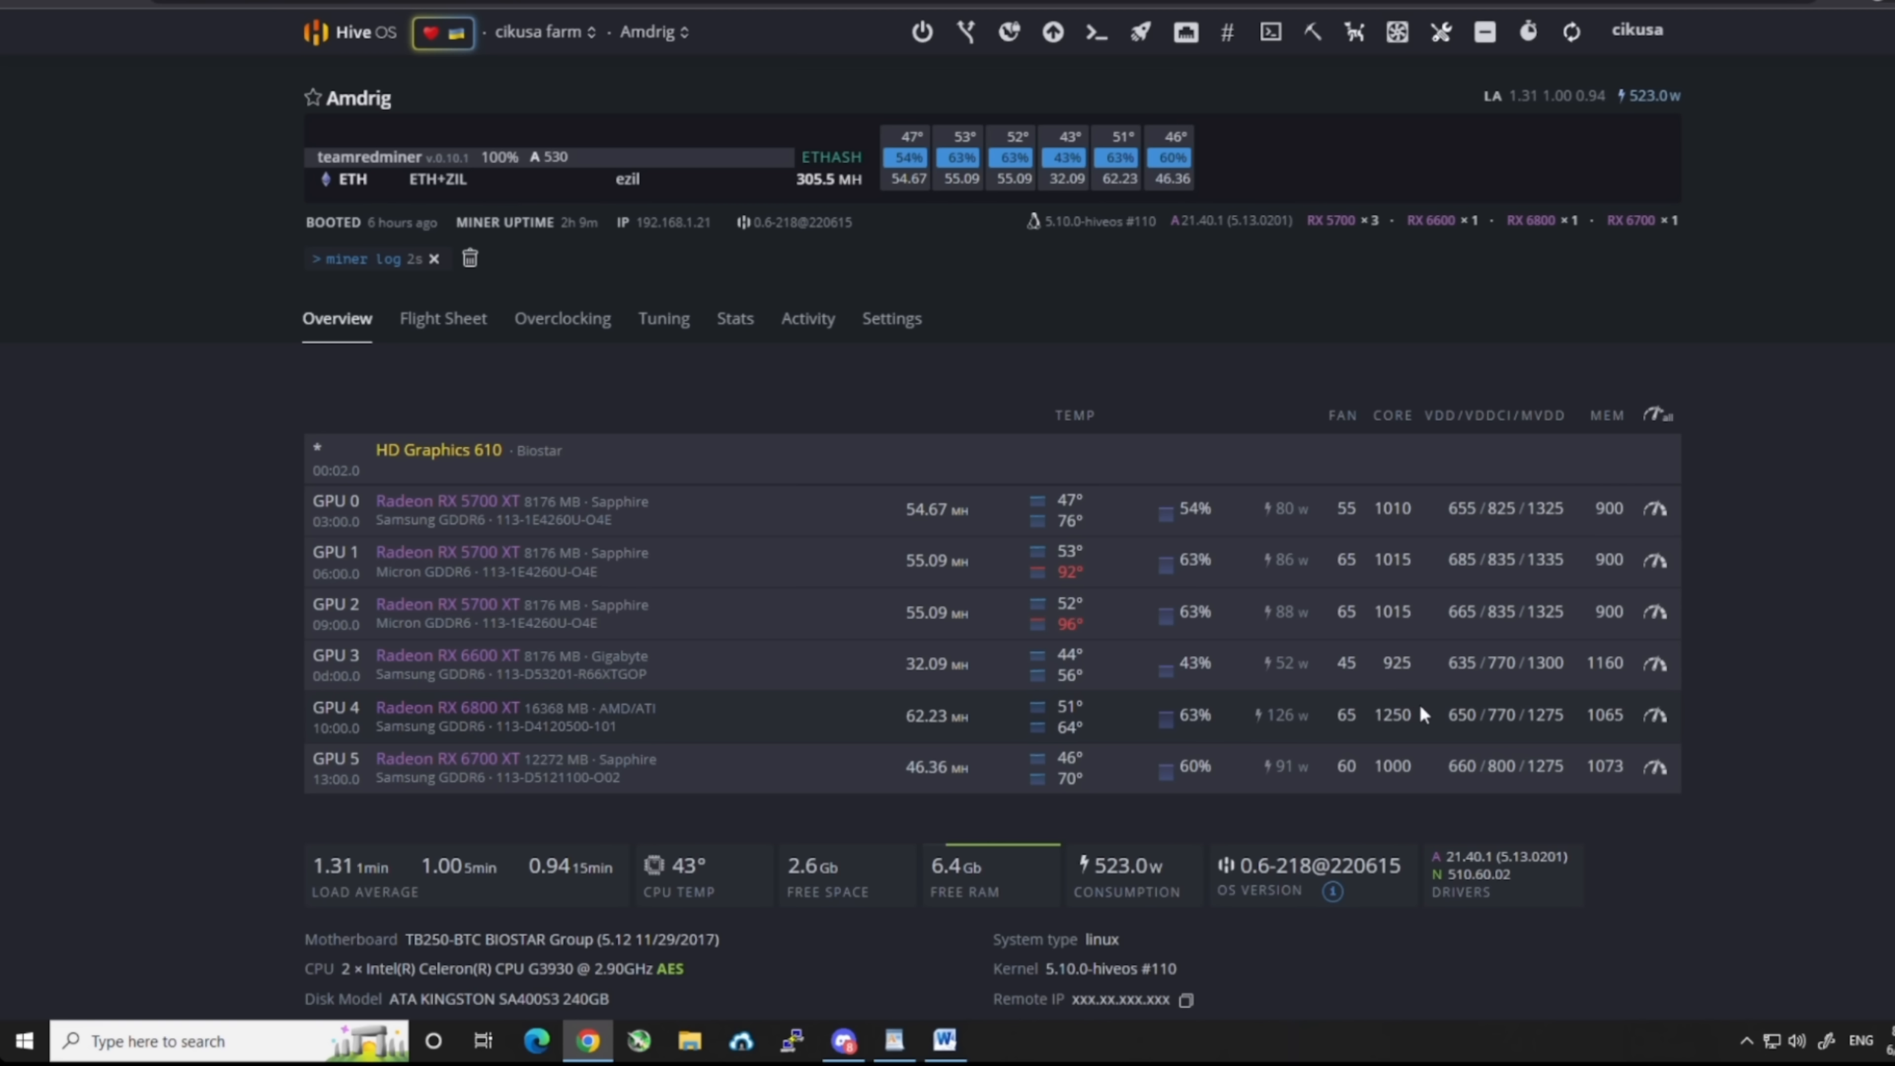
mouse_move(1578, 150)
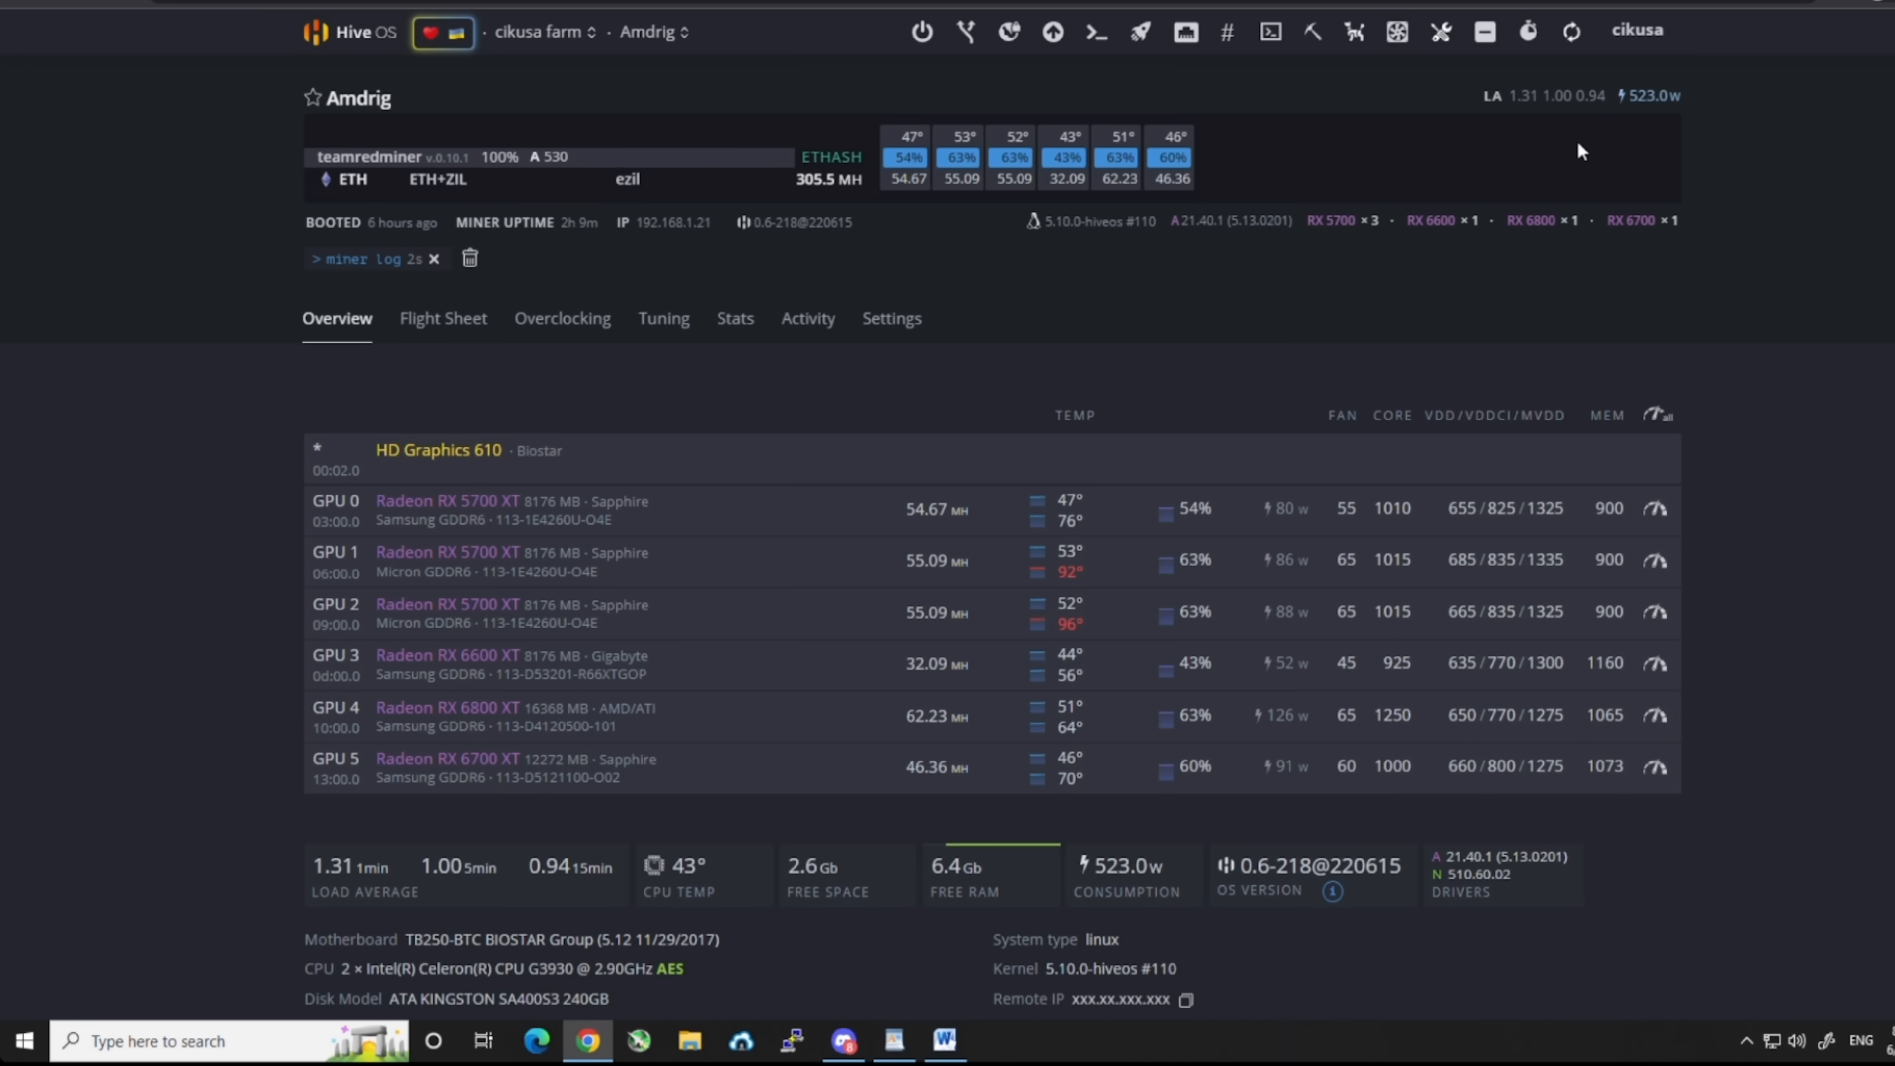
mouse_move(1571, 31)
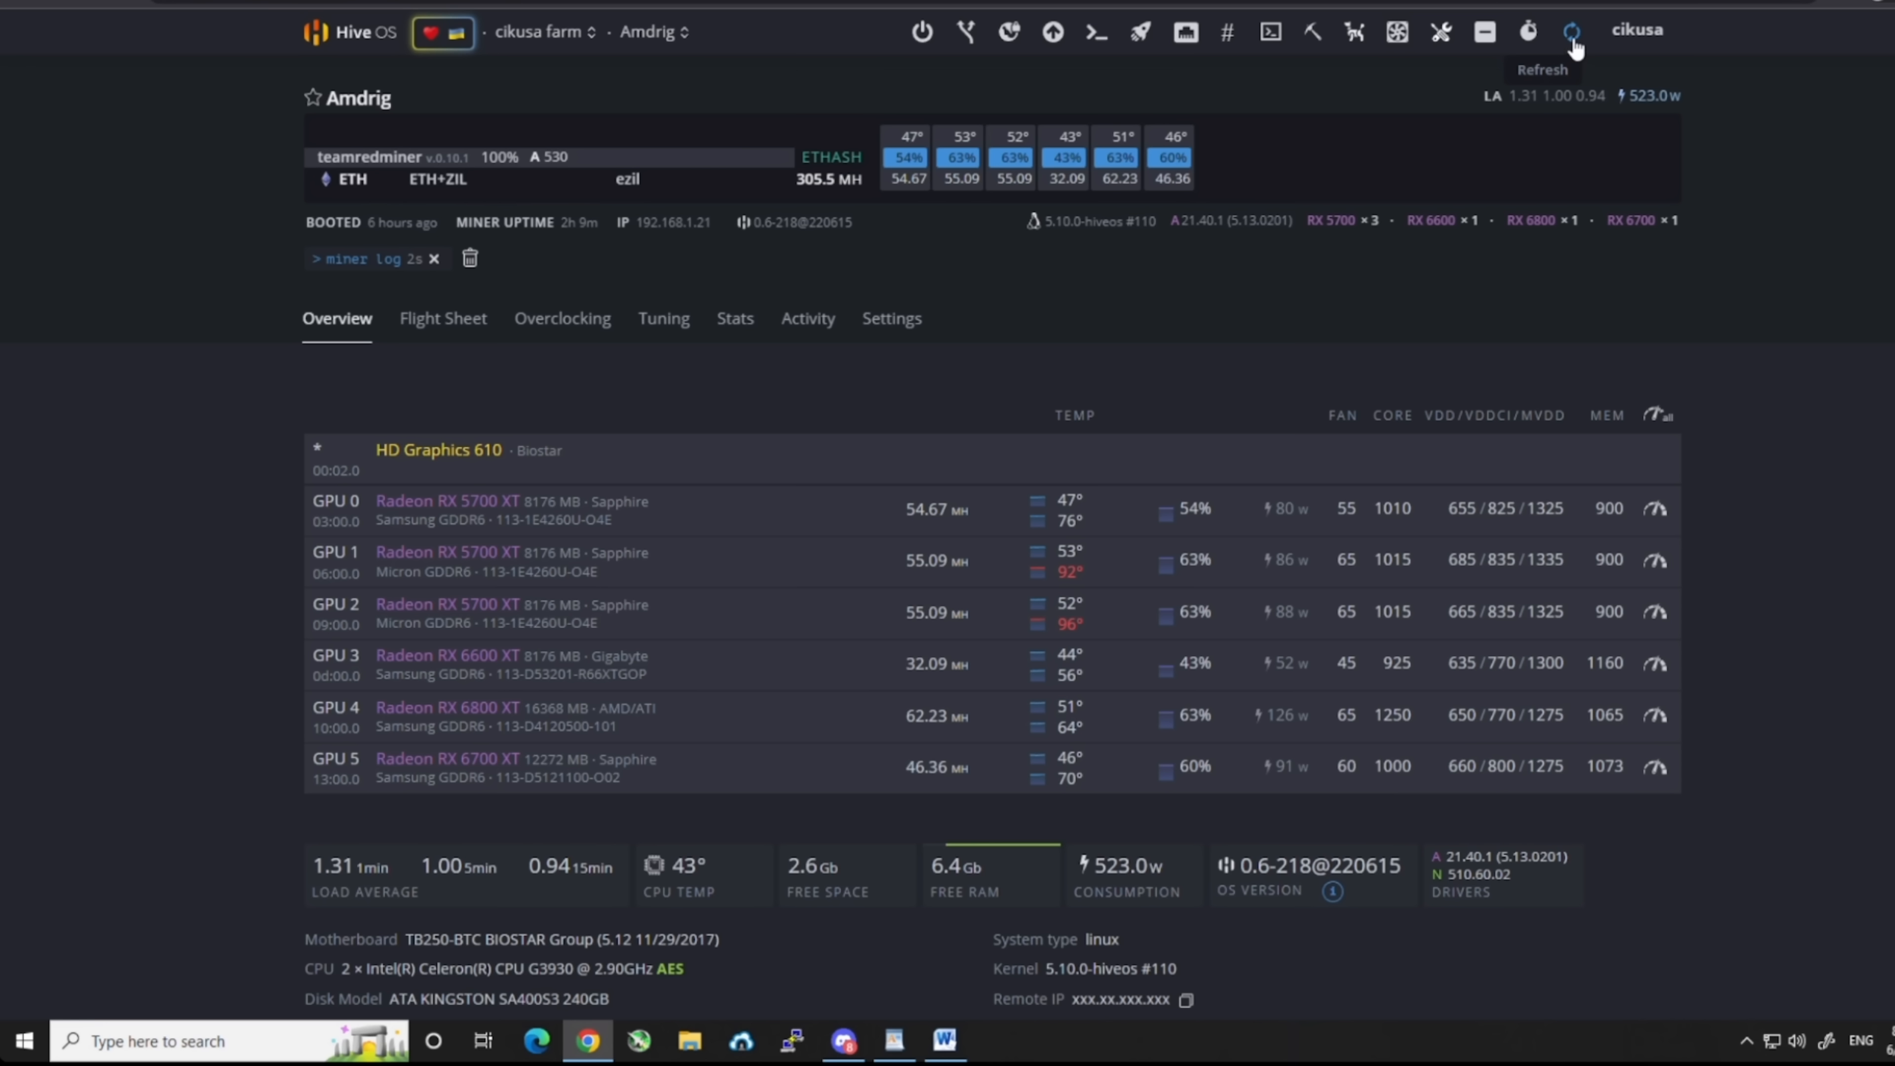
left_click(1572, 32)
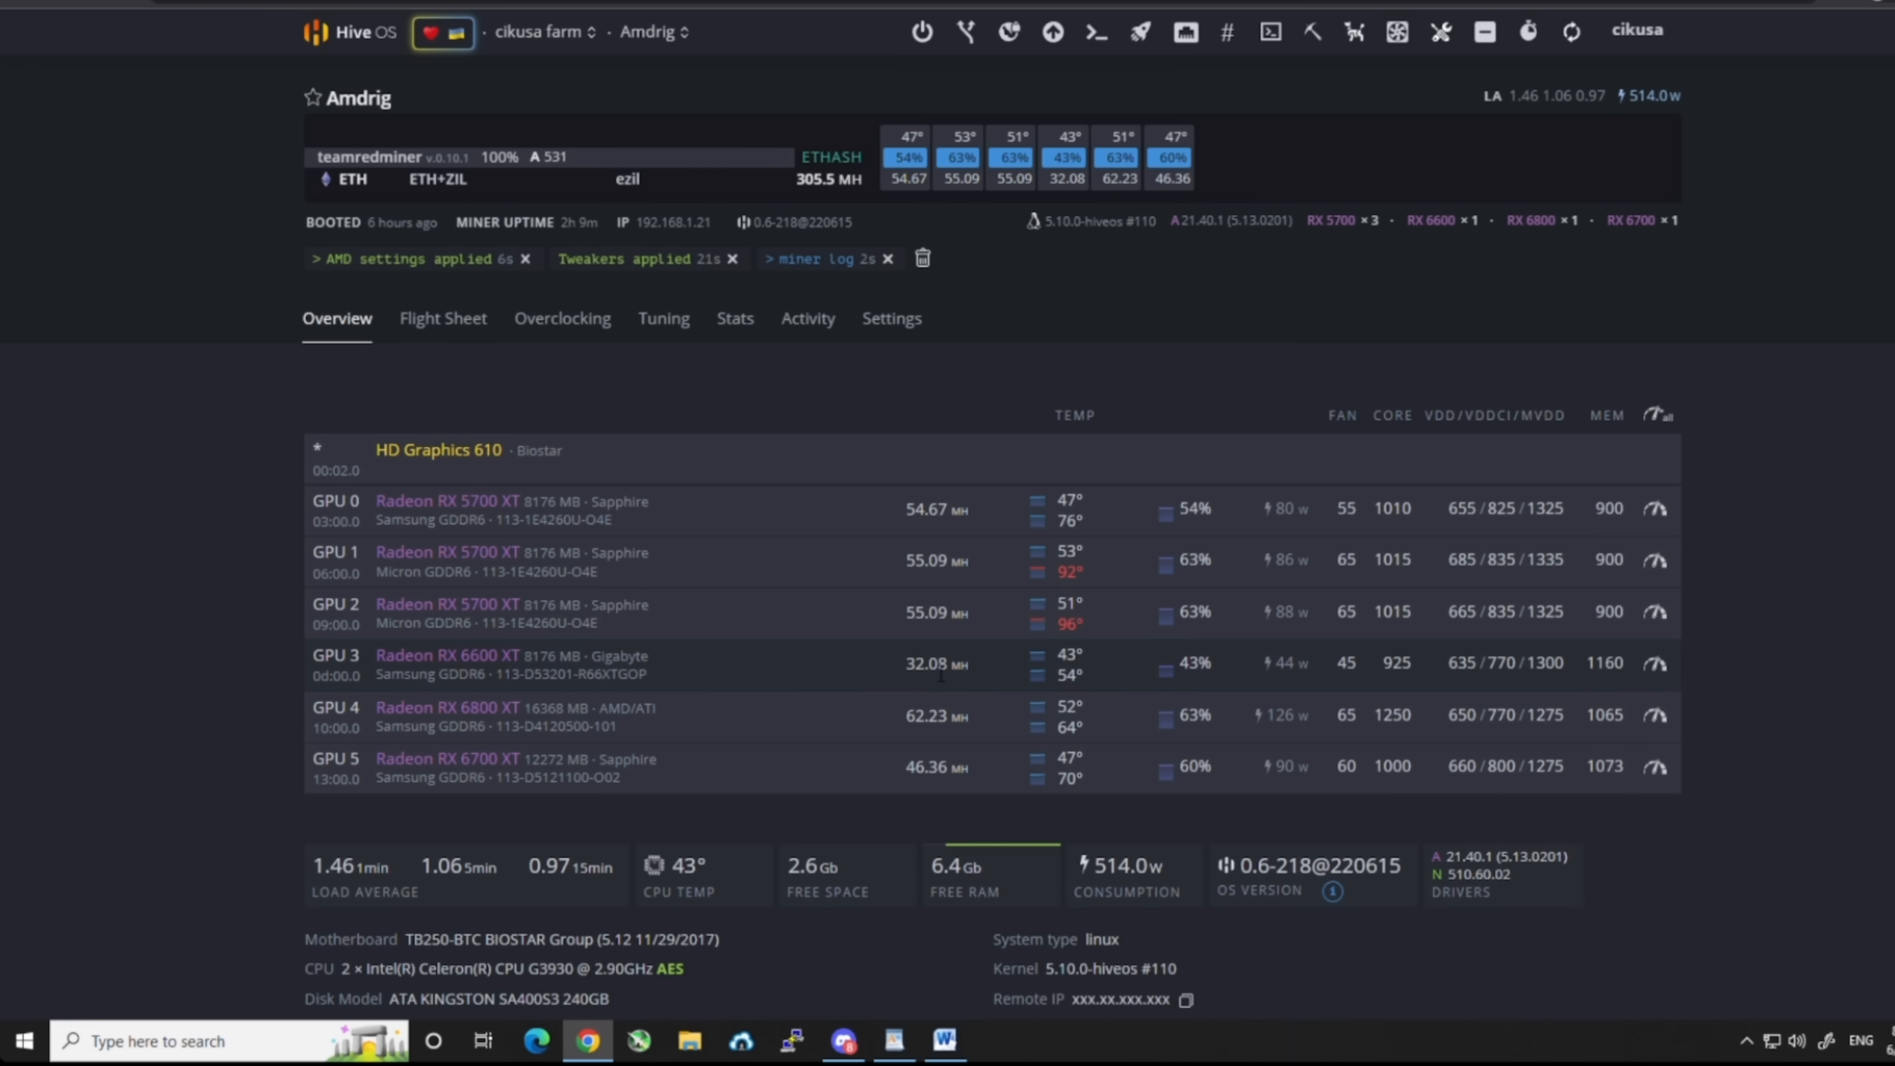
mouse_move(941, 668)
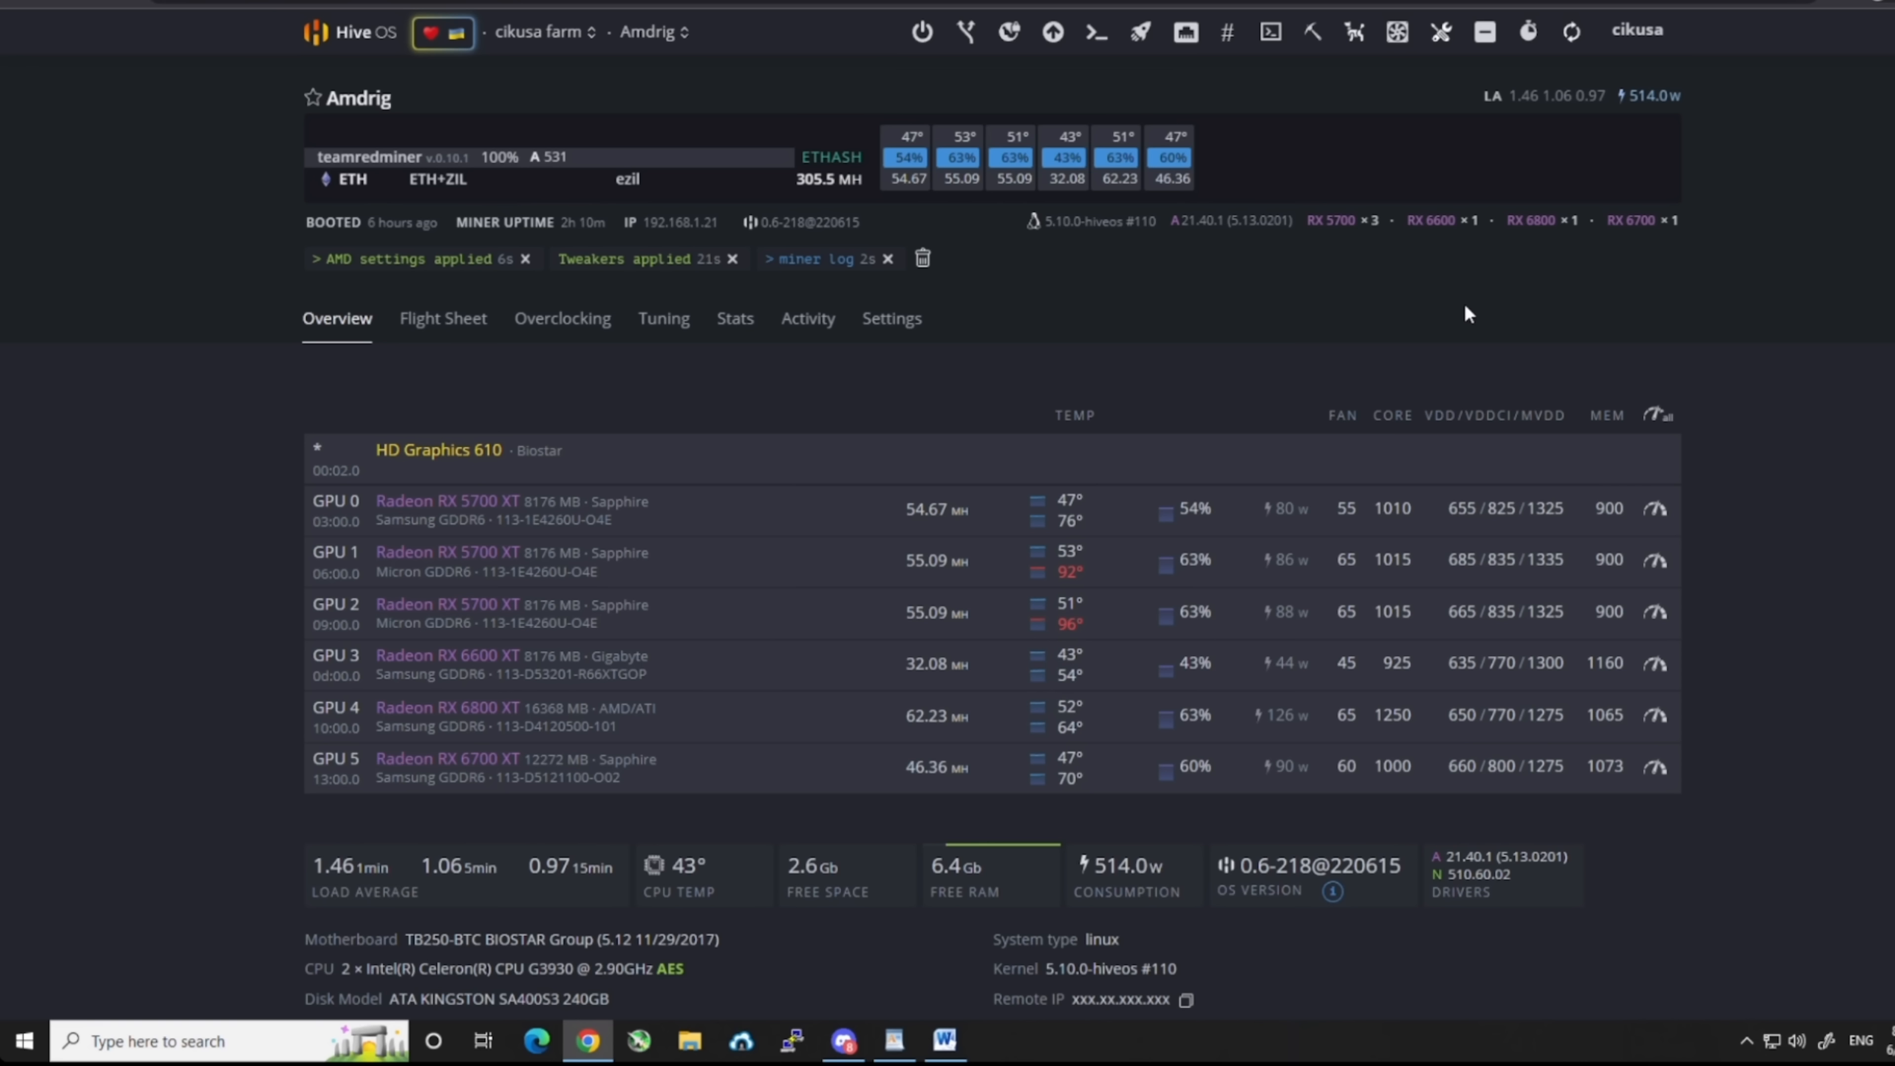
mouse_move(1268, 584)
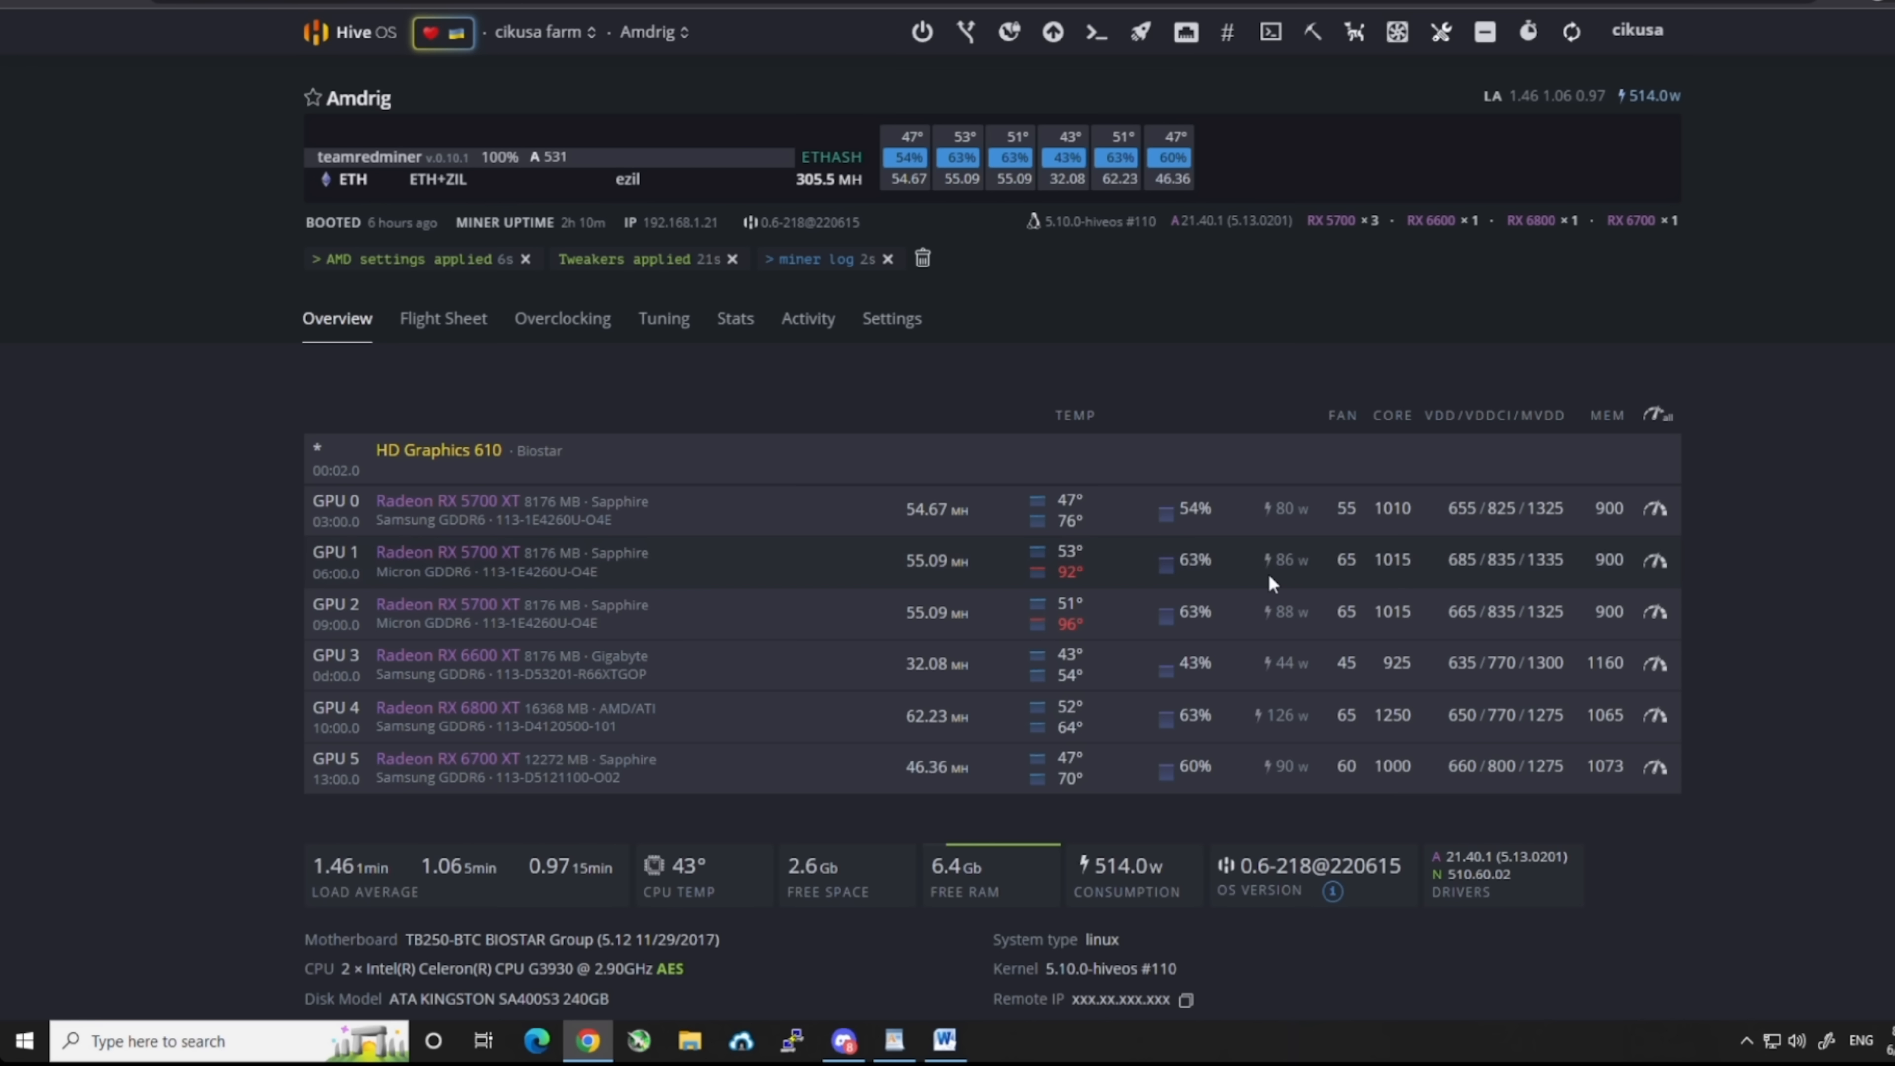
mouse_move(1271, 564)
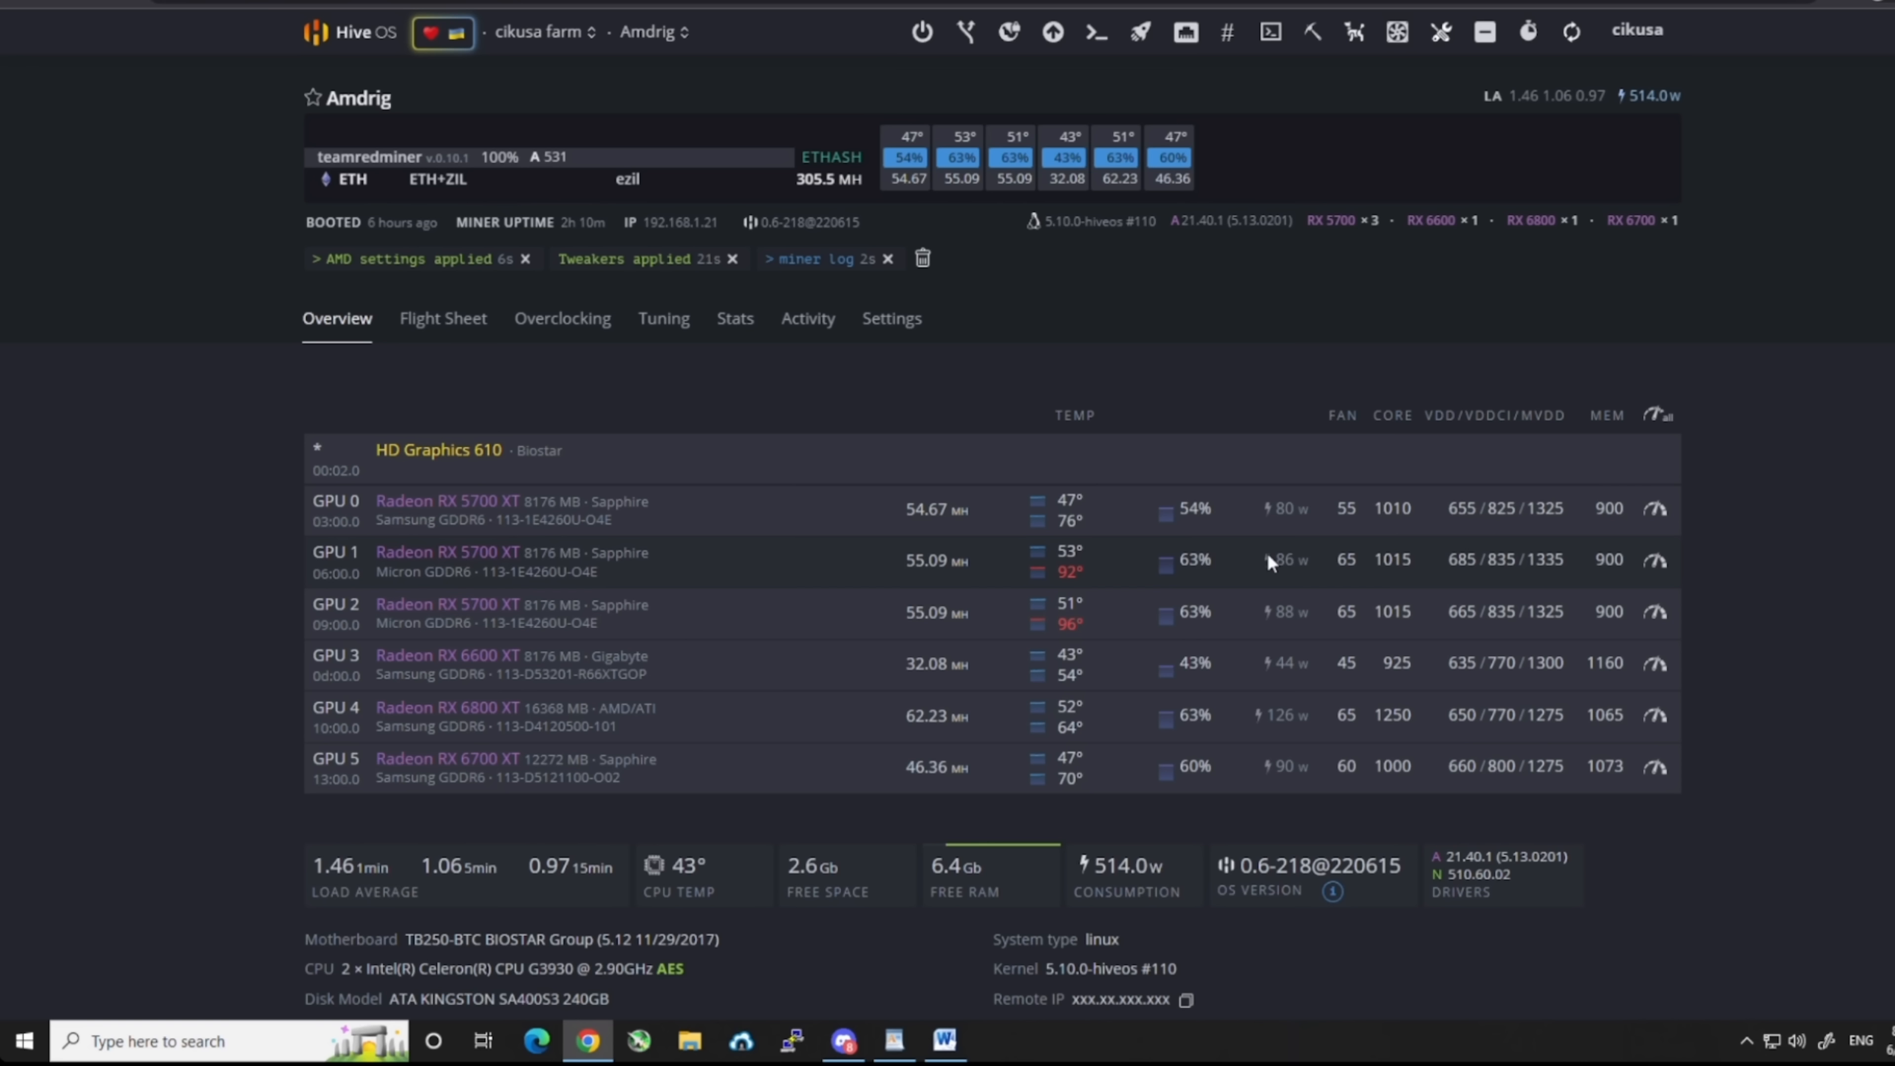
mouse_move(1414, 585)
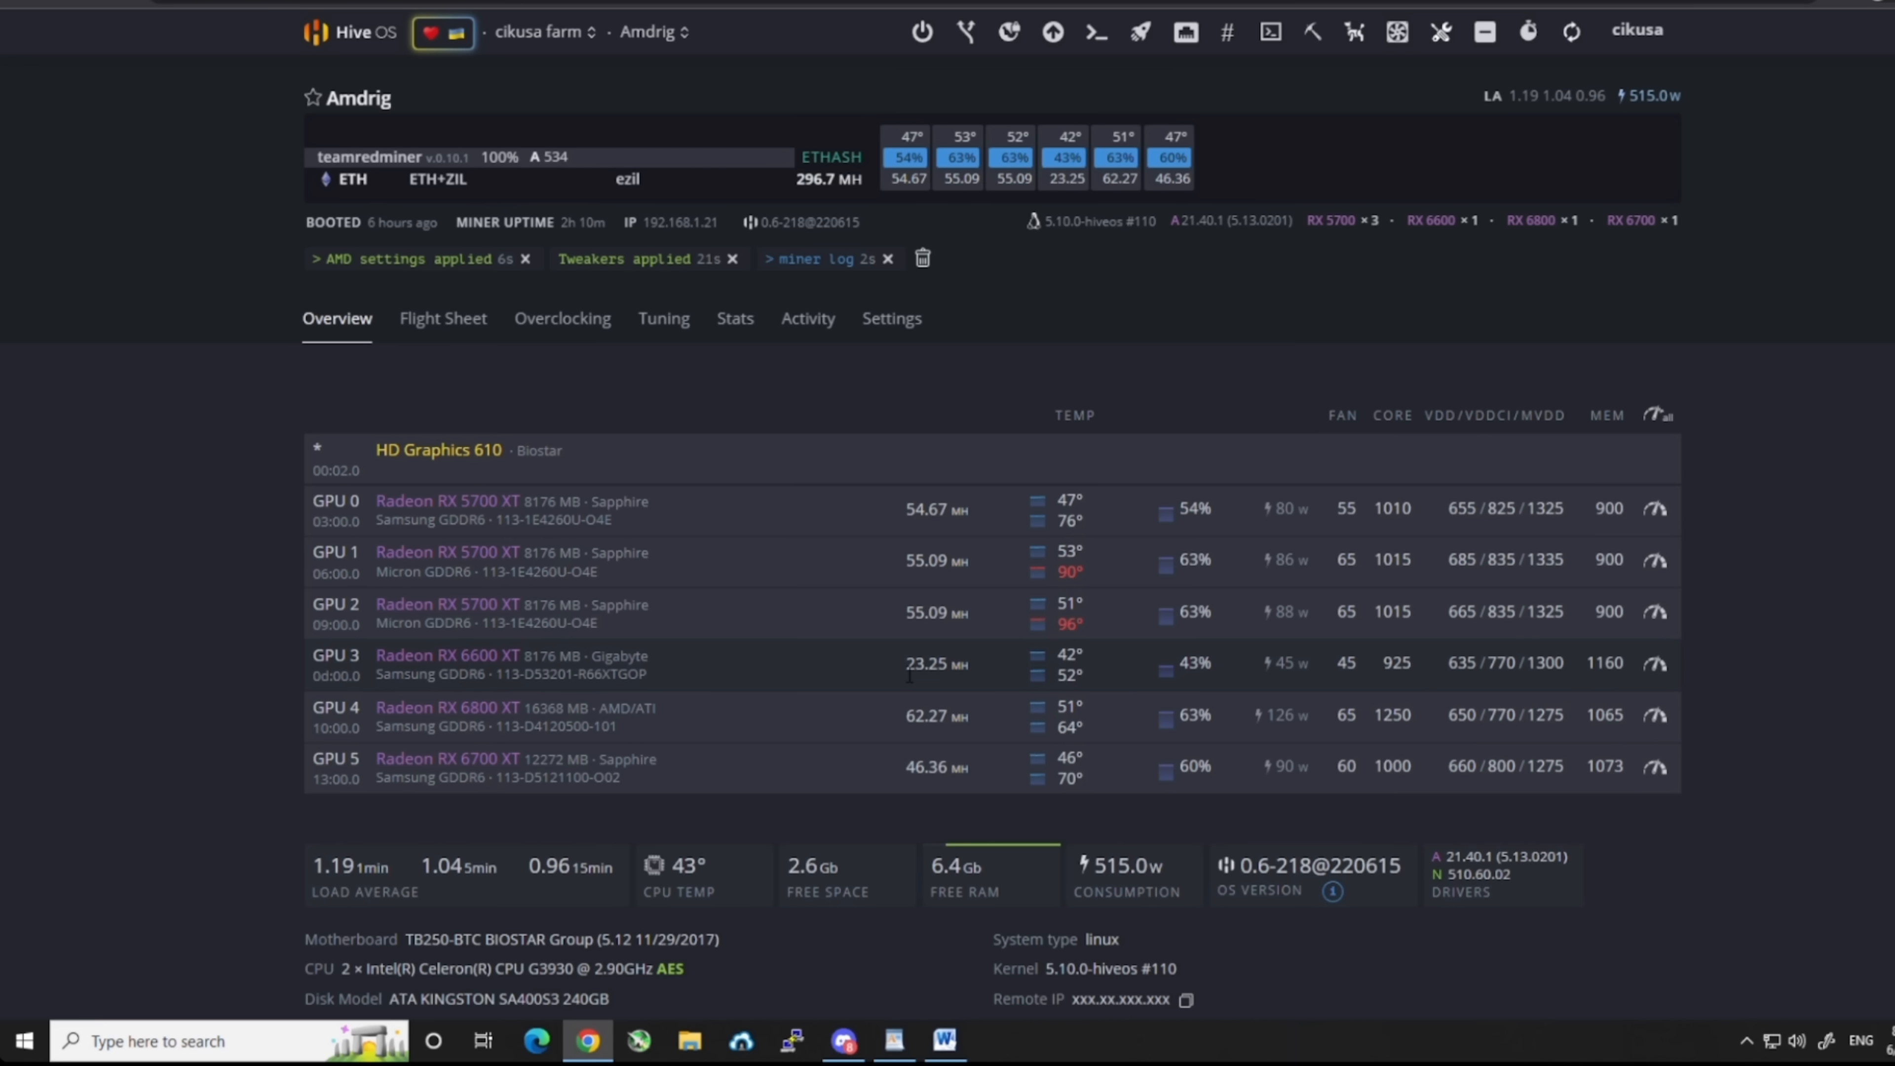
mouse_move(947, 687)
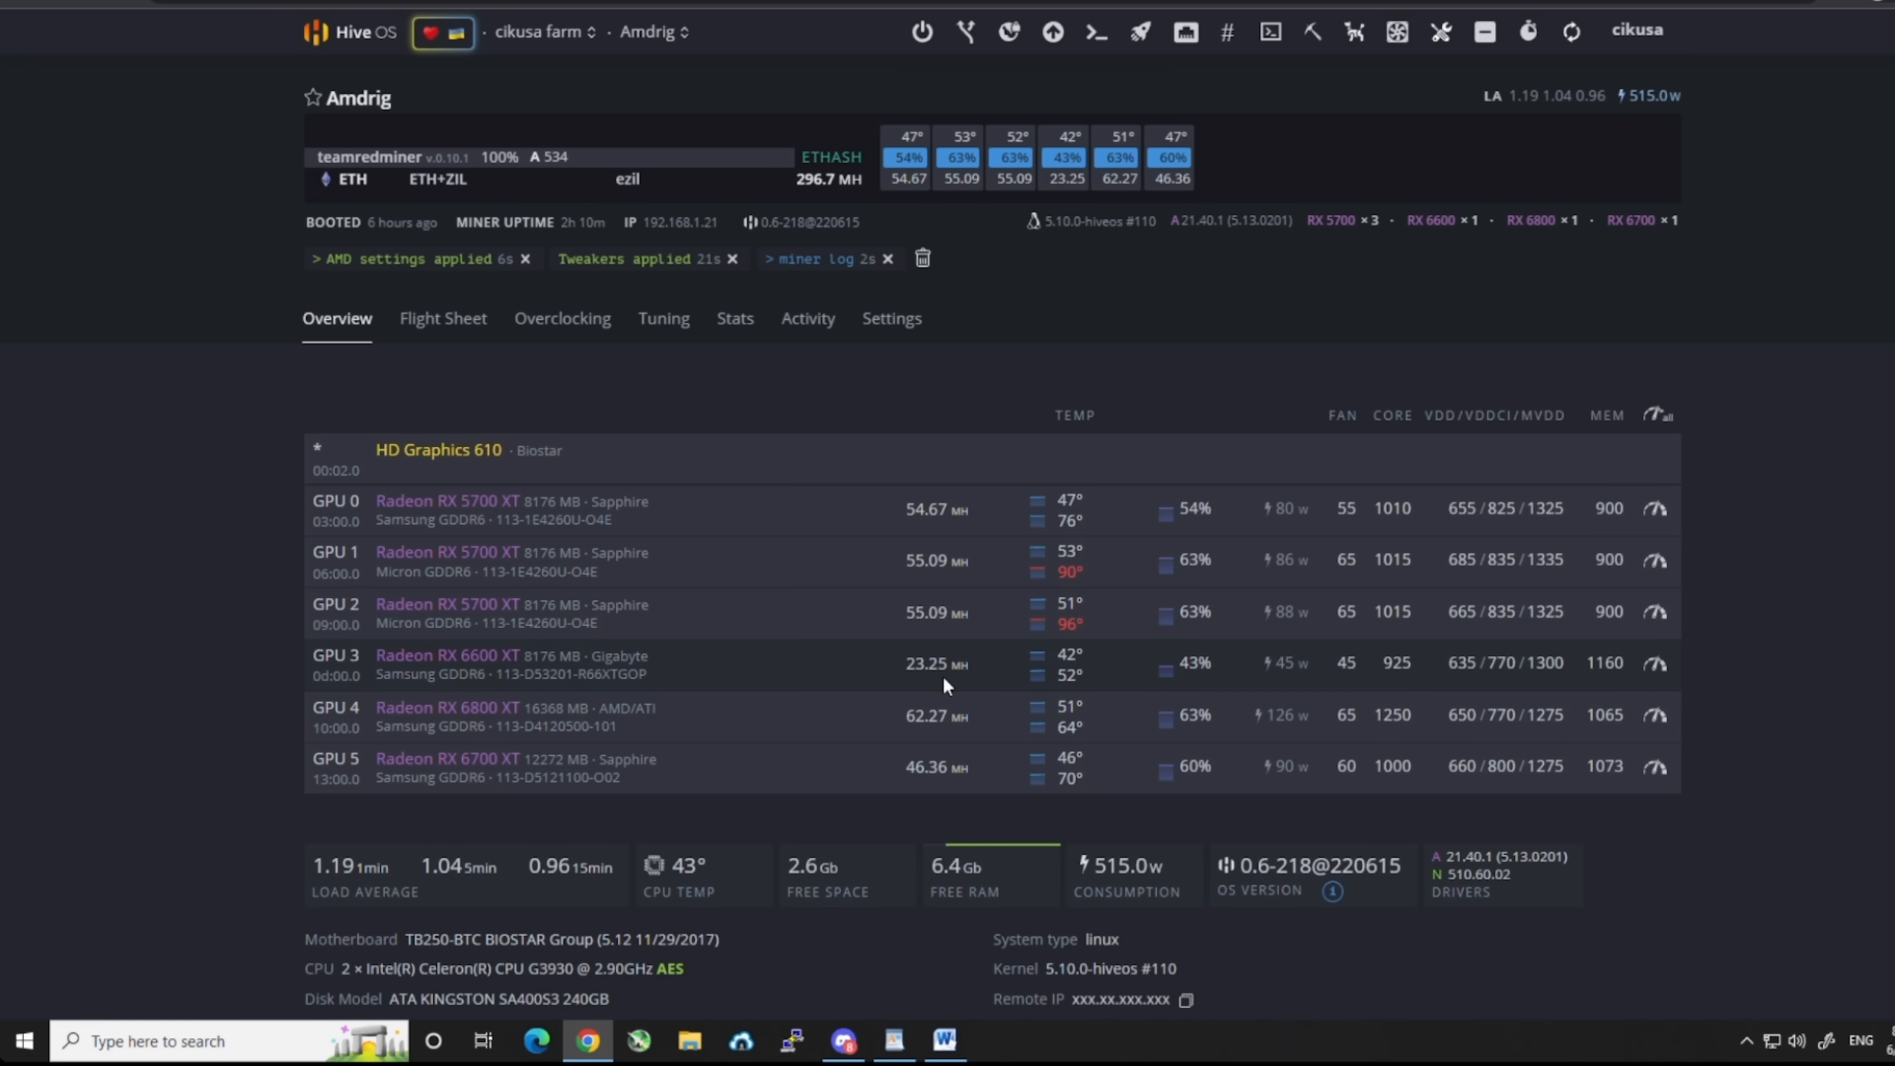
mouse_move(1619, 683)
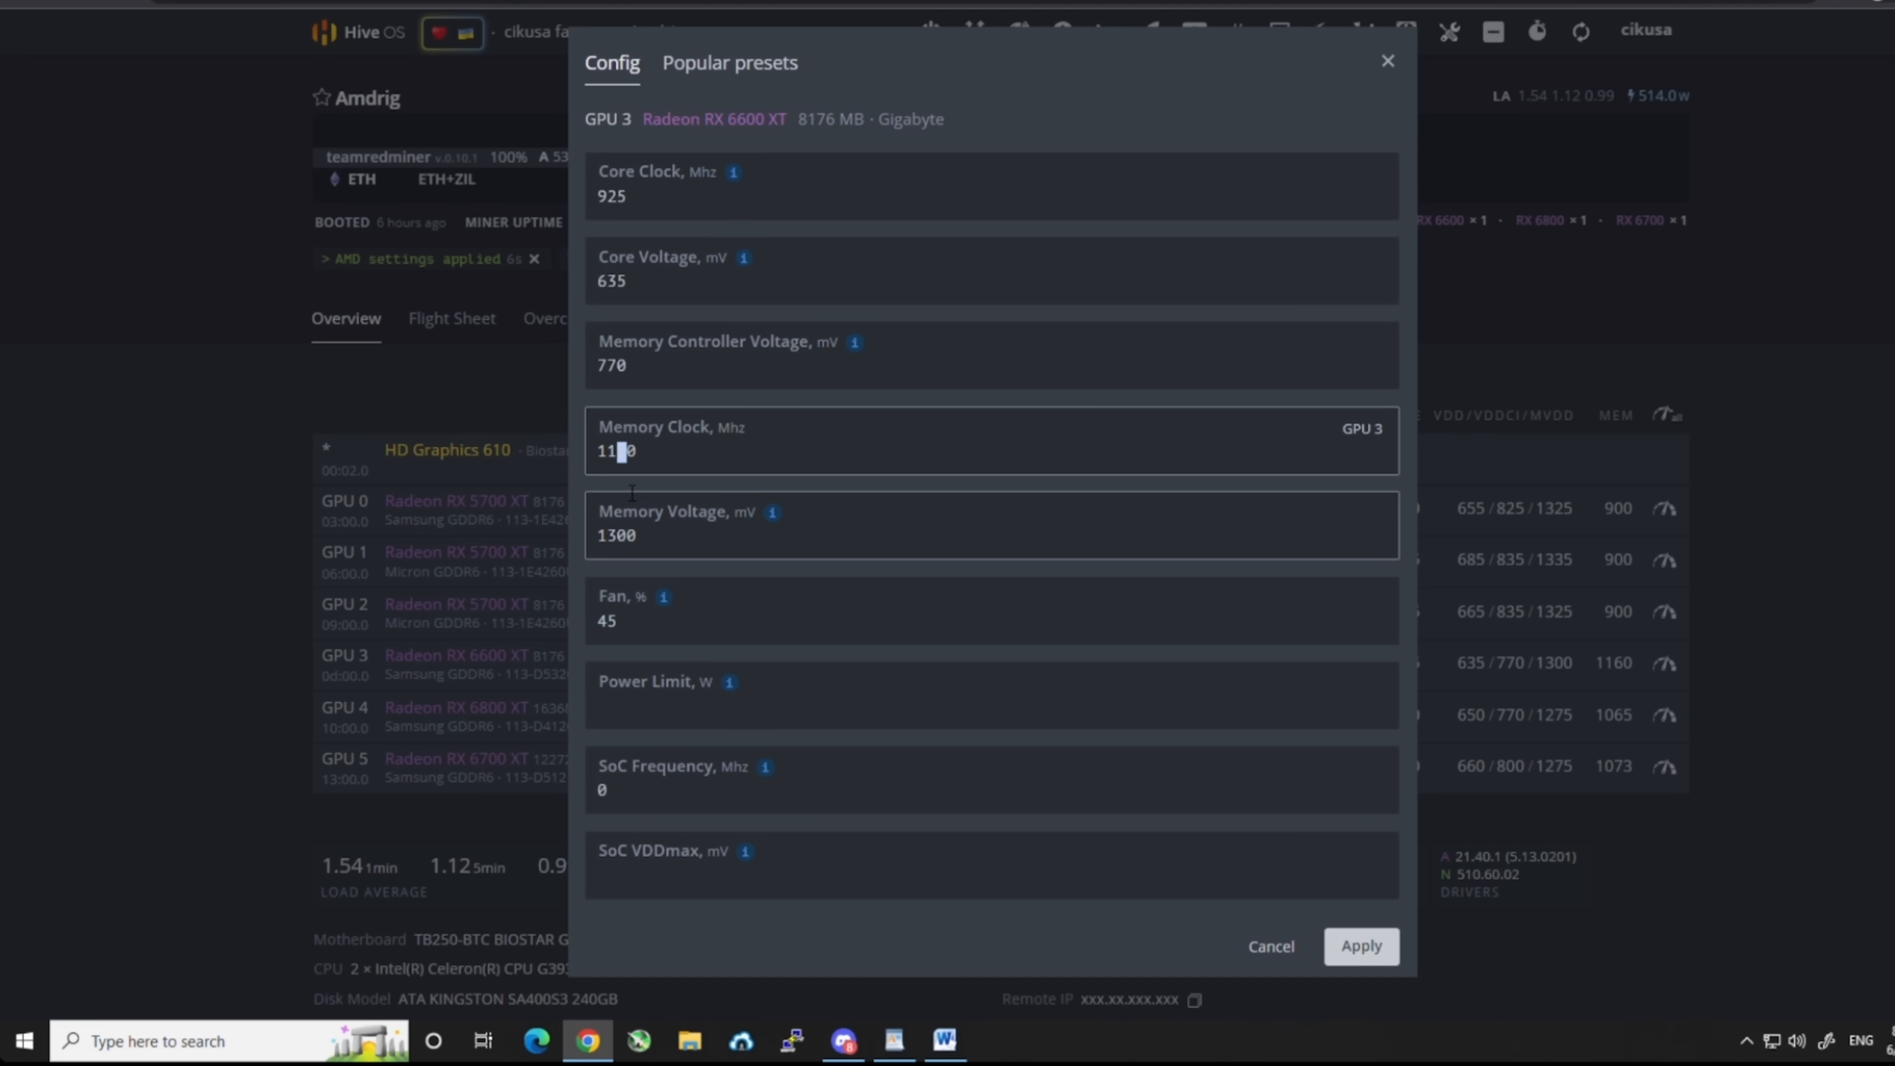
Revert GPU 3's memory clock to 1150 MHz after hashrate dropped to 23.25 MH at 1160.
left_click(1358, 947)
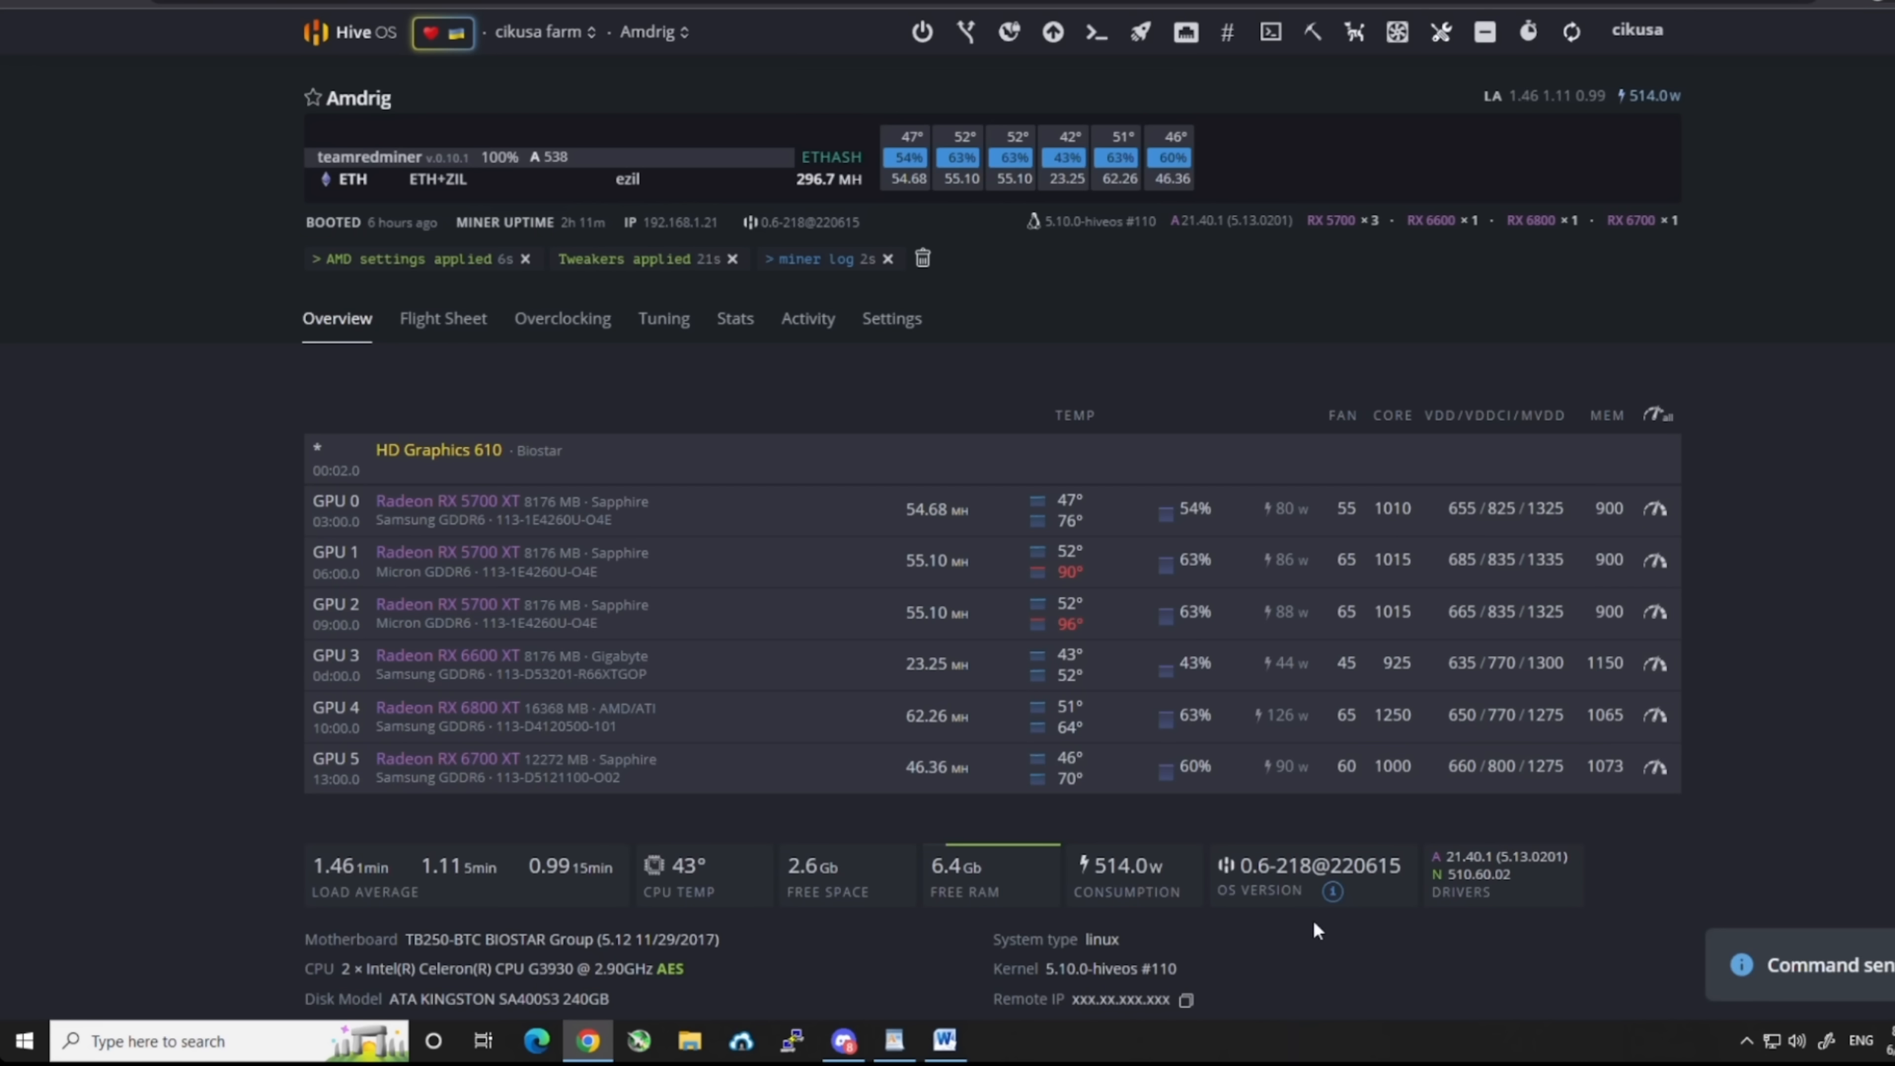
mouse_move(1319, 925)
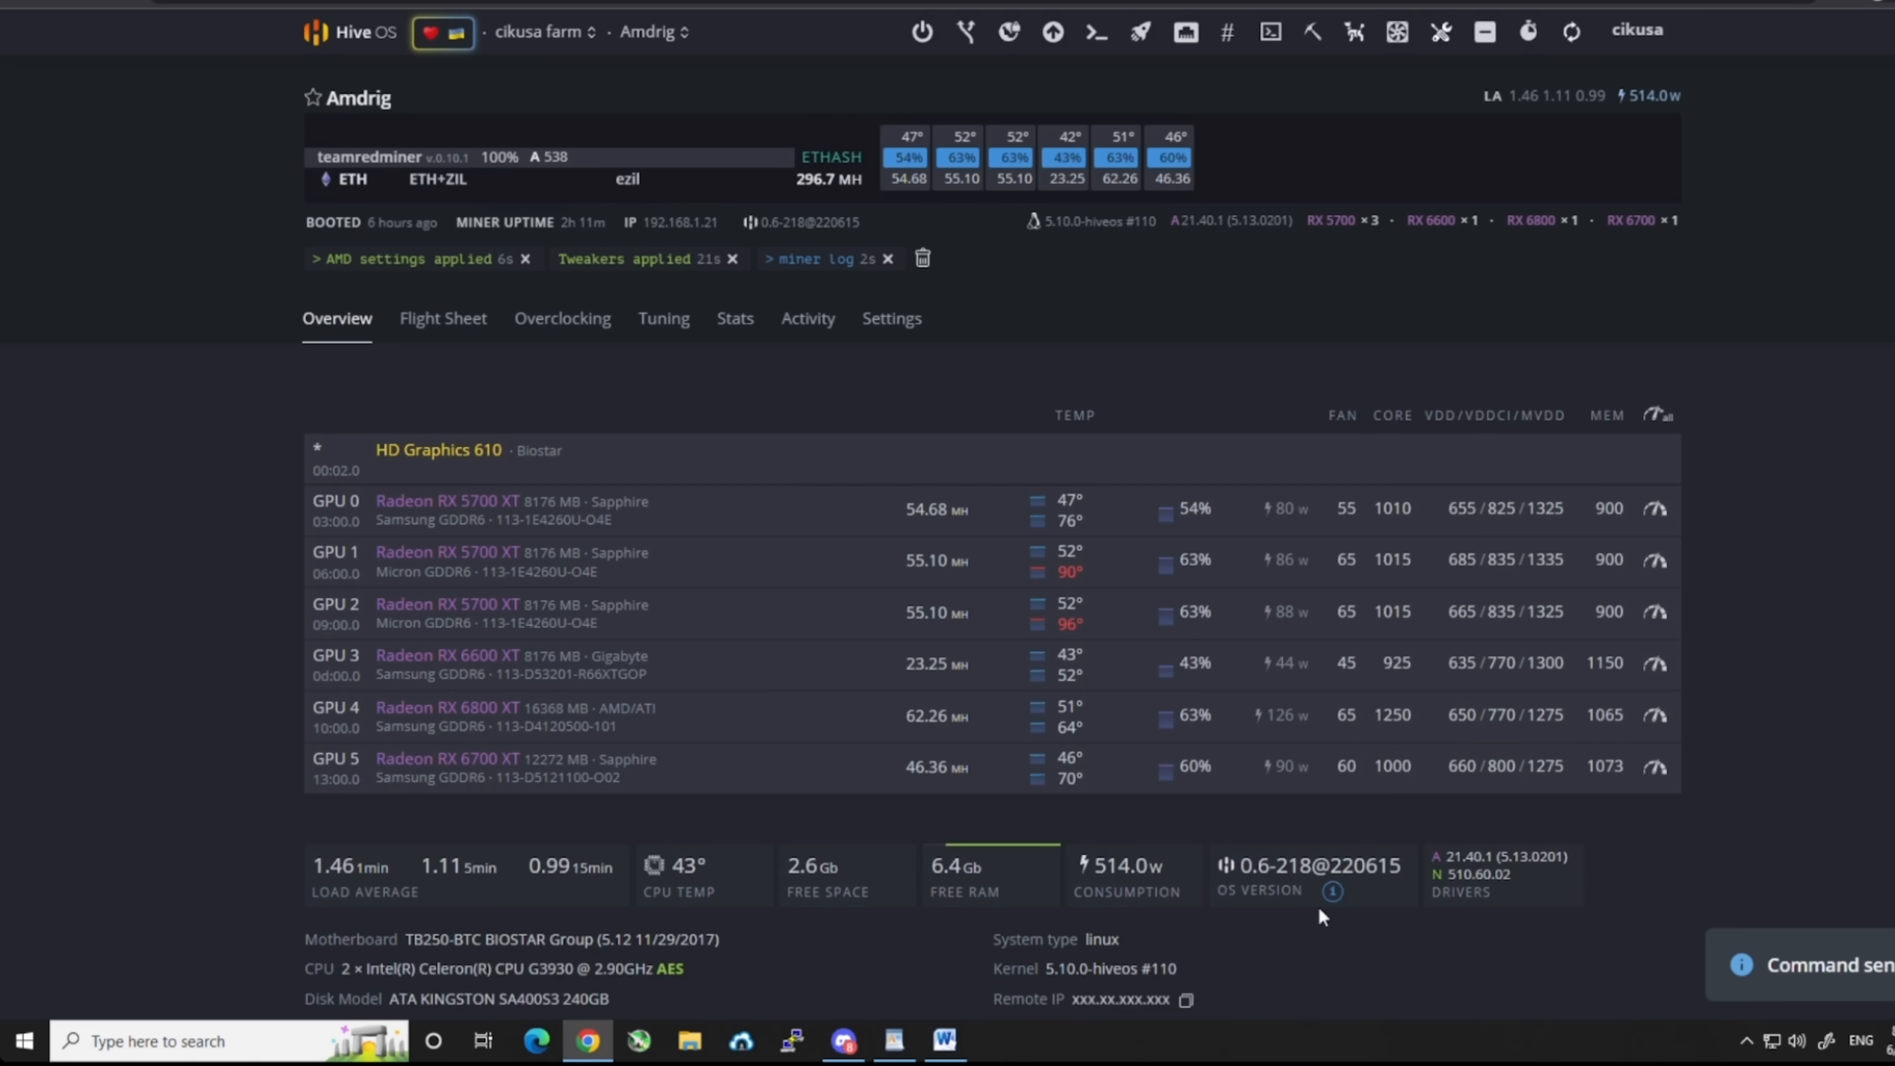
mouse_move(1472, 351)
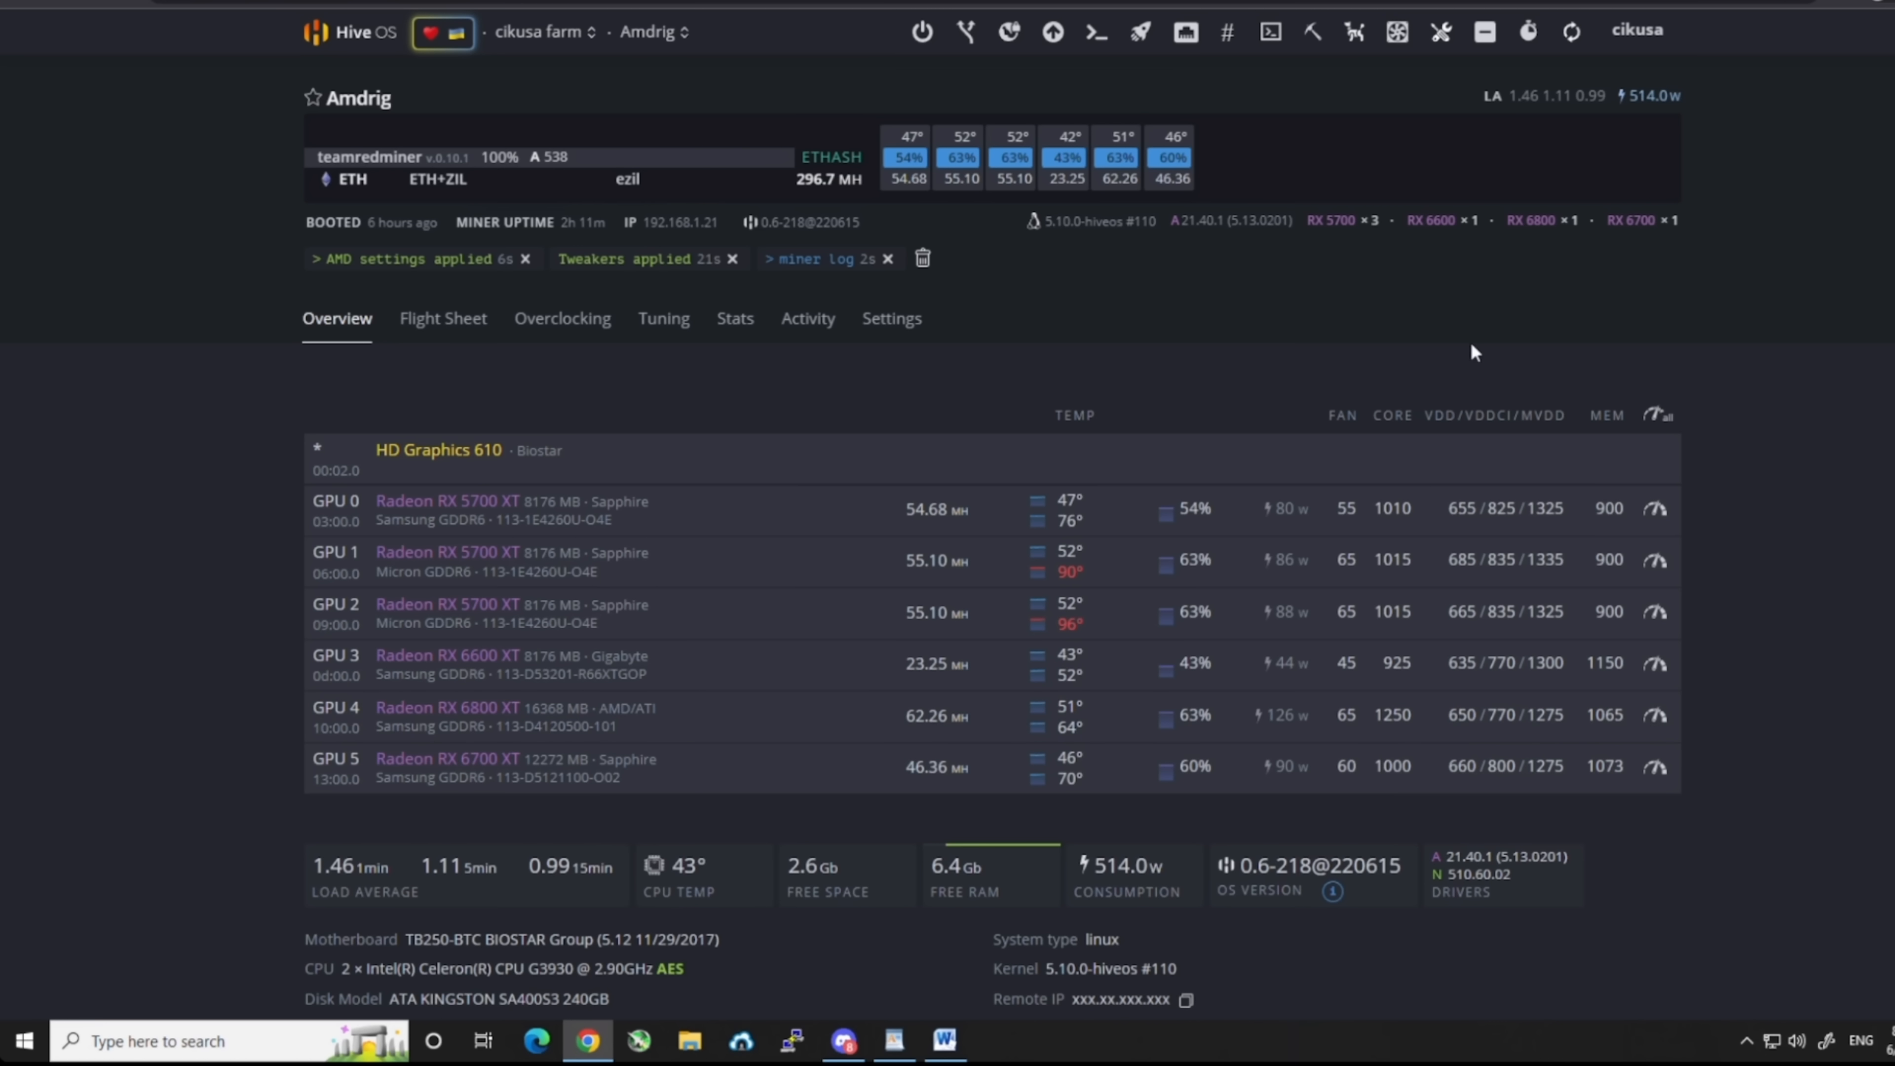
mouse_move(1414, 574)
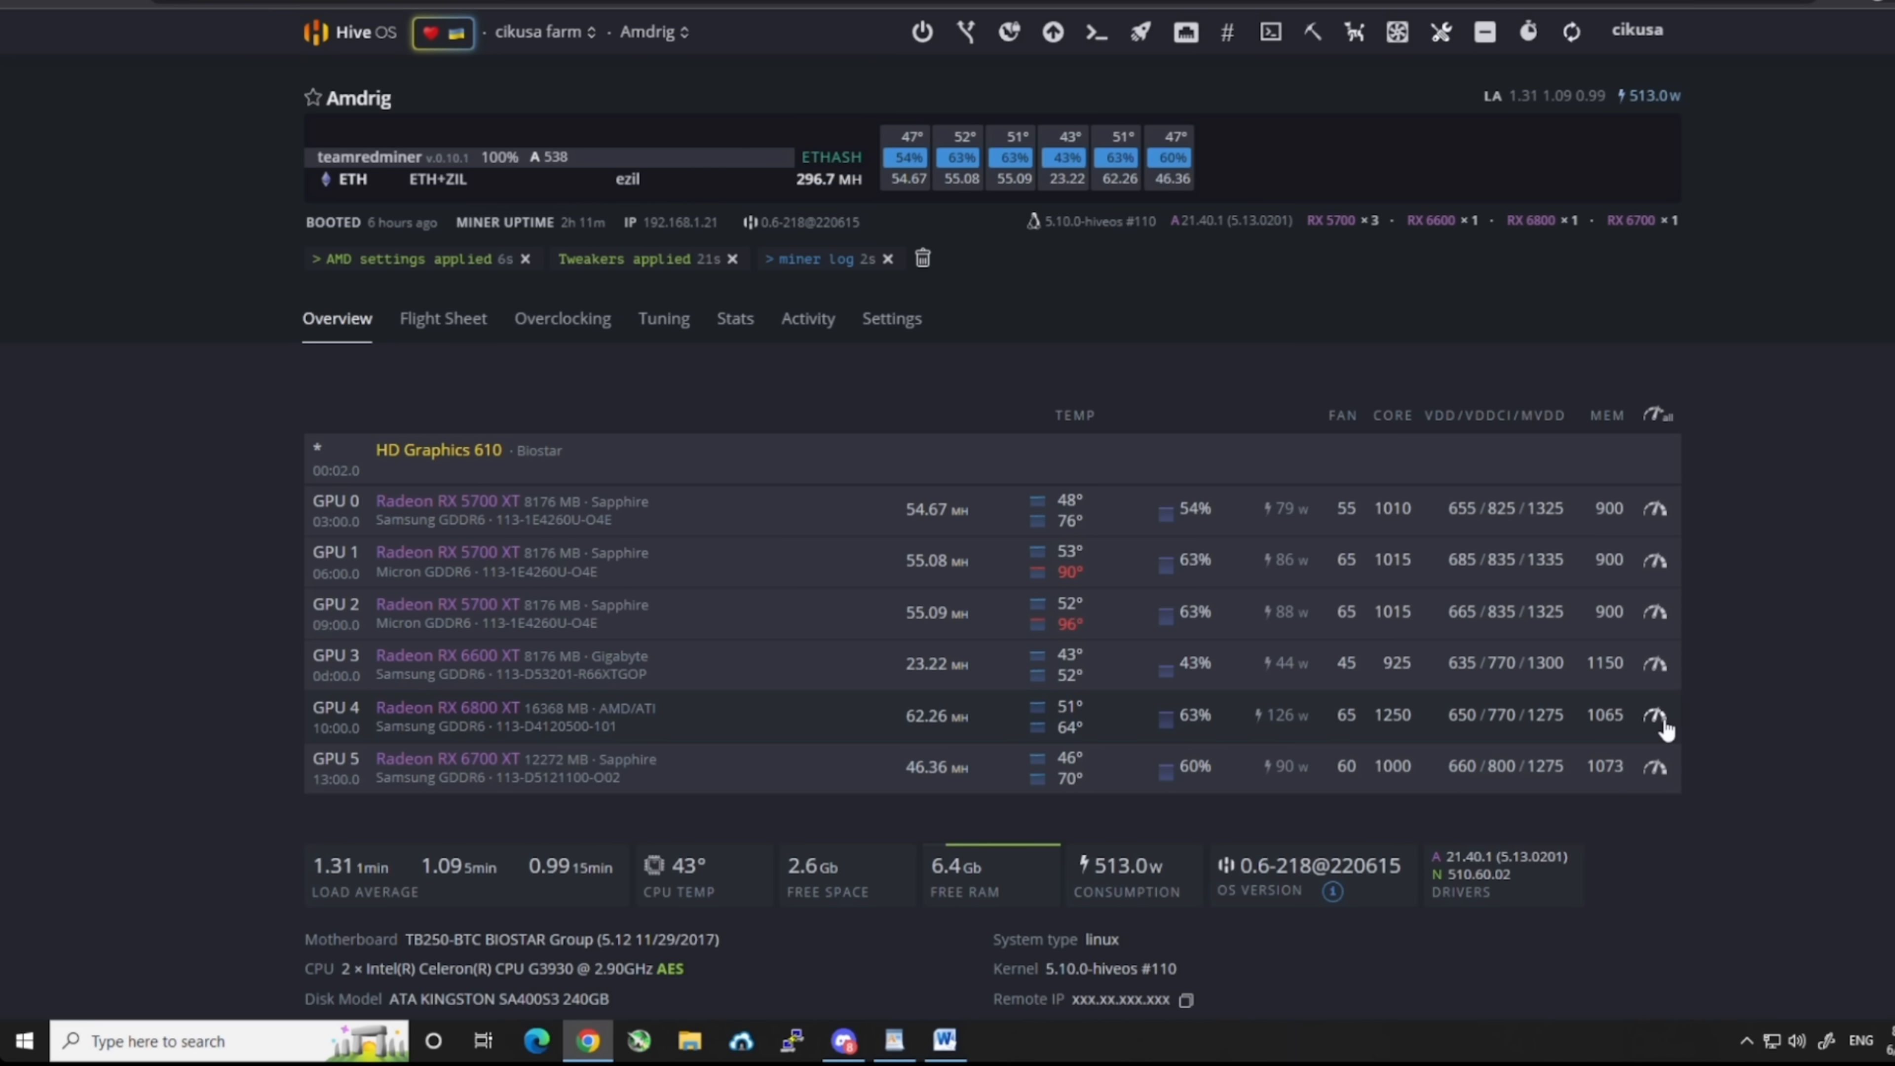
mouse_move(1378, 726)
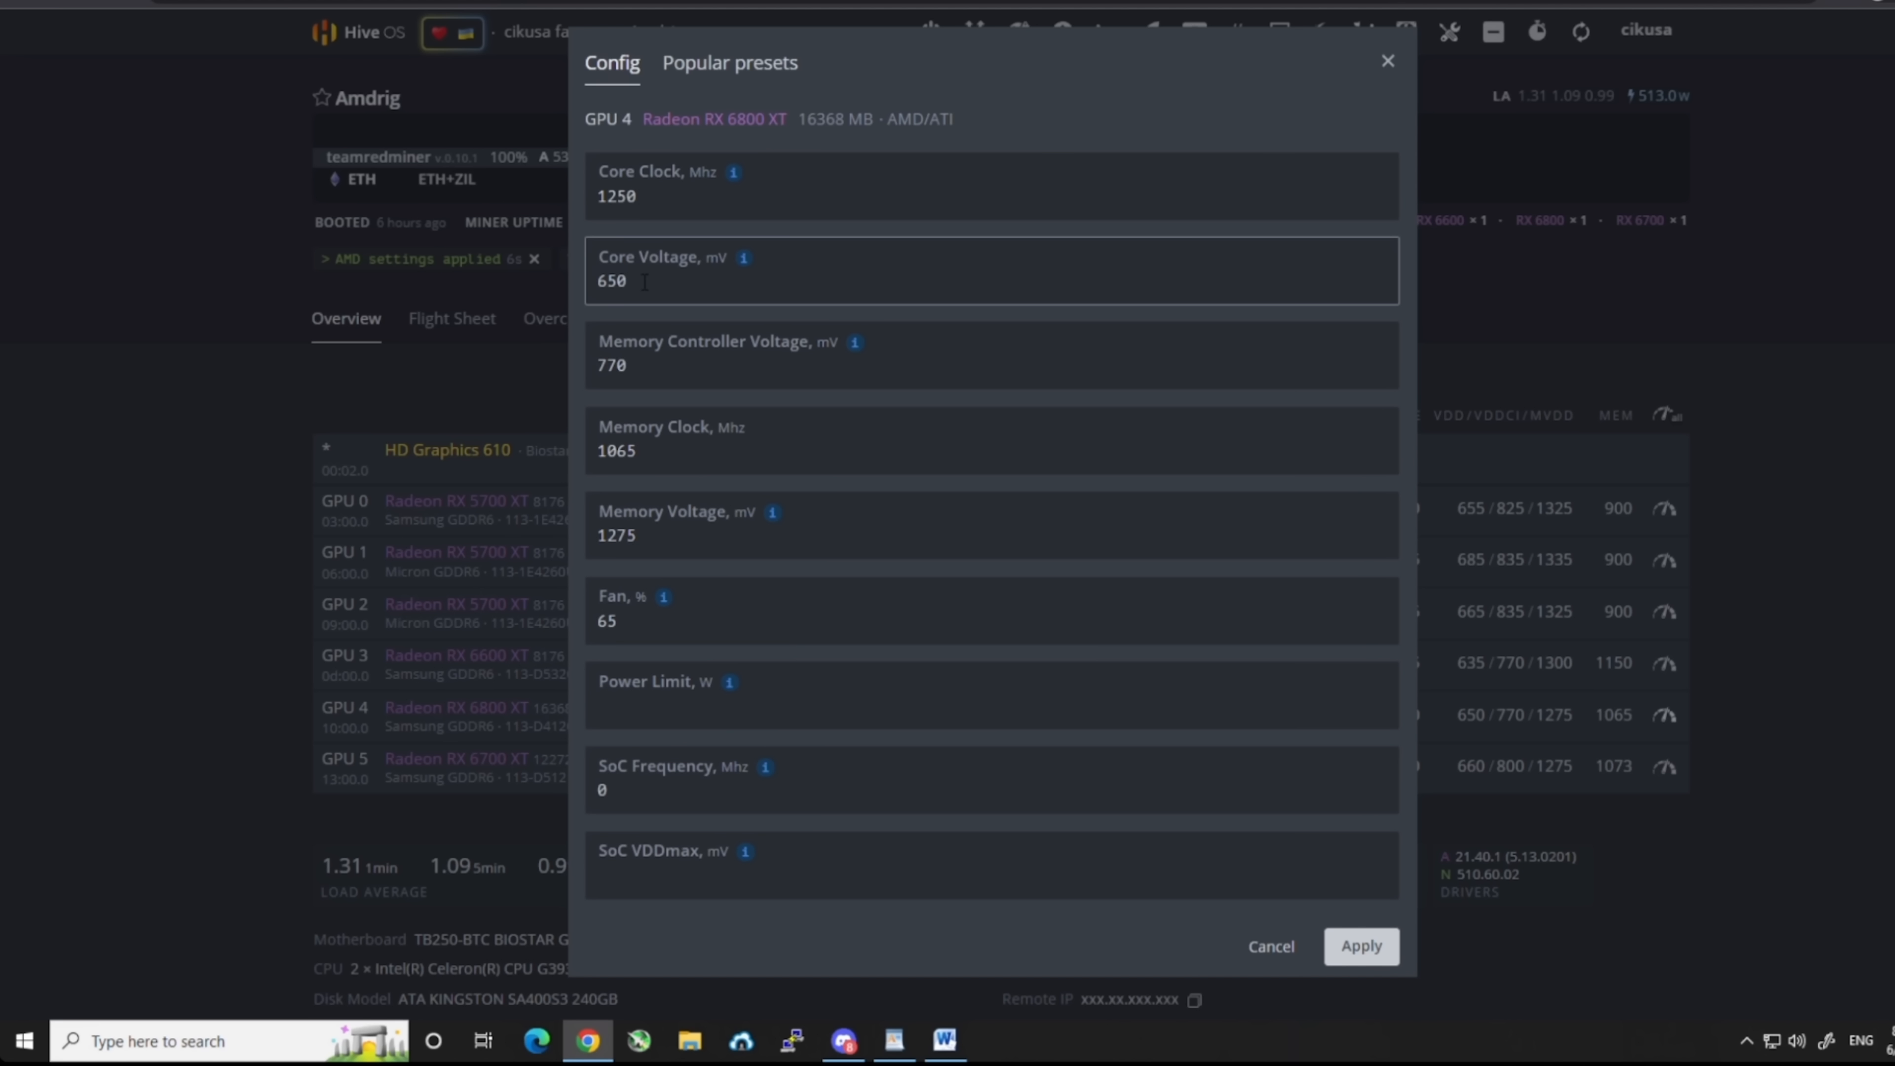
left_click(991, 355)
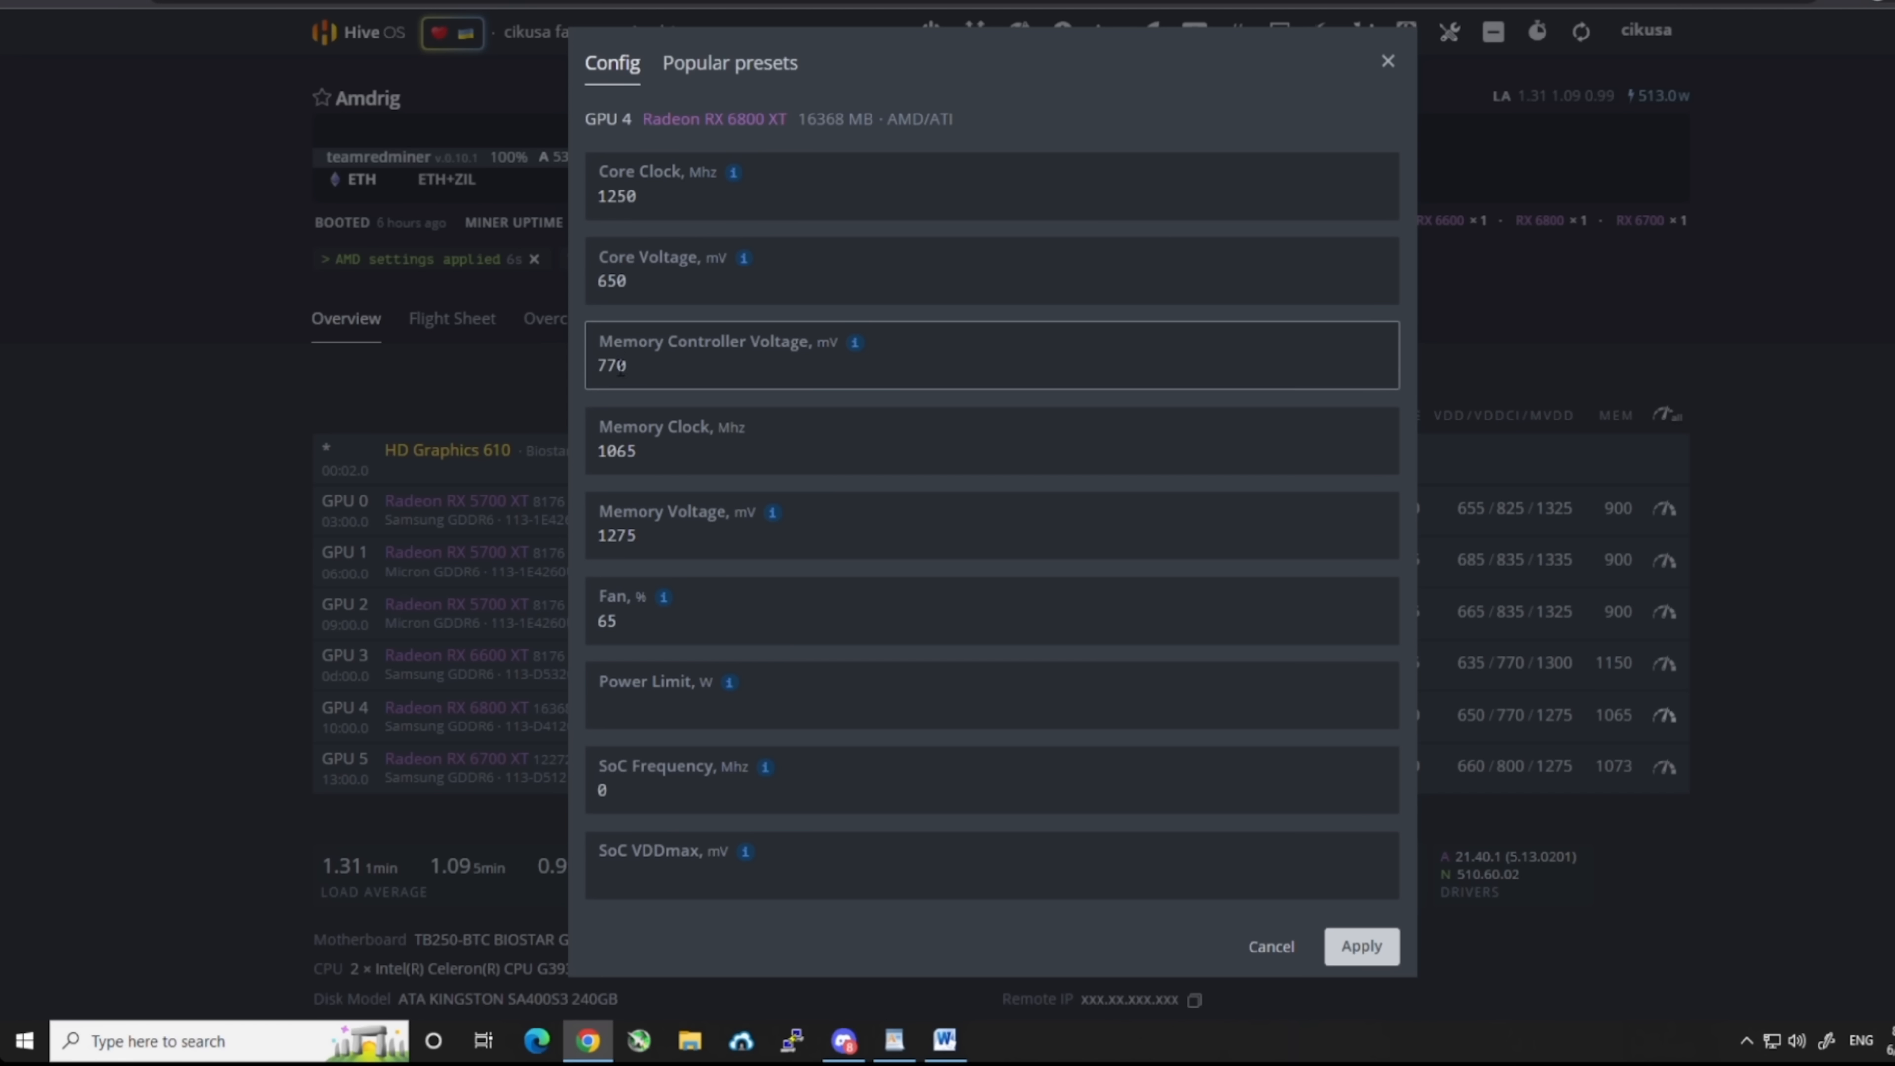
left_click(992, 452)
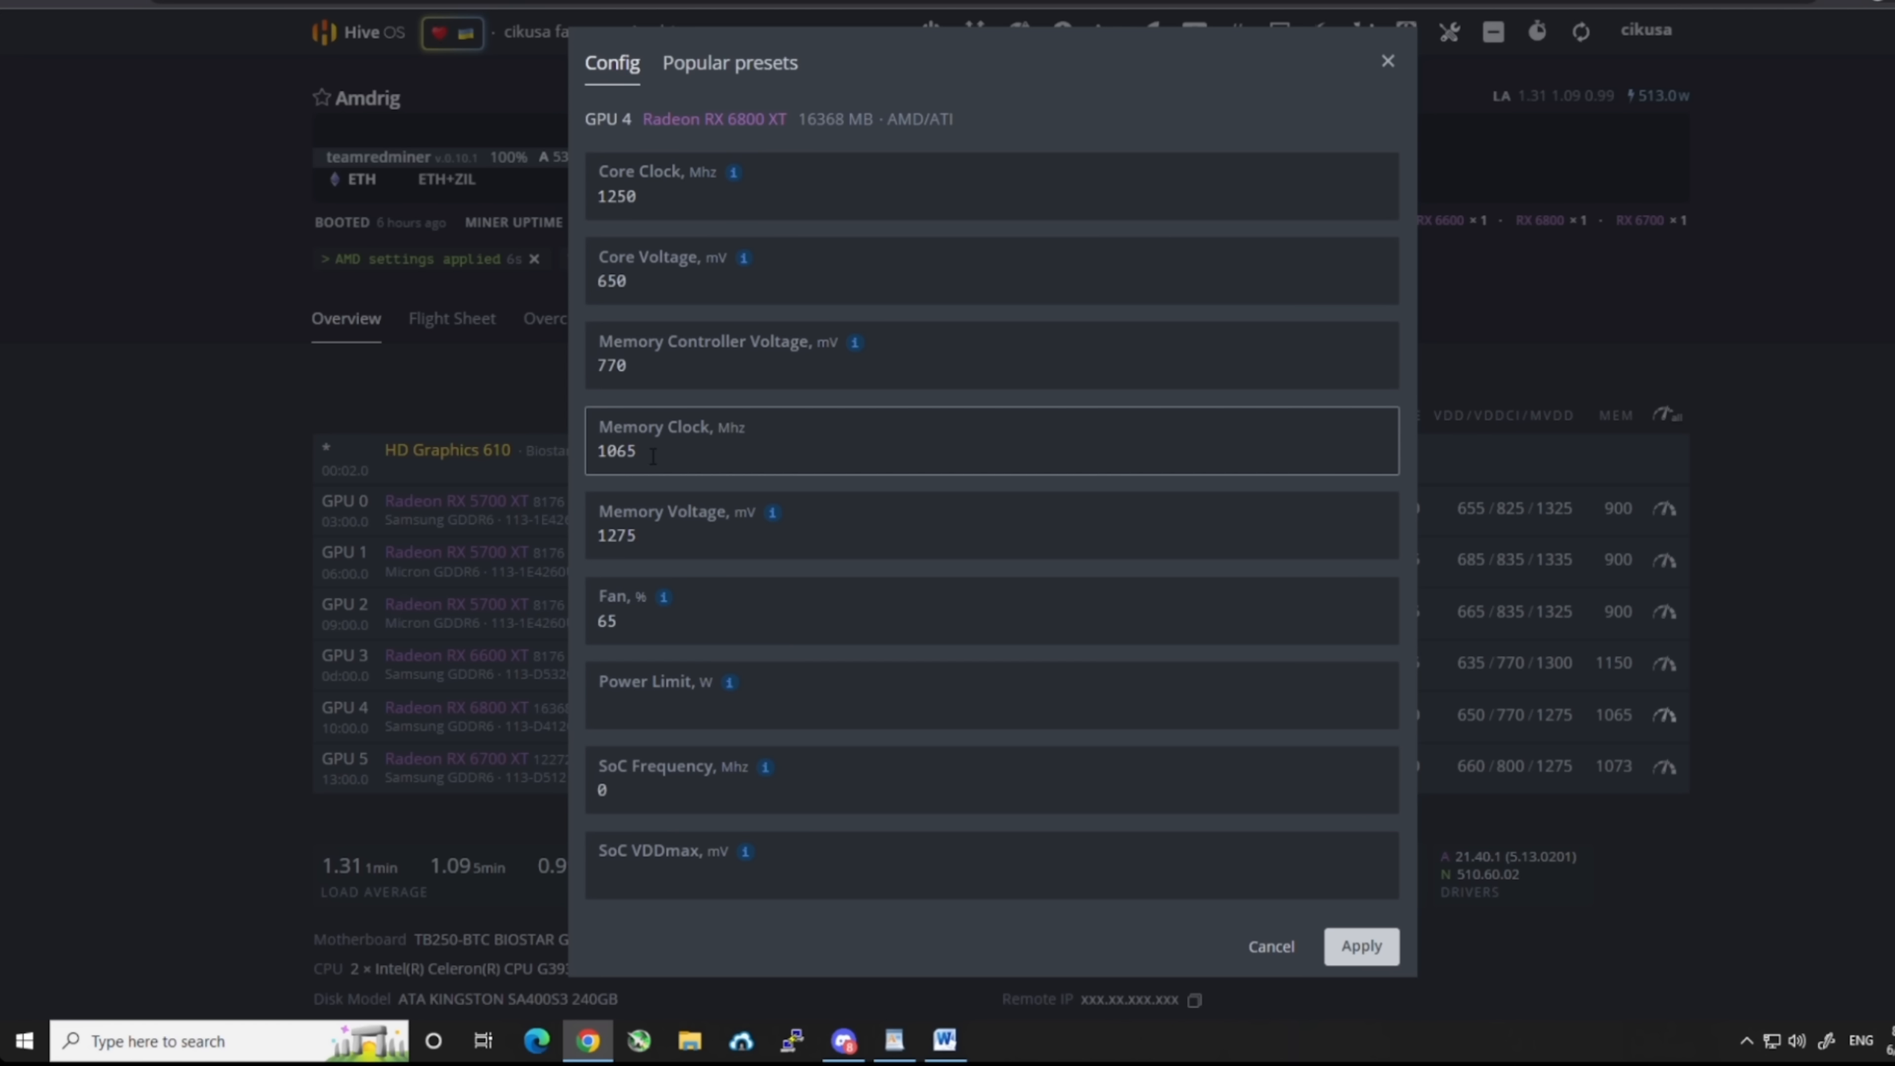
left_click(991, 524)
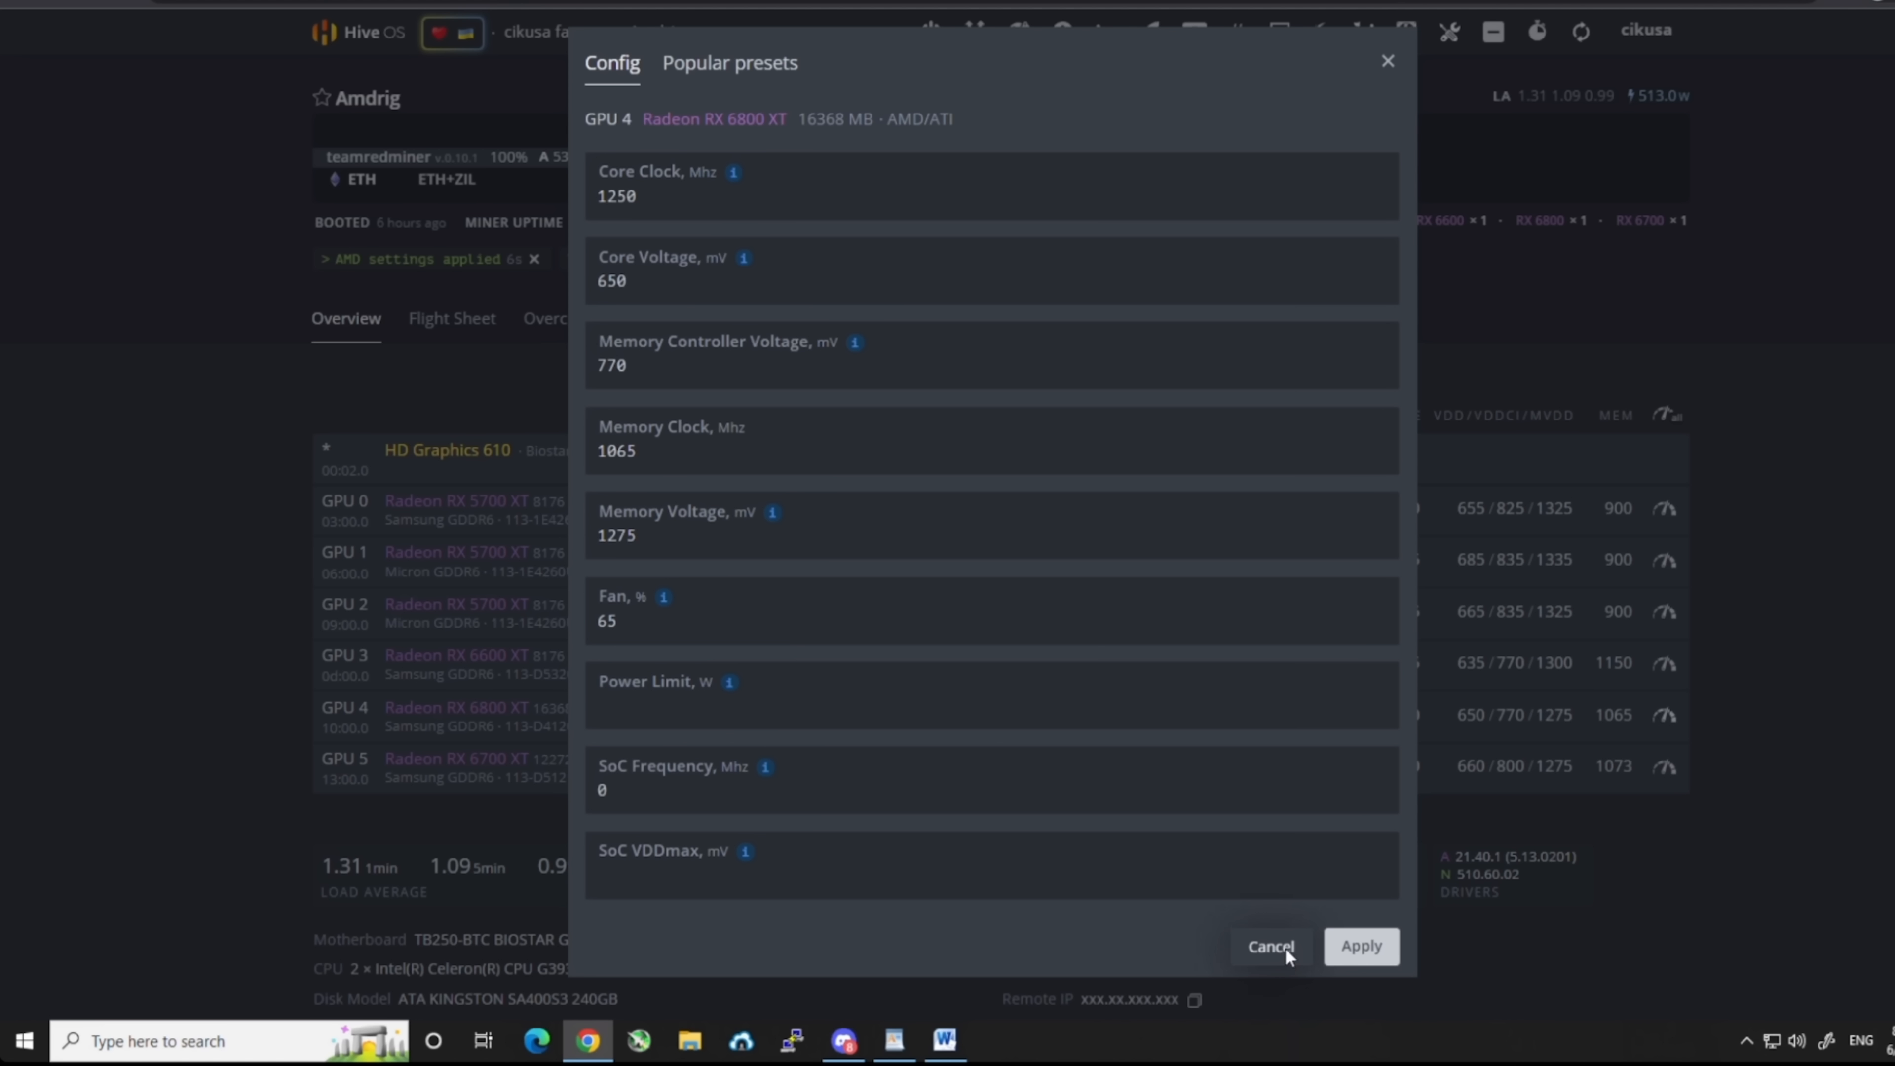
left_click(1360, 947)
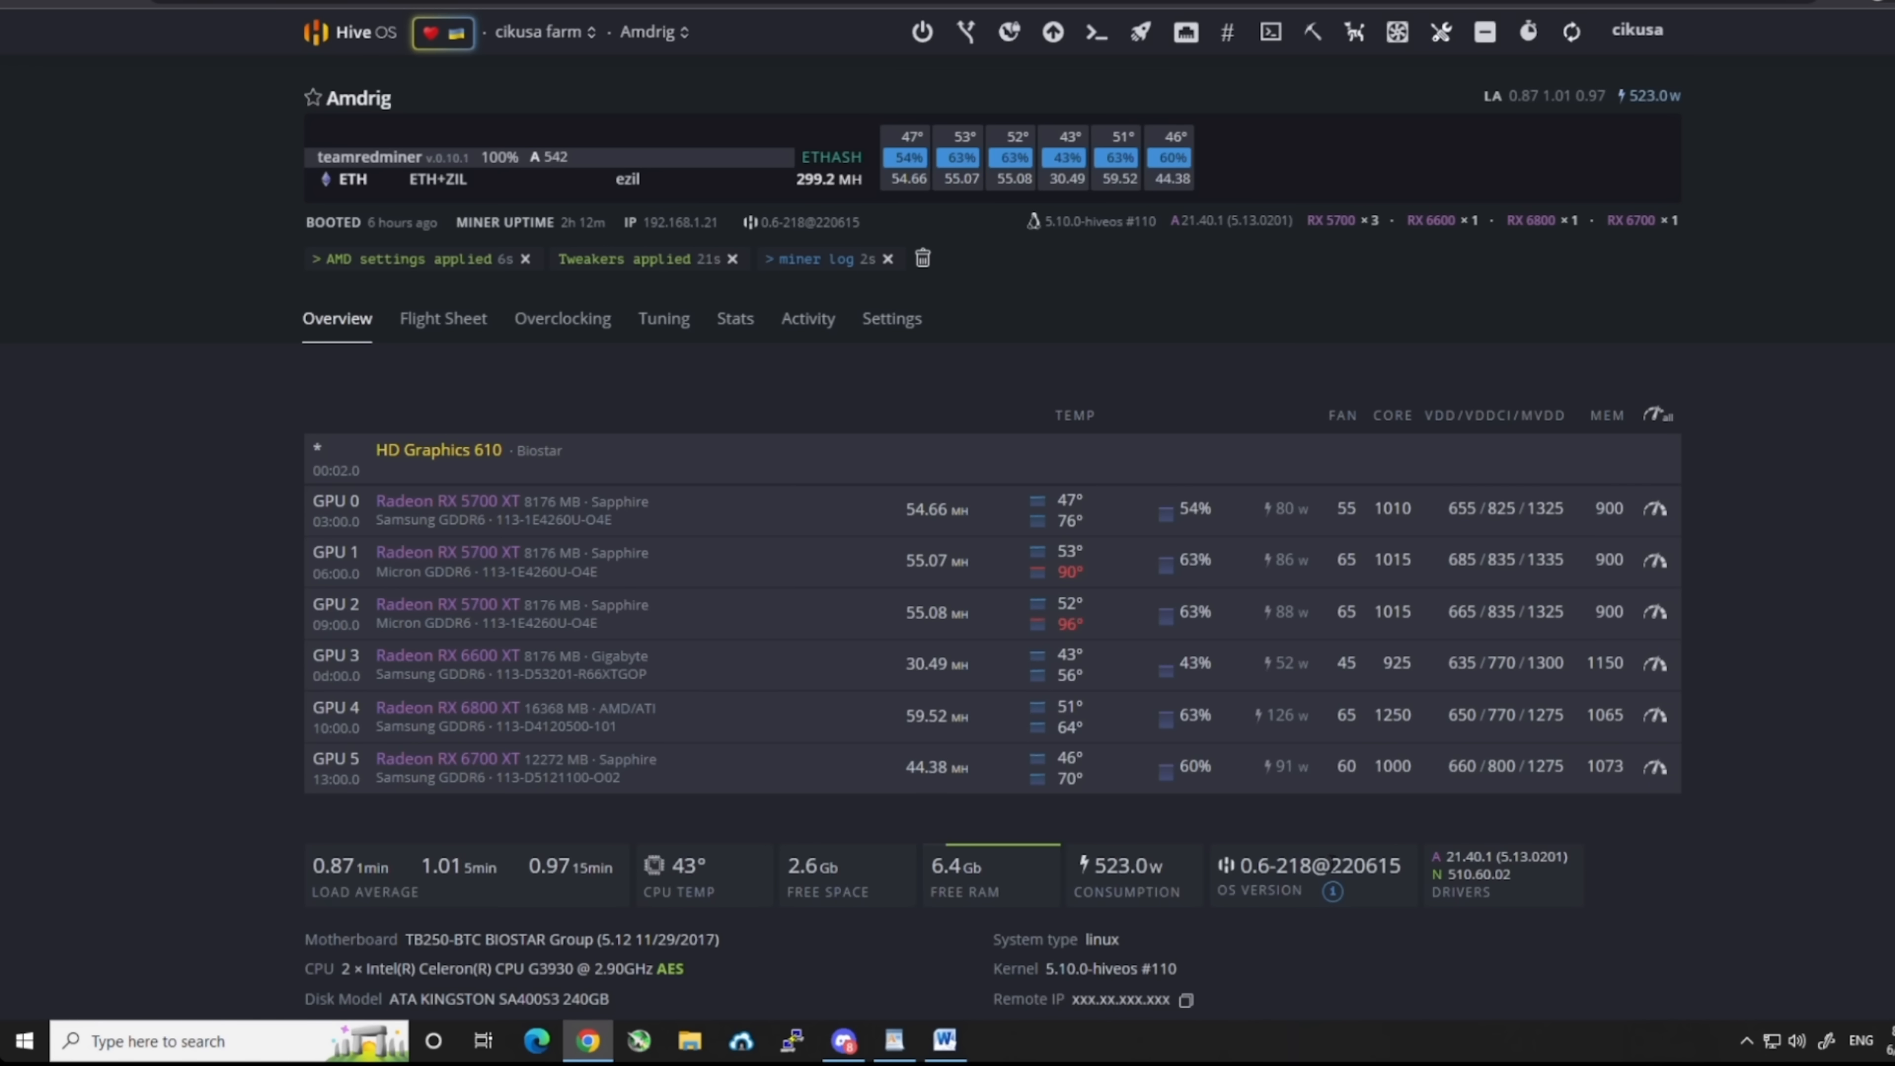
mouse_move(1364, 846)
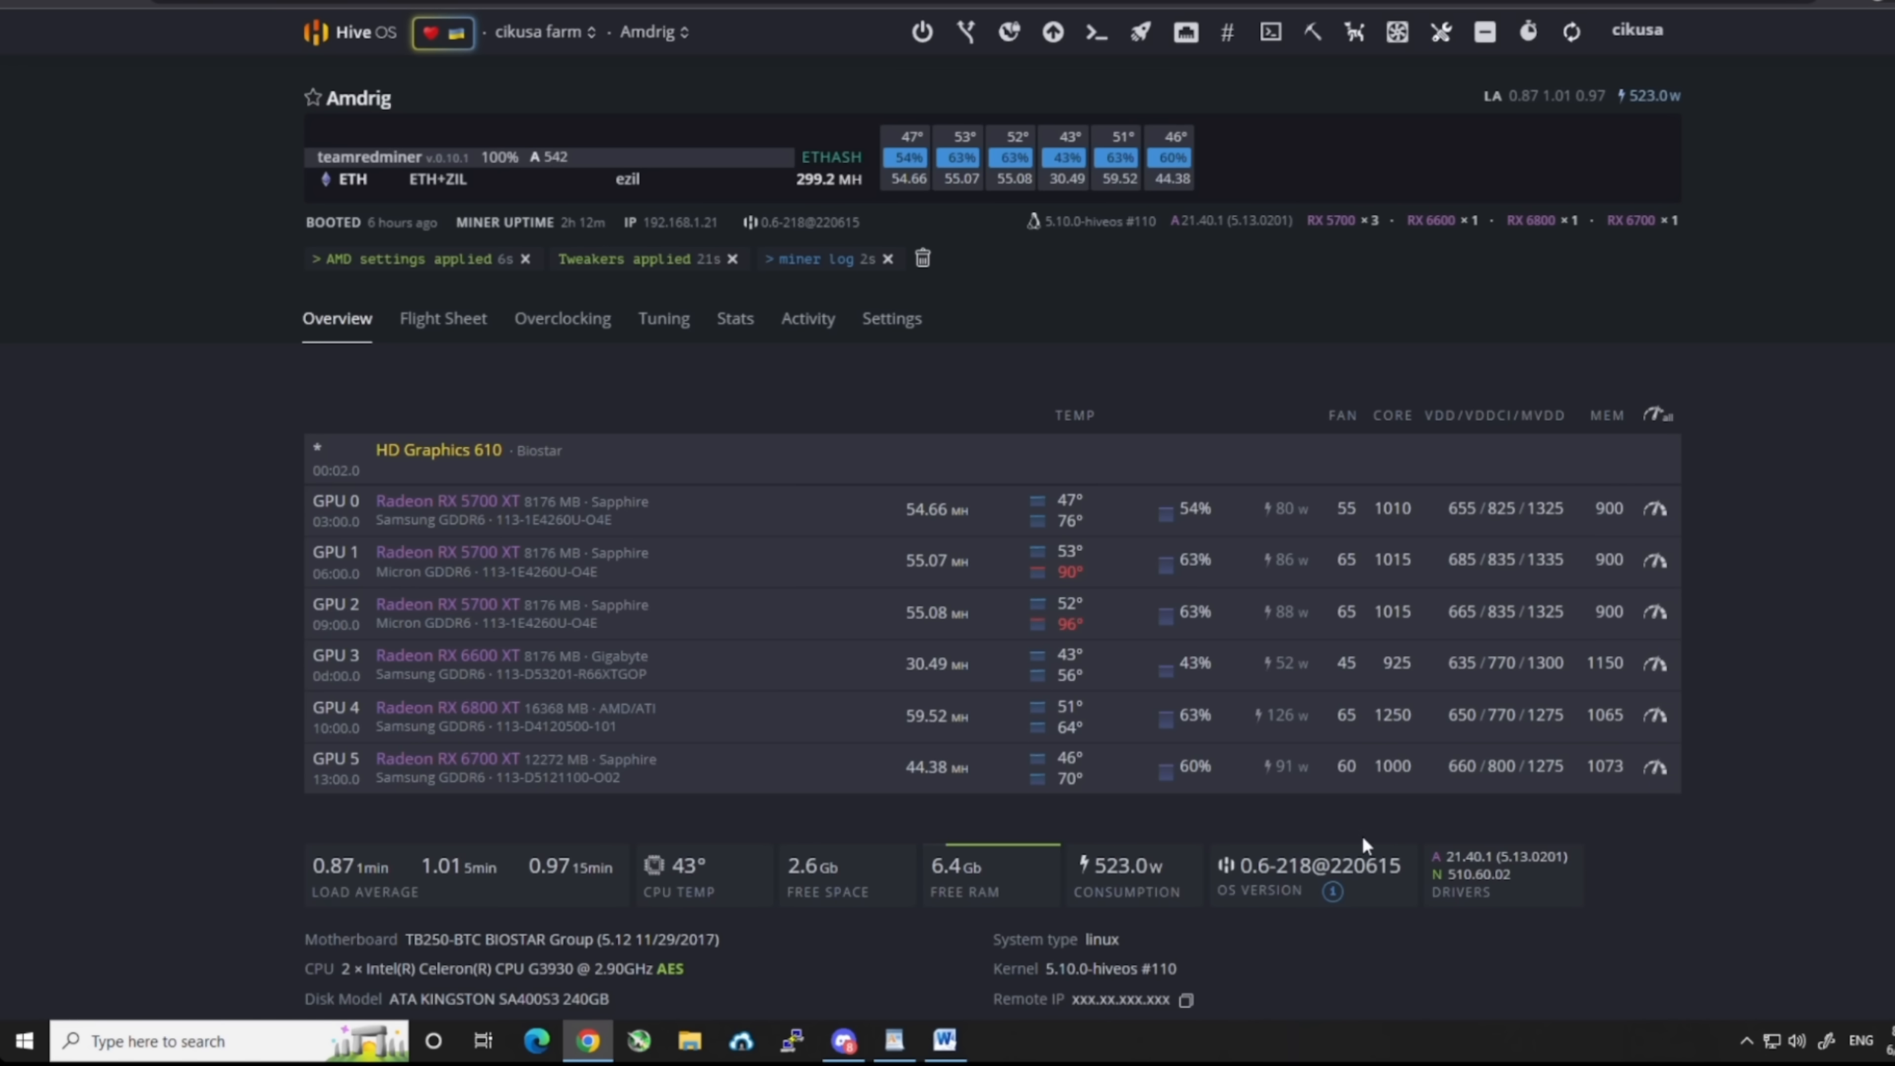
mouse_move(1520, 750)
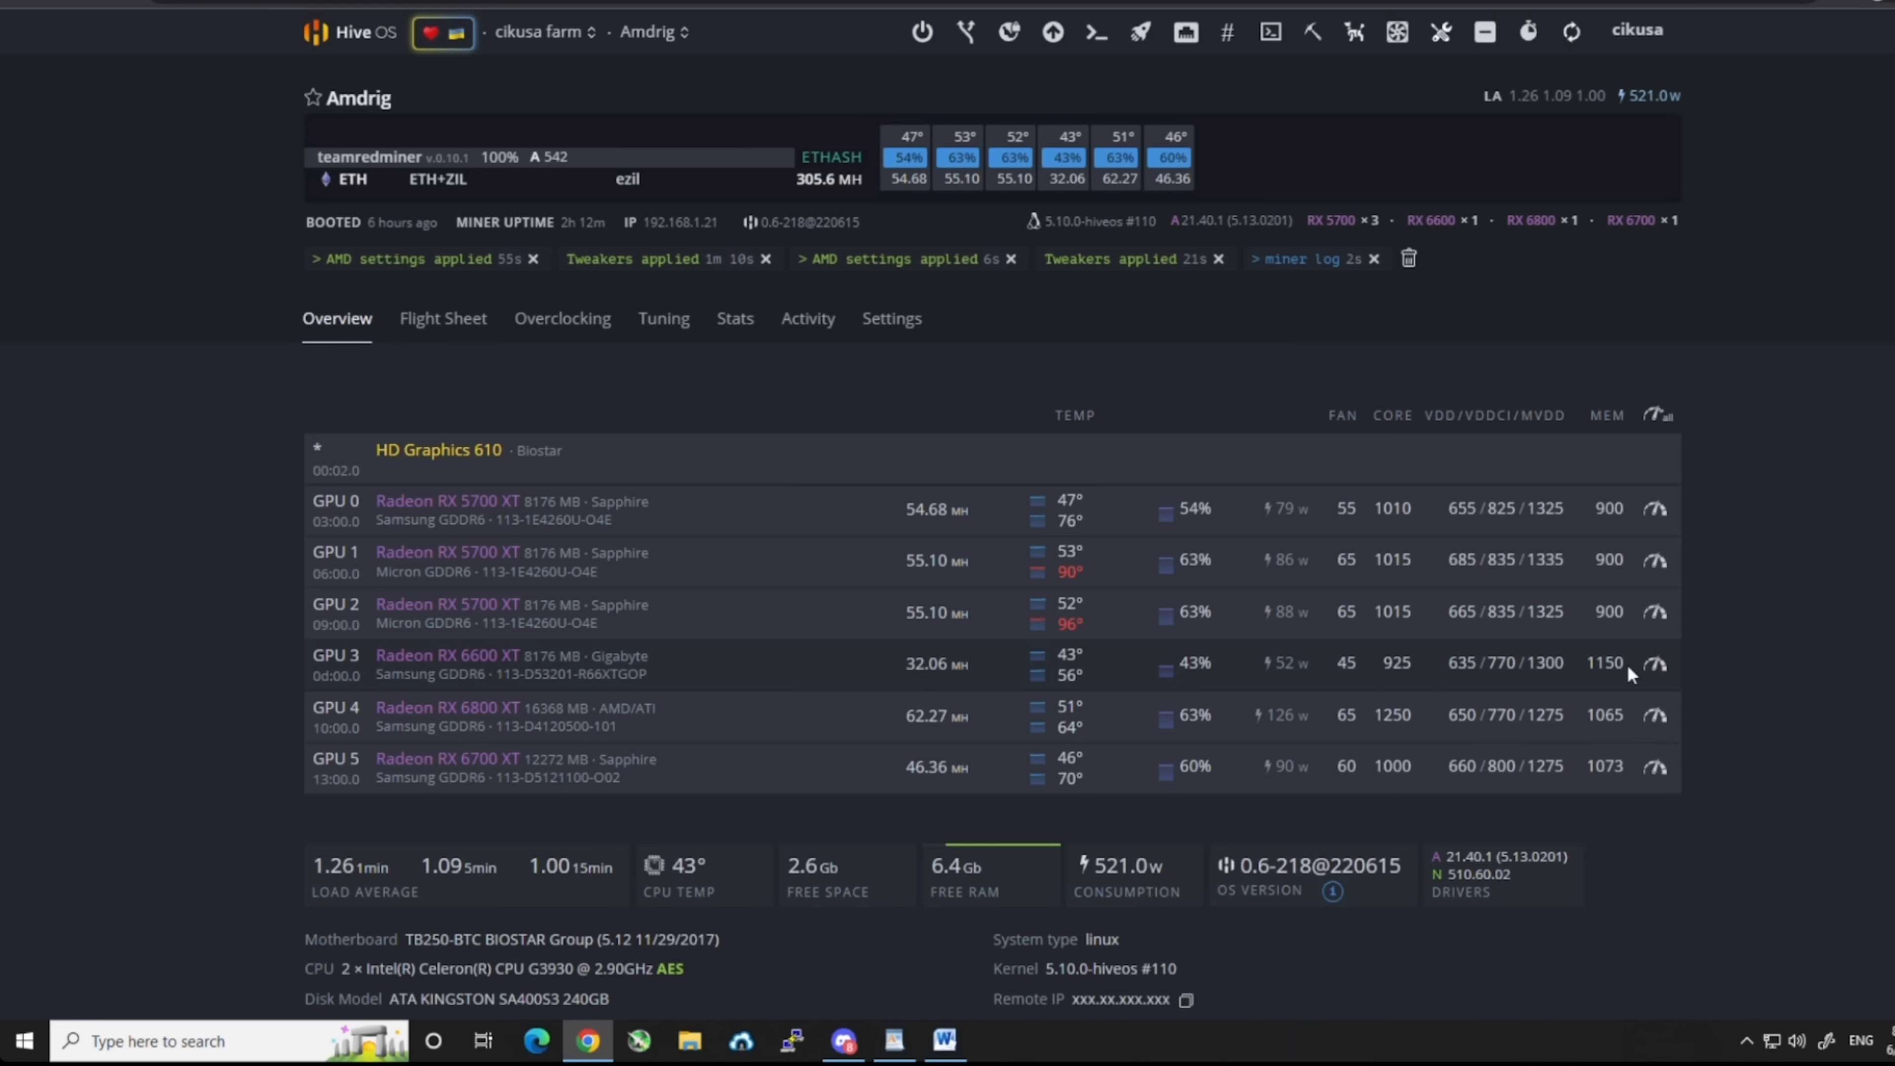
mouse_move(943, 742)
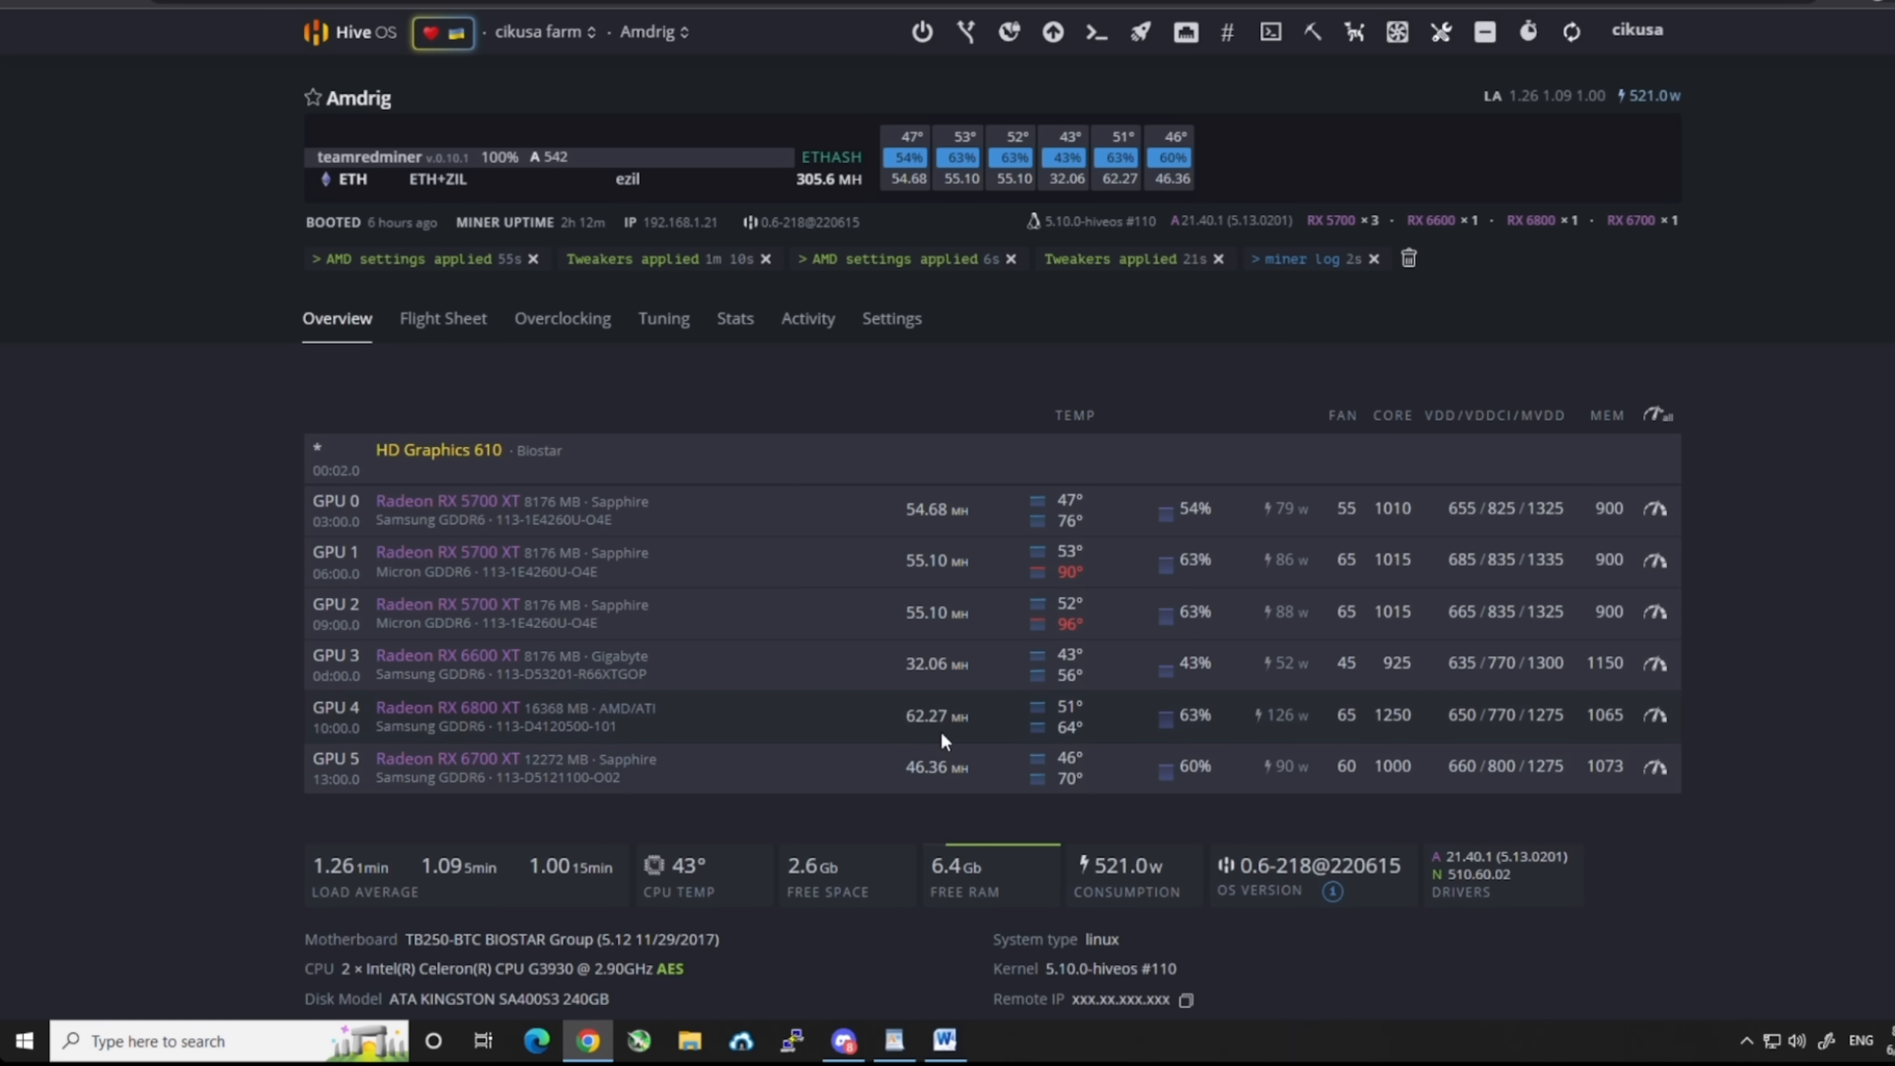
left_click(1654, 714)
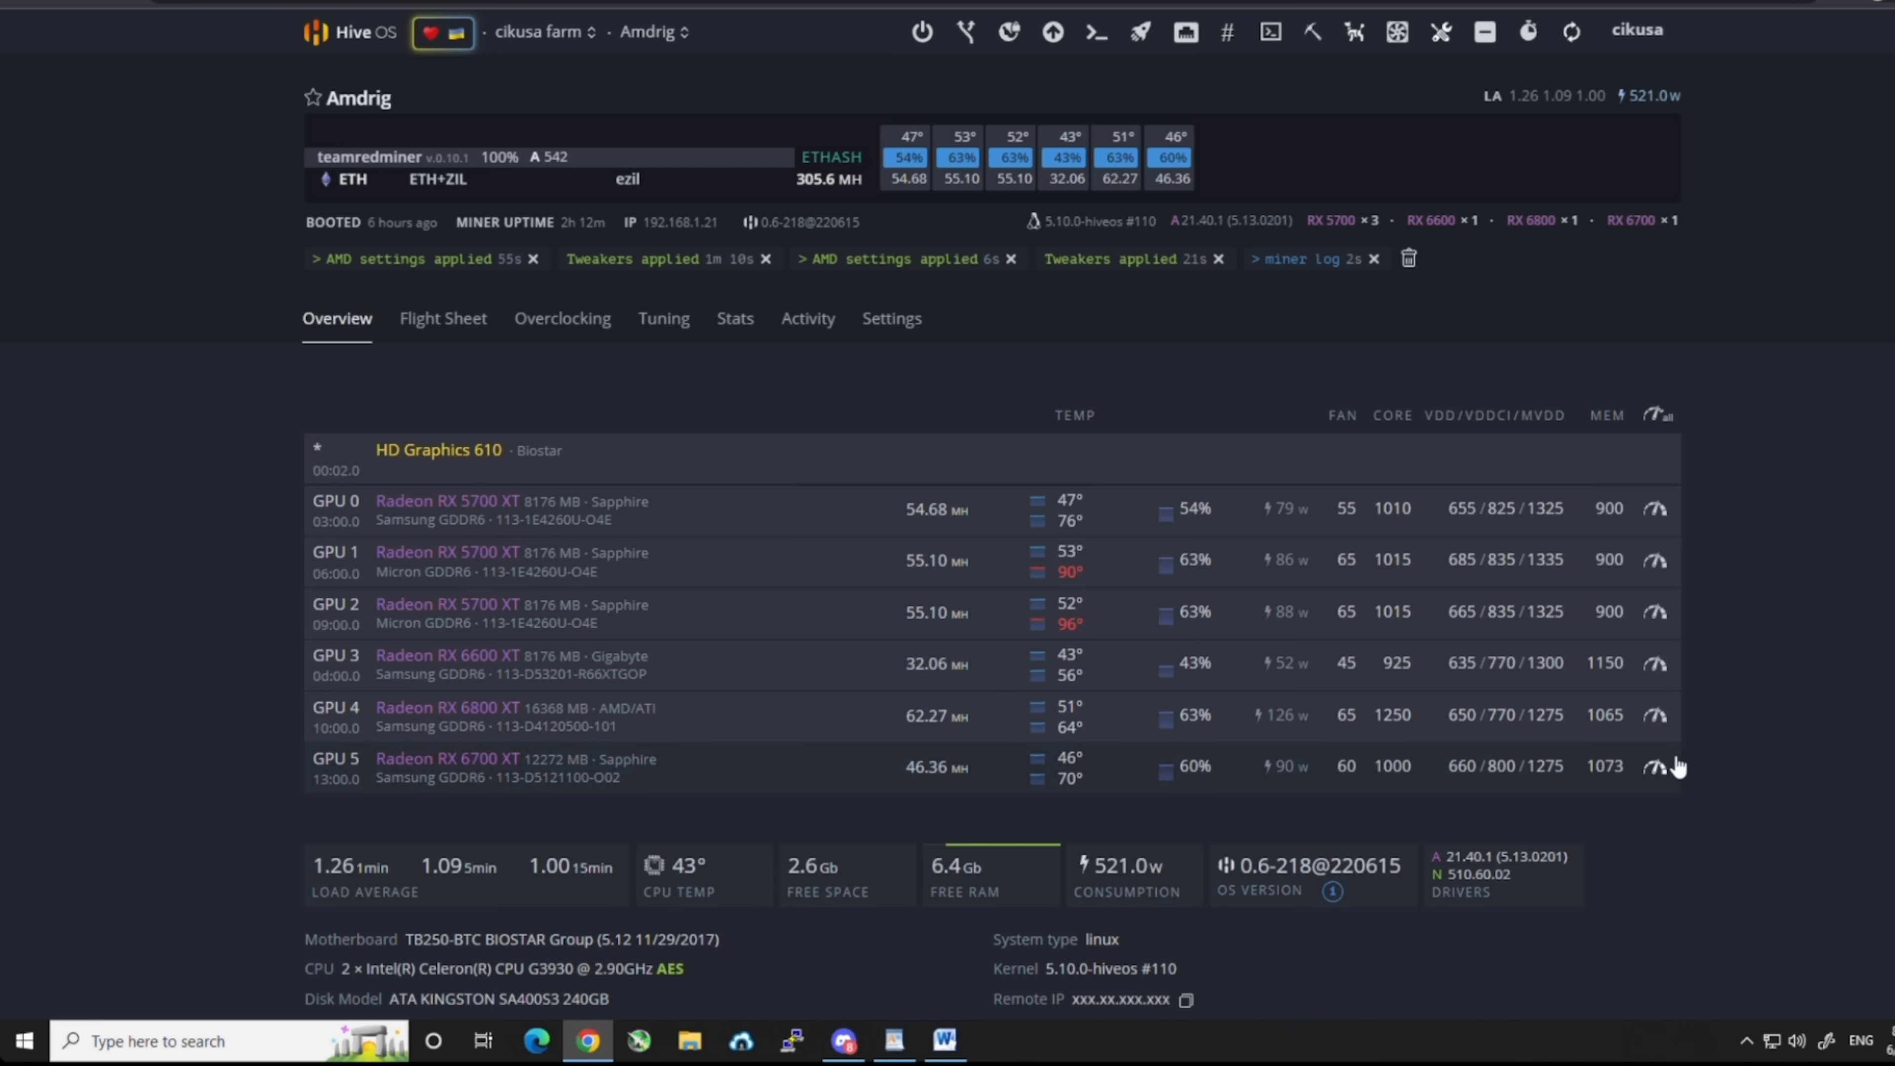
mouse_move(1657, 783)
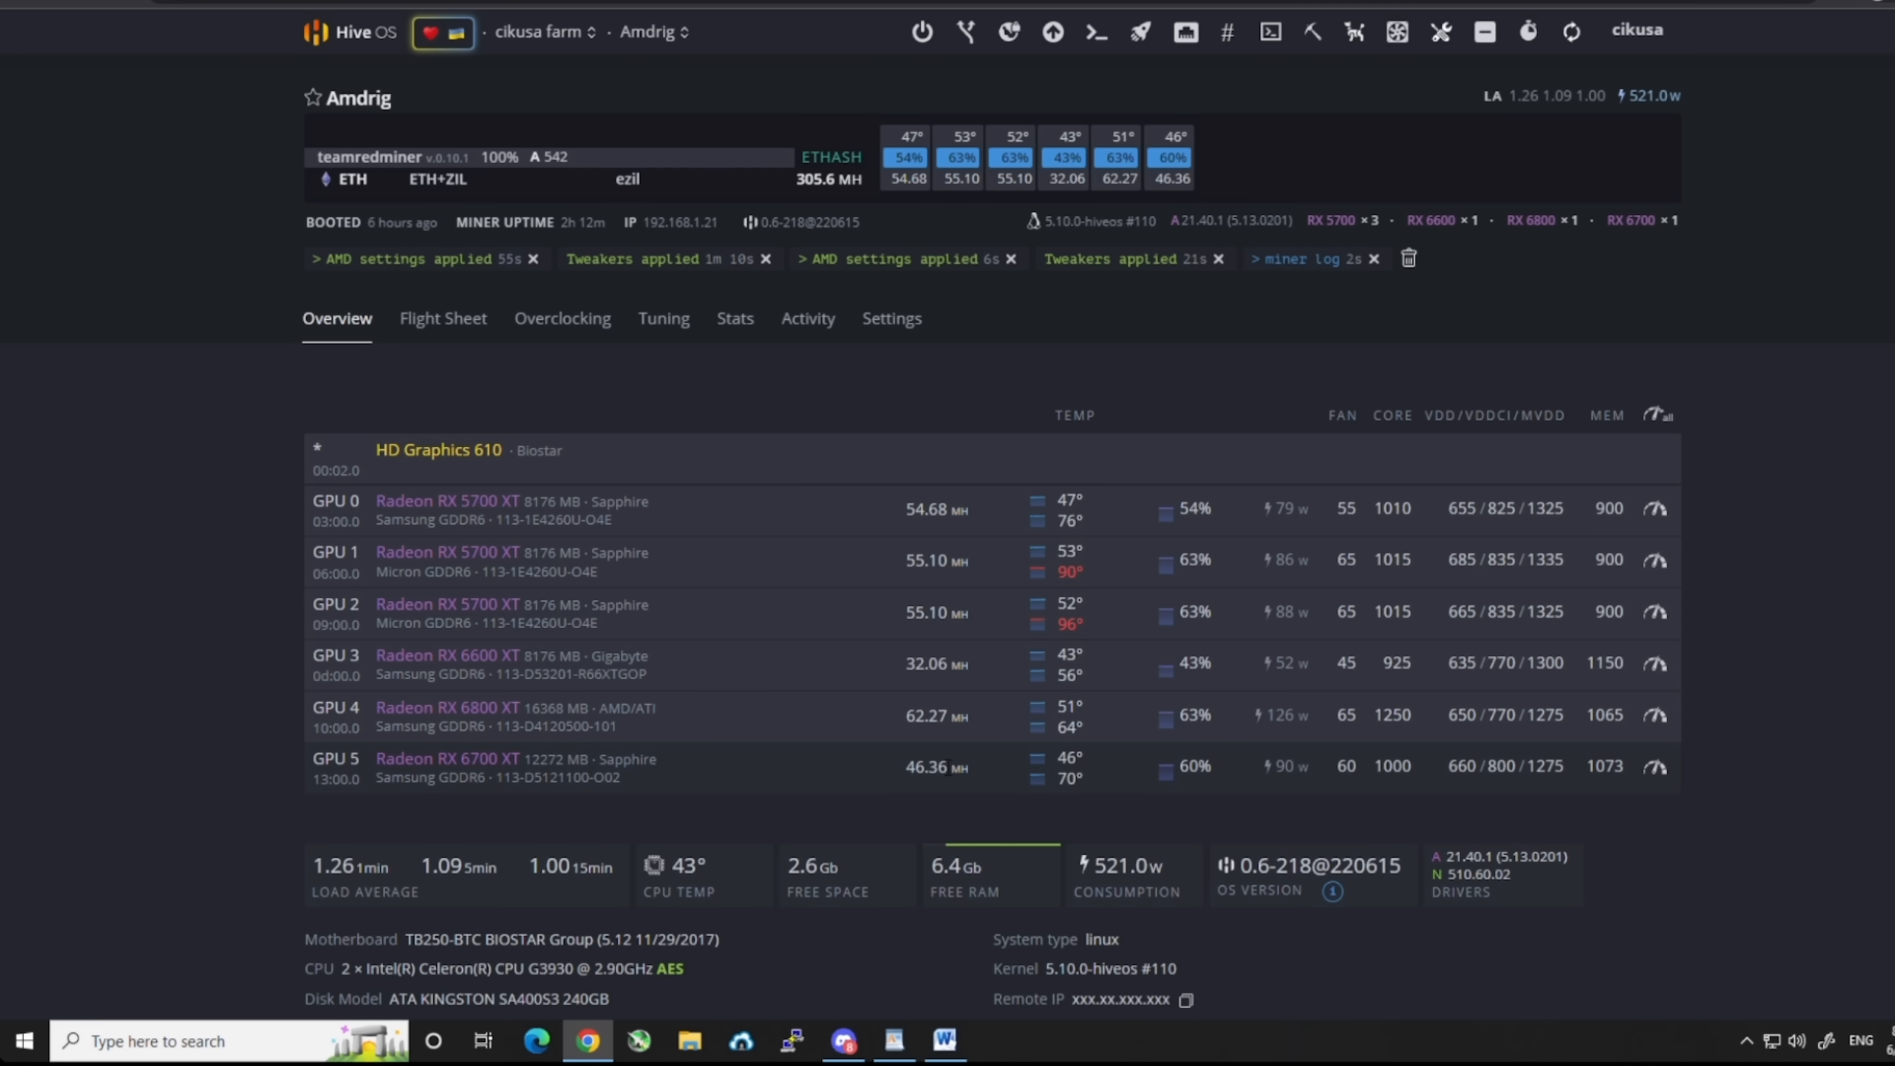
mouse_move(952, 766)
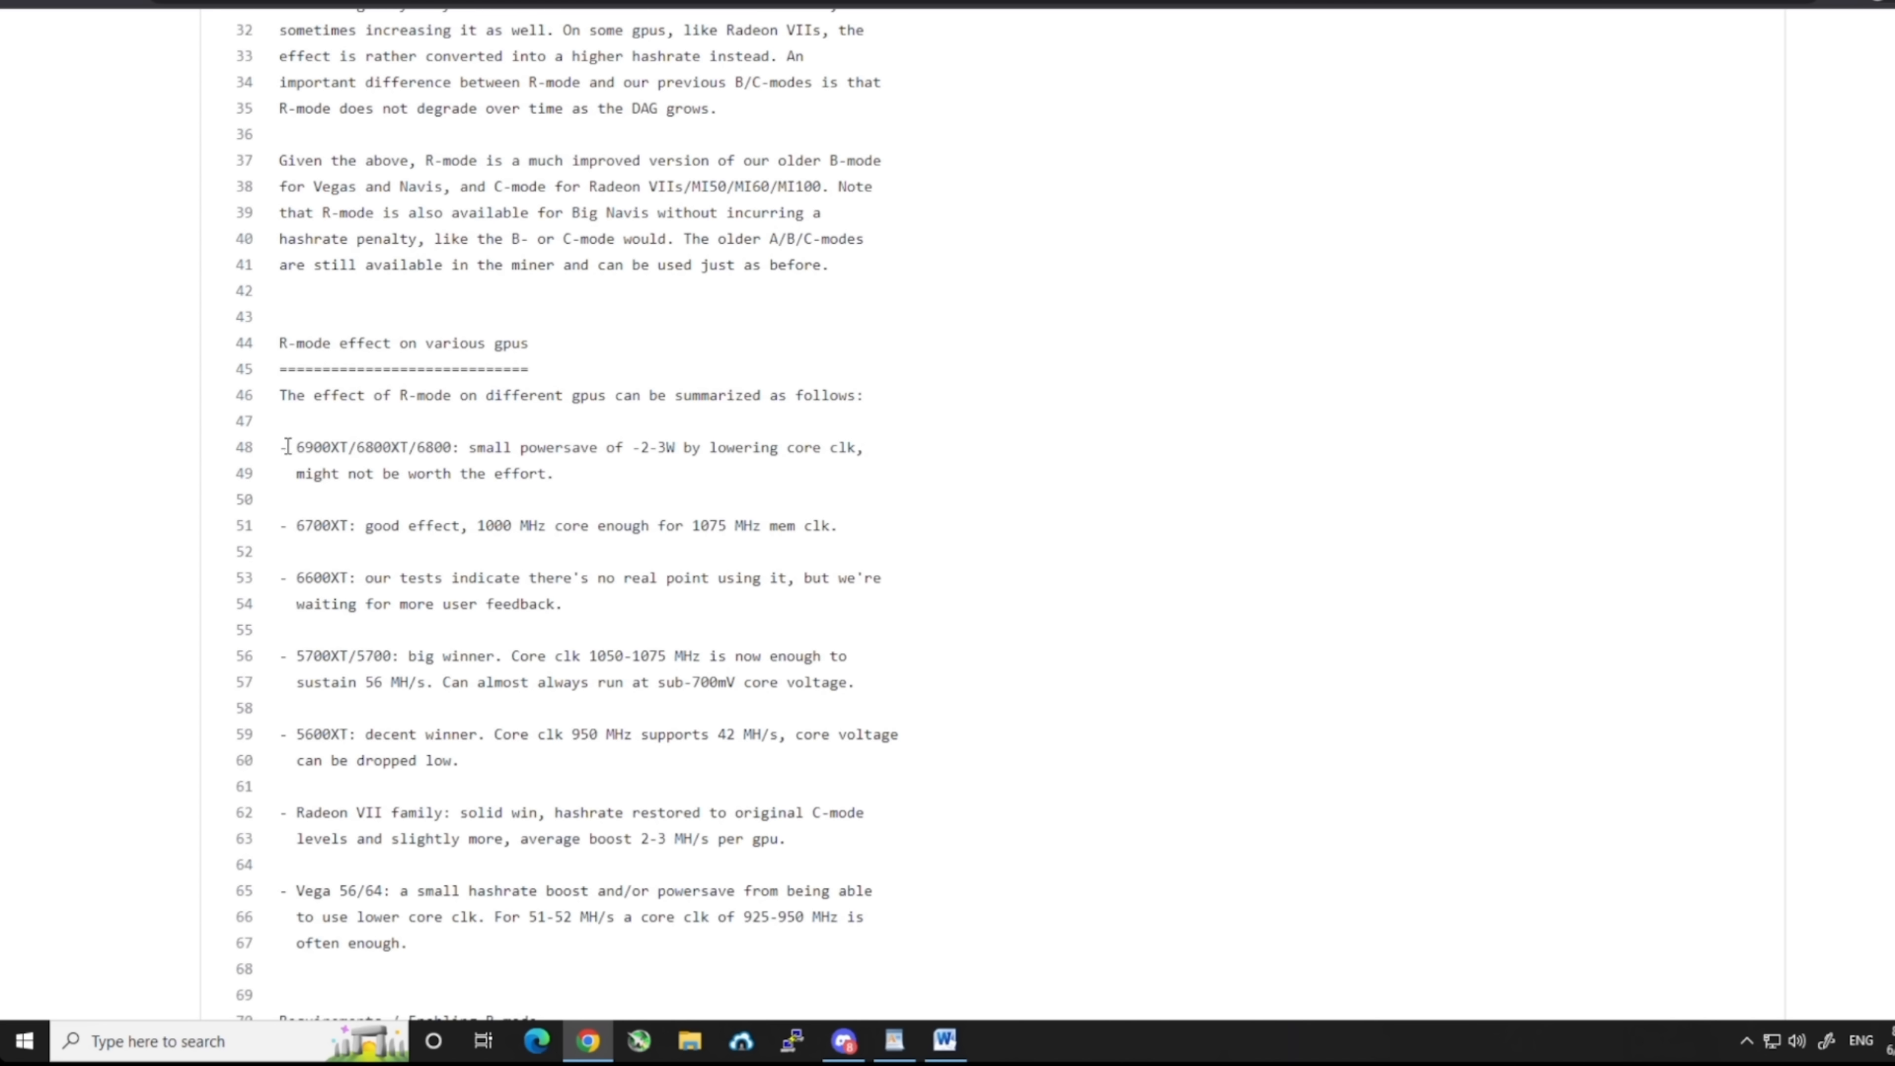
Highlight the readme's 6900XT/6800XT, 6700XT and 6600XT R-mode notes, then clear the selection.
left_click_drag(286, 446, 420, 500)
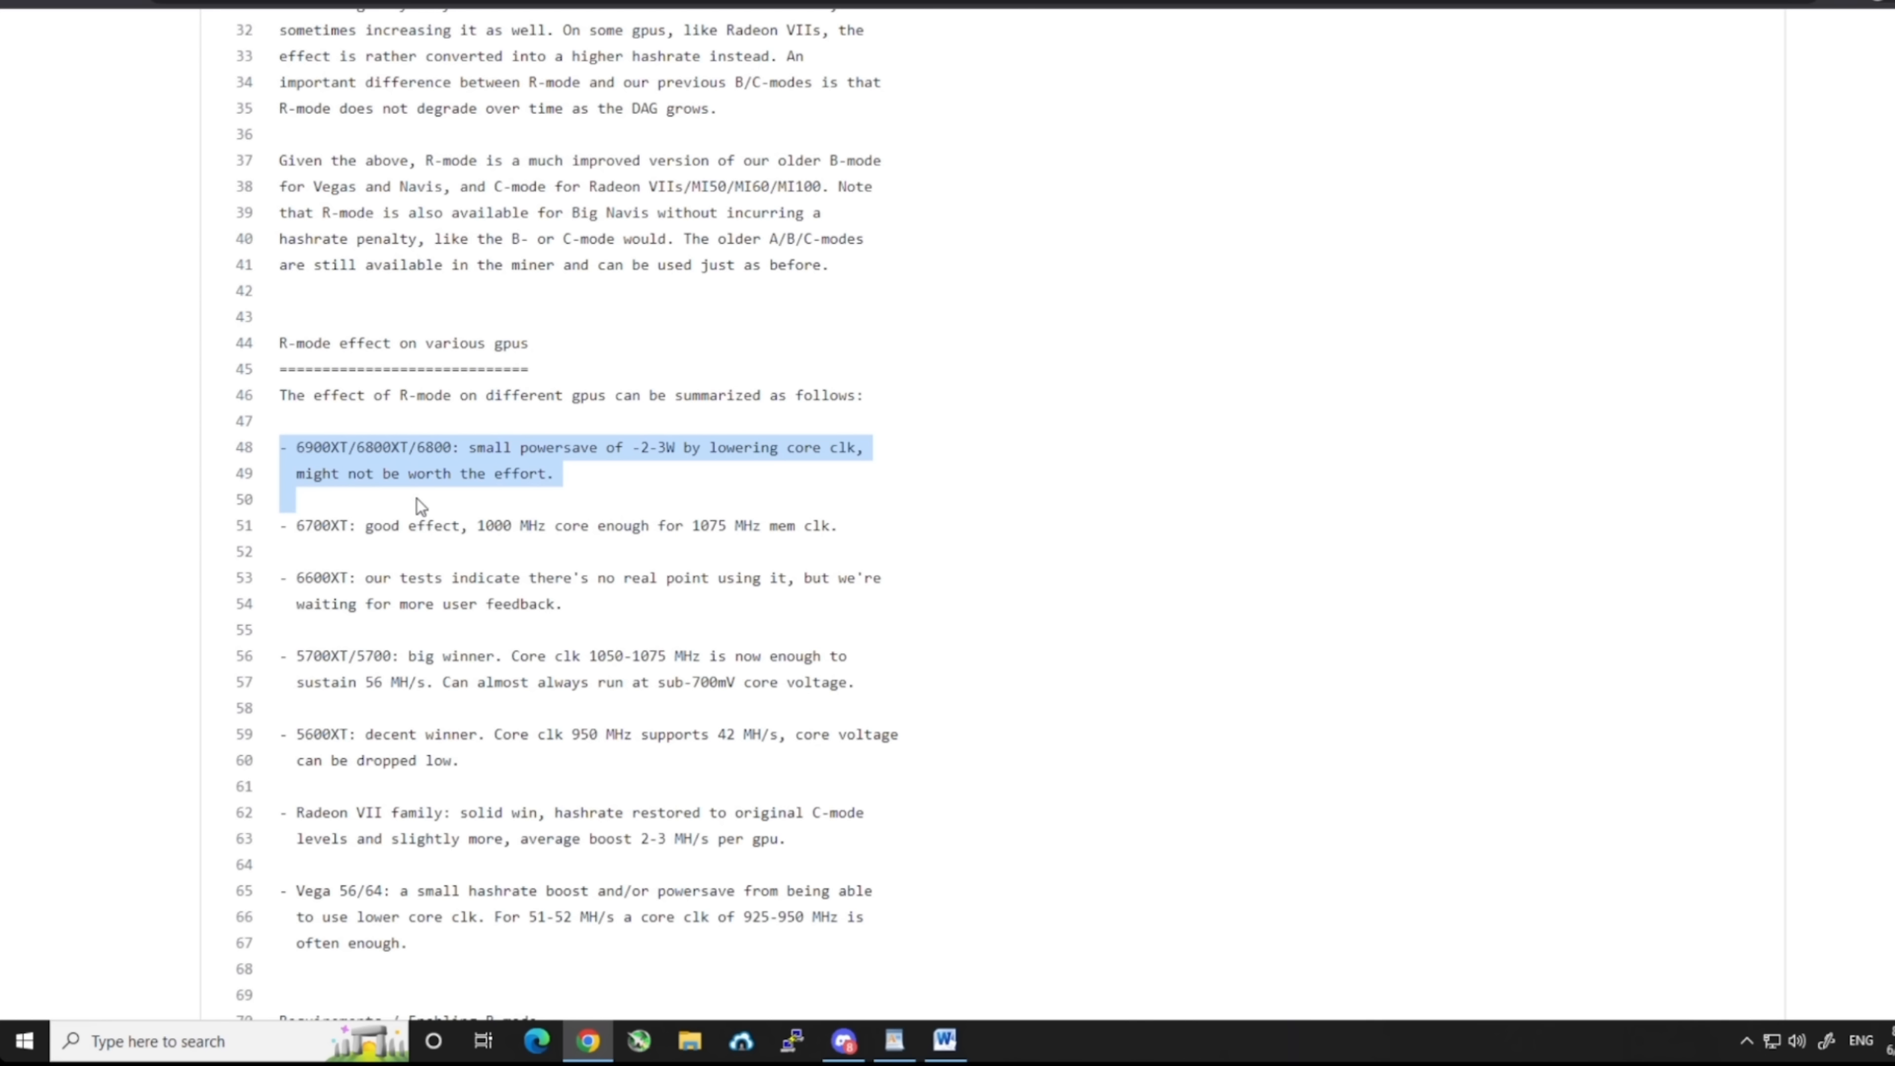
left_click_drag(416, 505, 604, 604)
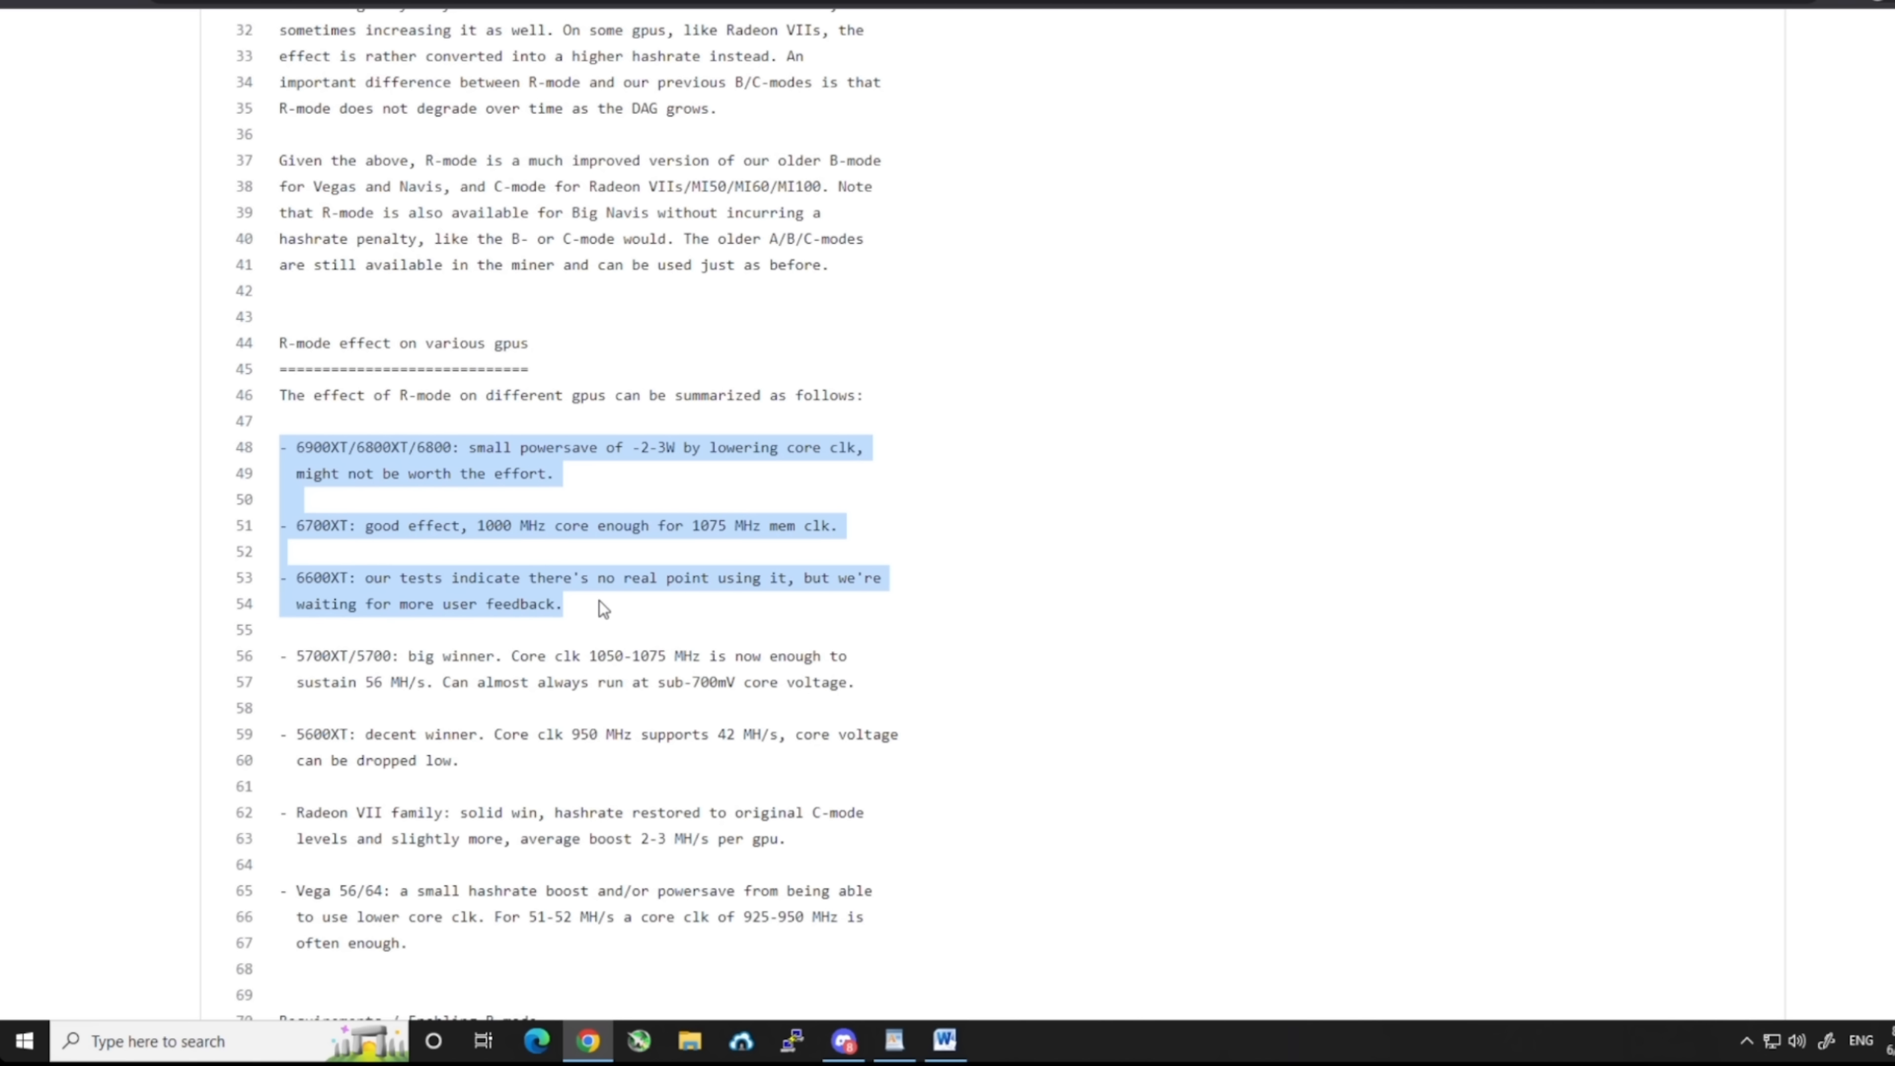
mouse_move(648, 602)
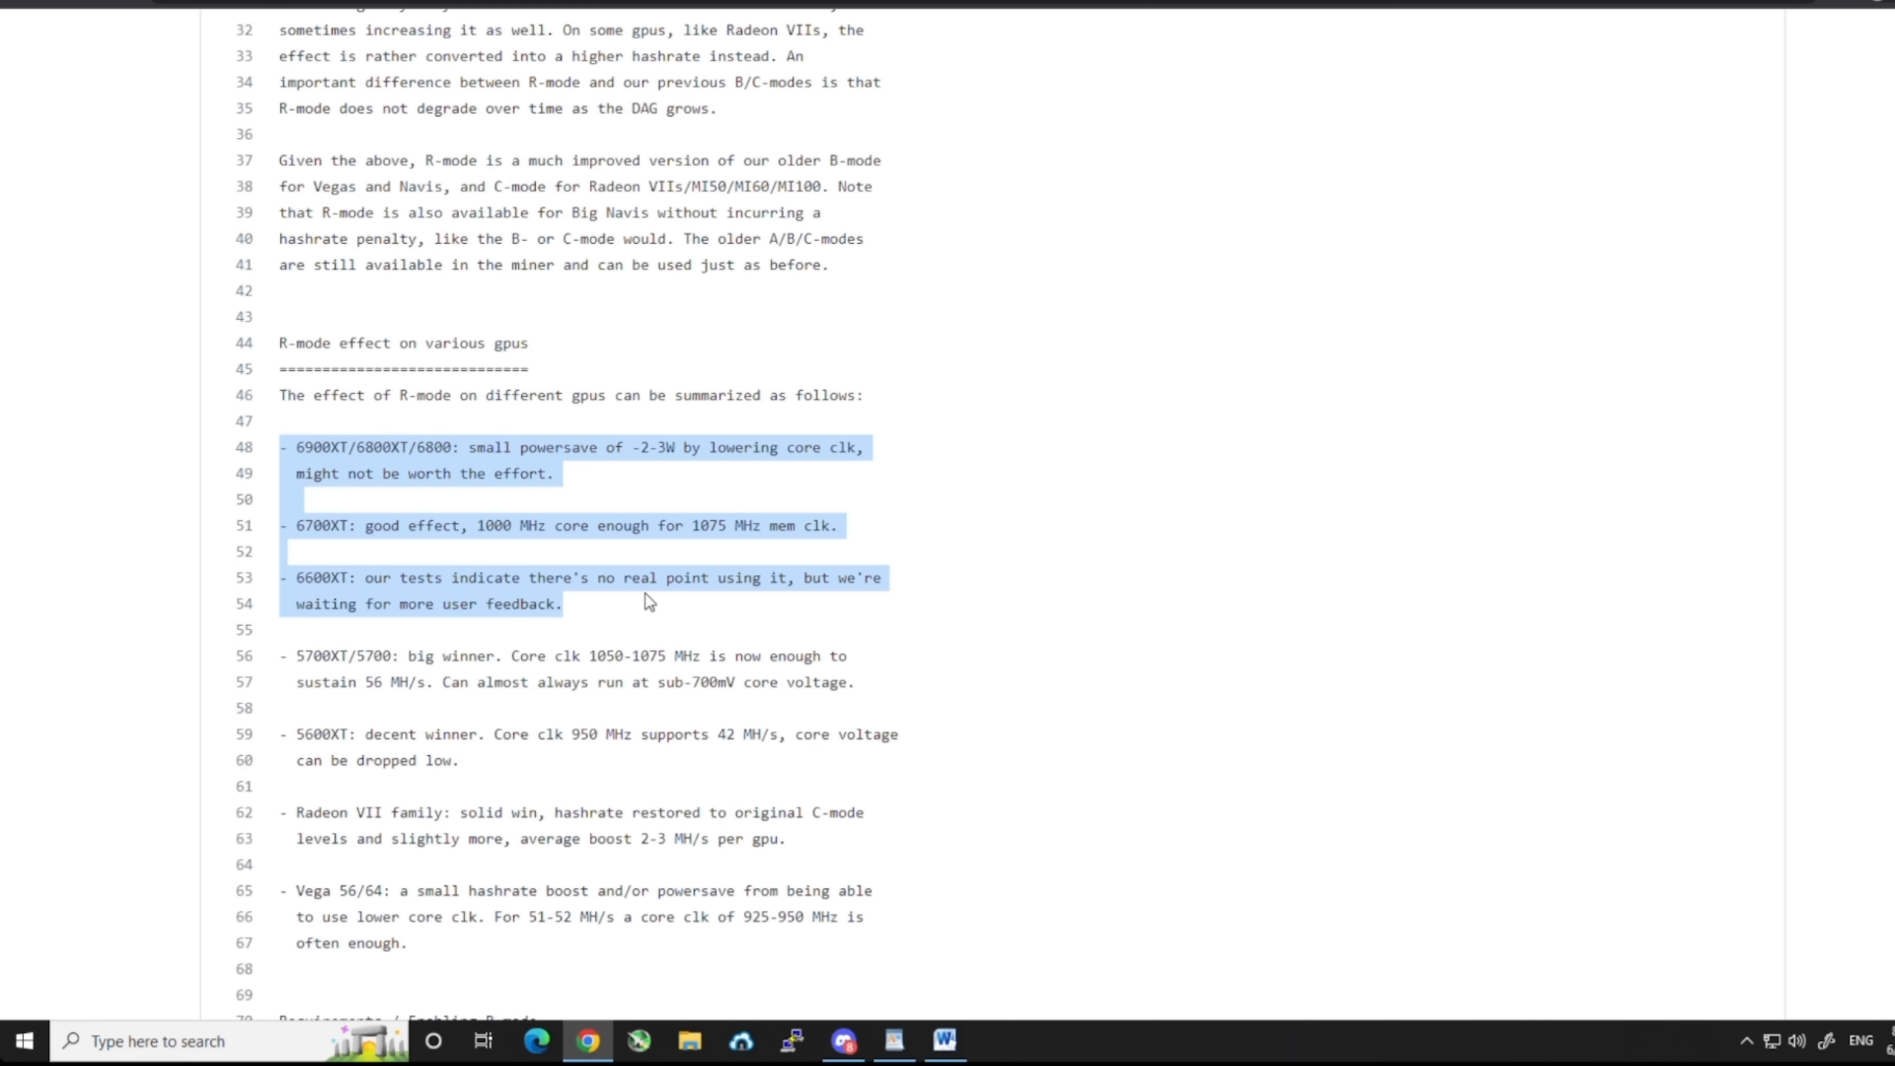
left_click(518, 551)
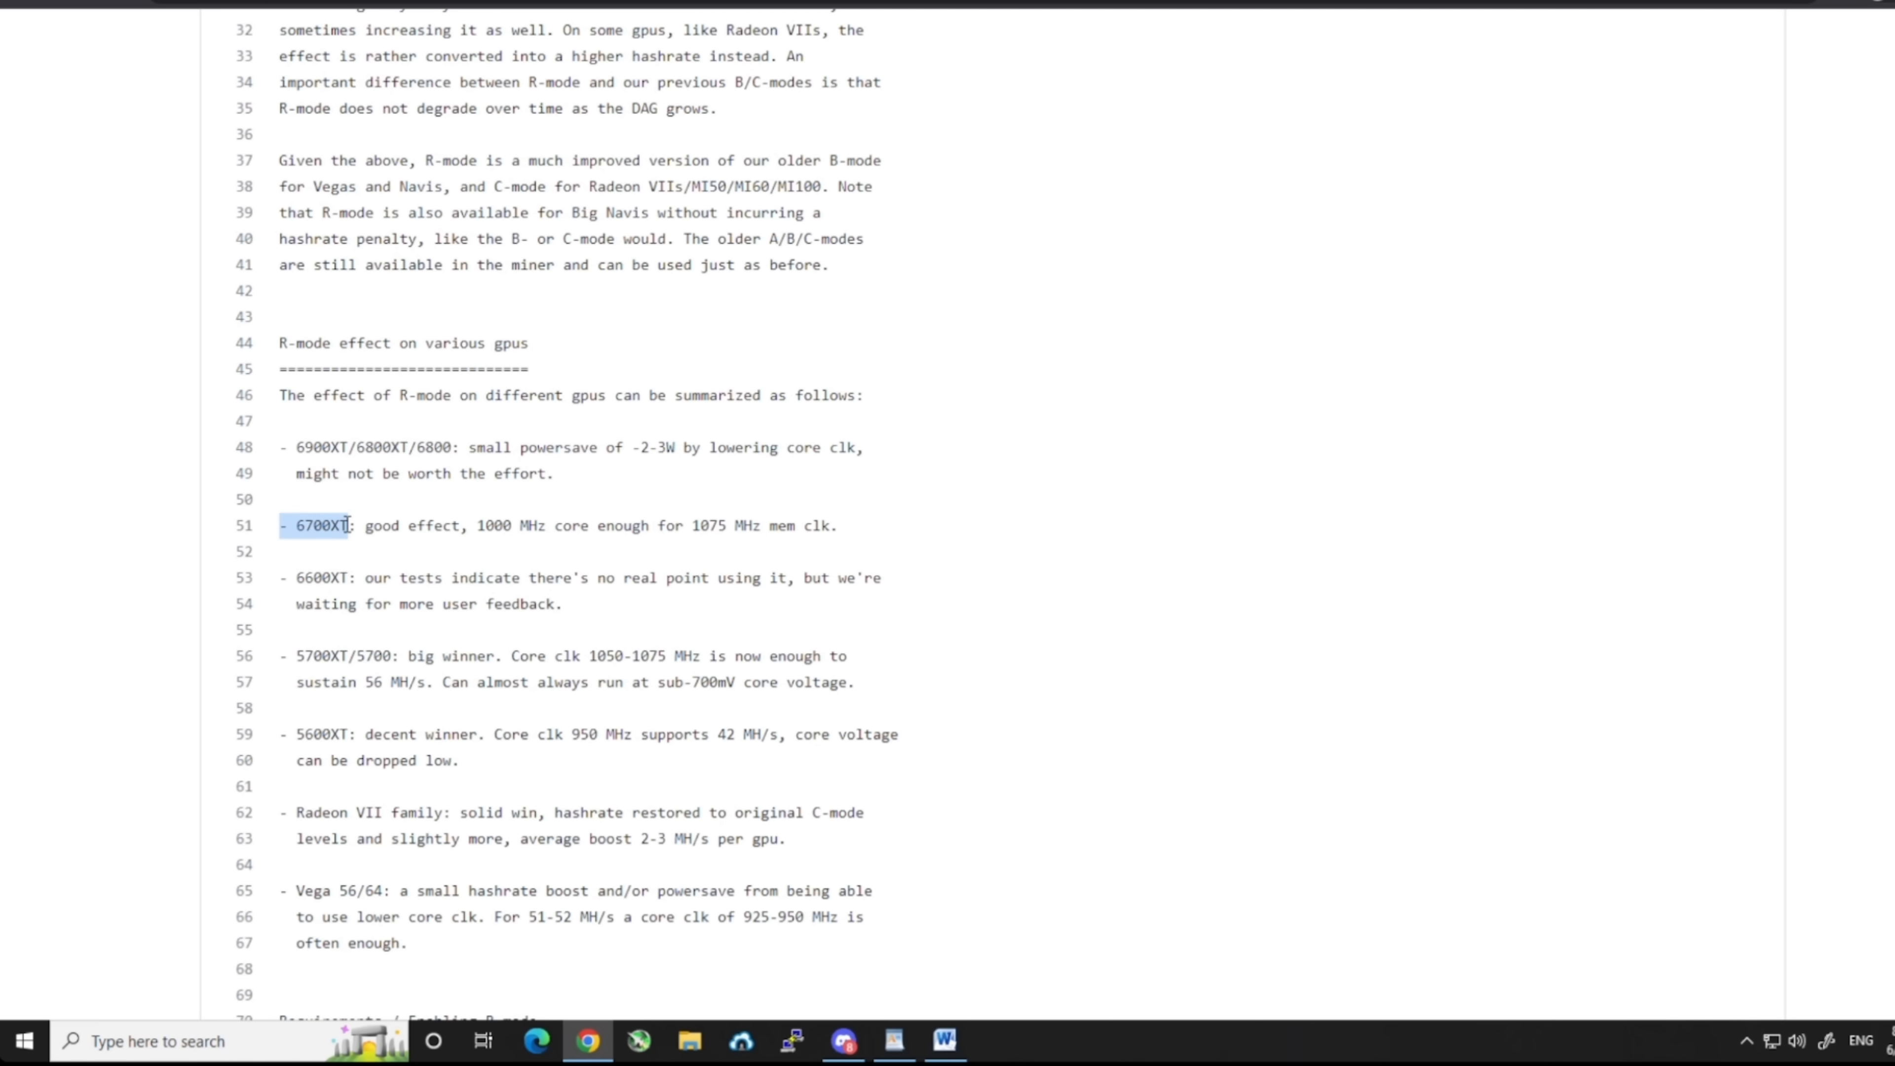
left_click(477, 524)
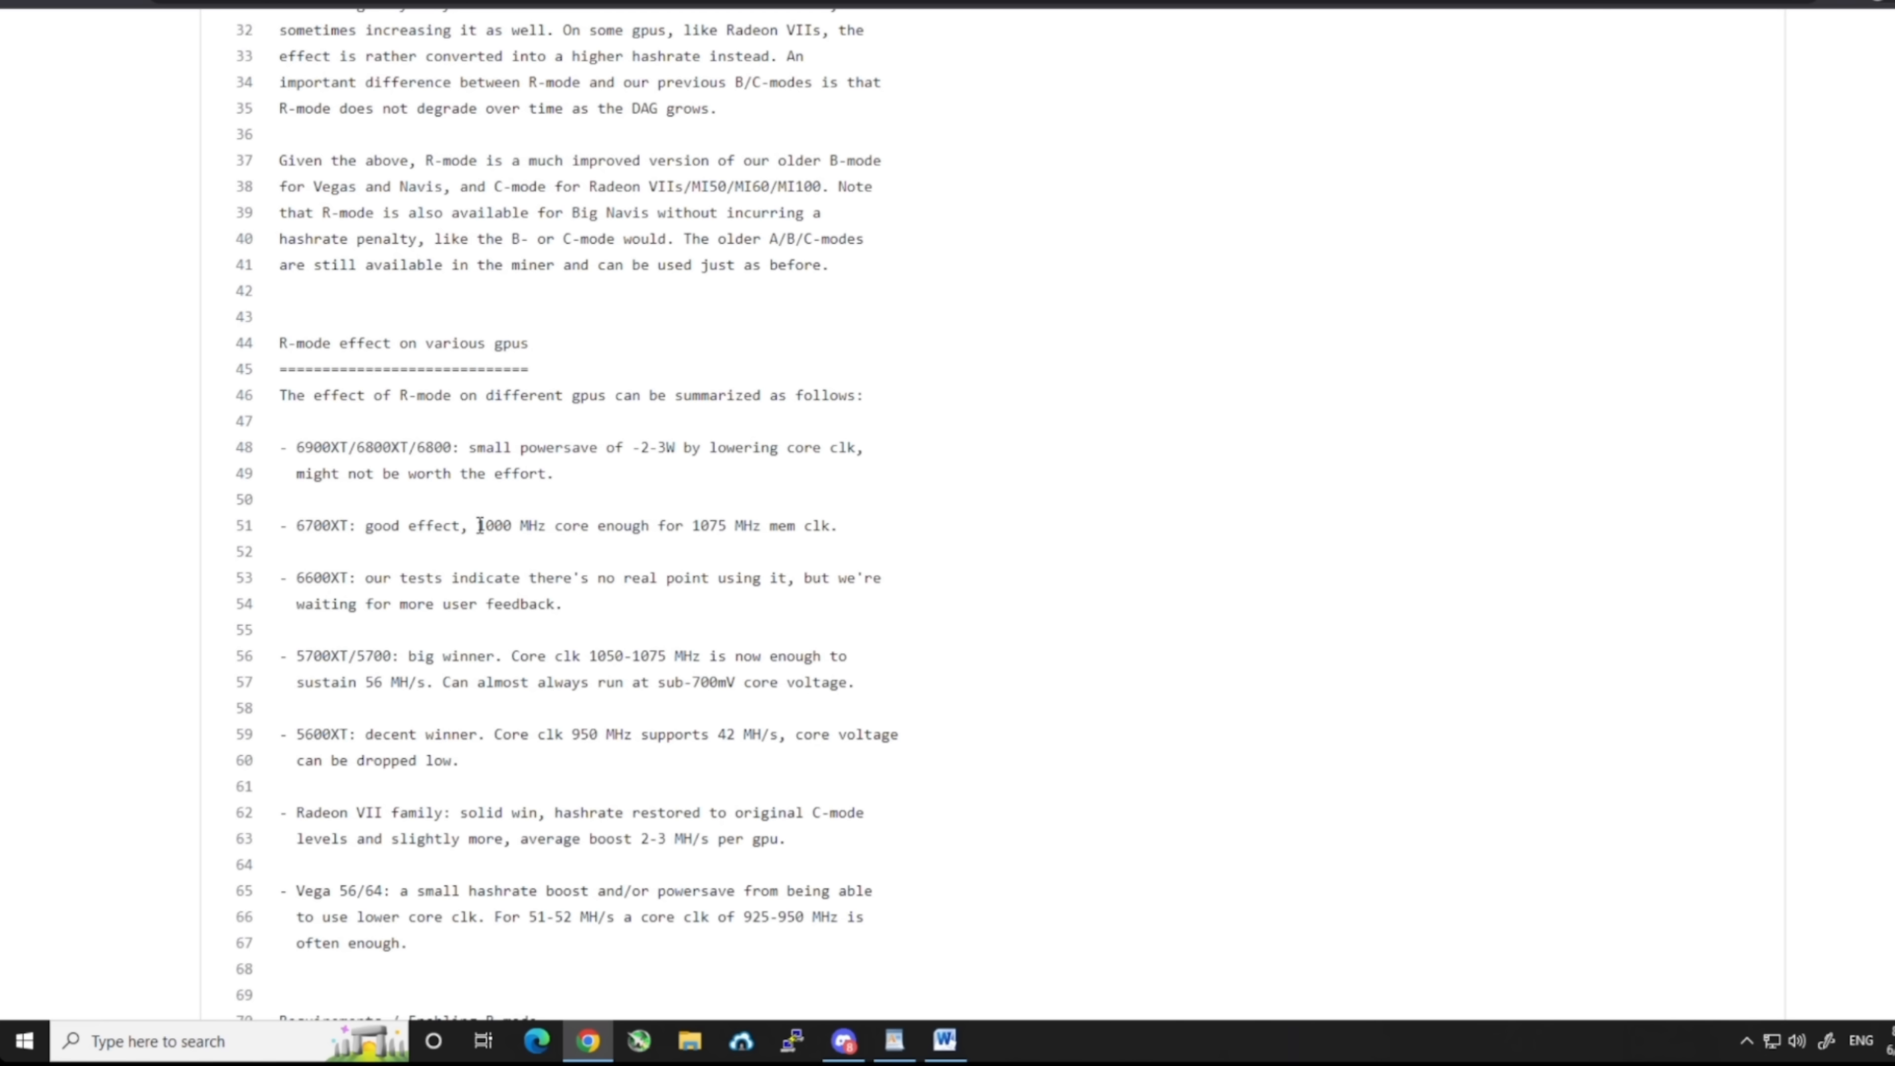
mouse_move(709, 529)
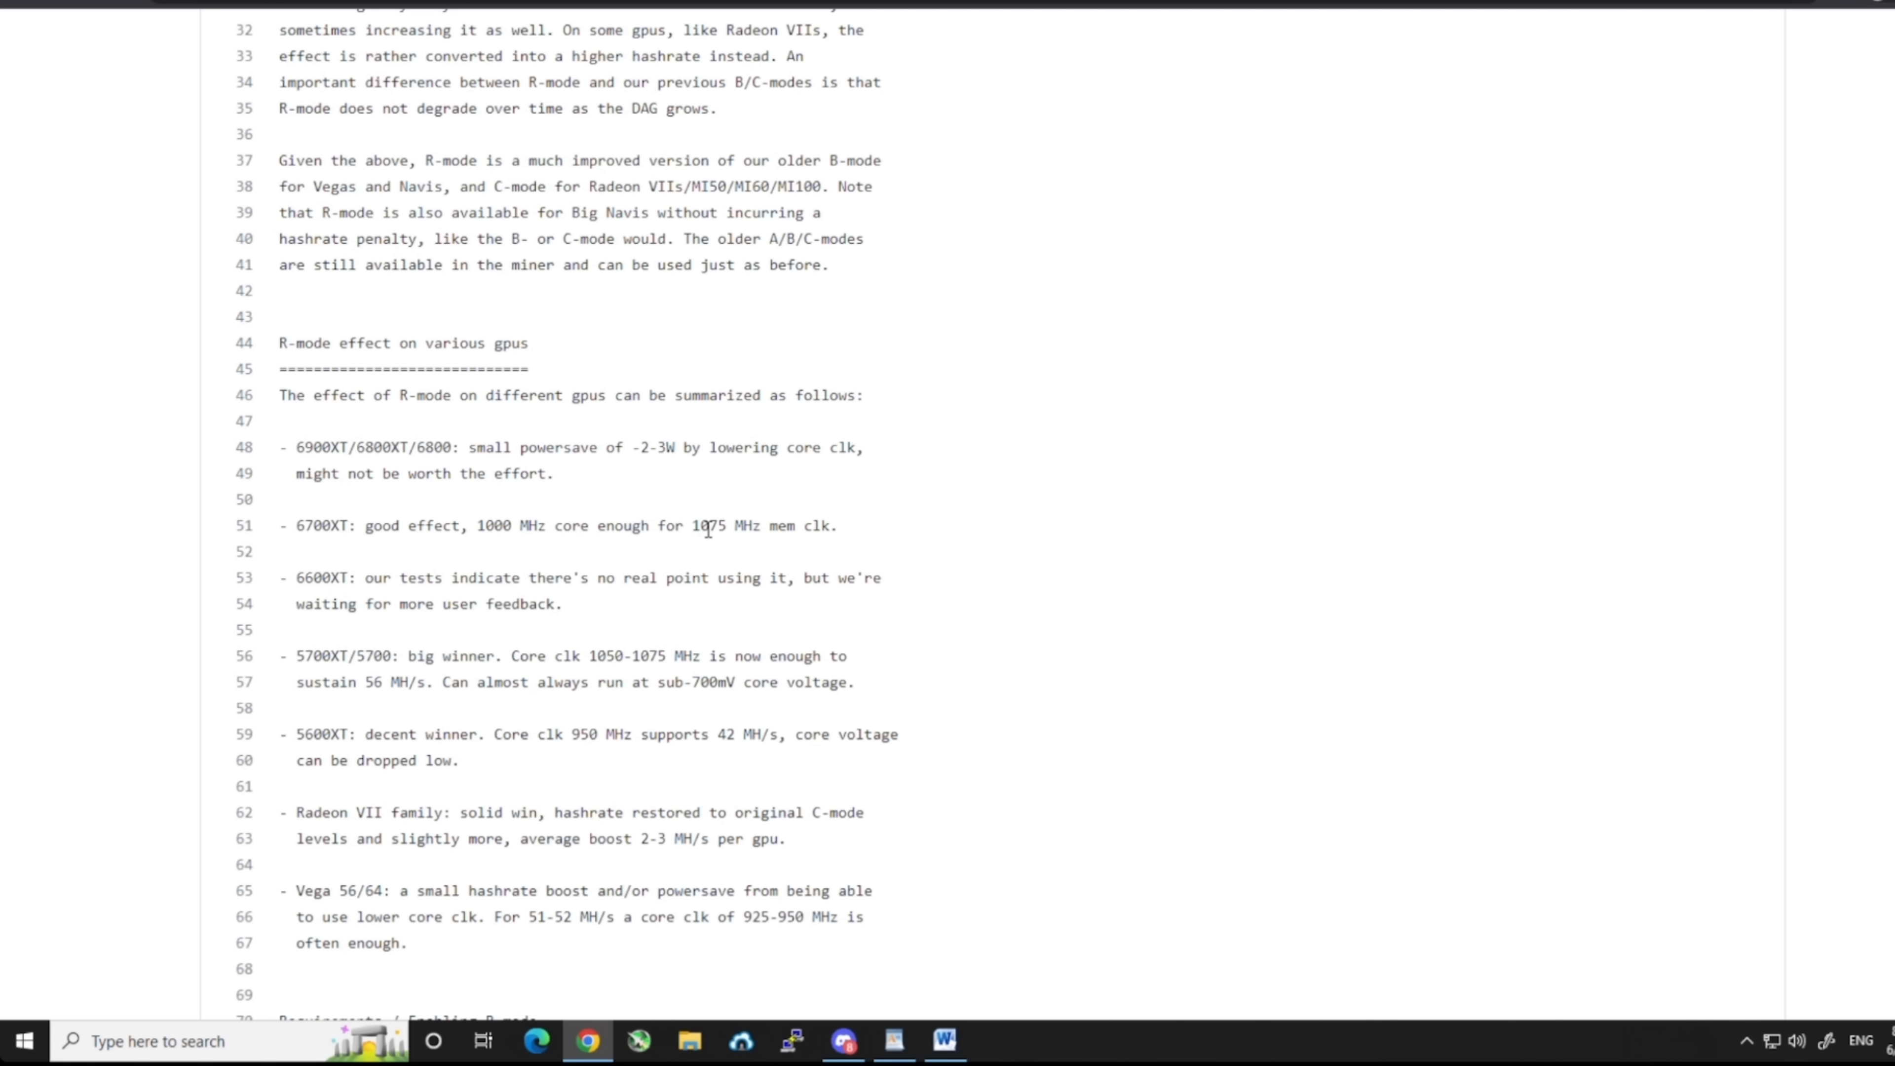
mouse_move(665, 507)
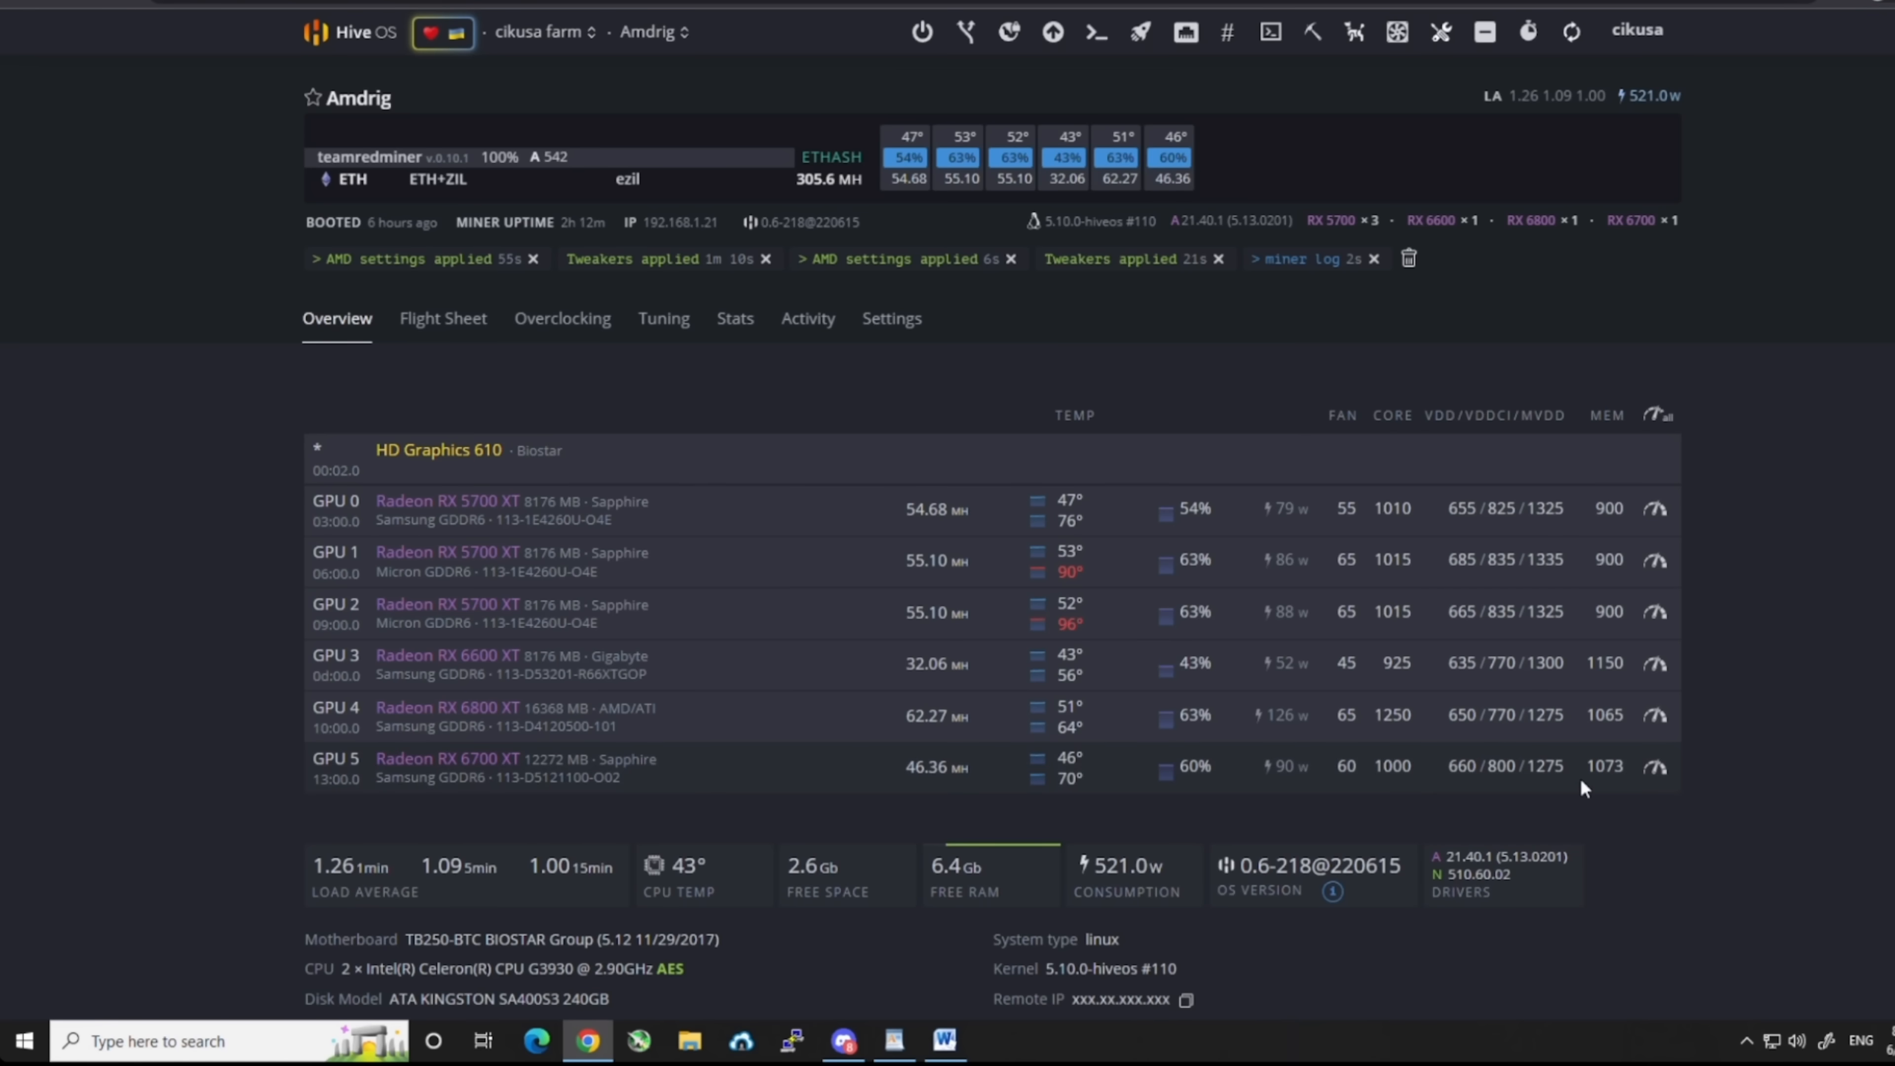
View GPU 5 (RX 6700 XT) overclock: core 1000, voltage 660, memory 1073, checking core and memory voltage.
left_click(1658, 766)
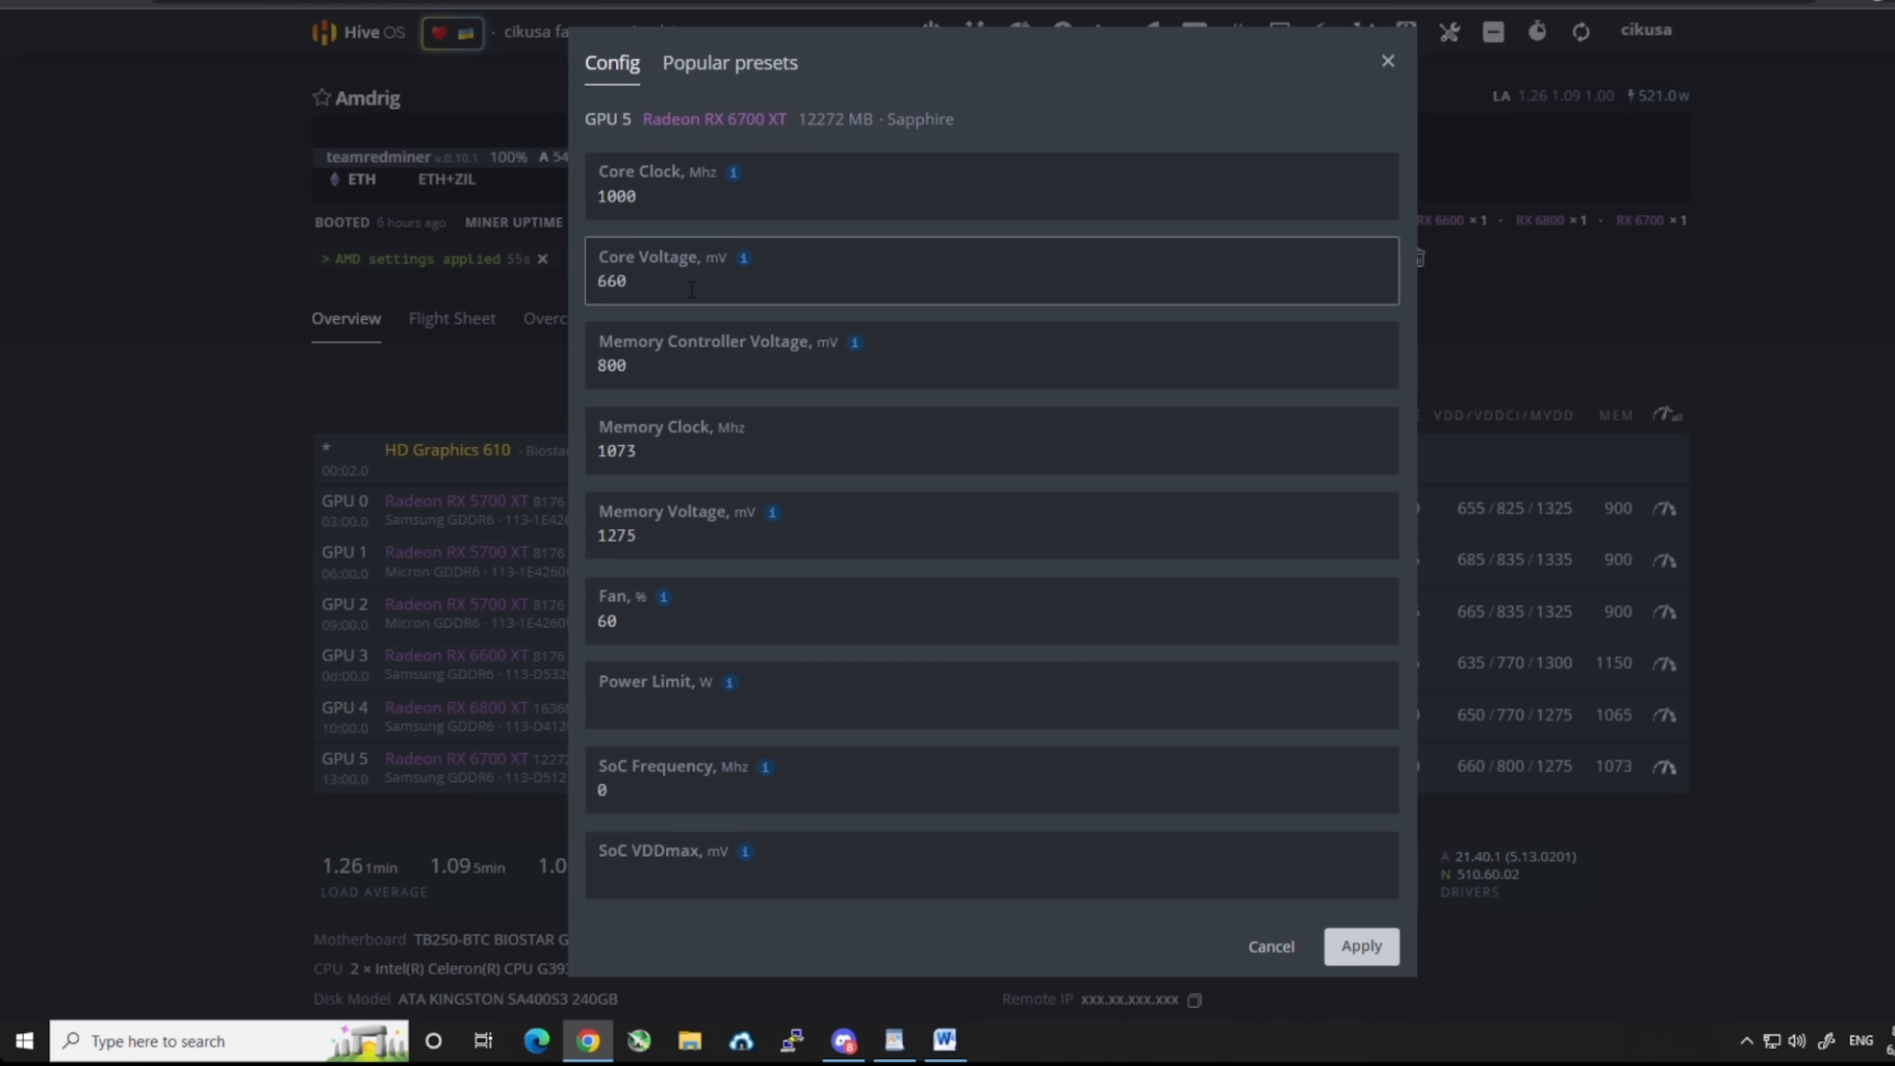
left_click(991, 438)
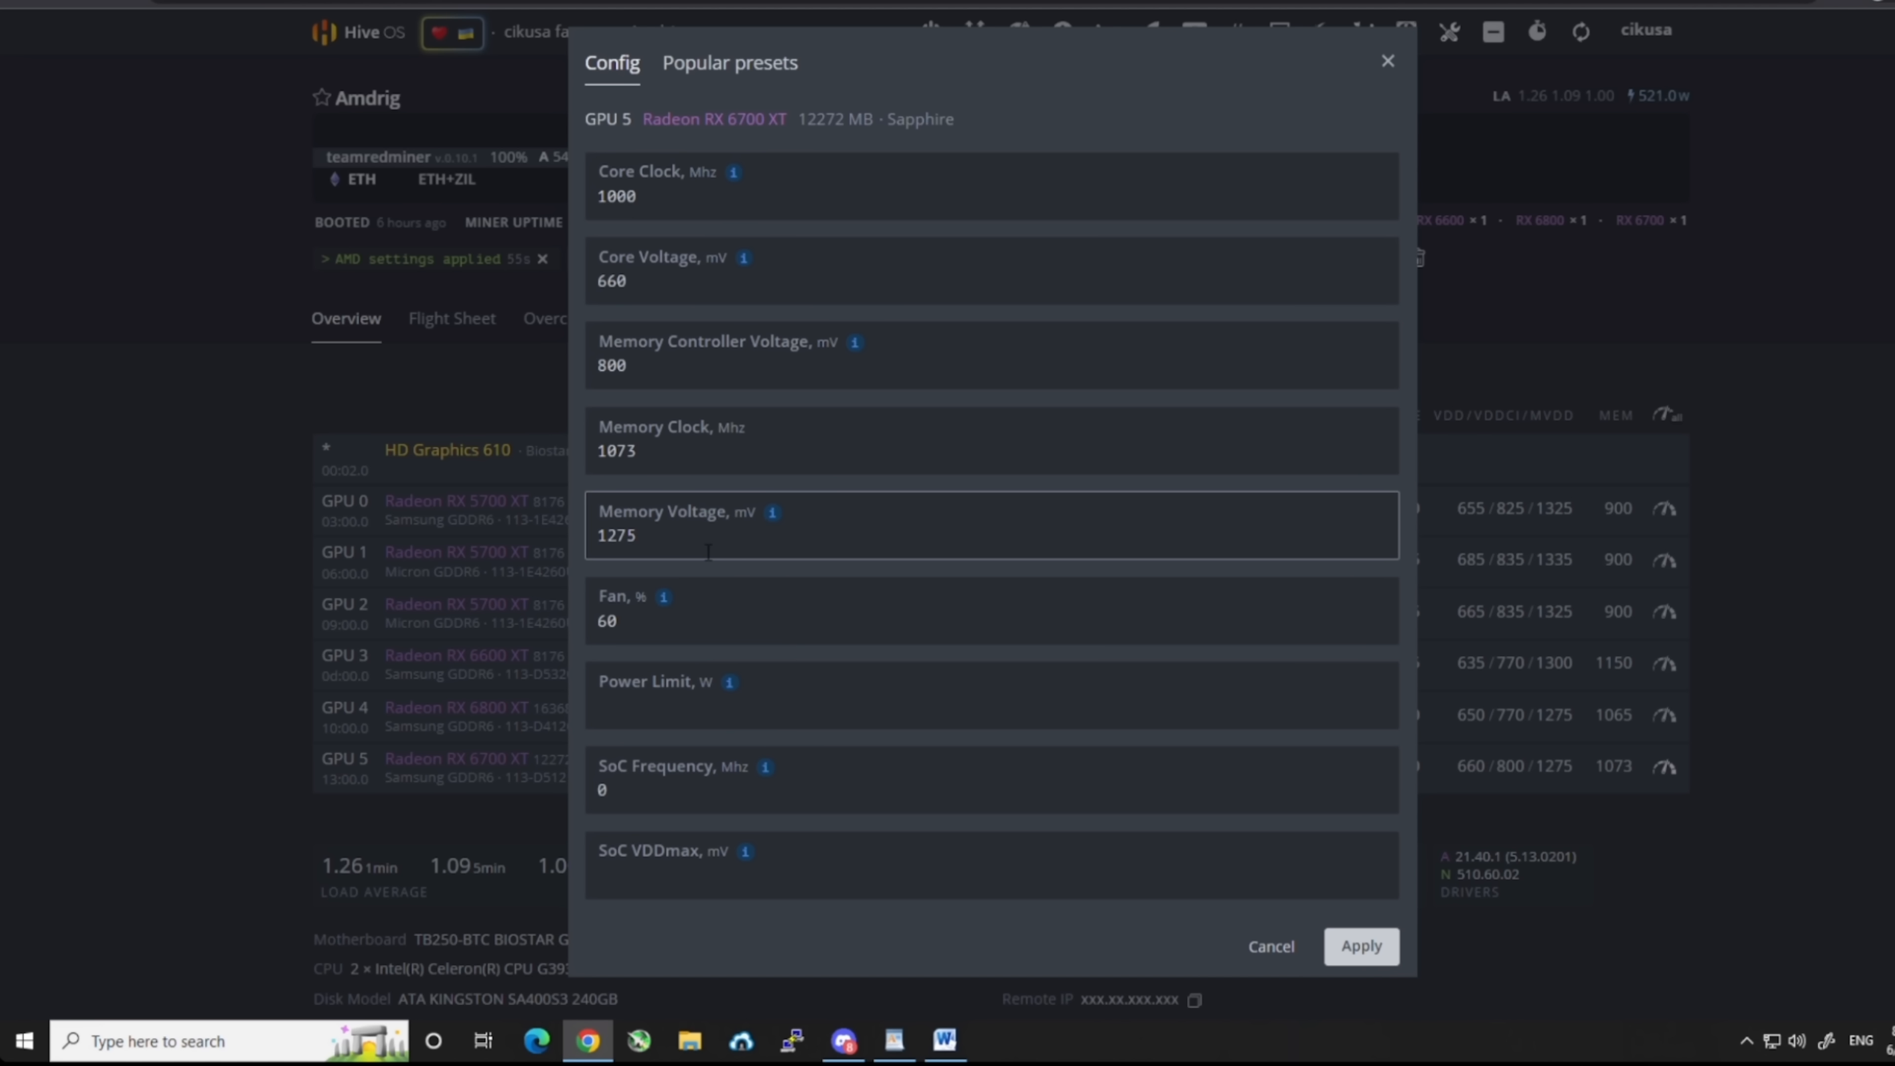
mouse_move(679, 546)
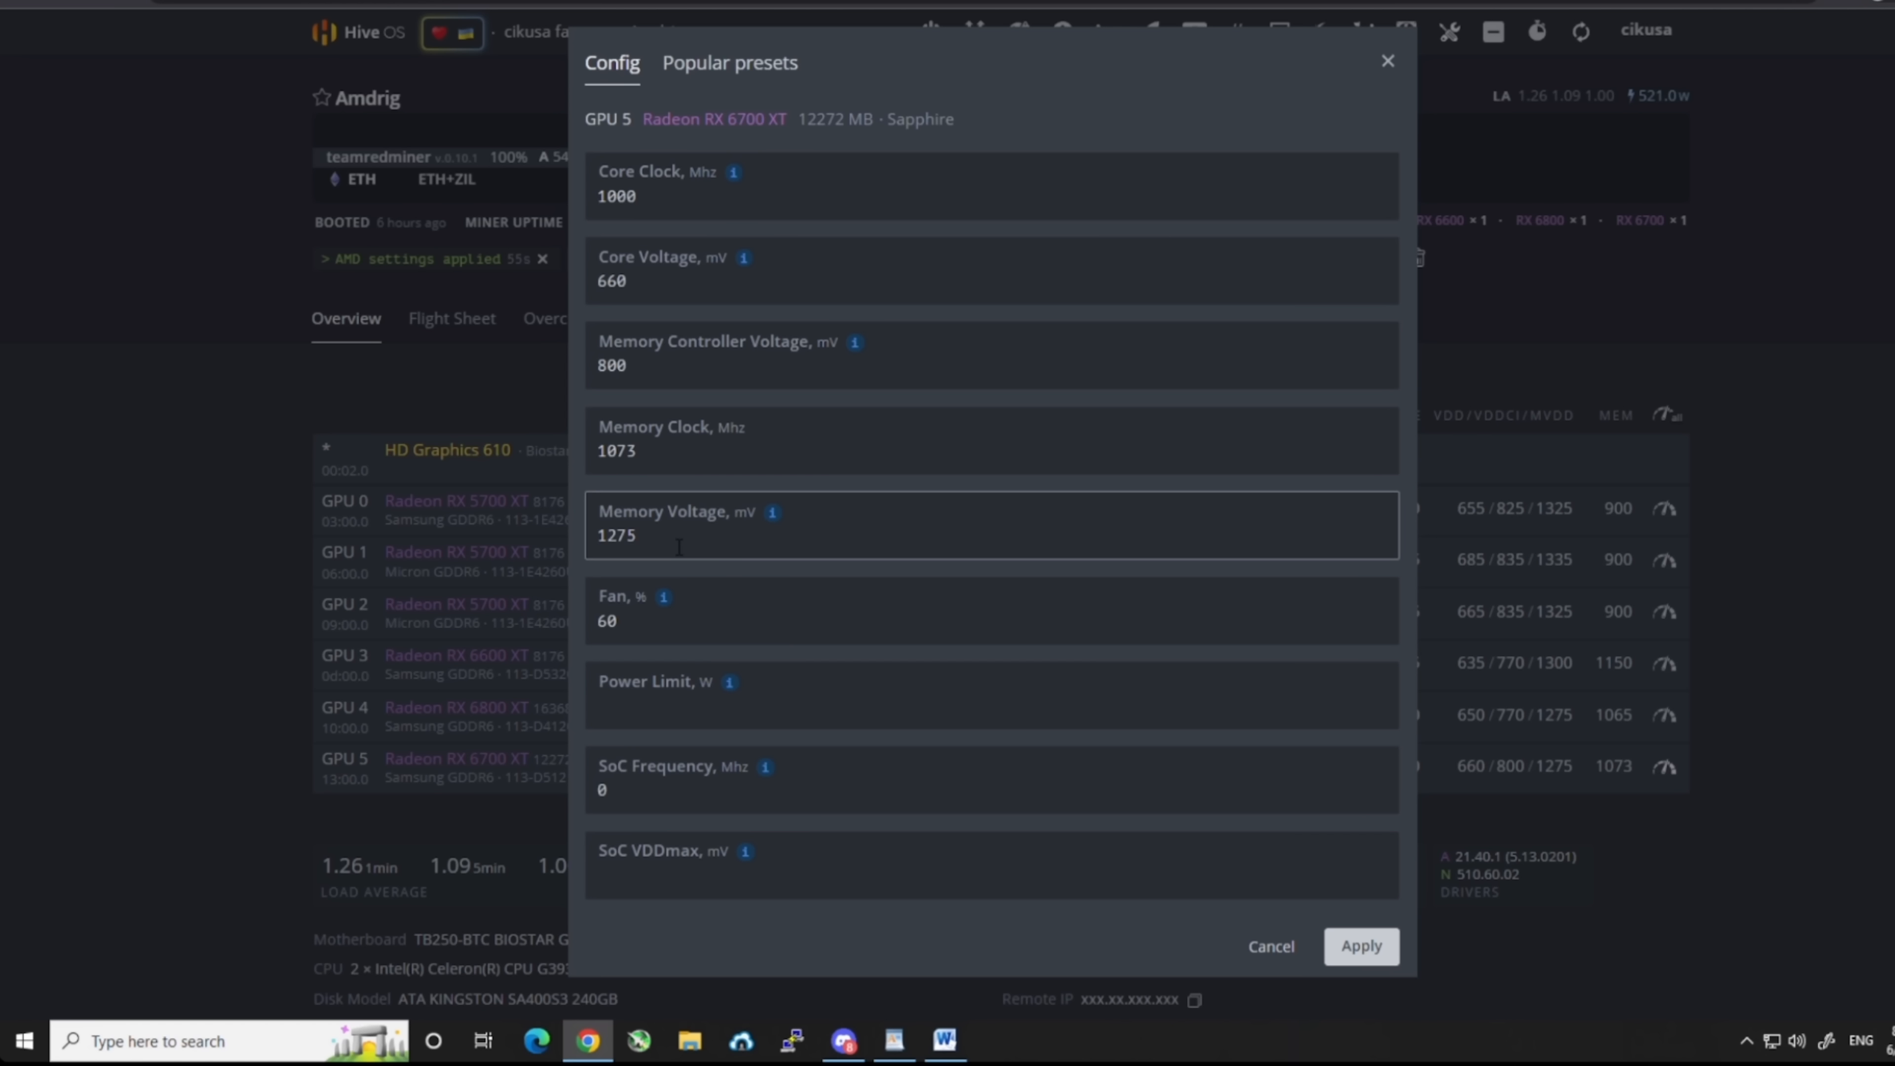
left_click(991, 695)
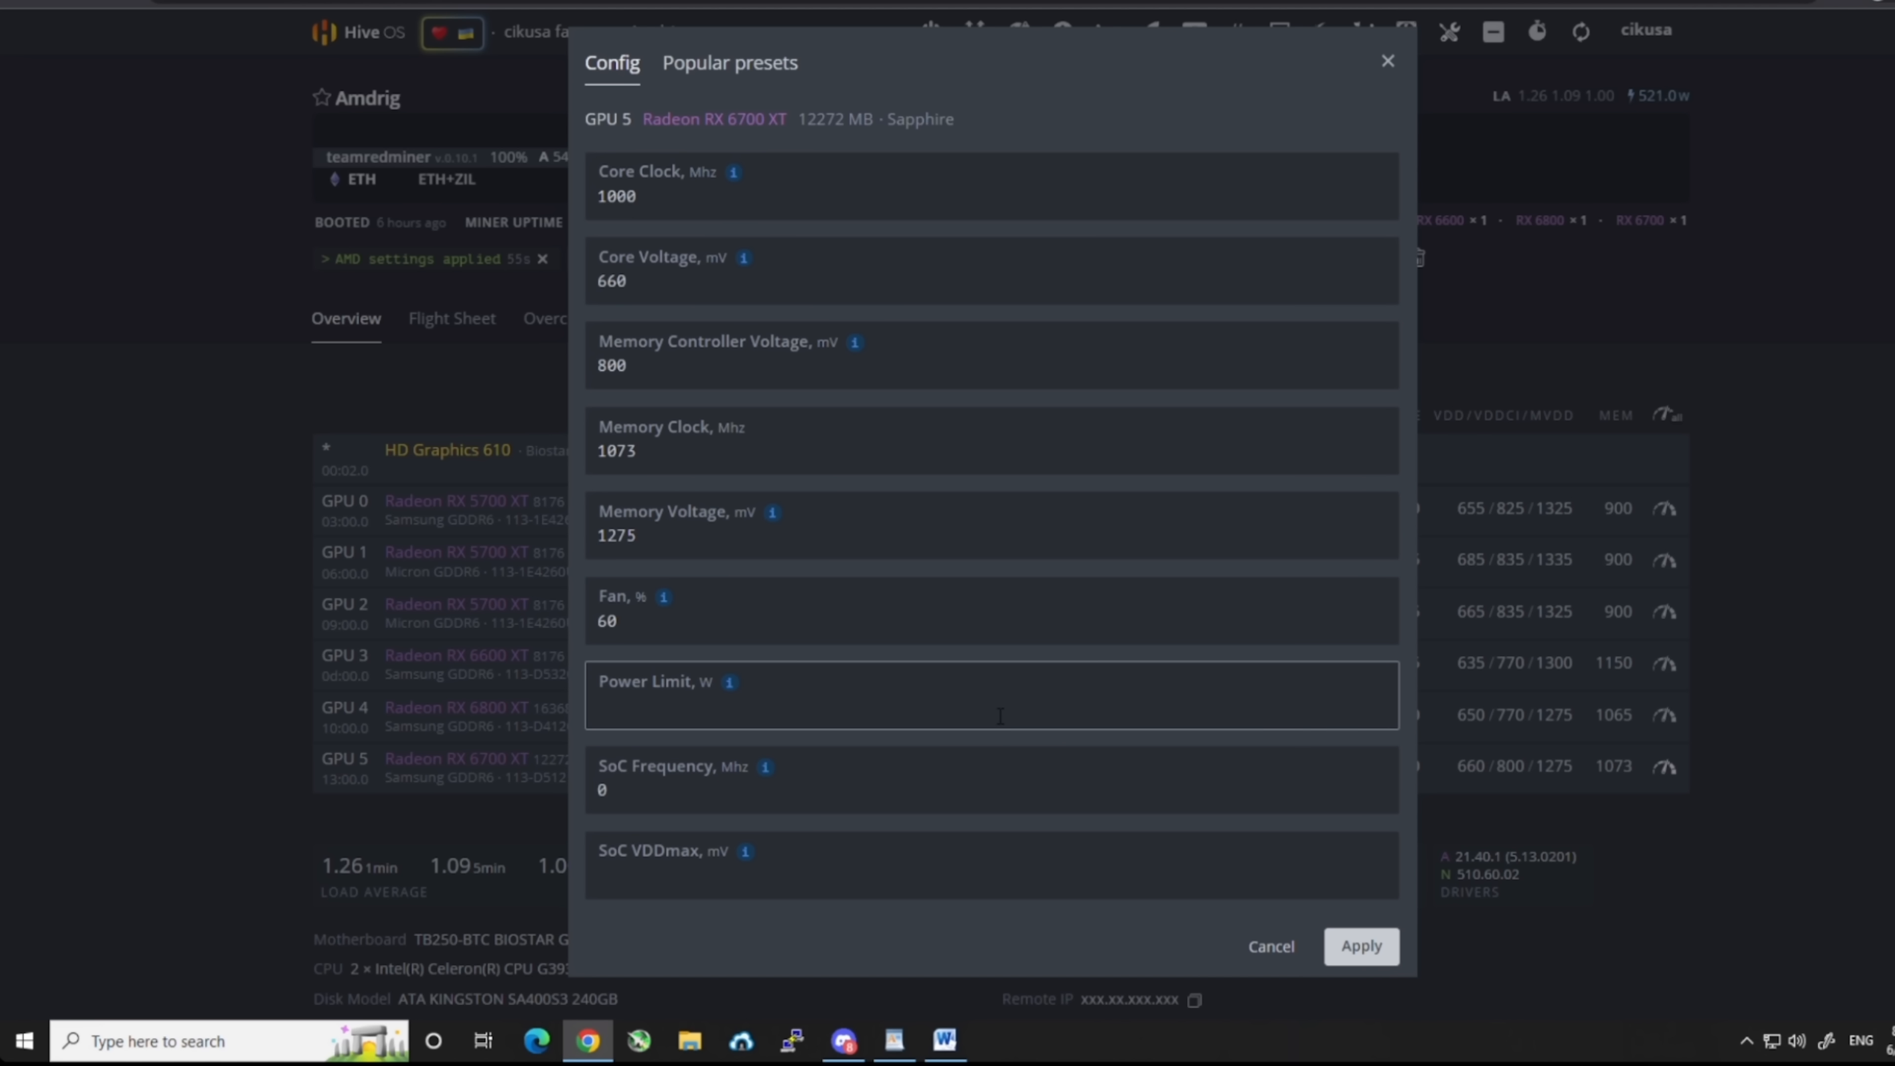